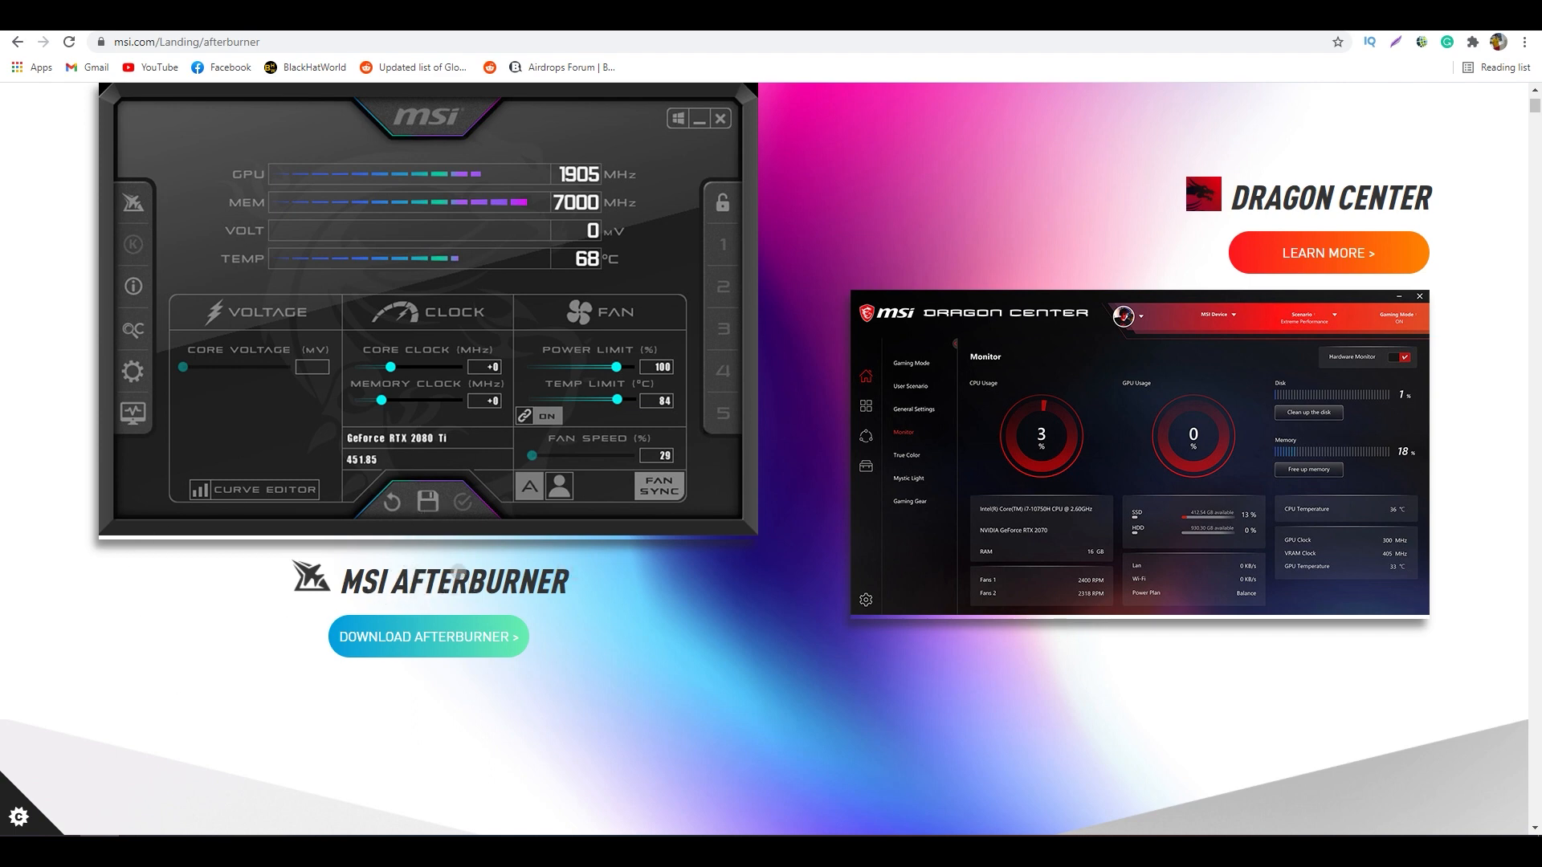
Go from the CEX.IO ETH/USD trading tab to the cex.io landing page
left_click(183, 42)
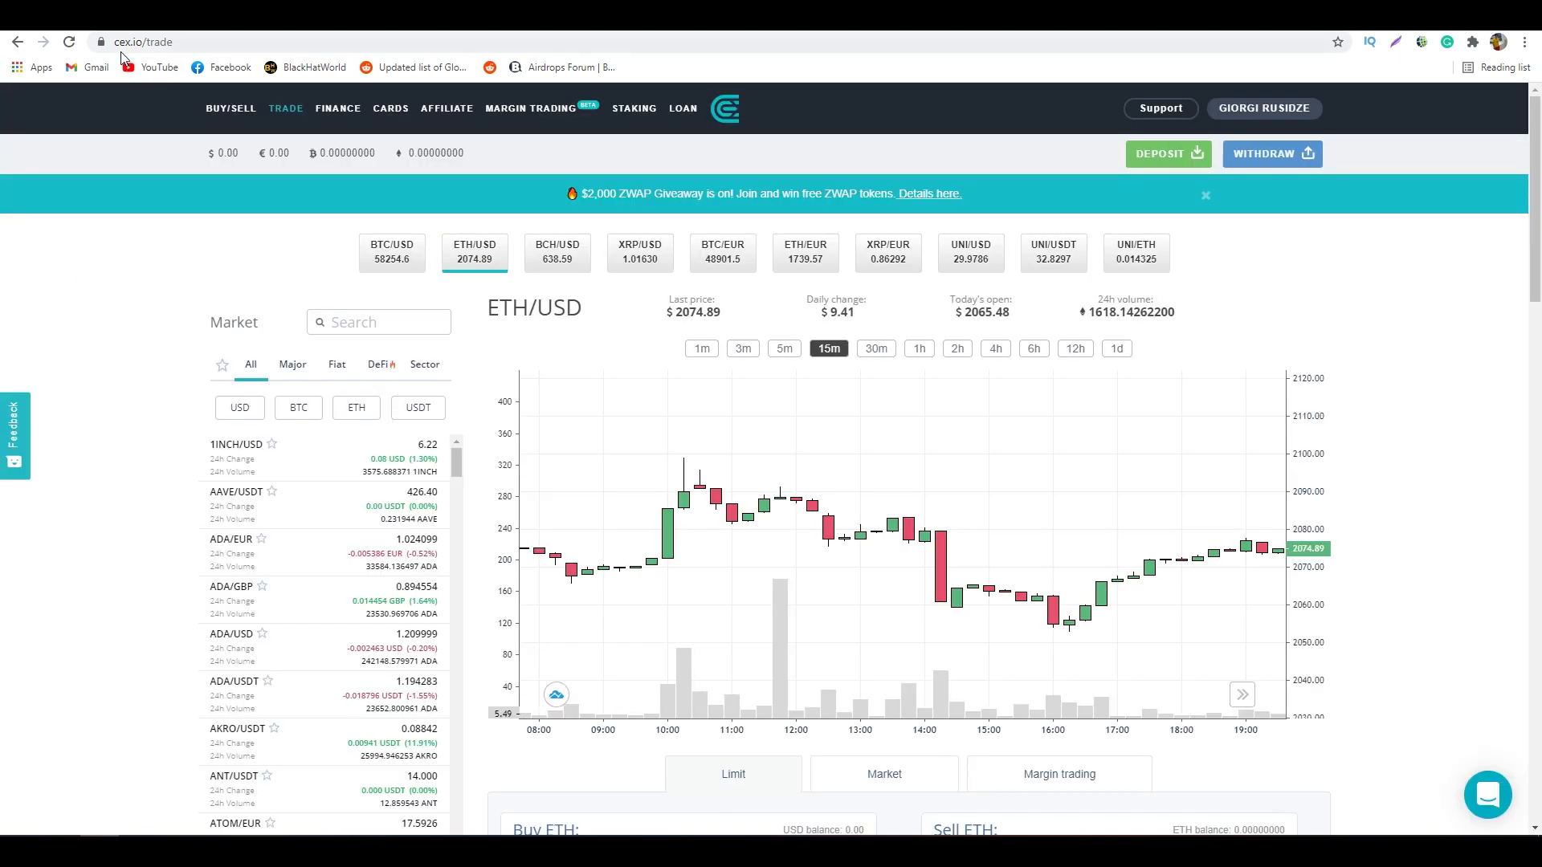
mouse_move(721, 302)
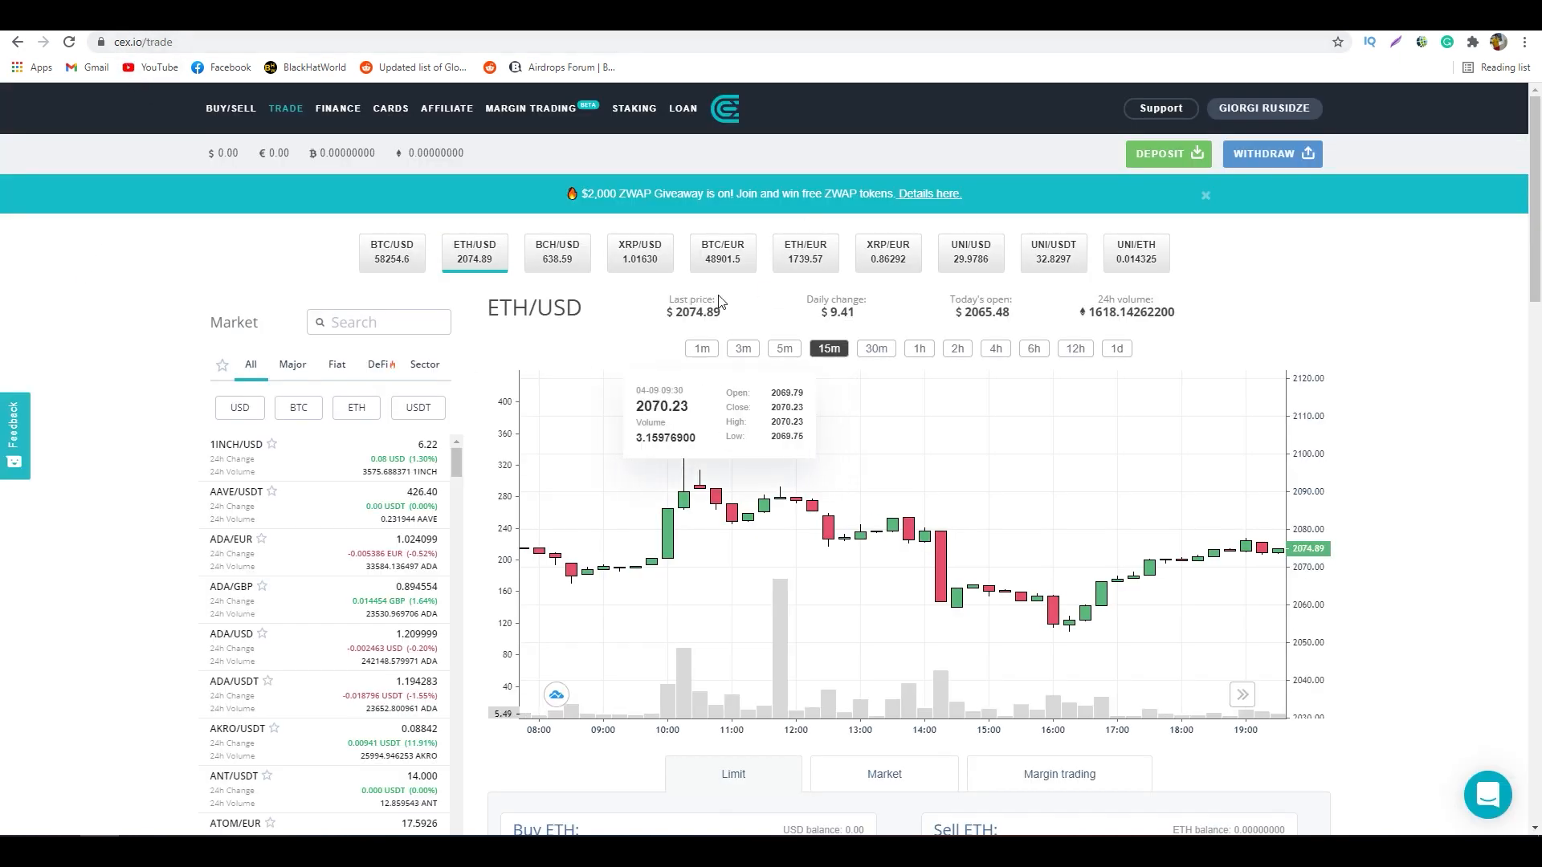
left_click(16, 42)
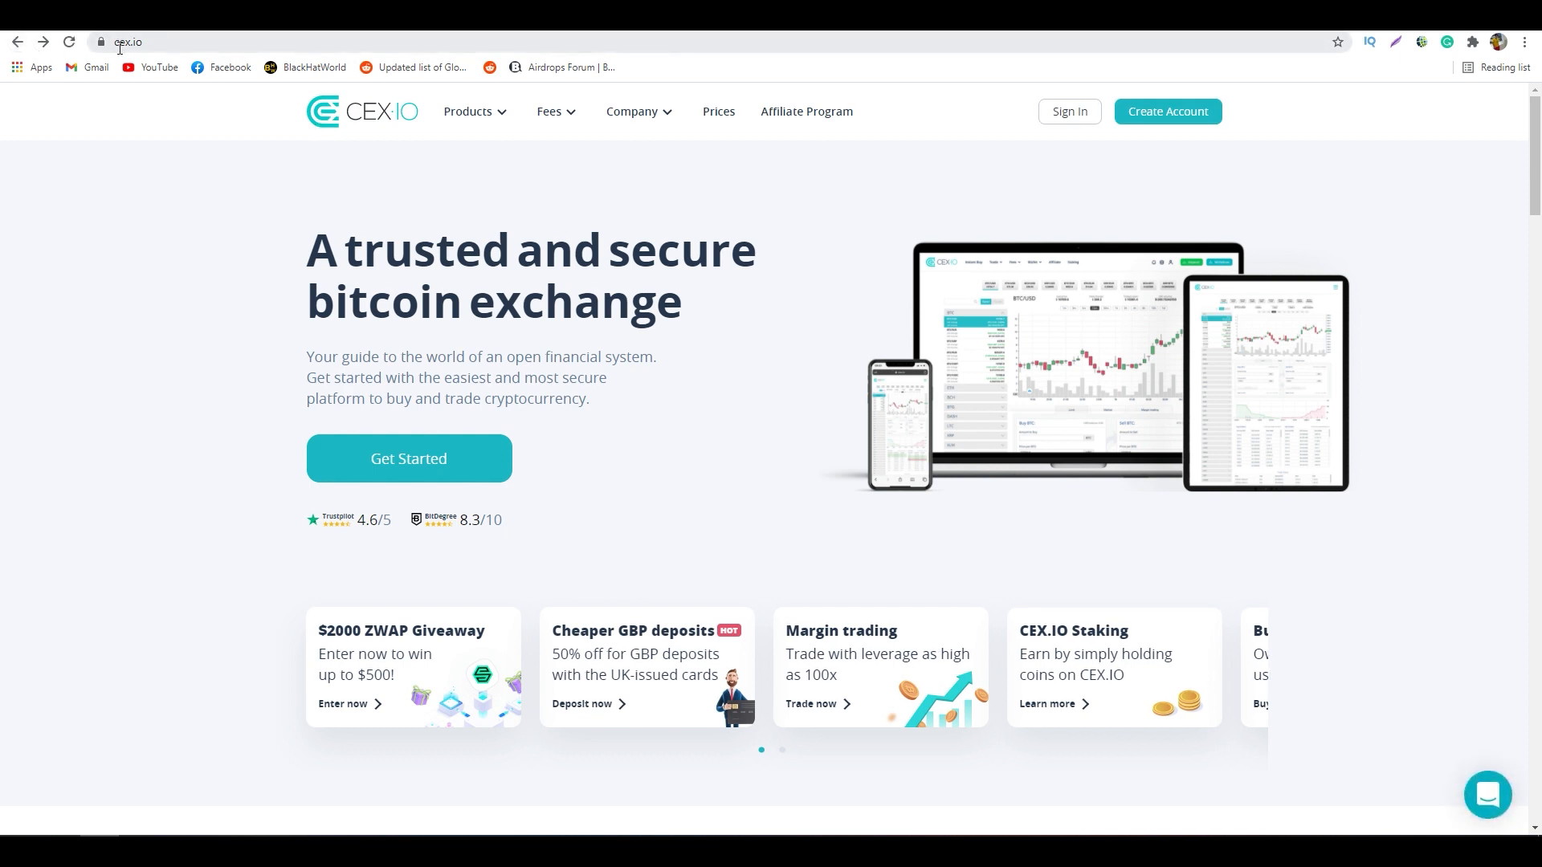
mouse_move(750, 259)
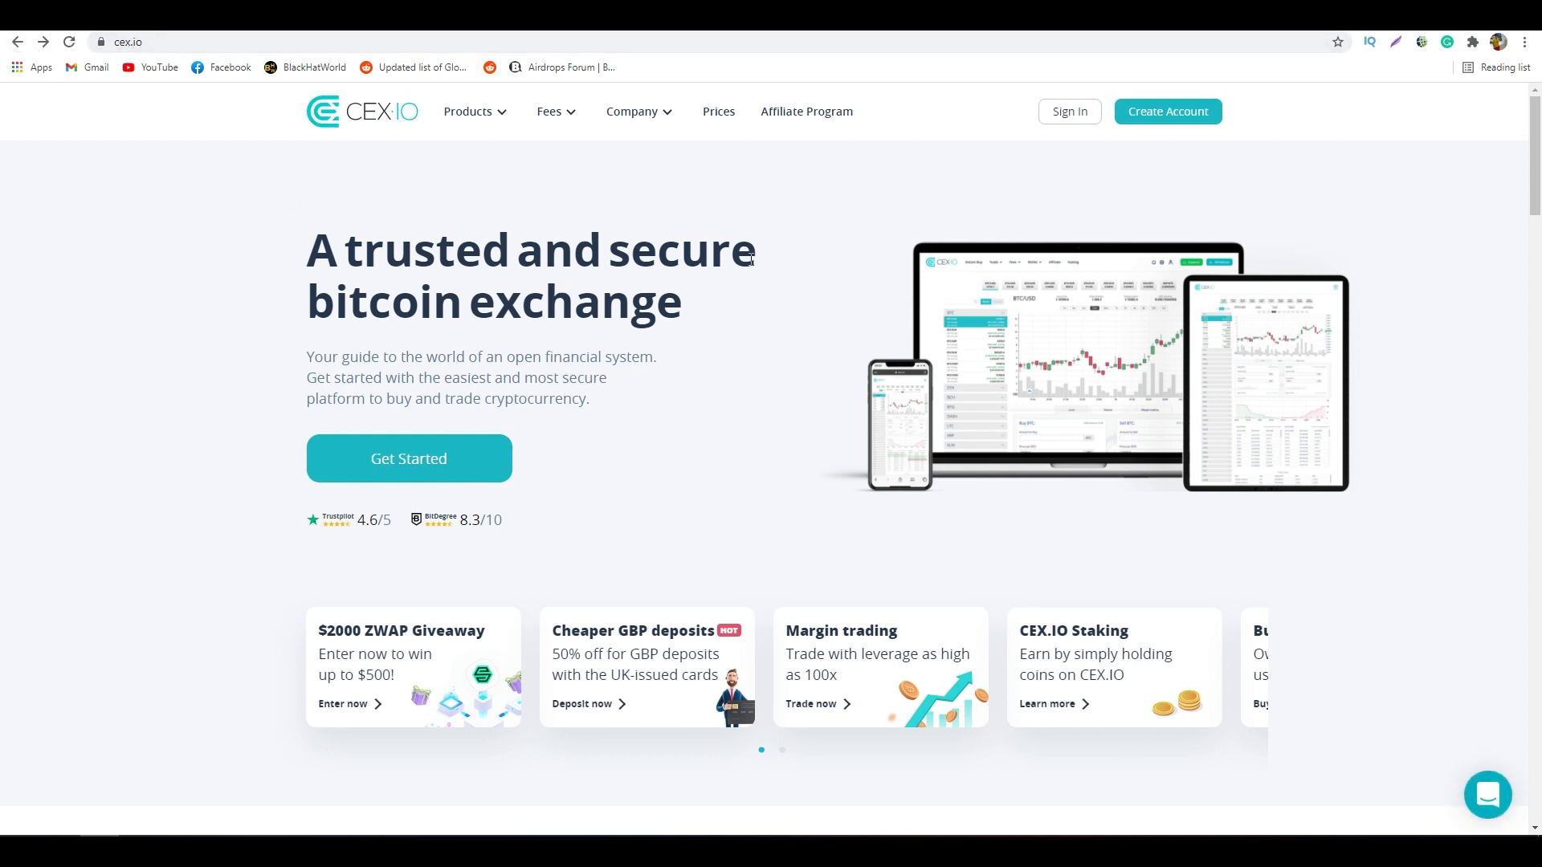
mouse_move(254, 155)
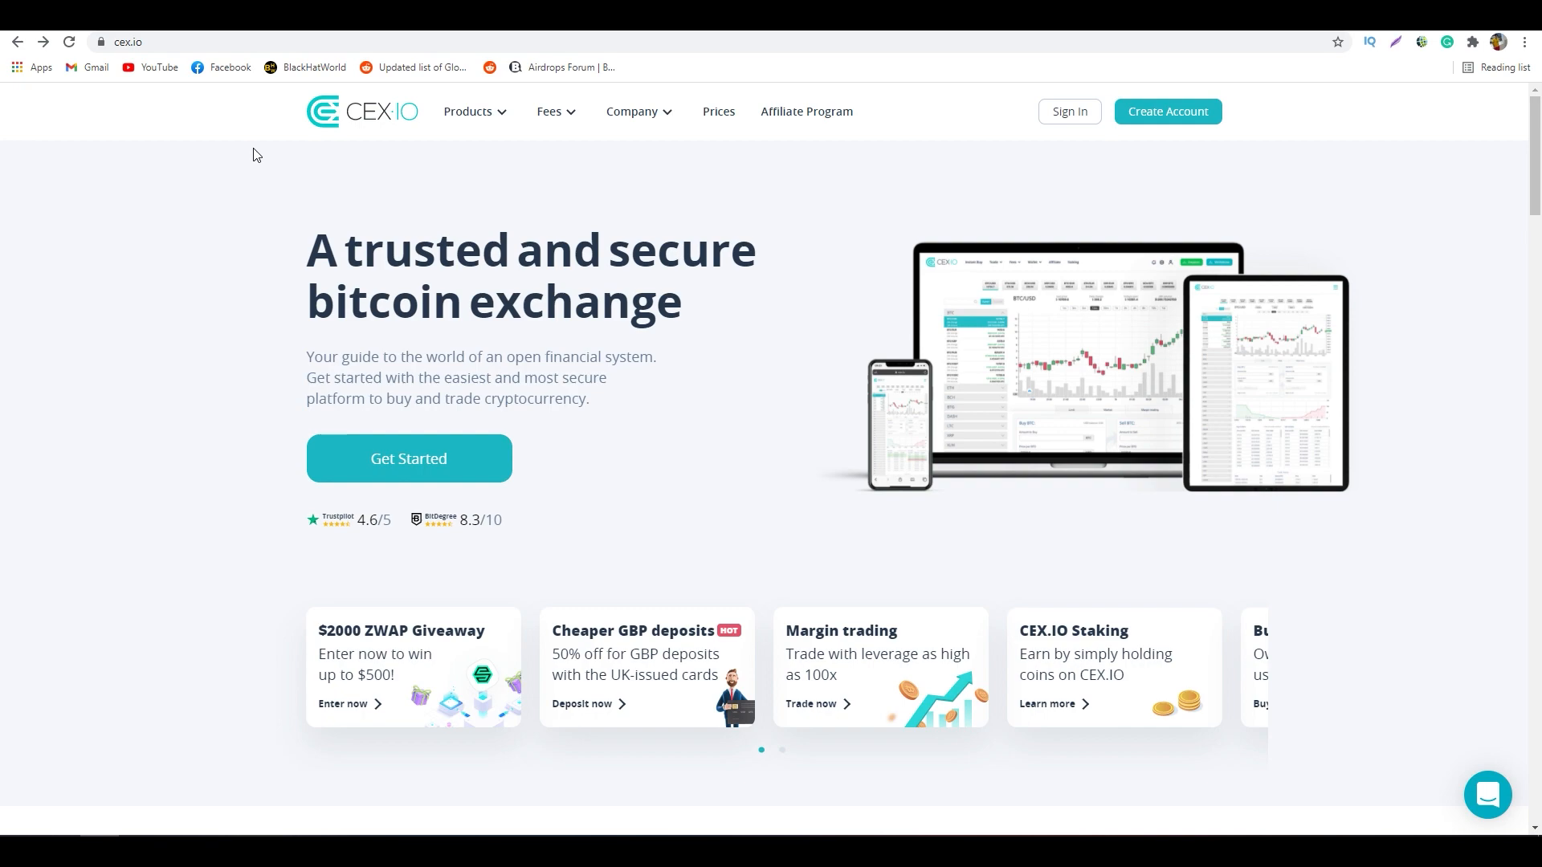
mouse_move(411, 185)
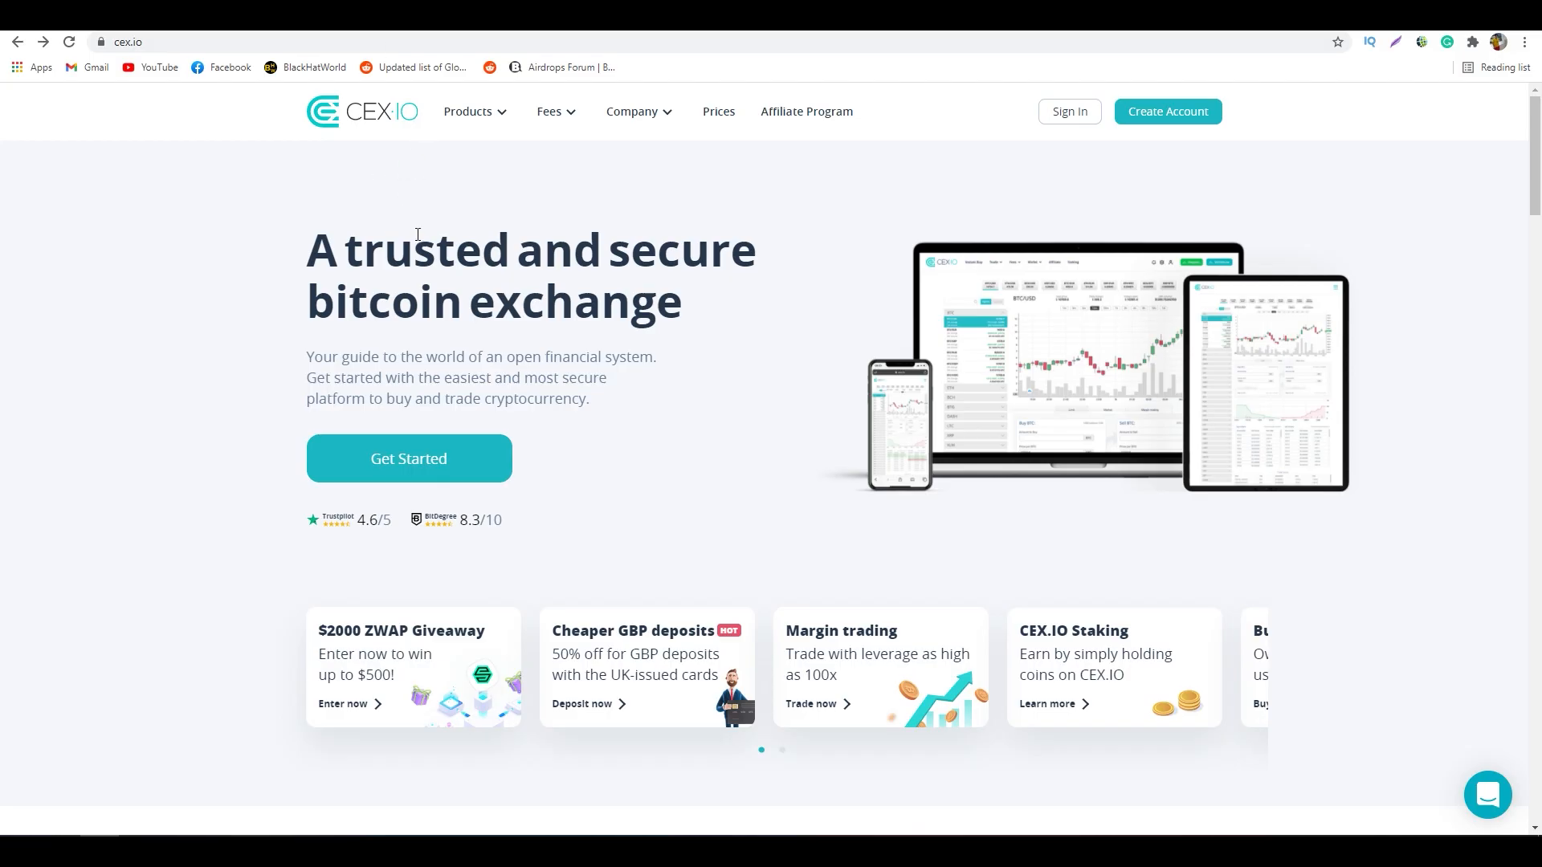
mouse_move(537, 413)
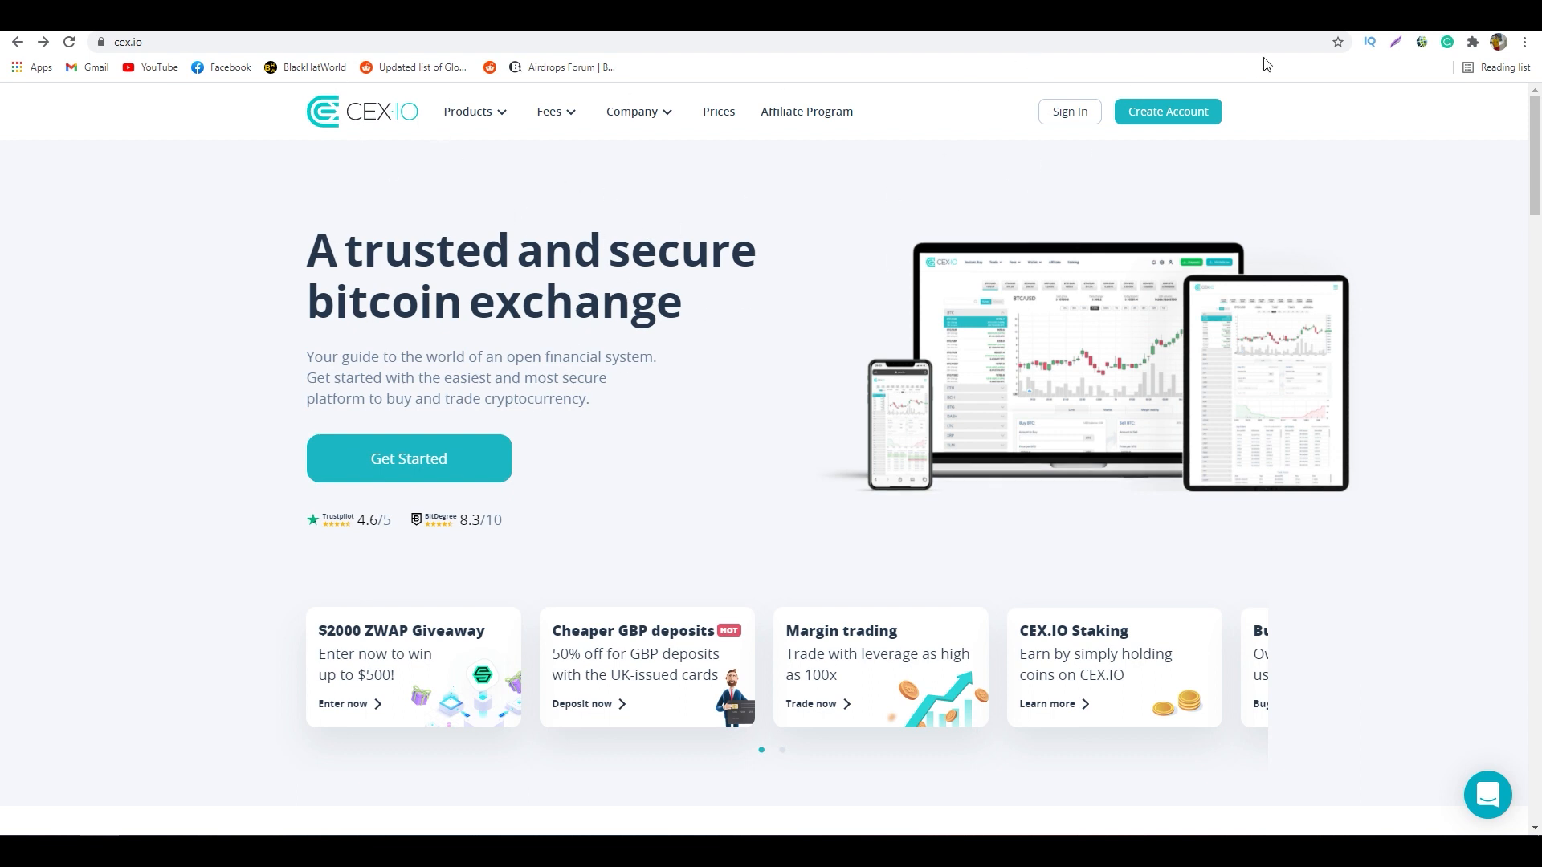
mouse_move(757, 520)
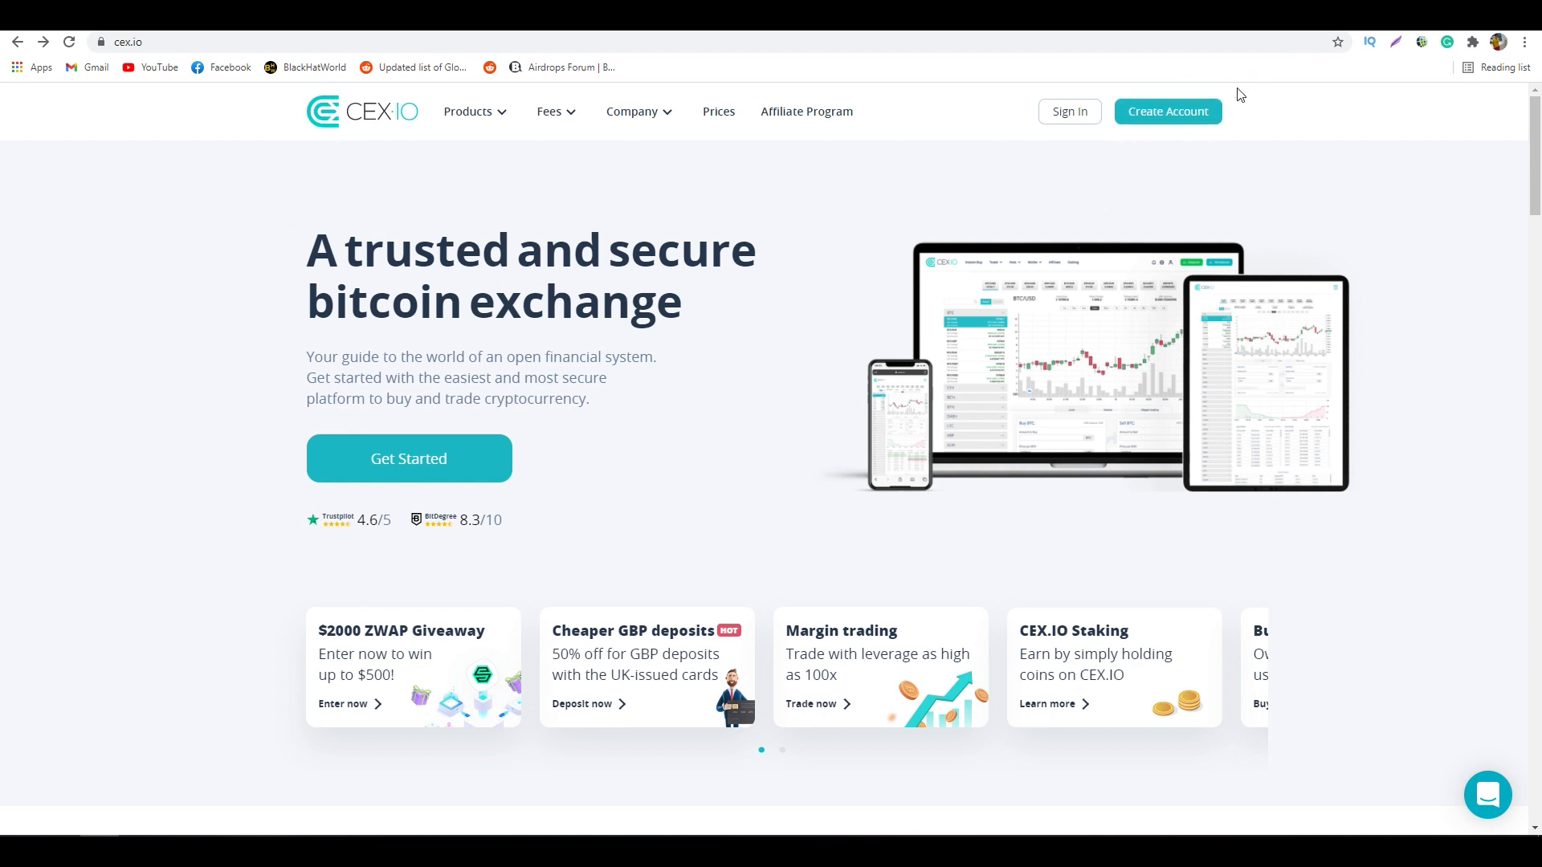
View the Create Account registration form, then return to the logged-in Trade page
left_click(1166, 111)
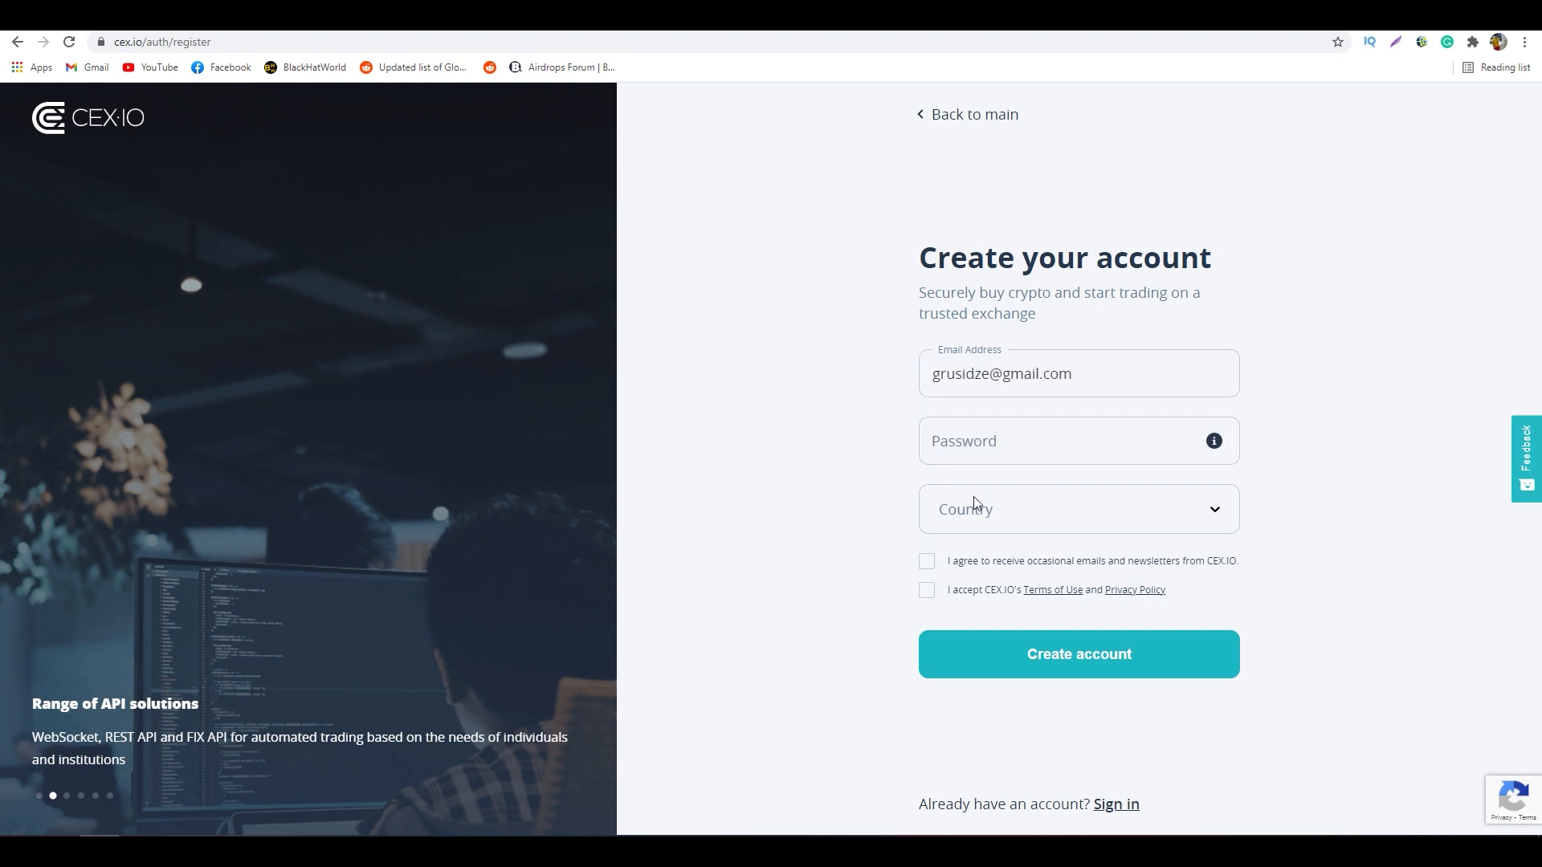
mouse_move(536, 167)
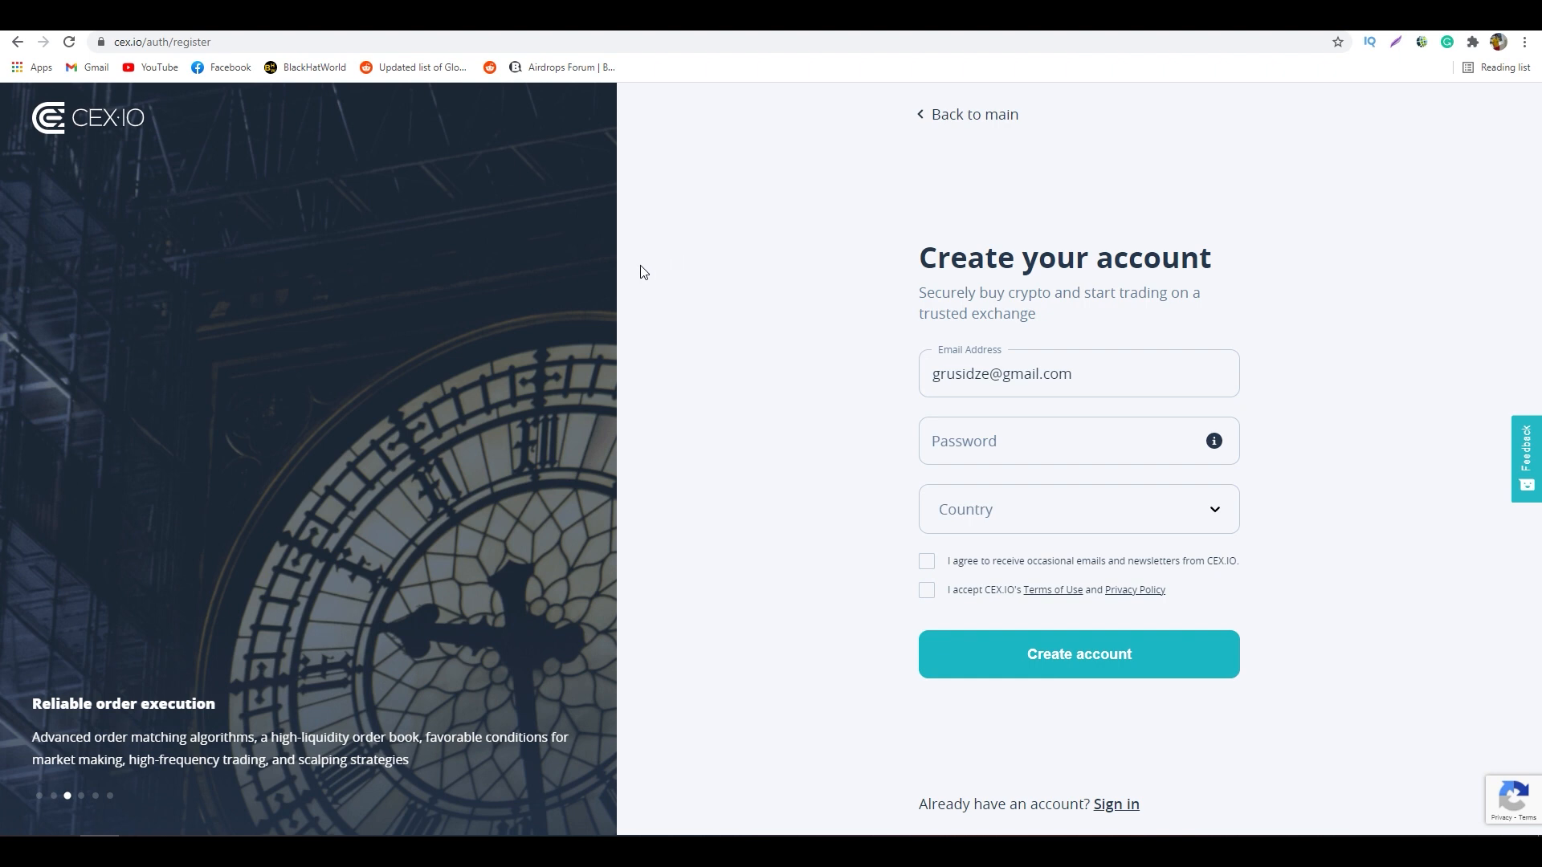
mouse_move(638, 266)
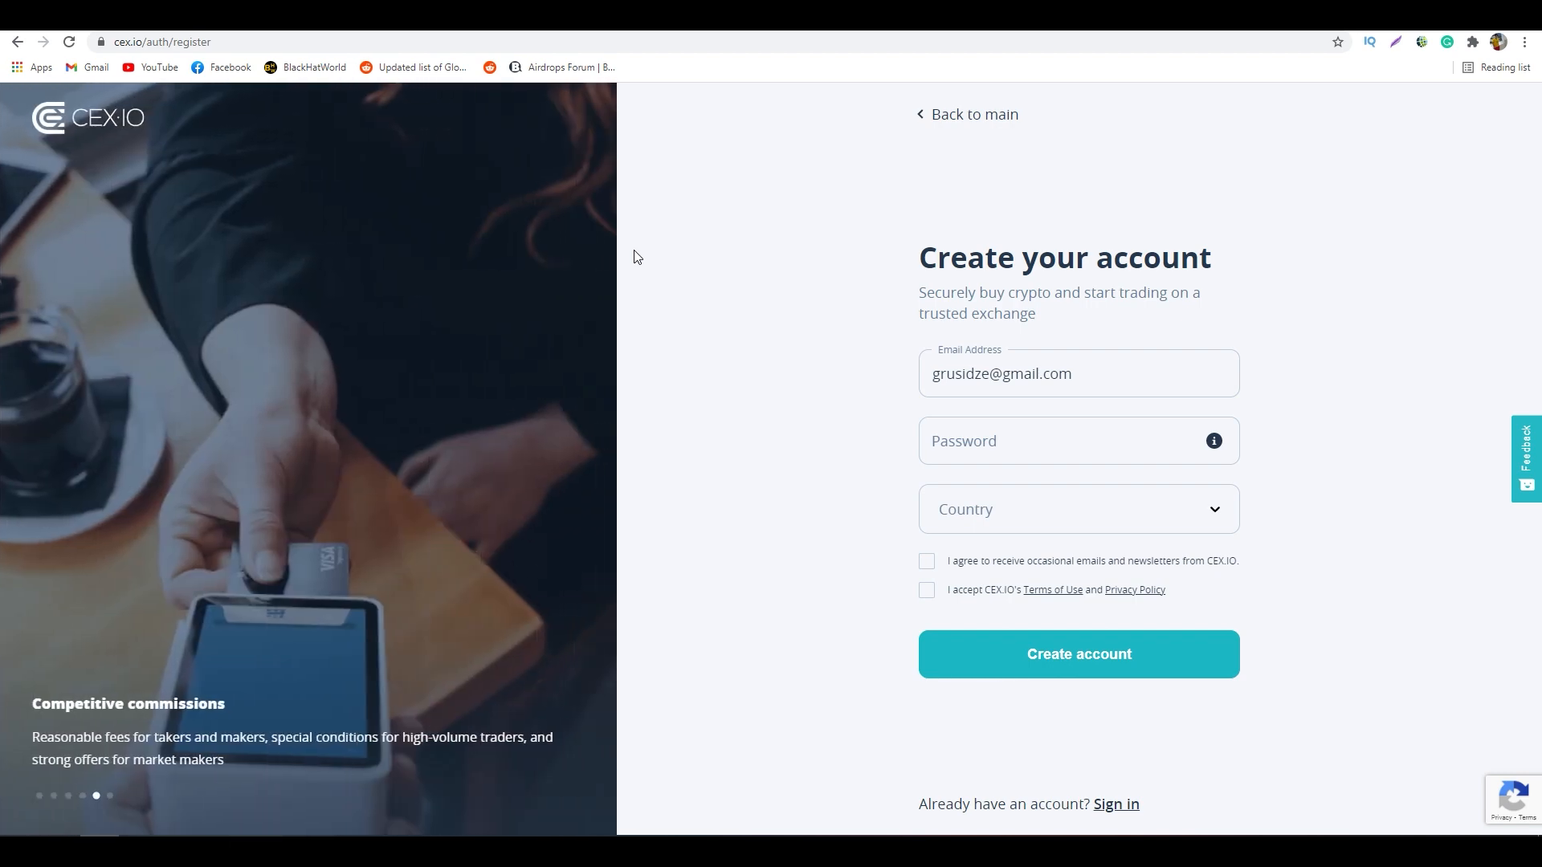
mouse_move(620, 418)
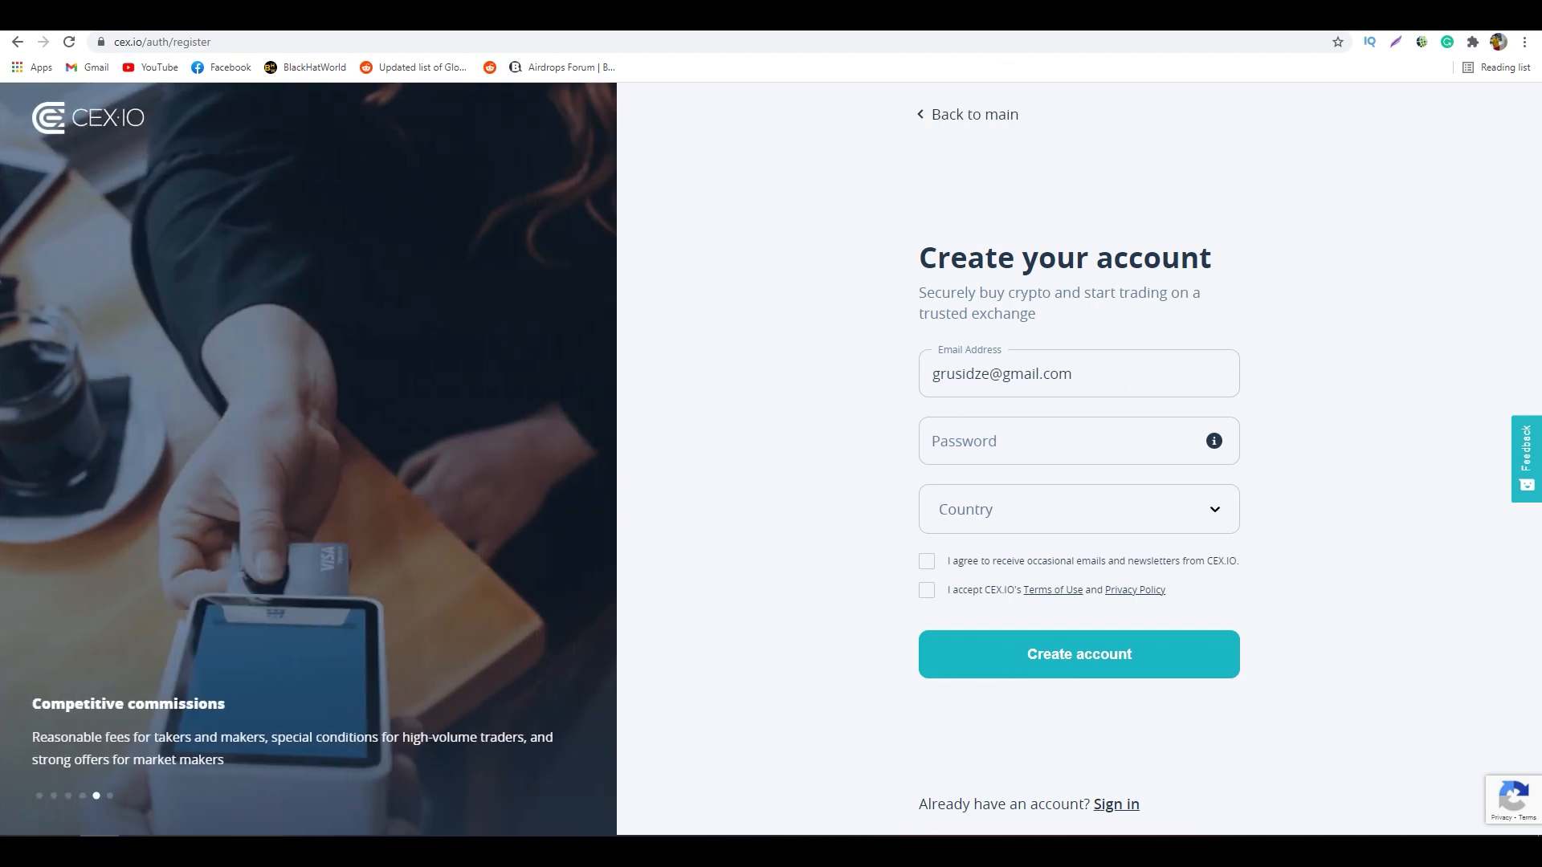
left_click(967, 114)
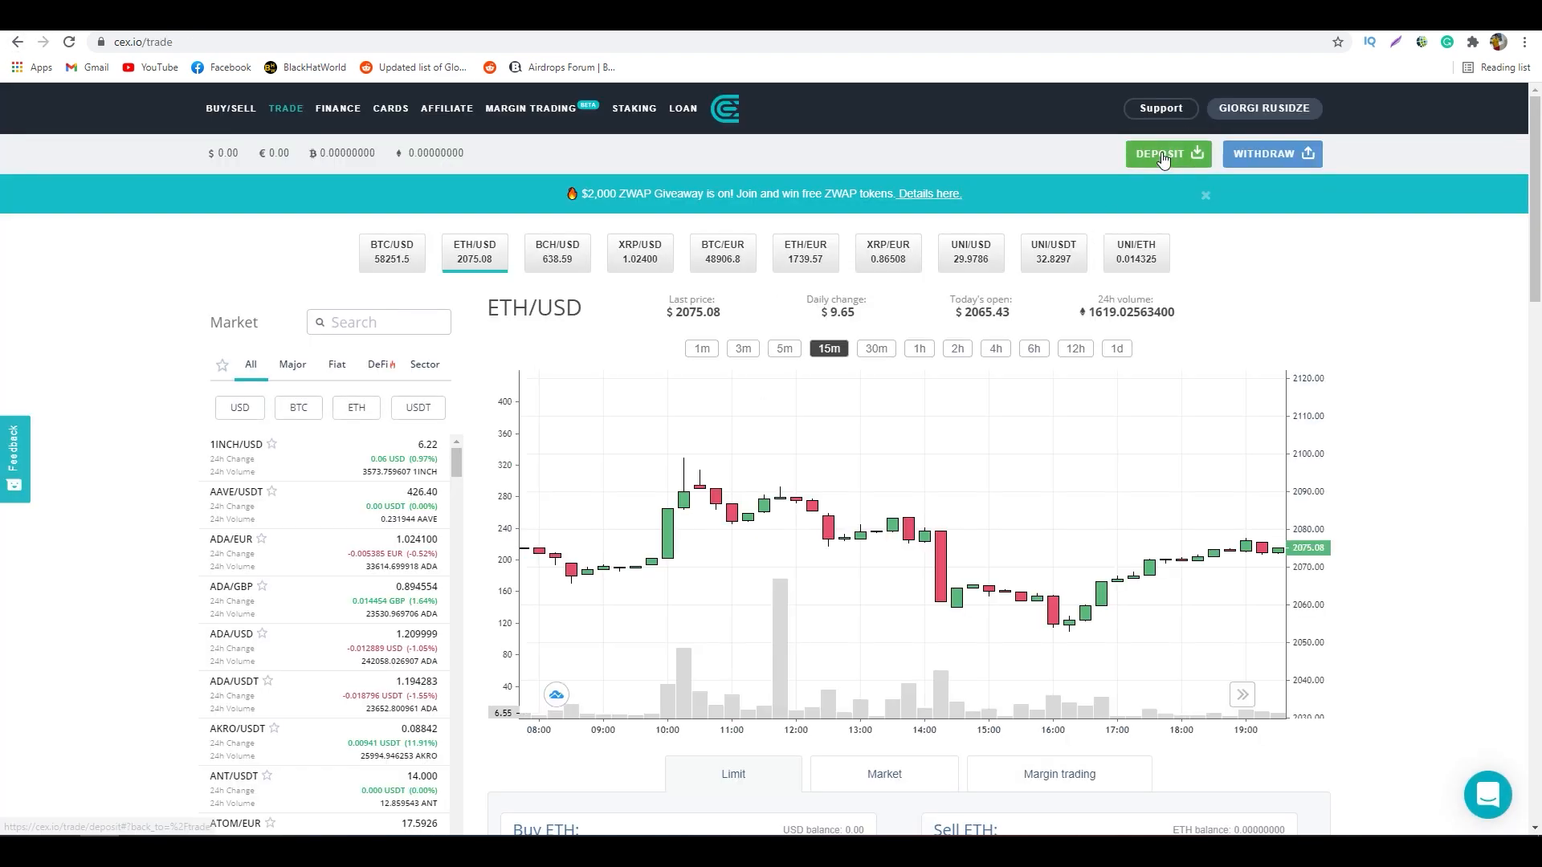
Choose ETH as the deposit currency and select its wallet address for copying
left_click(1166, 154)
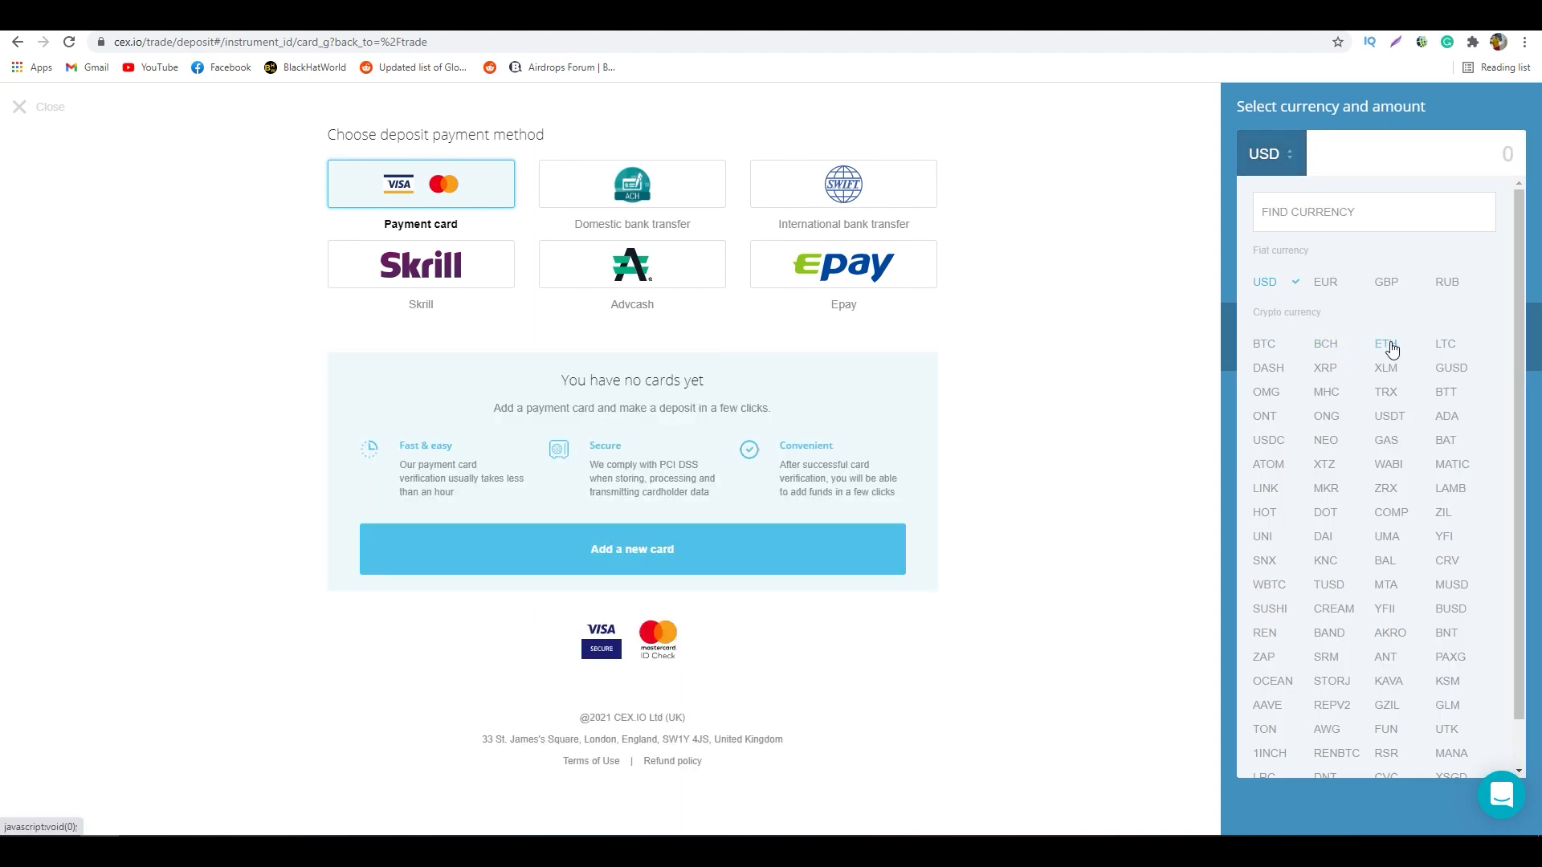
left_click(1386, 344)
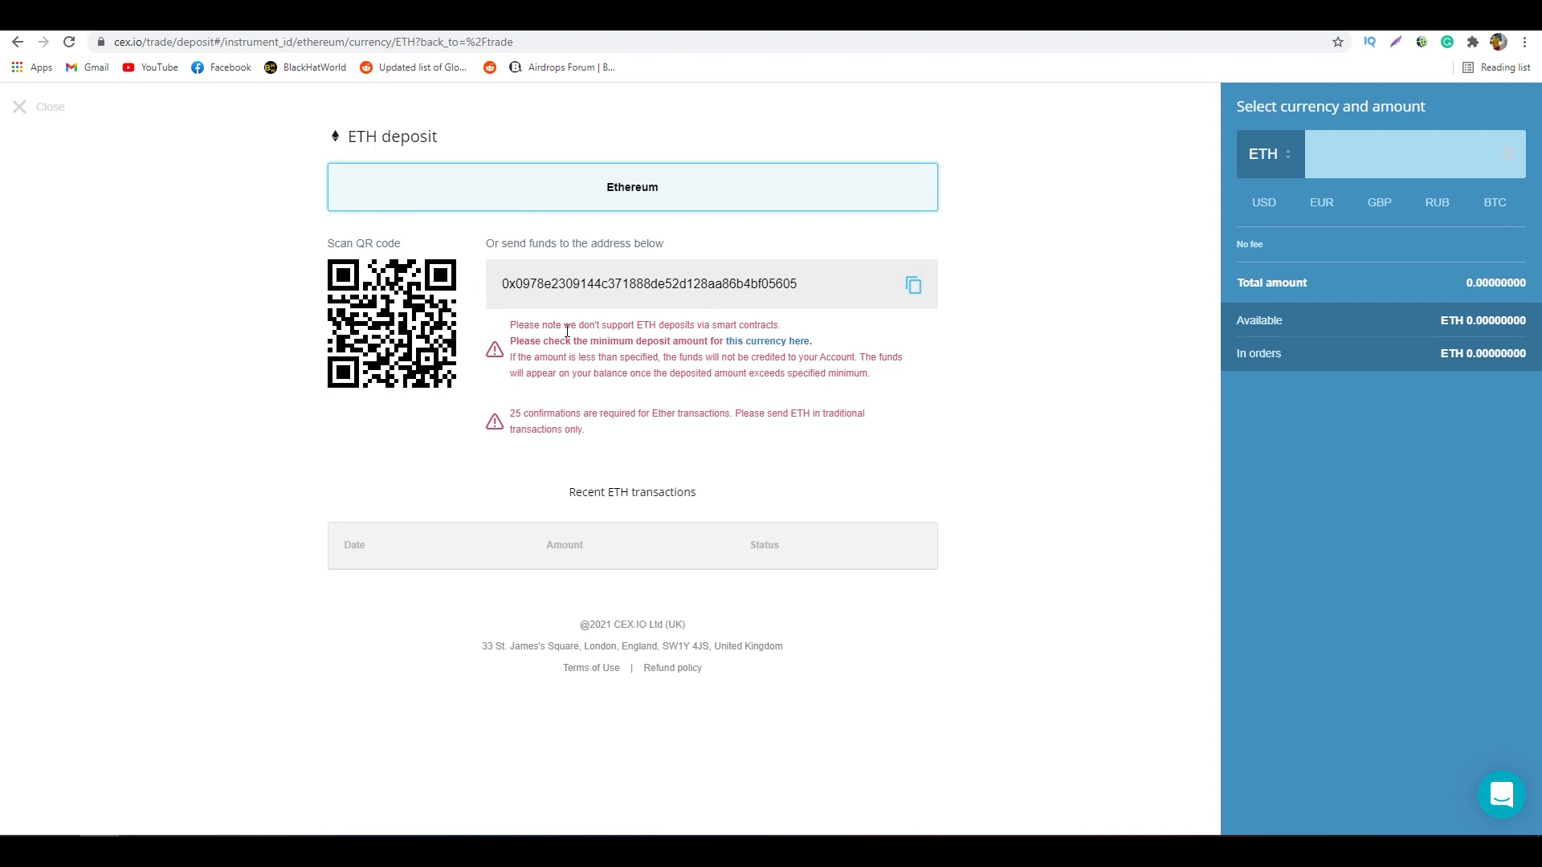
left_click_drag(501, 242, 797, 282)
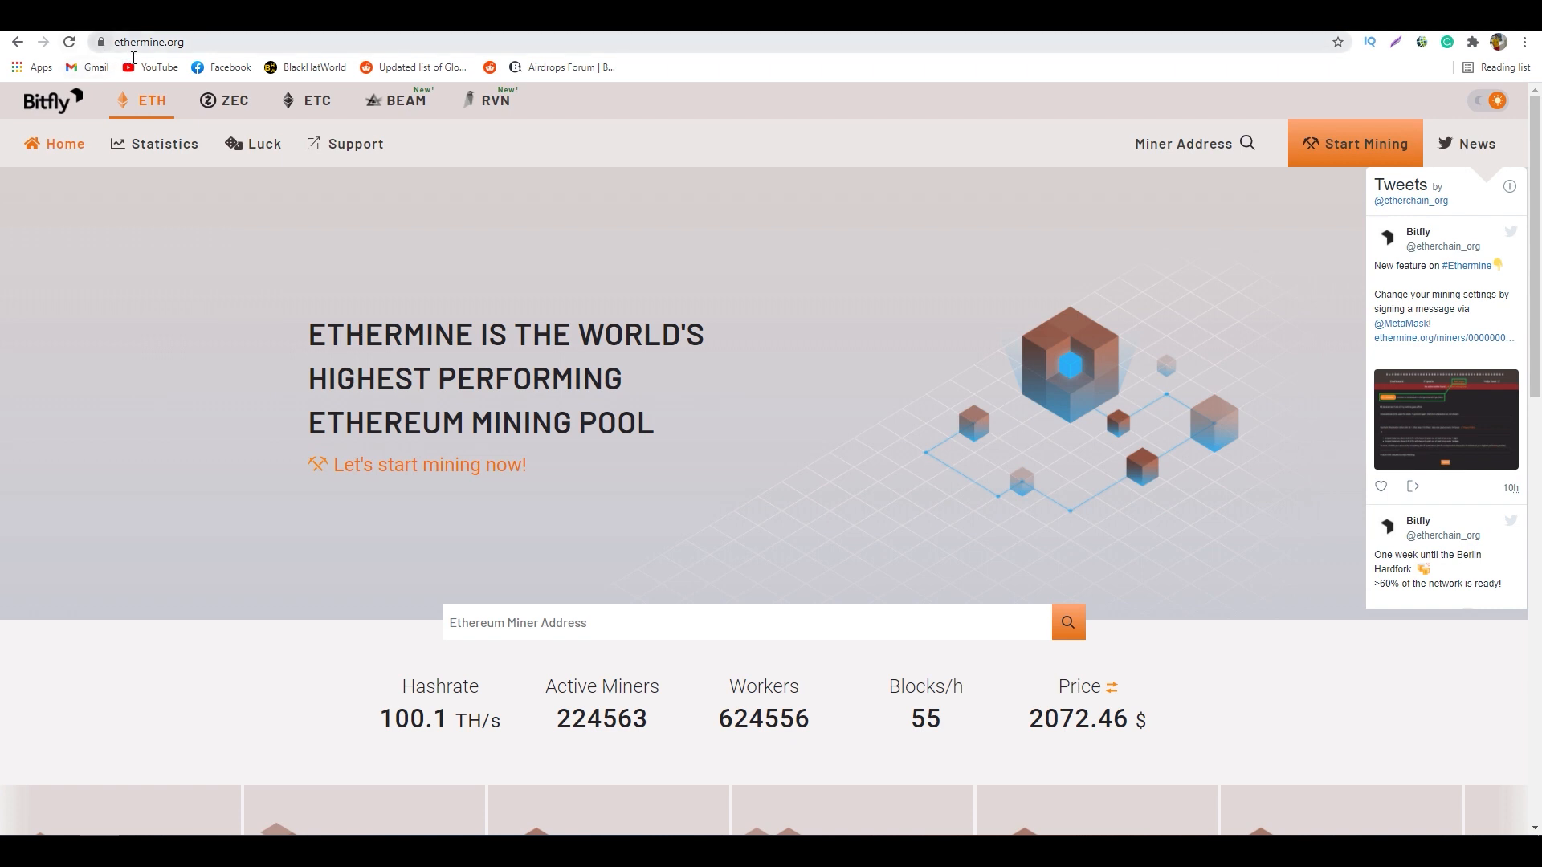
mouse_move(436, 397)
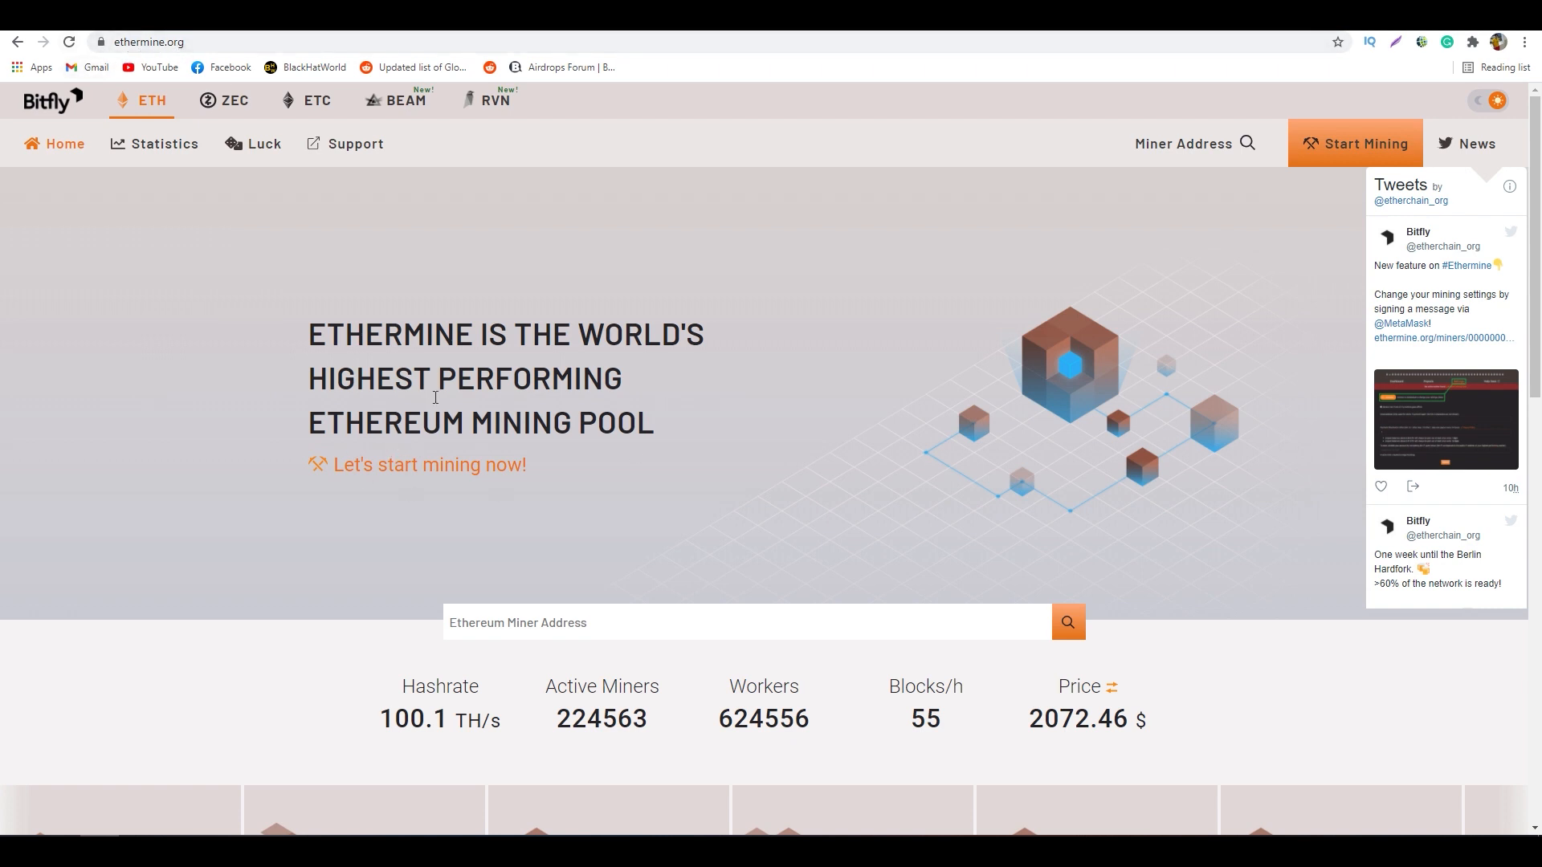
mouse_move(440, 405)
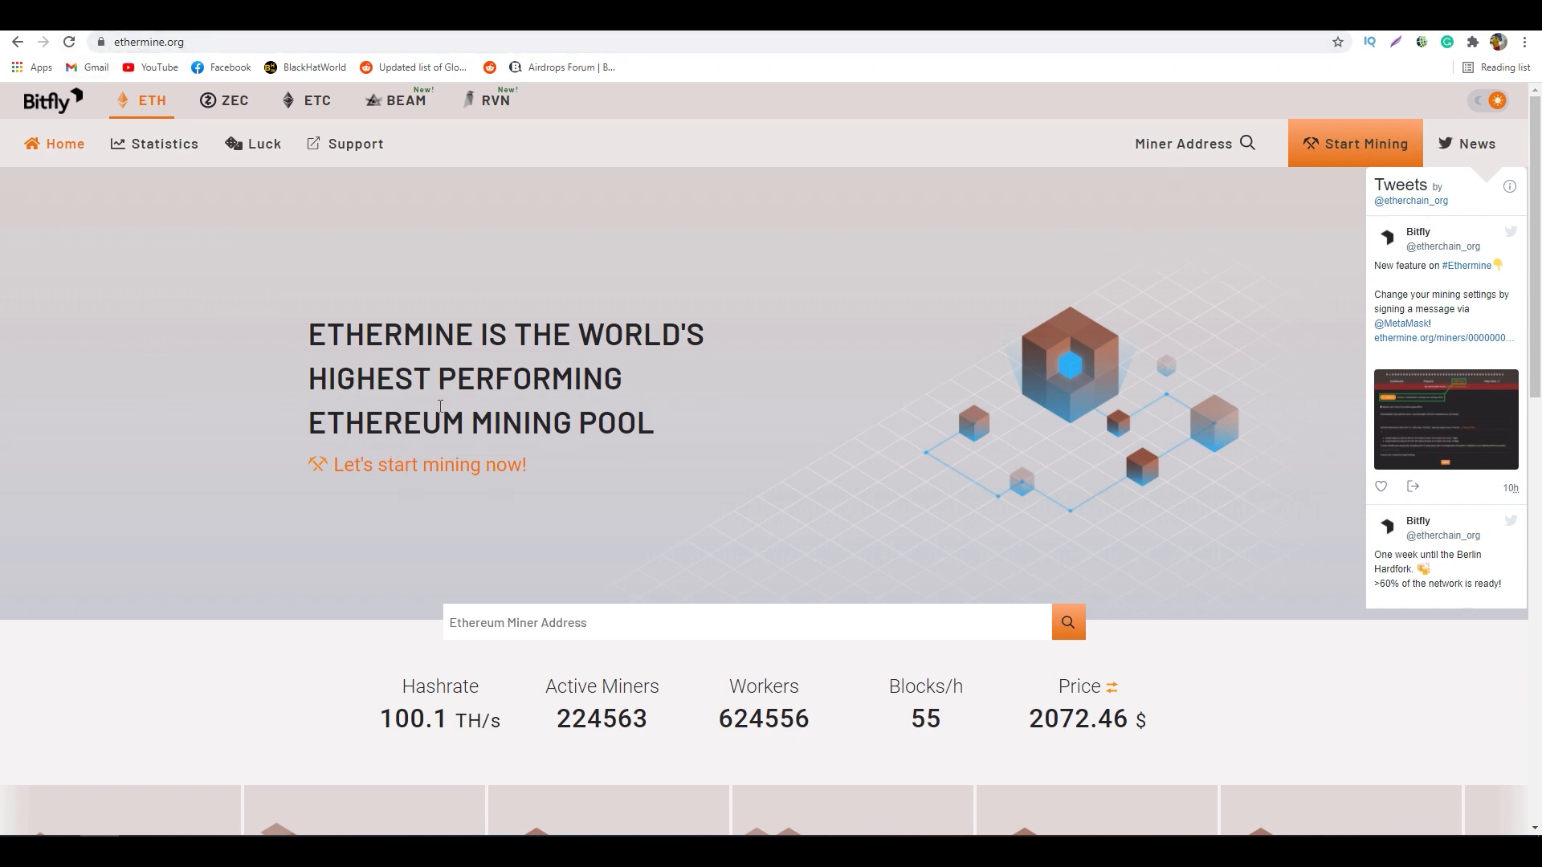
mouse_move(448, 431)
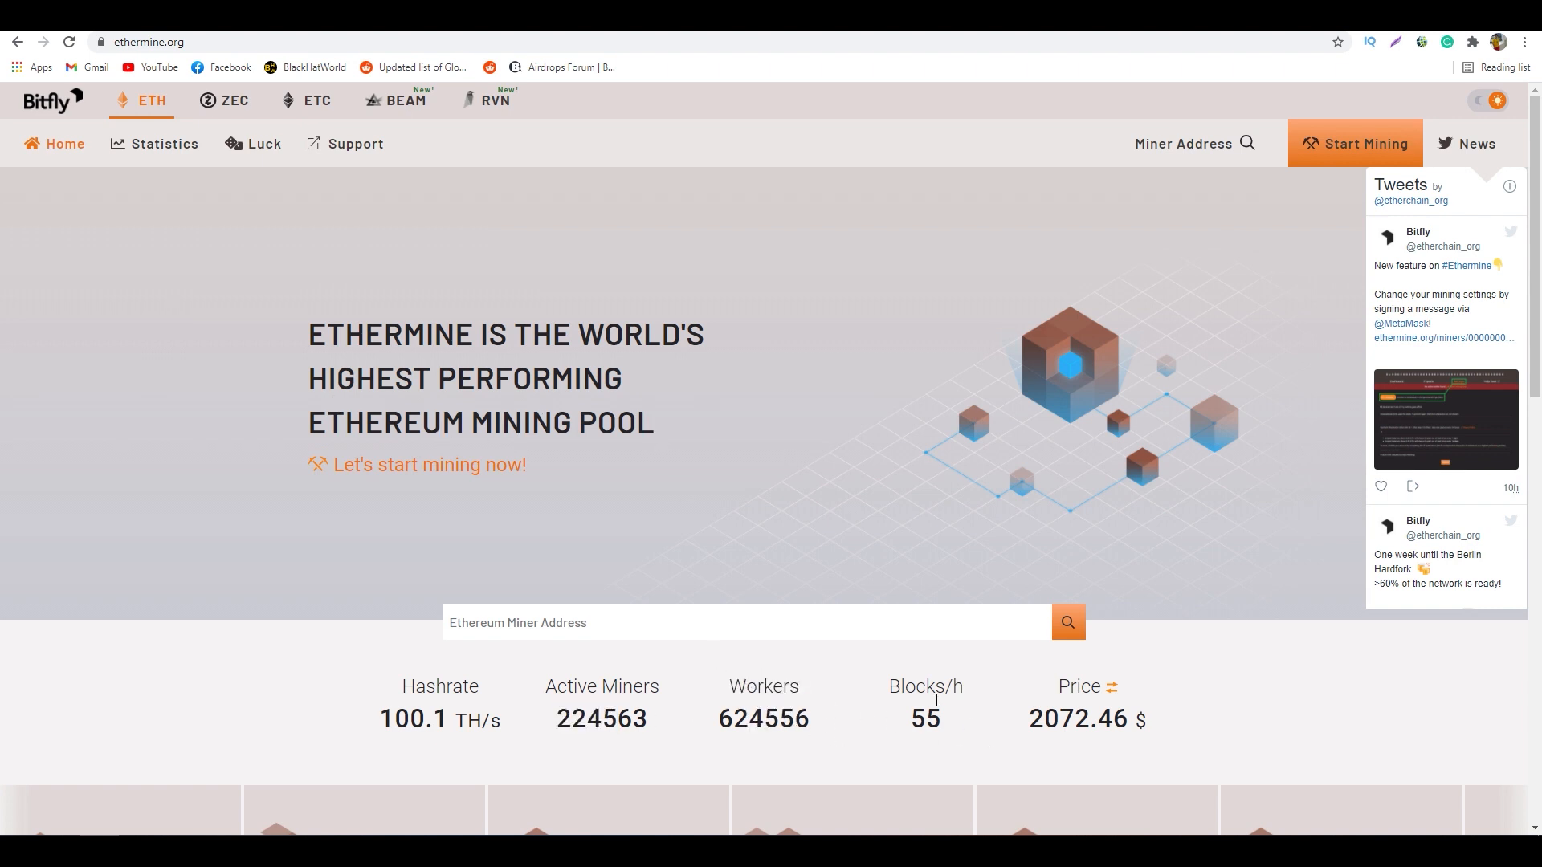
mouse_move(169, 128)
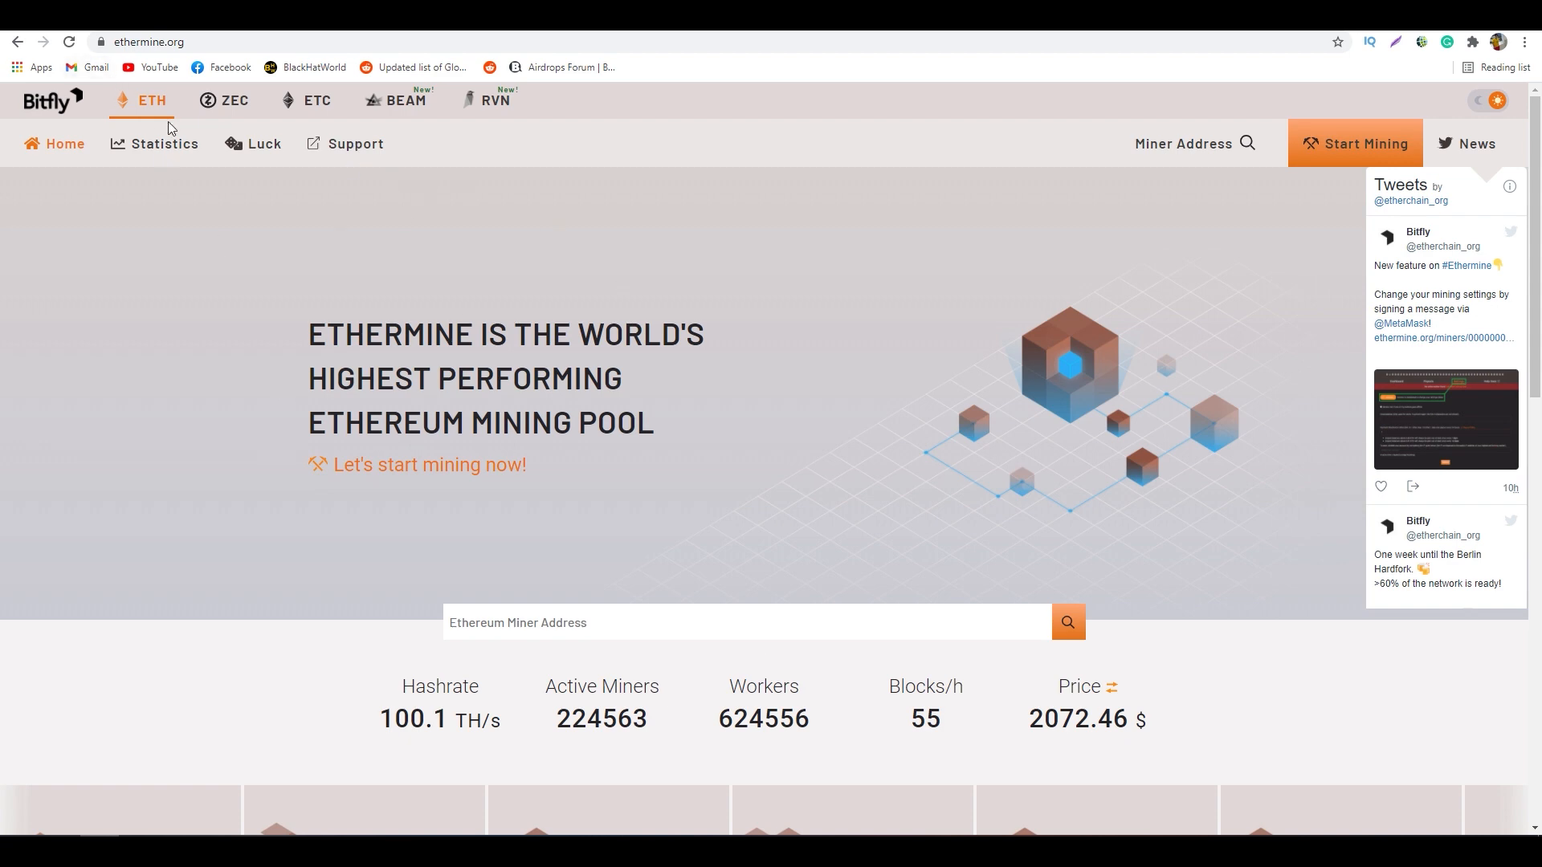
mouse_move(549, 156)
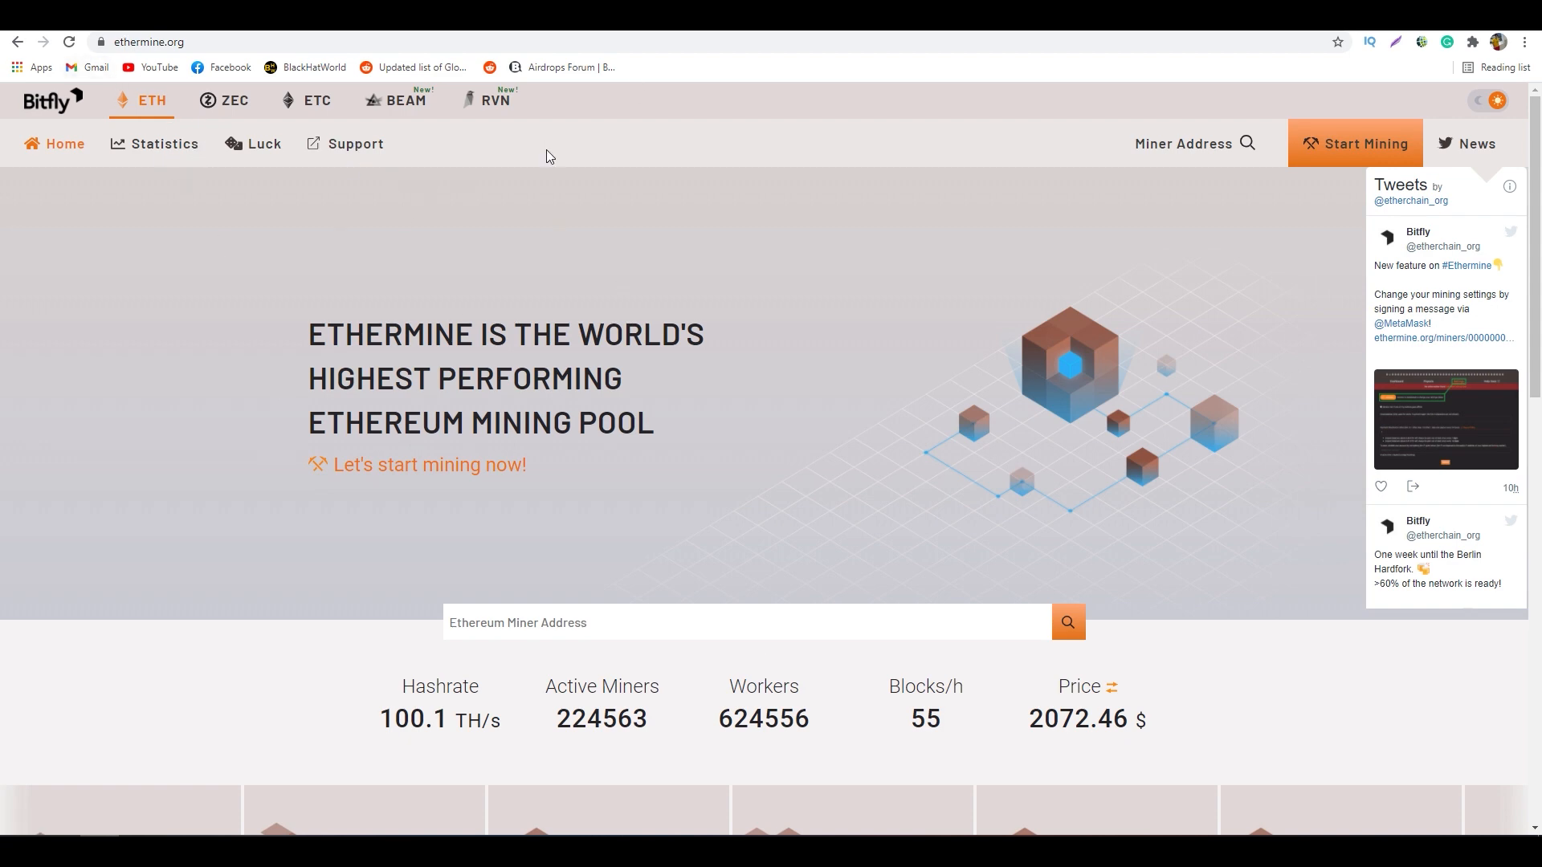
In the Start Mining guide, show Windows - NVIDIA software and select the T-Rex miner
left_click(1356, 143)
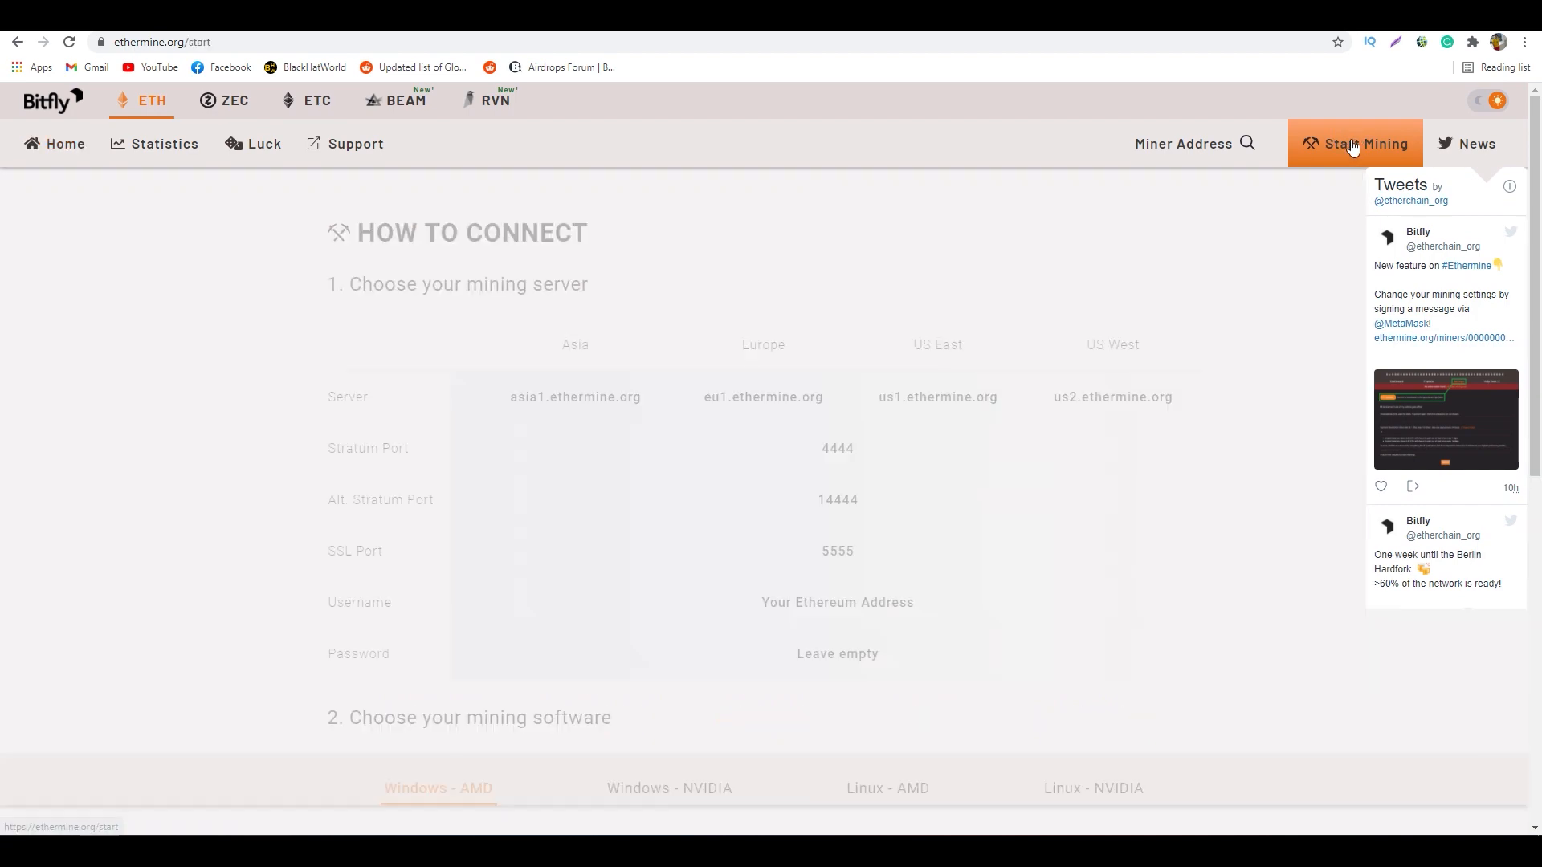
scroll("down", 3)
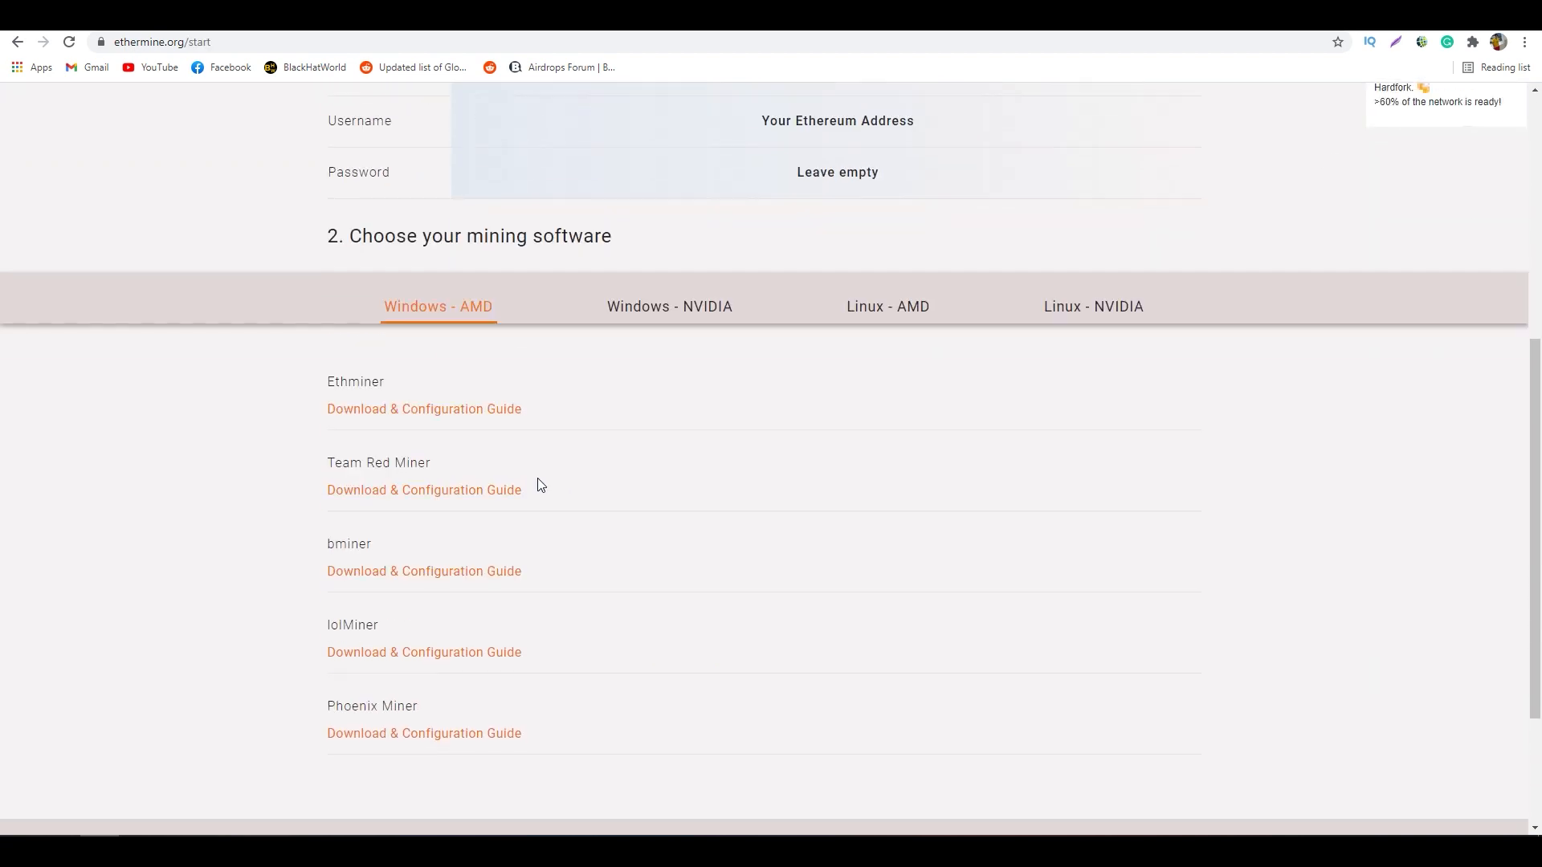
mouse_move(641, 306)
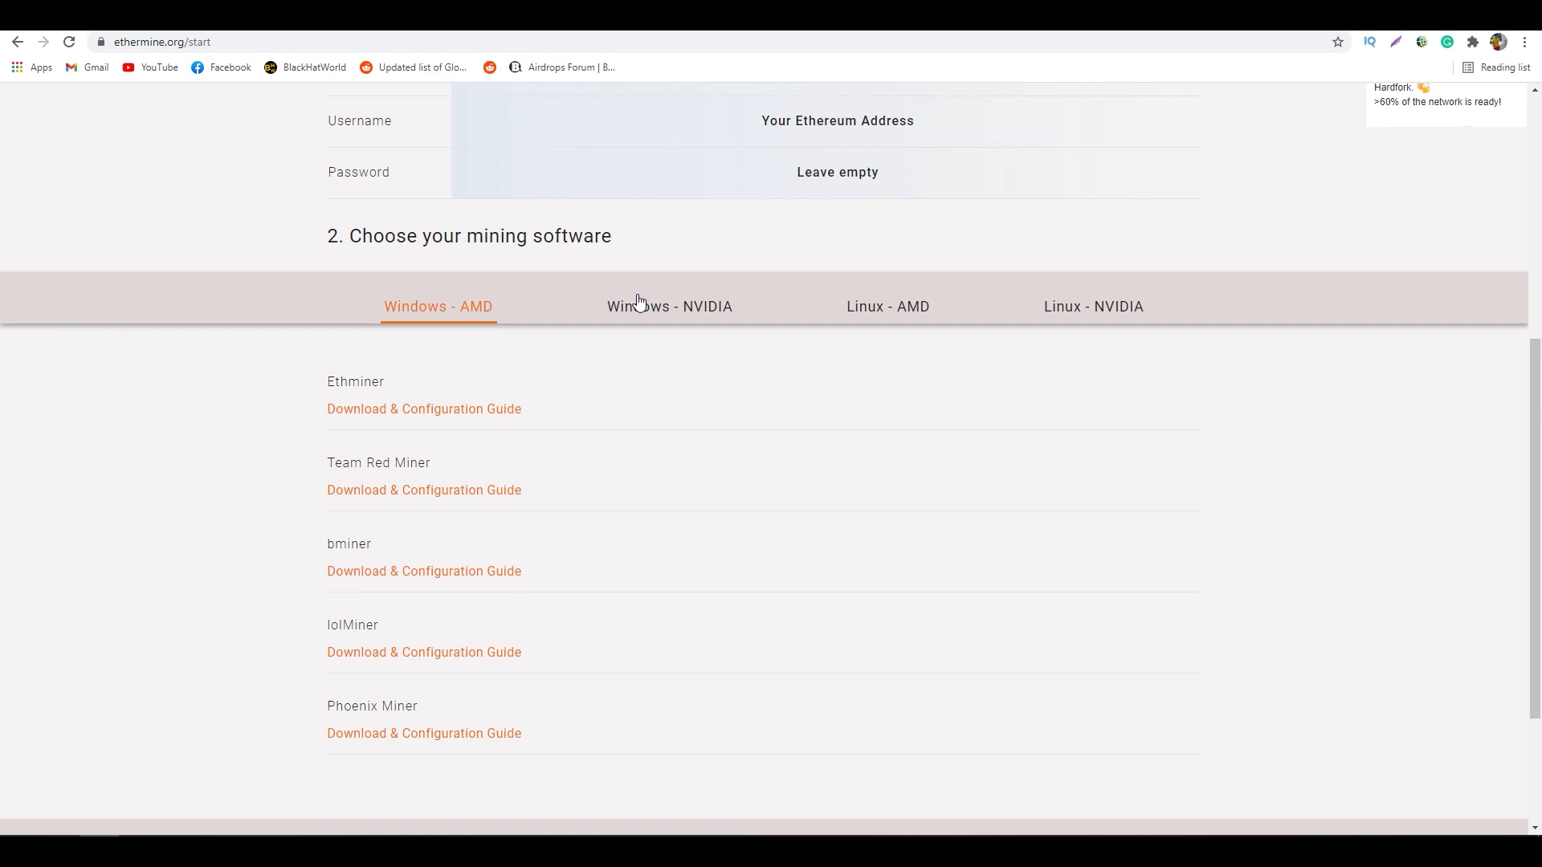
mouse_move(670, 312)
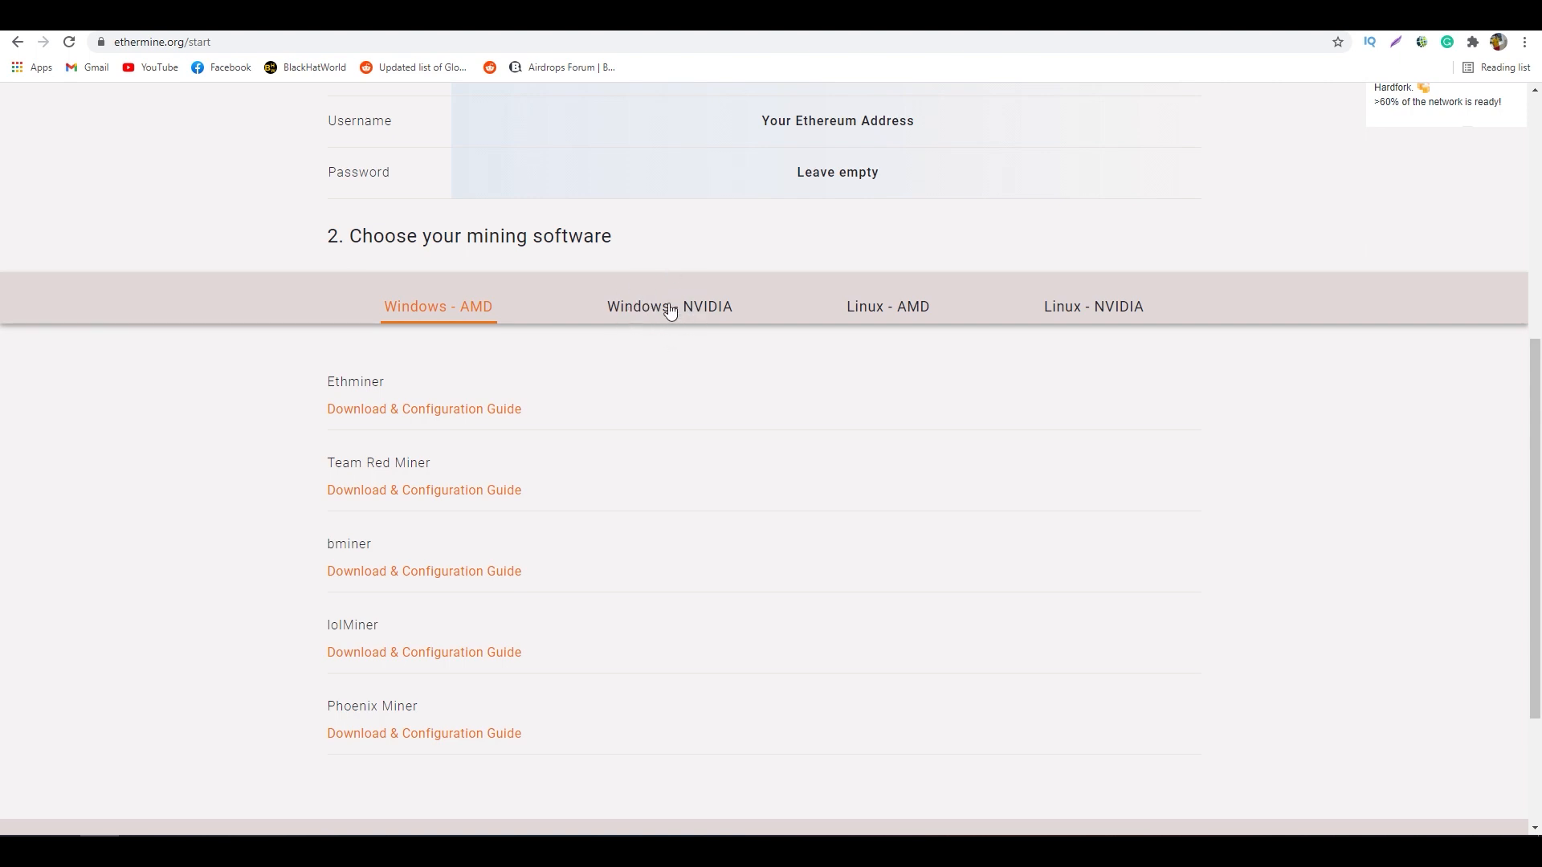
left_click(669, 305)
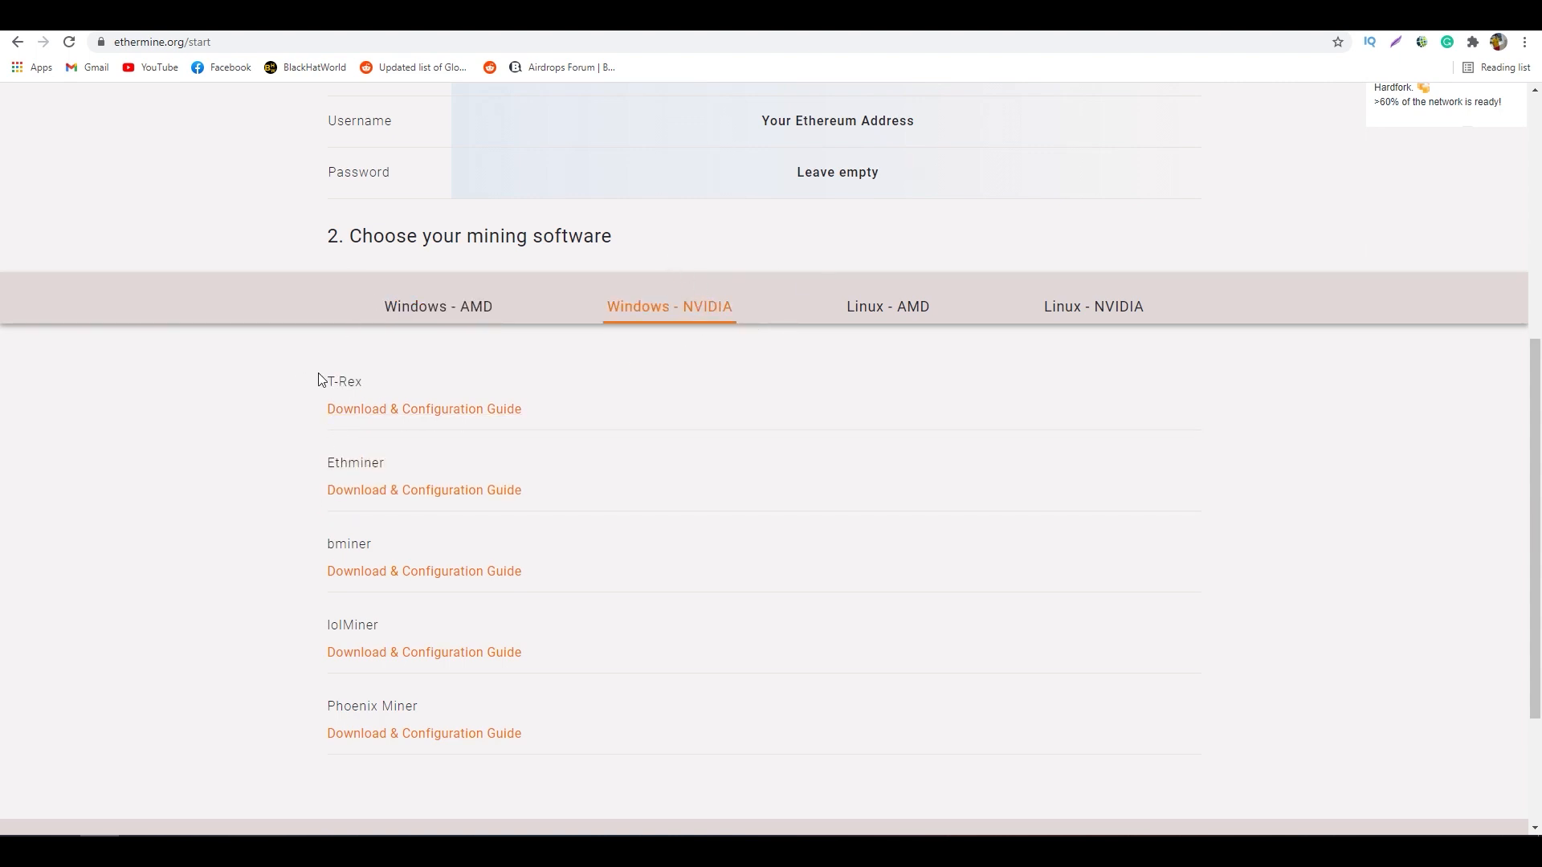
double_click(344, 383)
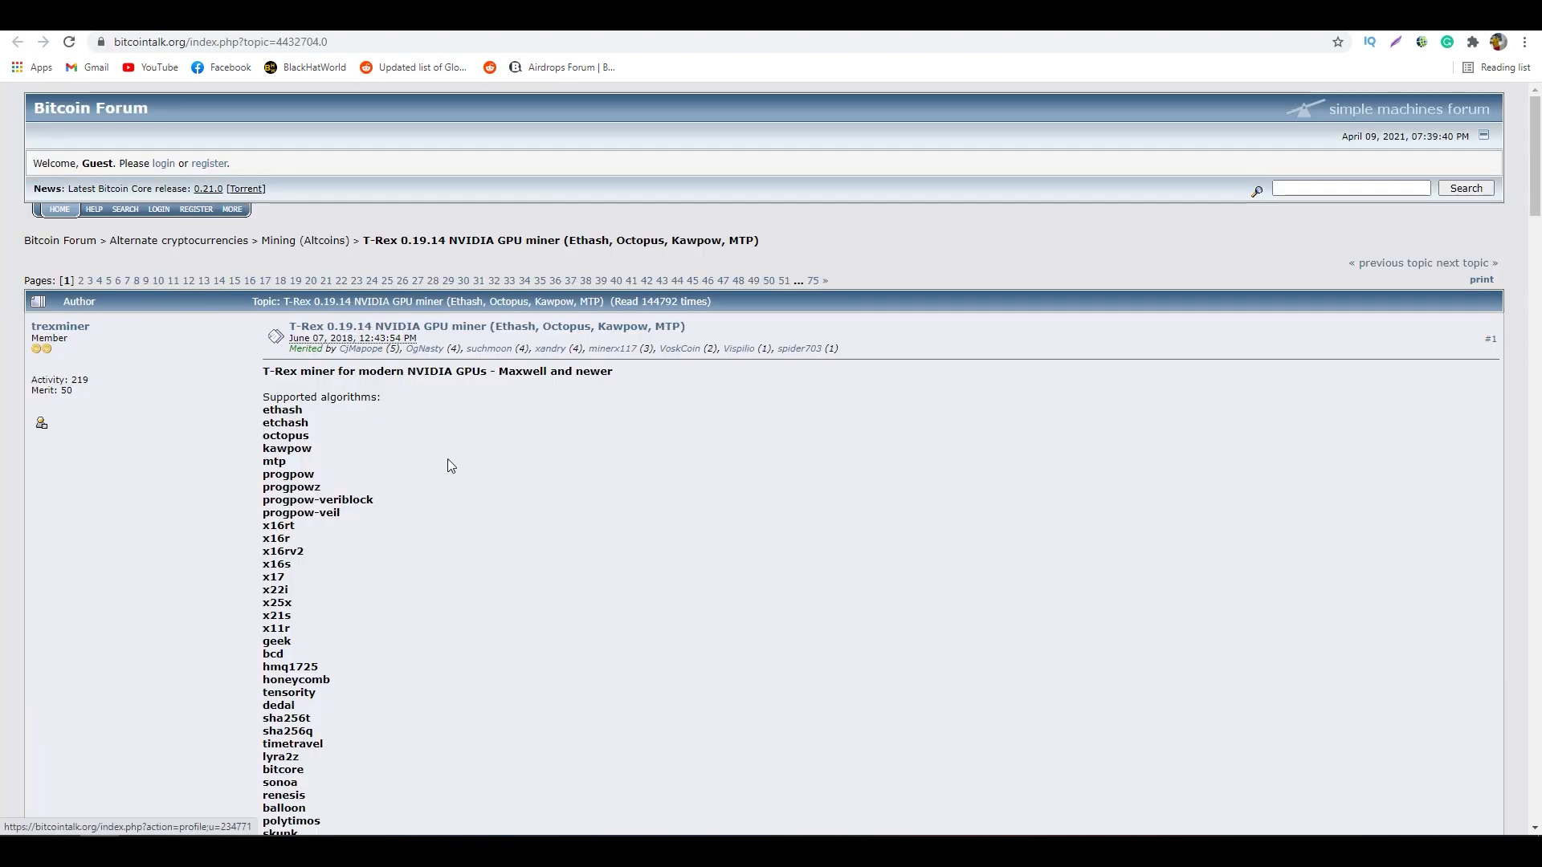
Follow the github.com/trexminer/T-Rex/releases link from the thread's Downloads section
scroll("down", 3)
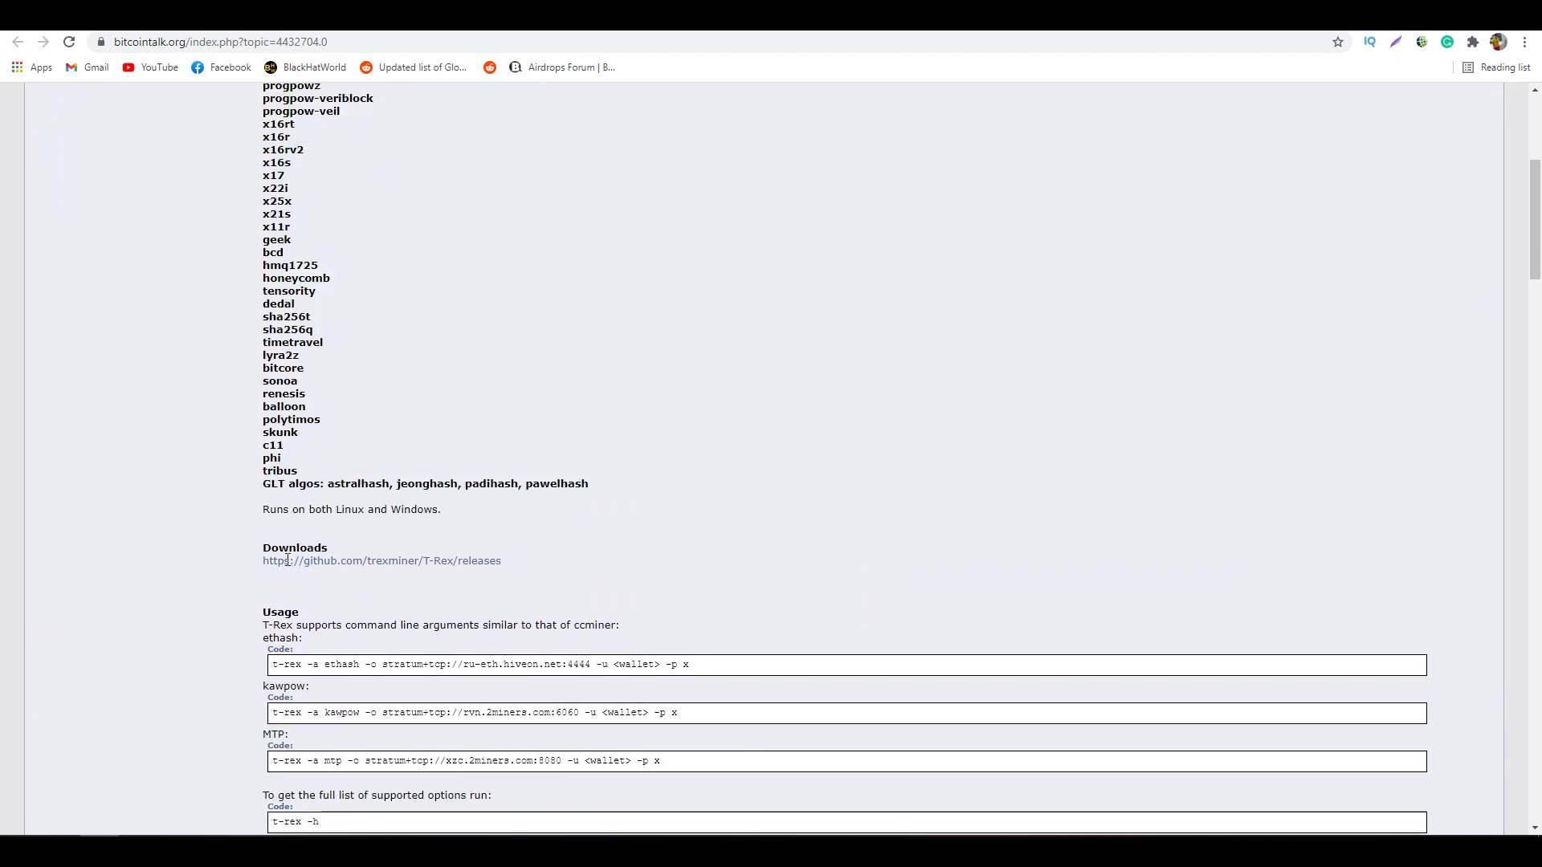
left_click(382, 561)
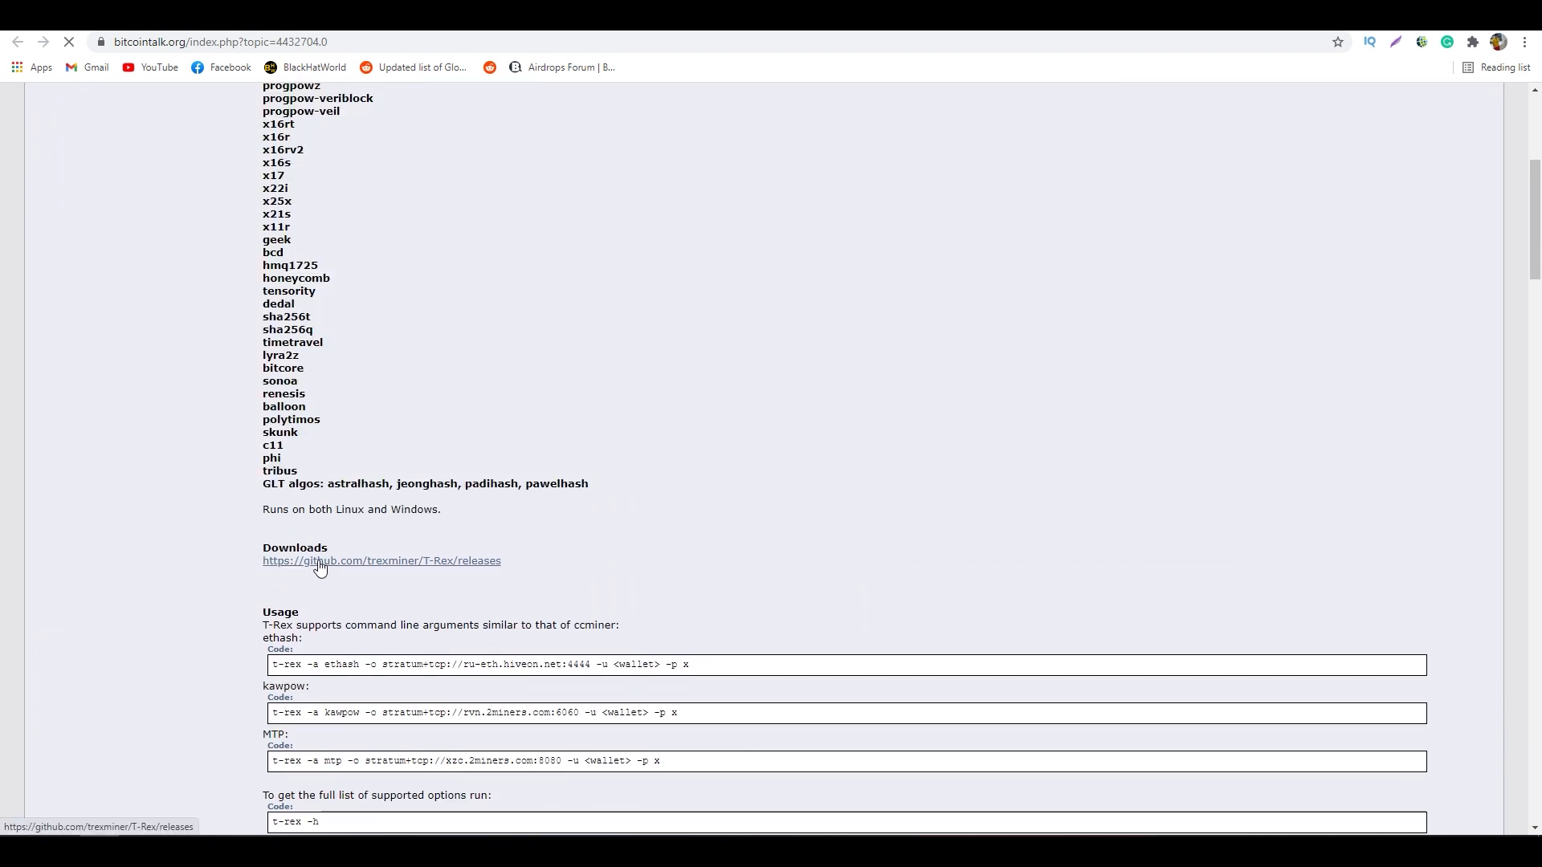
left_click(382, 561)
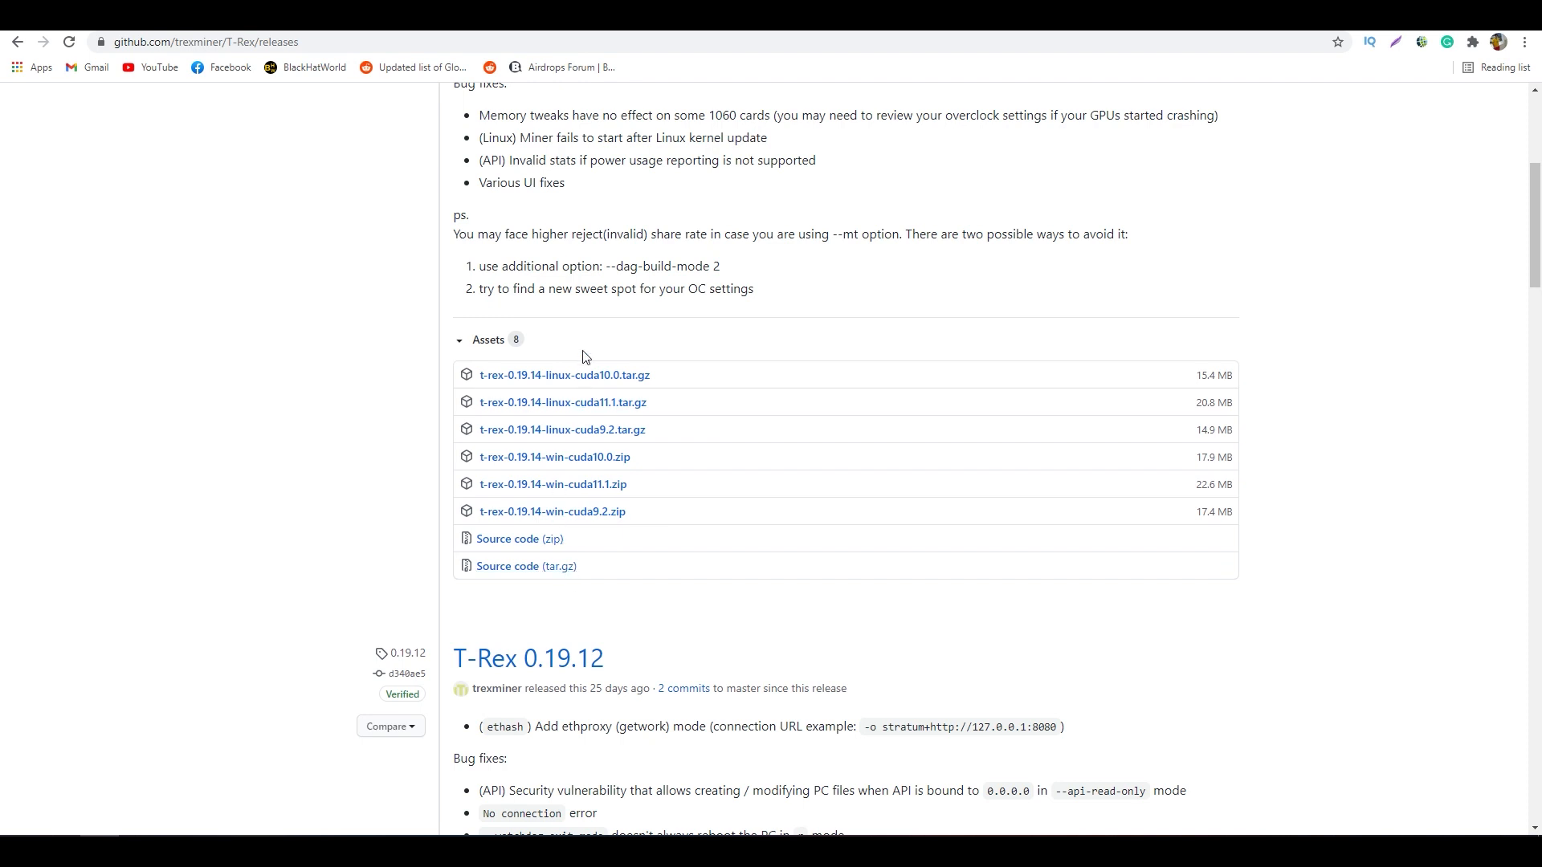
mouse_move(524, 479)
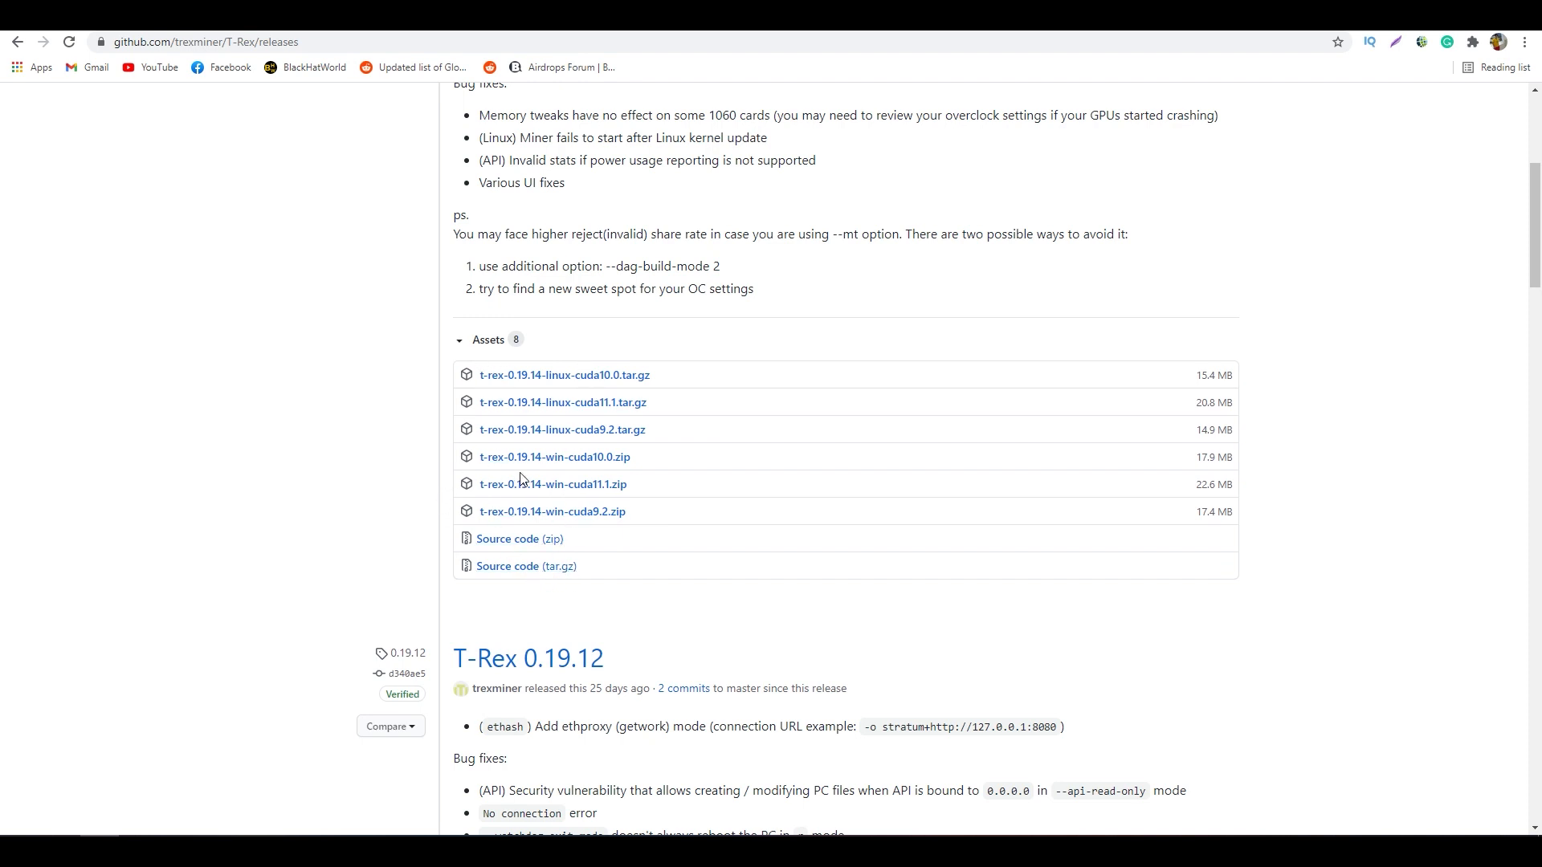
mouse_move(554, 456)
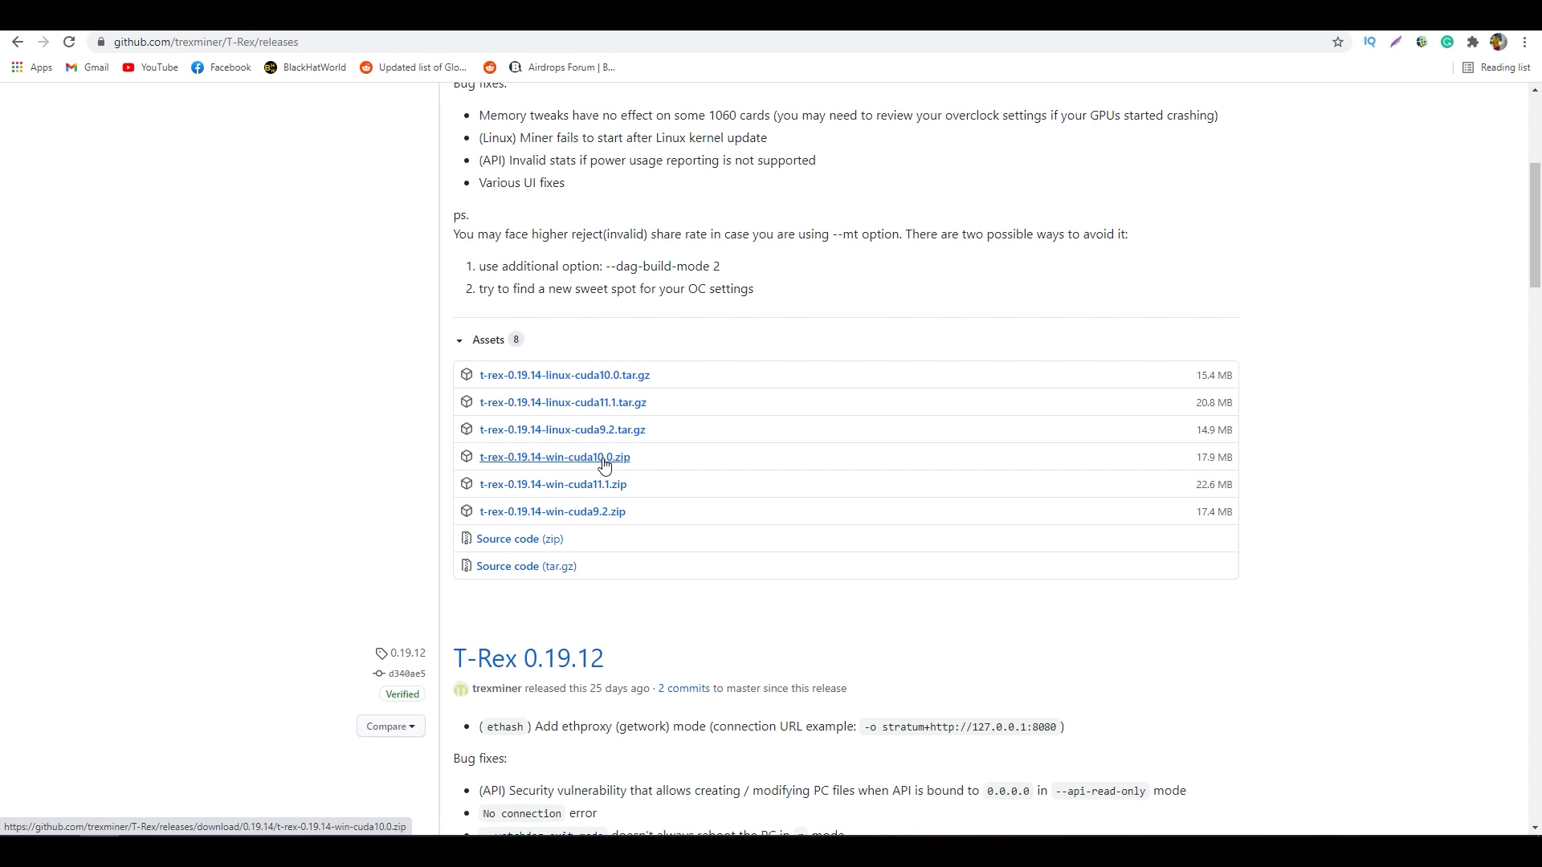
mouse_move(601, 468)
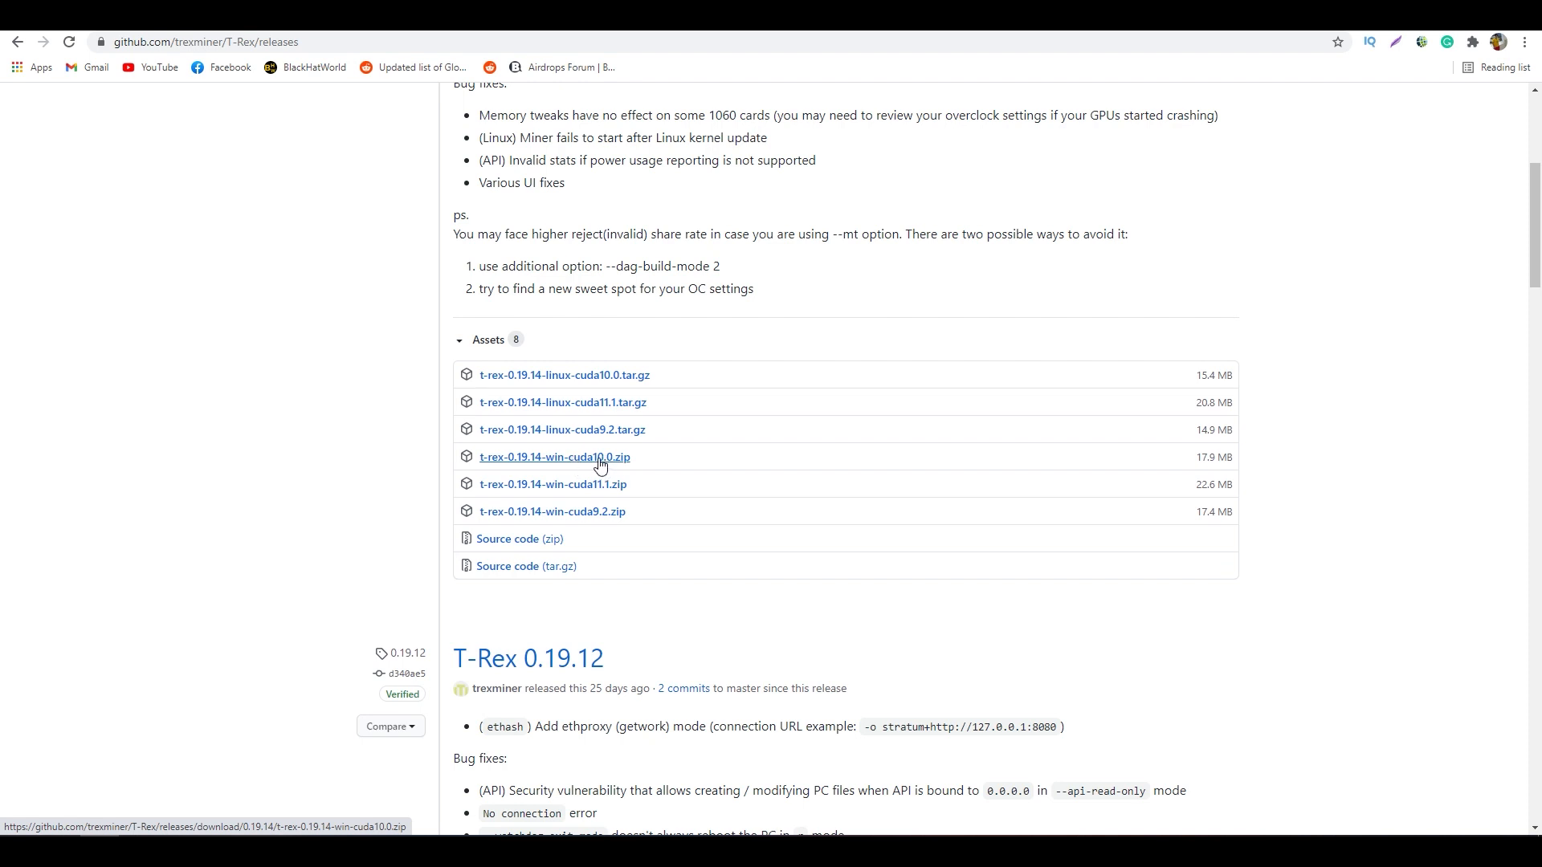
mouse_move(625, 467)
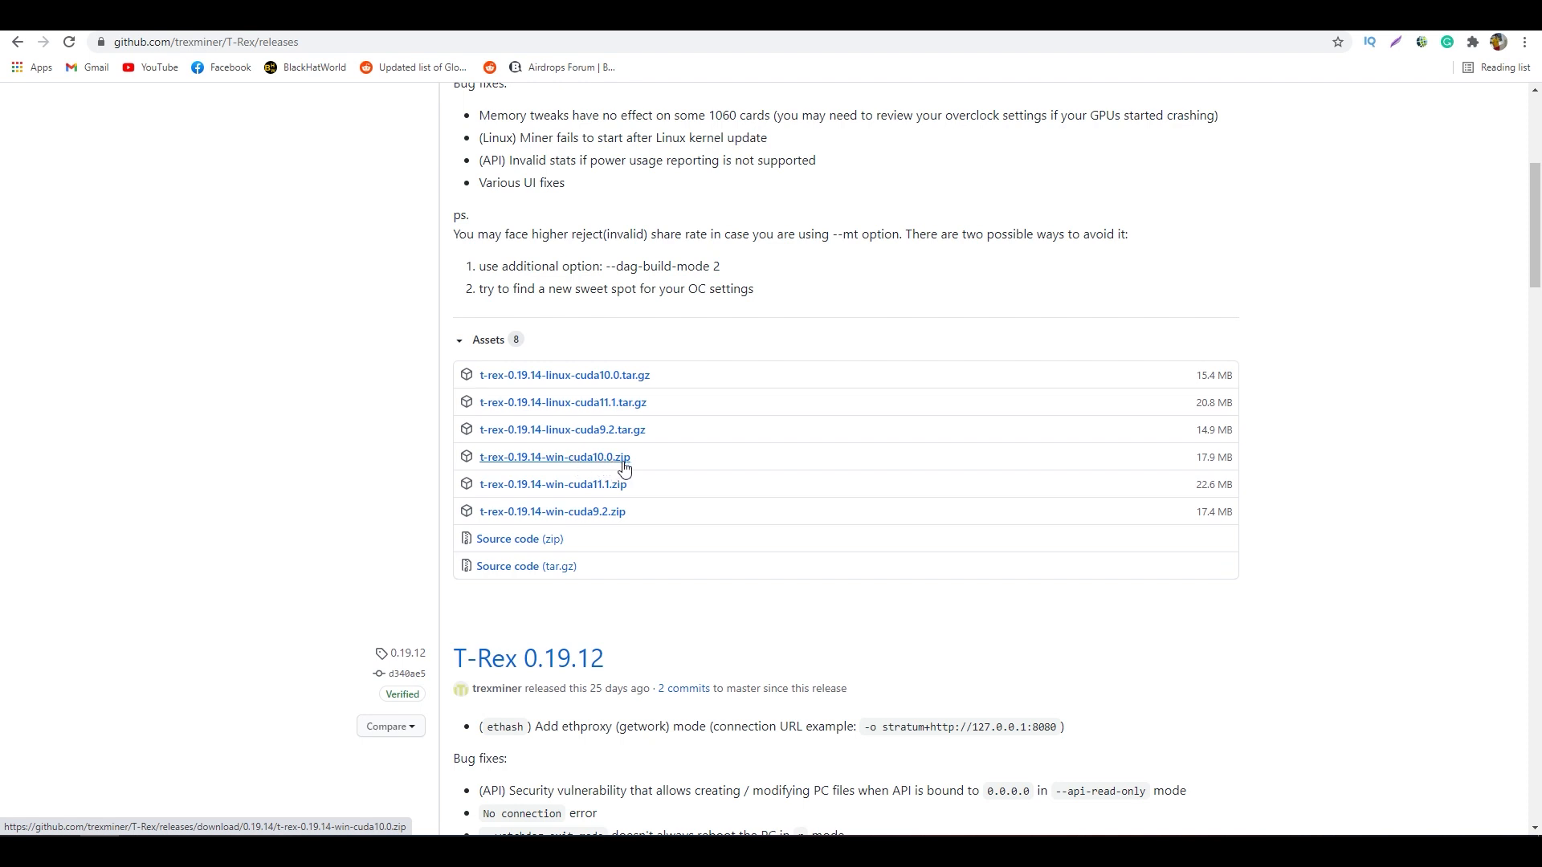
mouse_move(545, 462)
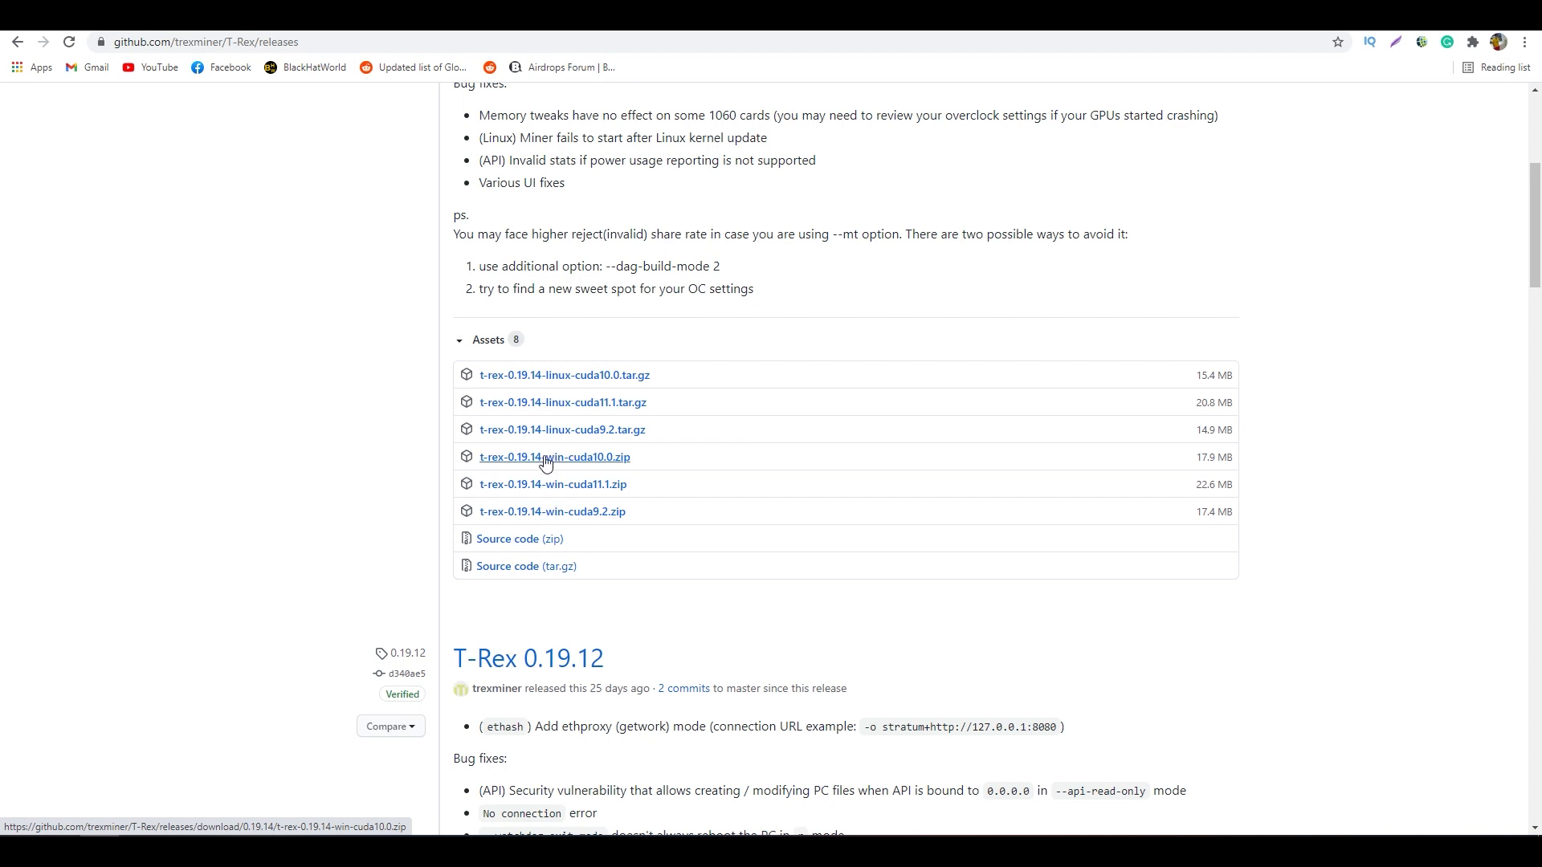
mouse_move(537, 464)
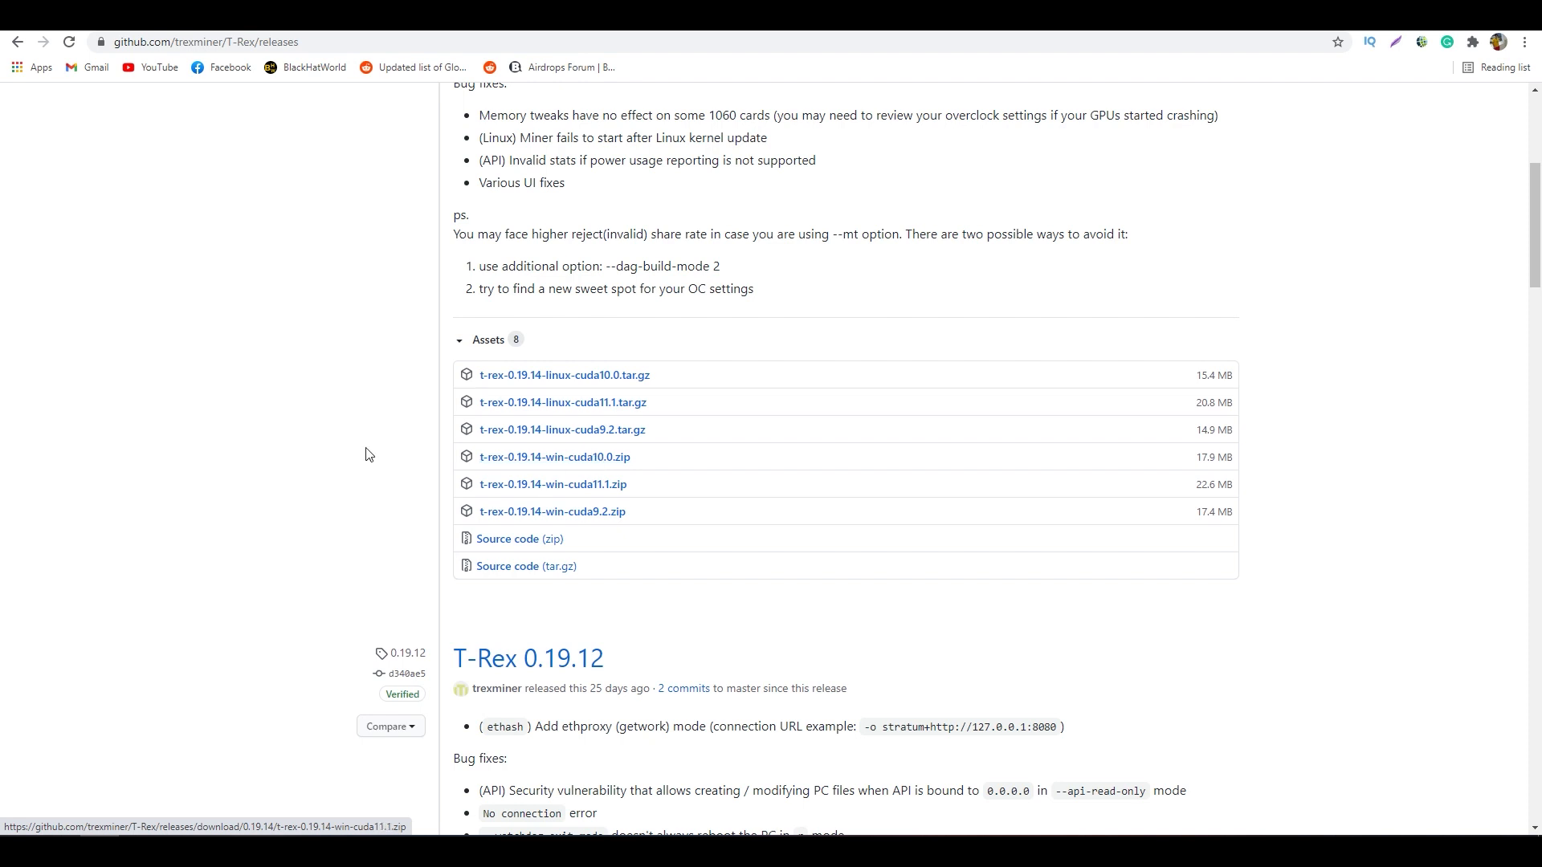
mouse_move(598, 480)
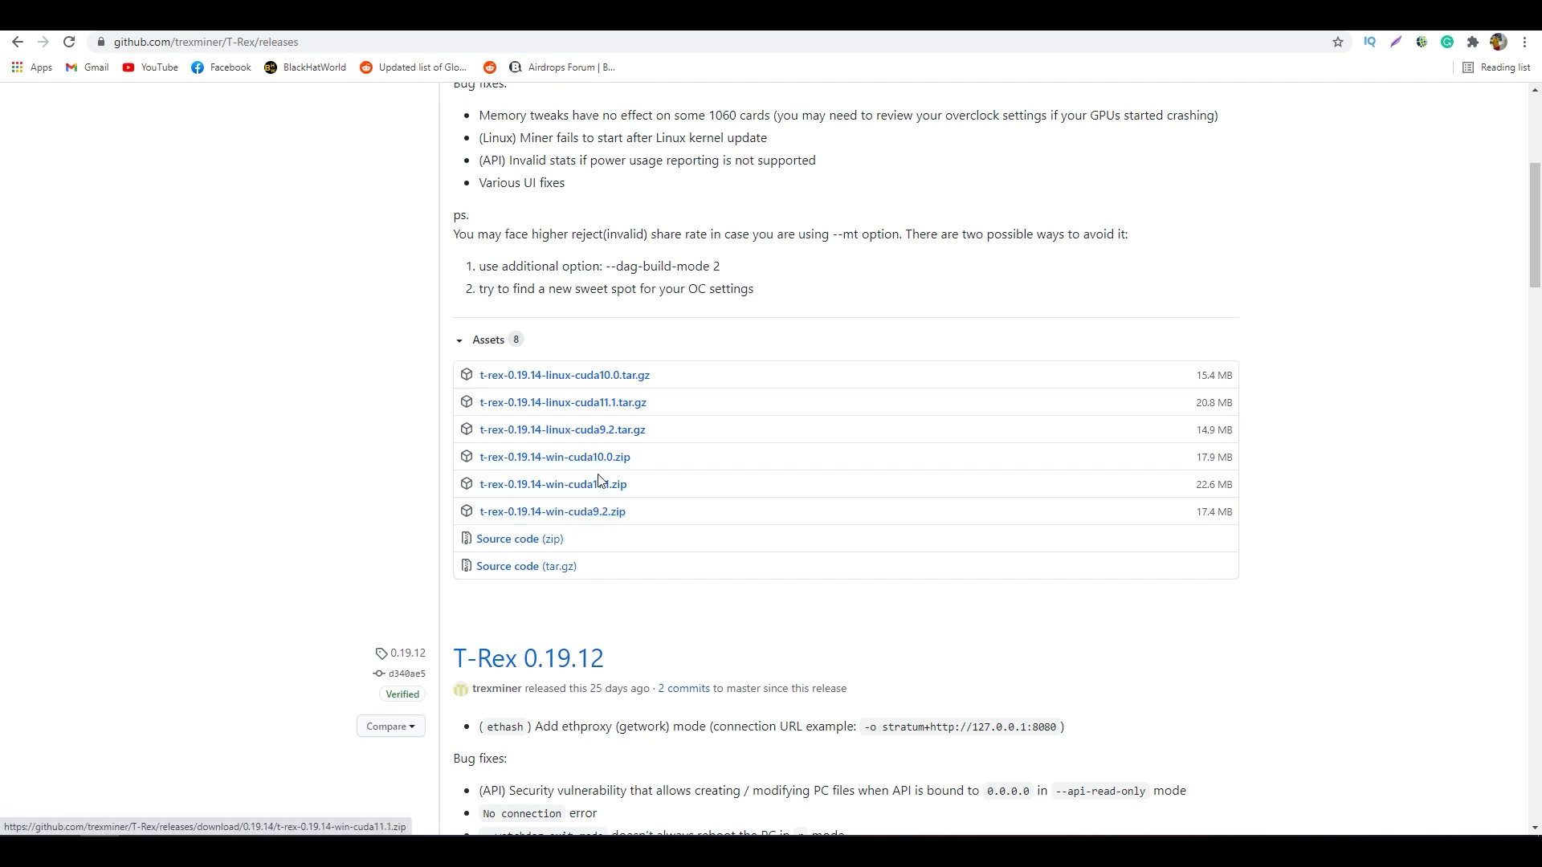
mouse_move(617, 462)
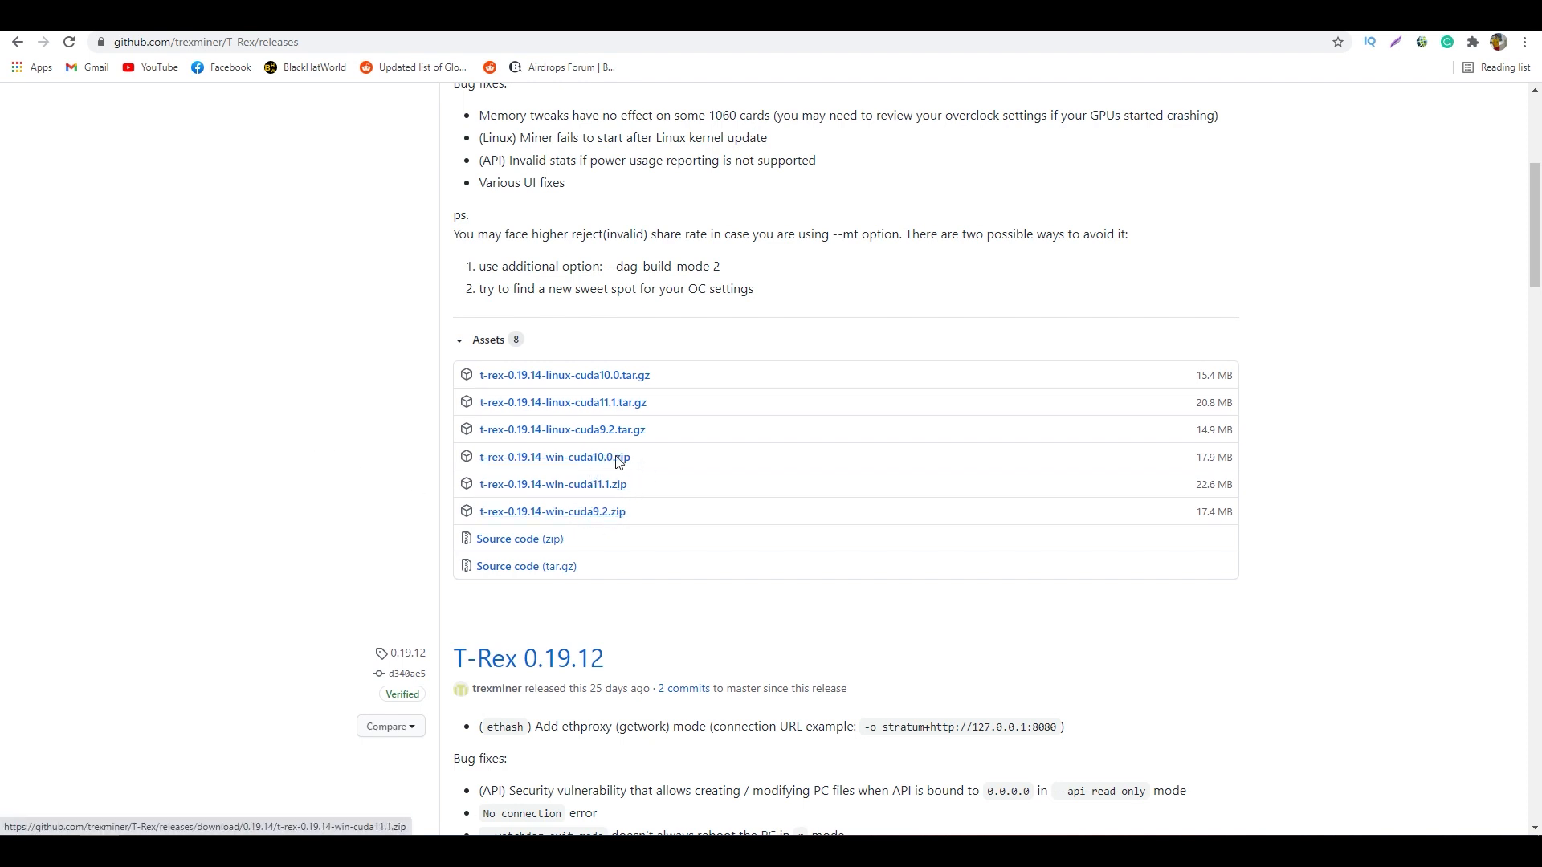
mouse_move(873, 404)
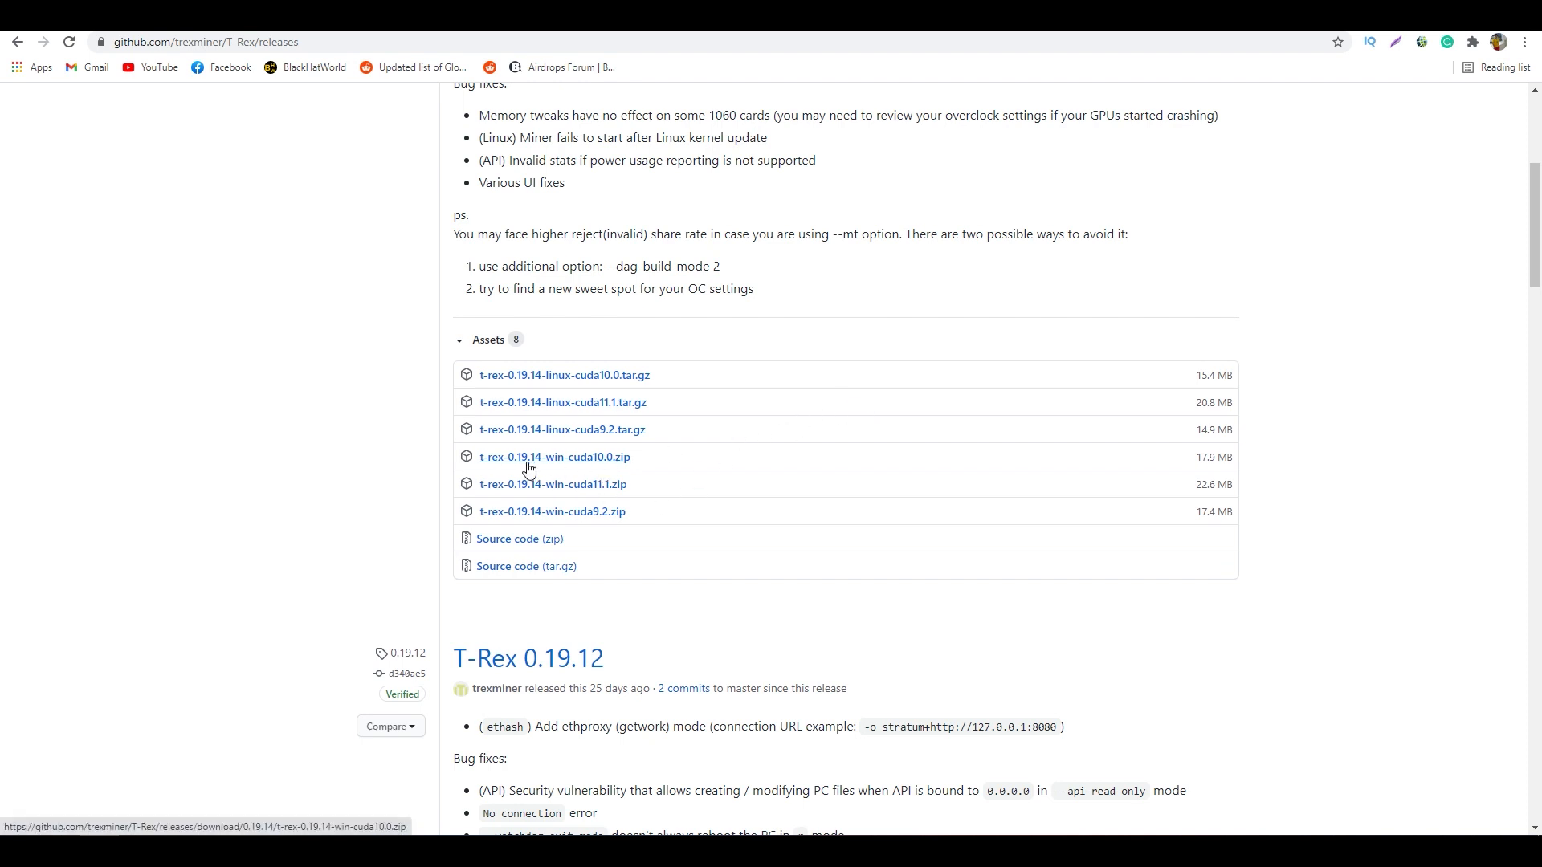
Download t-rex-0.19.14-win-cuda10.0.zip from the release assets
left_click(554, 456)
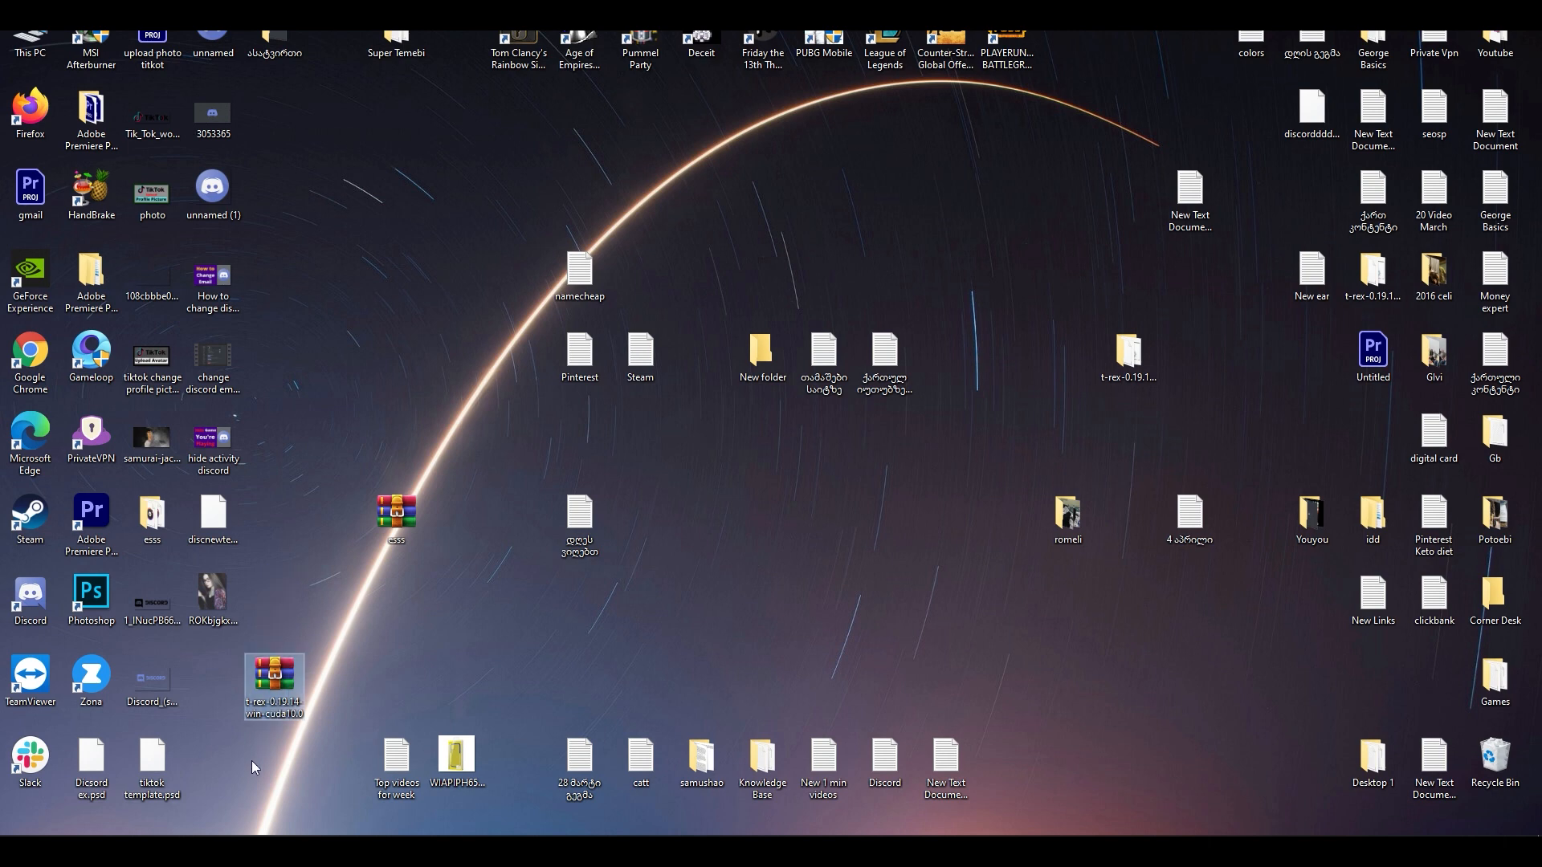
Extract the T-Rex zip on the desktop and open the ETH-ethermine batch file for editing
right_click(274, 689)
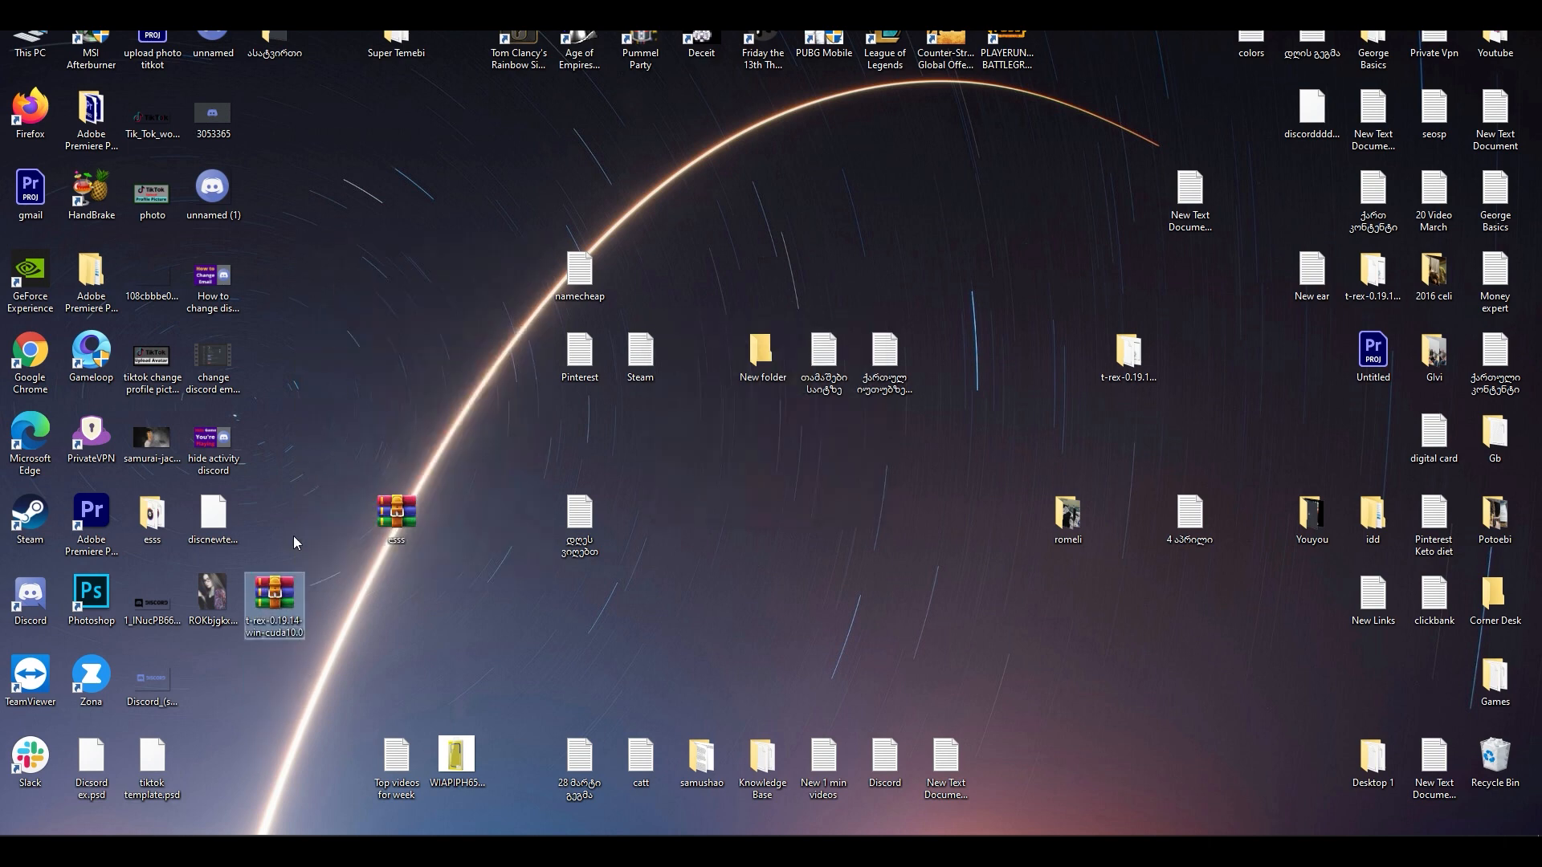
double_click(274, 604)
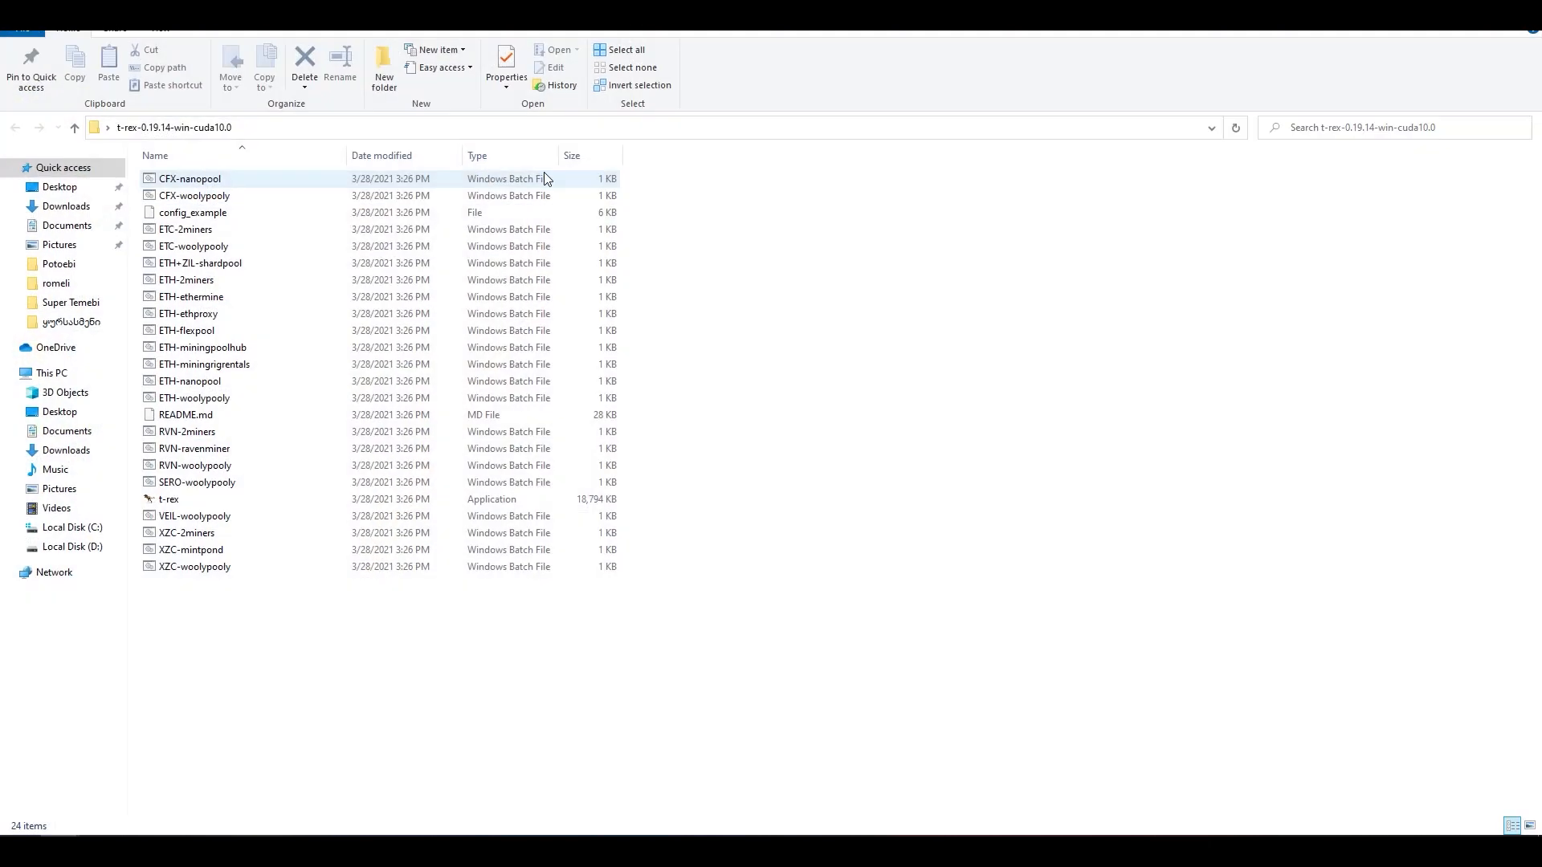
left_click(191, 296)
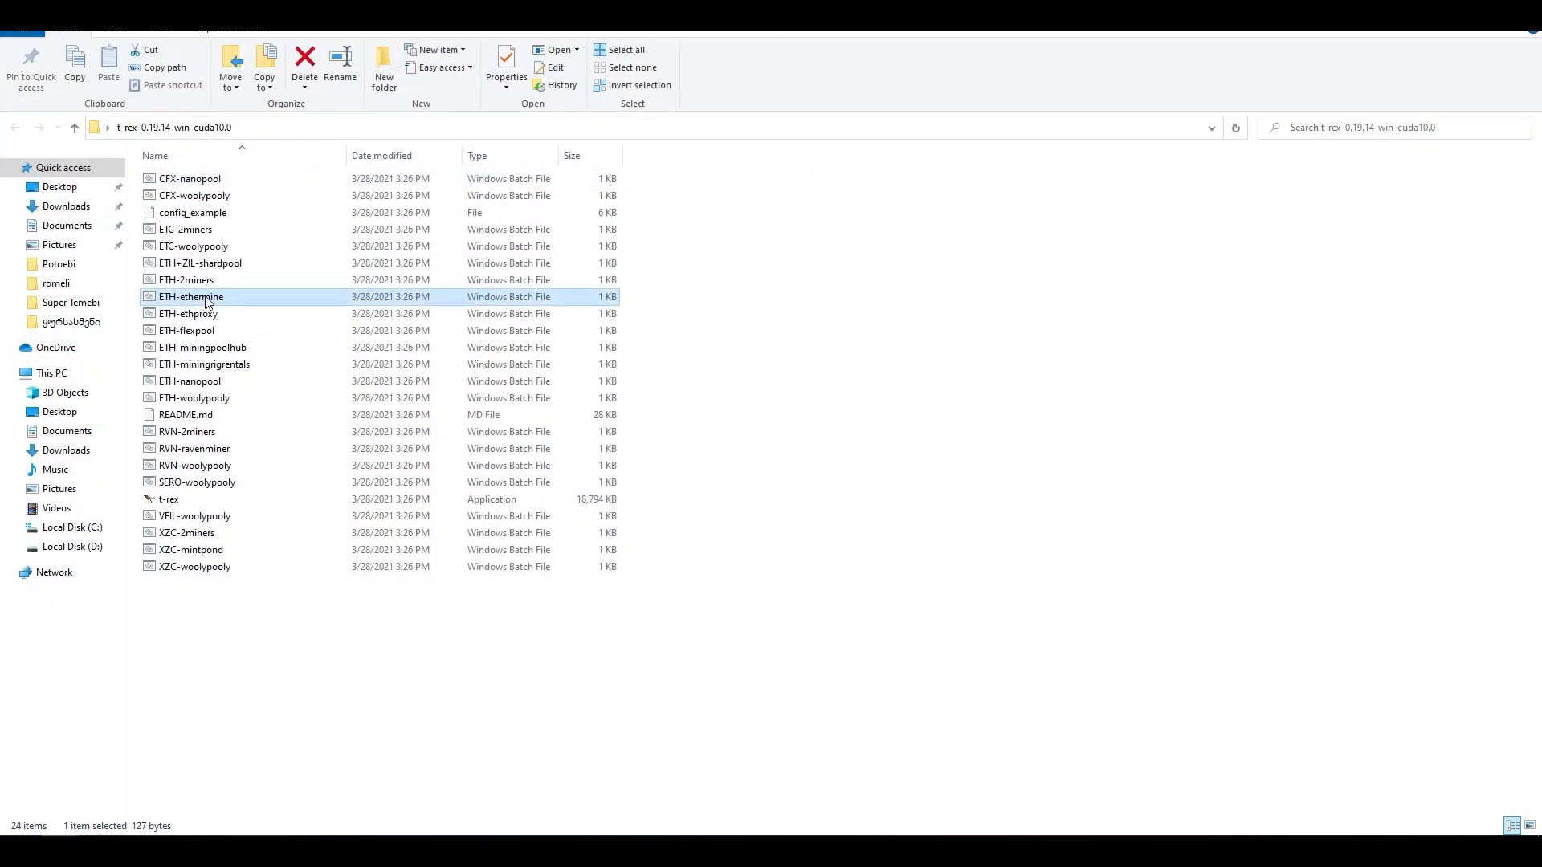
double_click(189, 296)
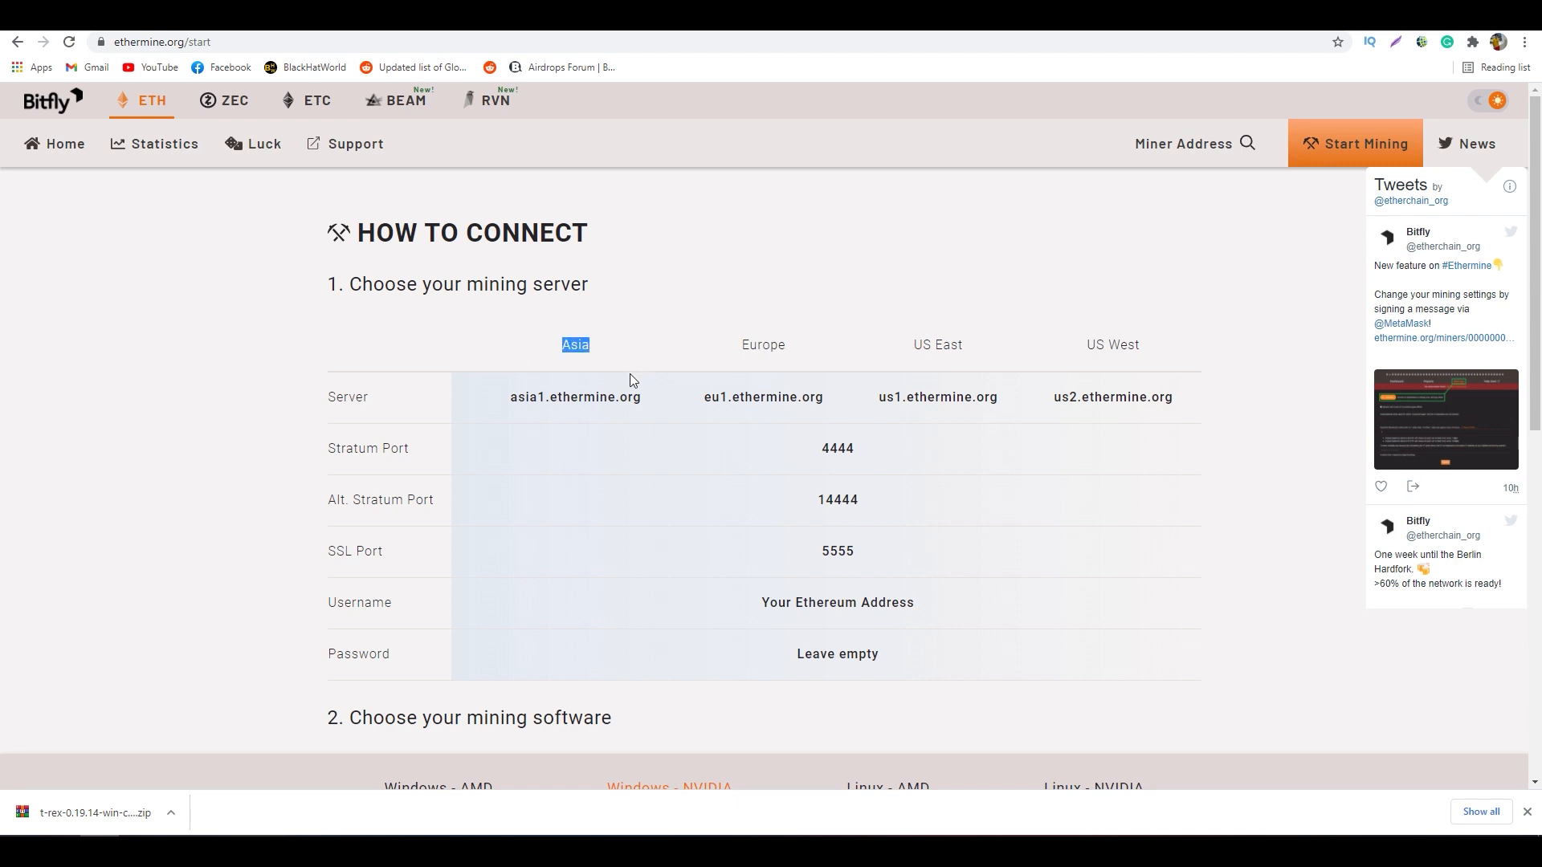
Point the command at eu1.ethermine.org:4444 with the CEX.IO ETH deposit address after -u, and save
double_click(575, 397)
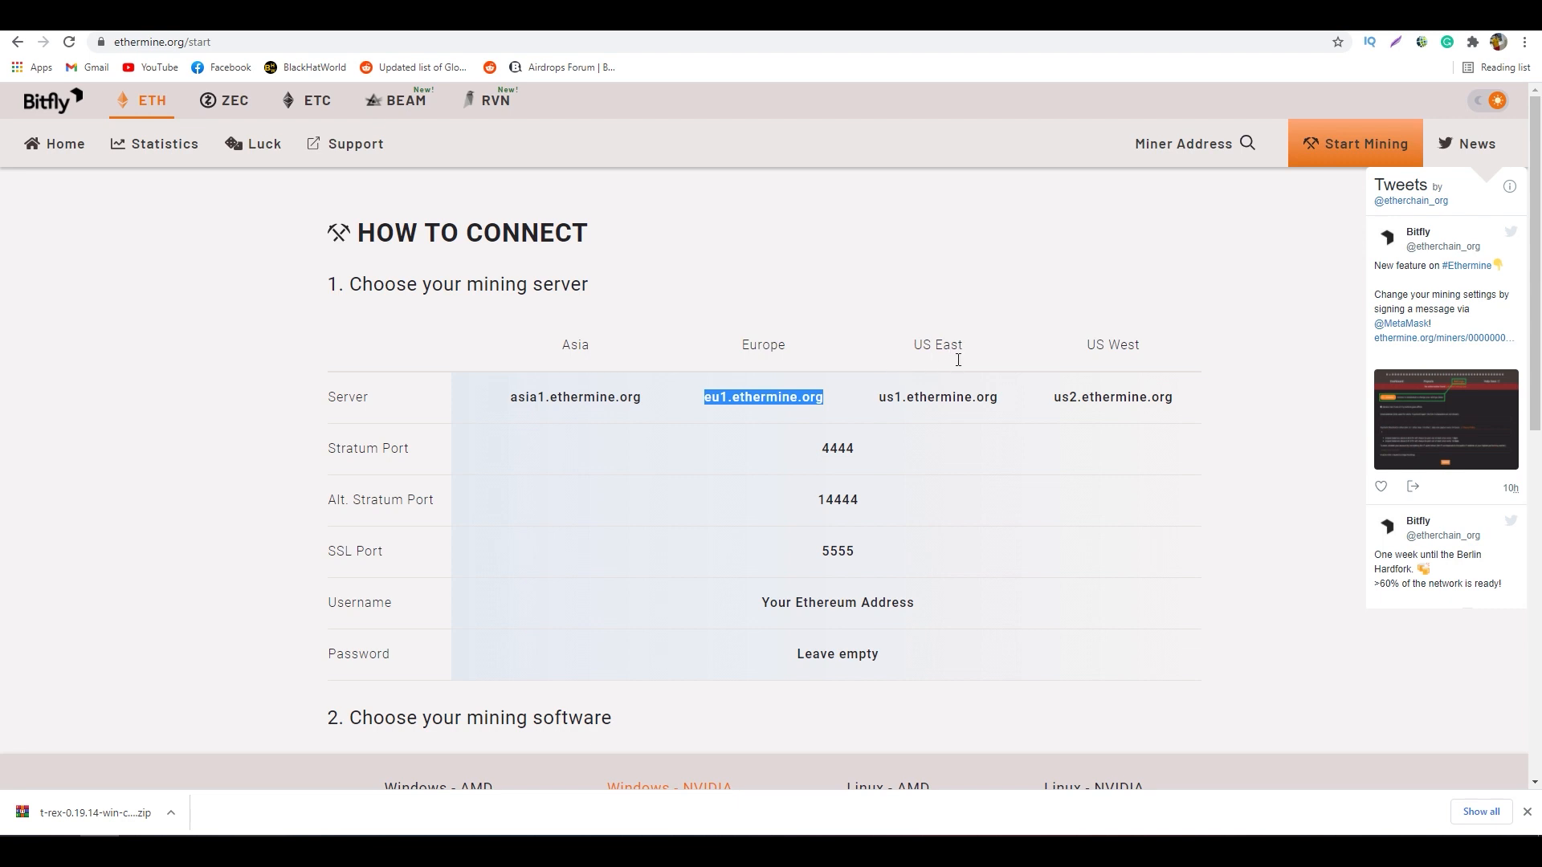
mouse_move(1117, 361)
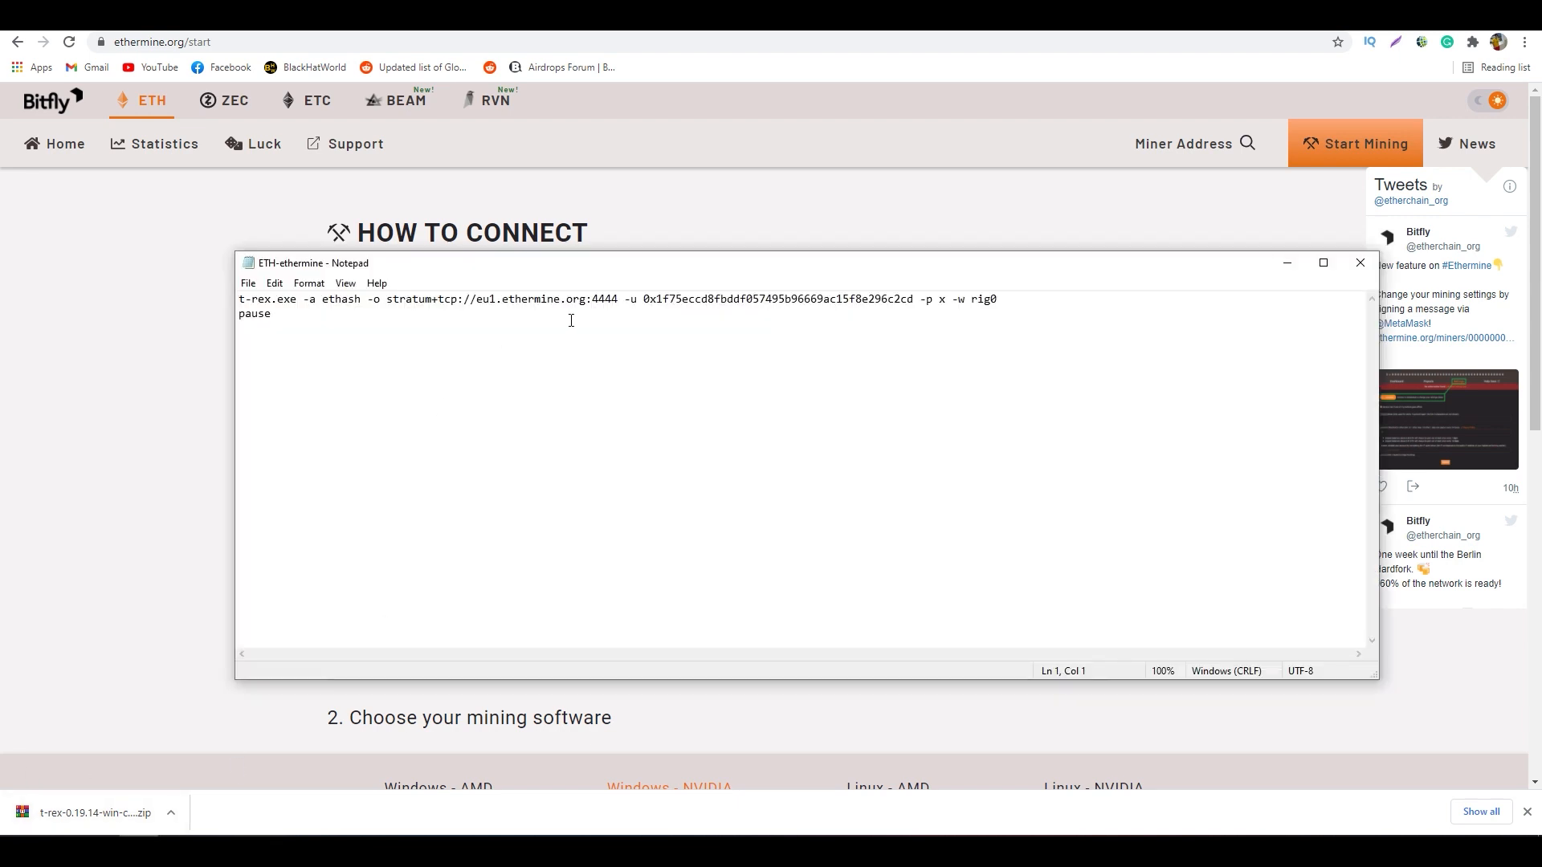
left_click_drag(477, 299, 270, 313)
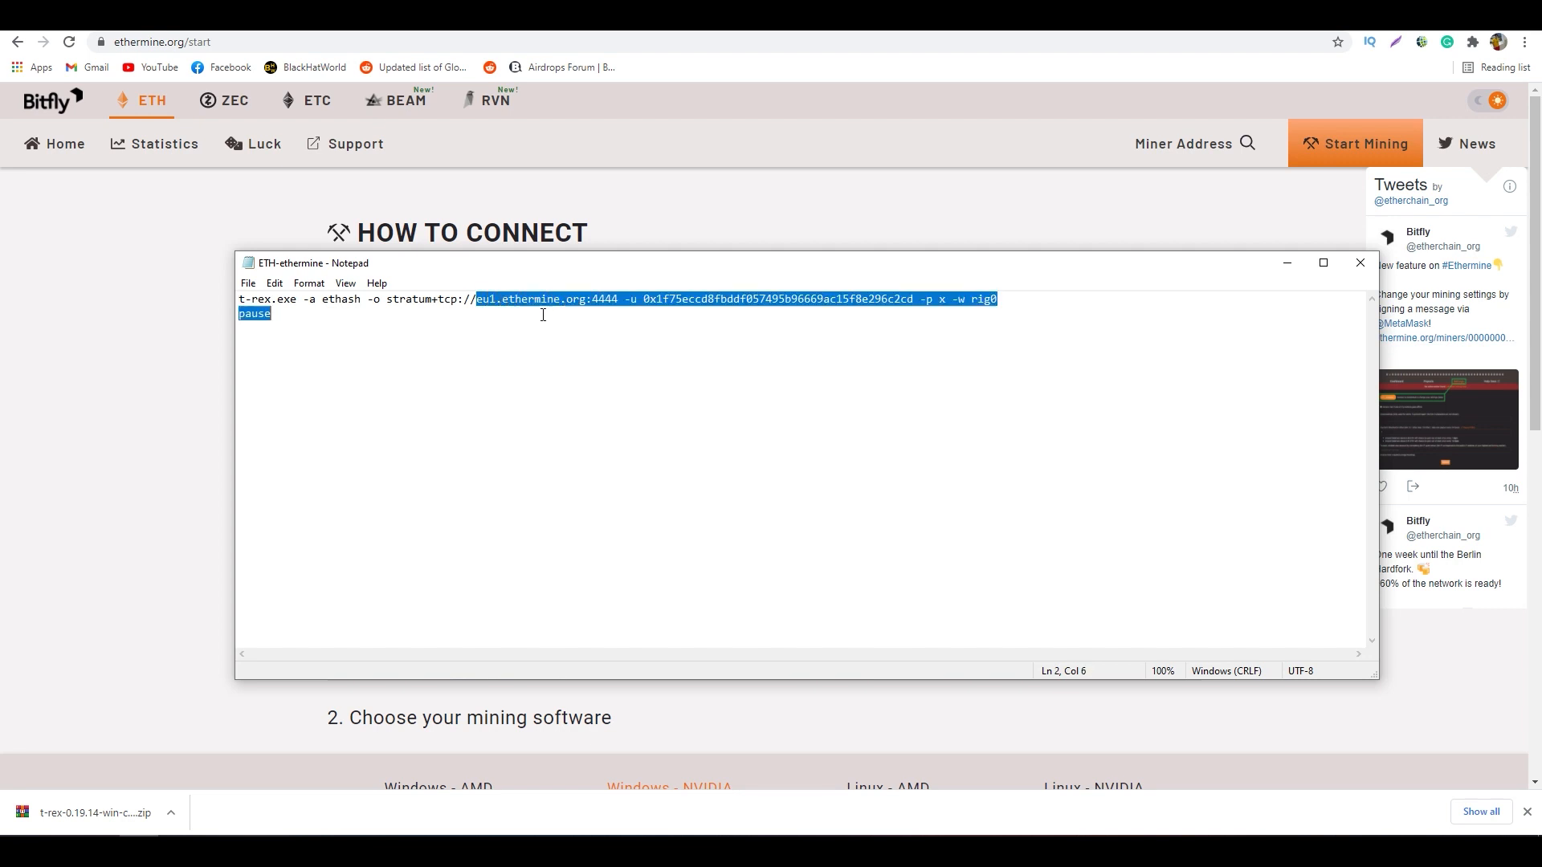
left_click(577, 299)
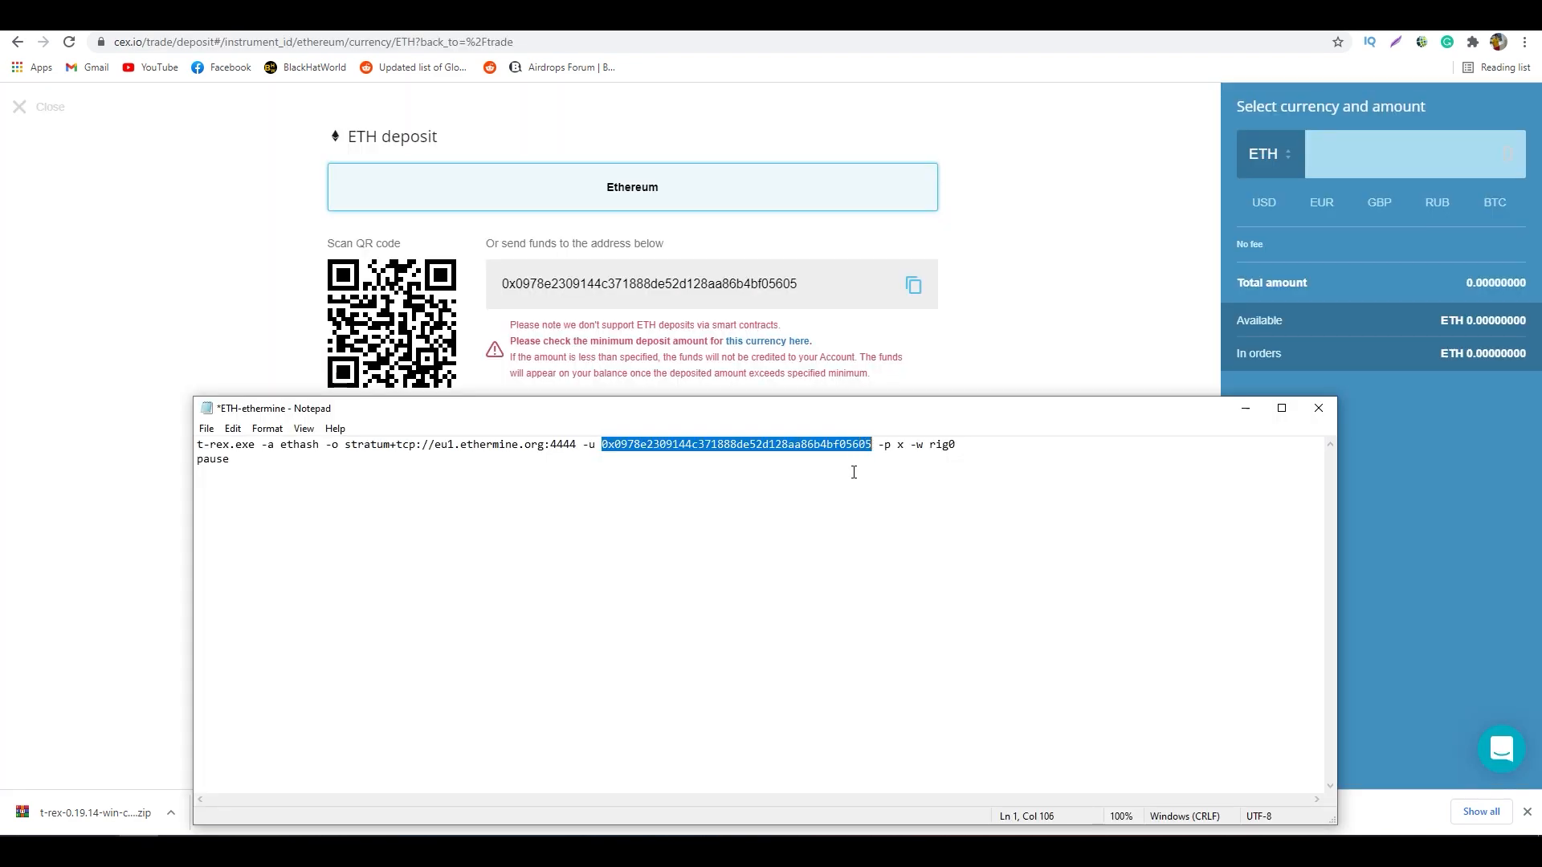
left_click(739, 462)
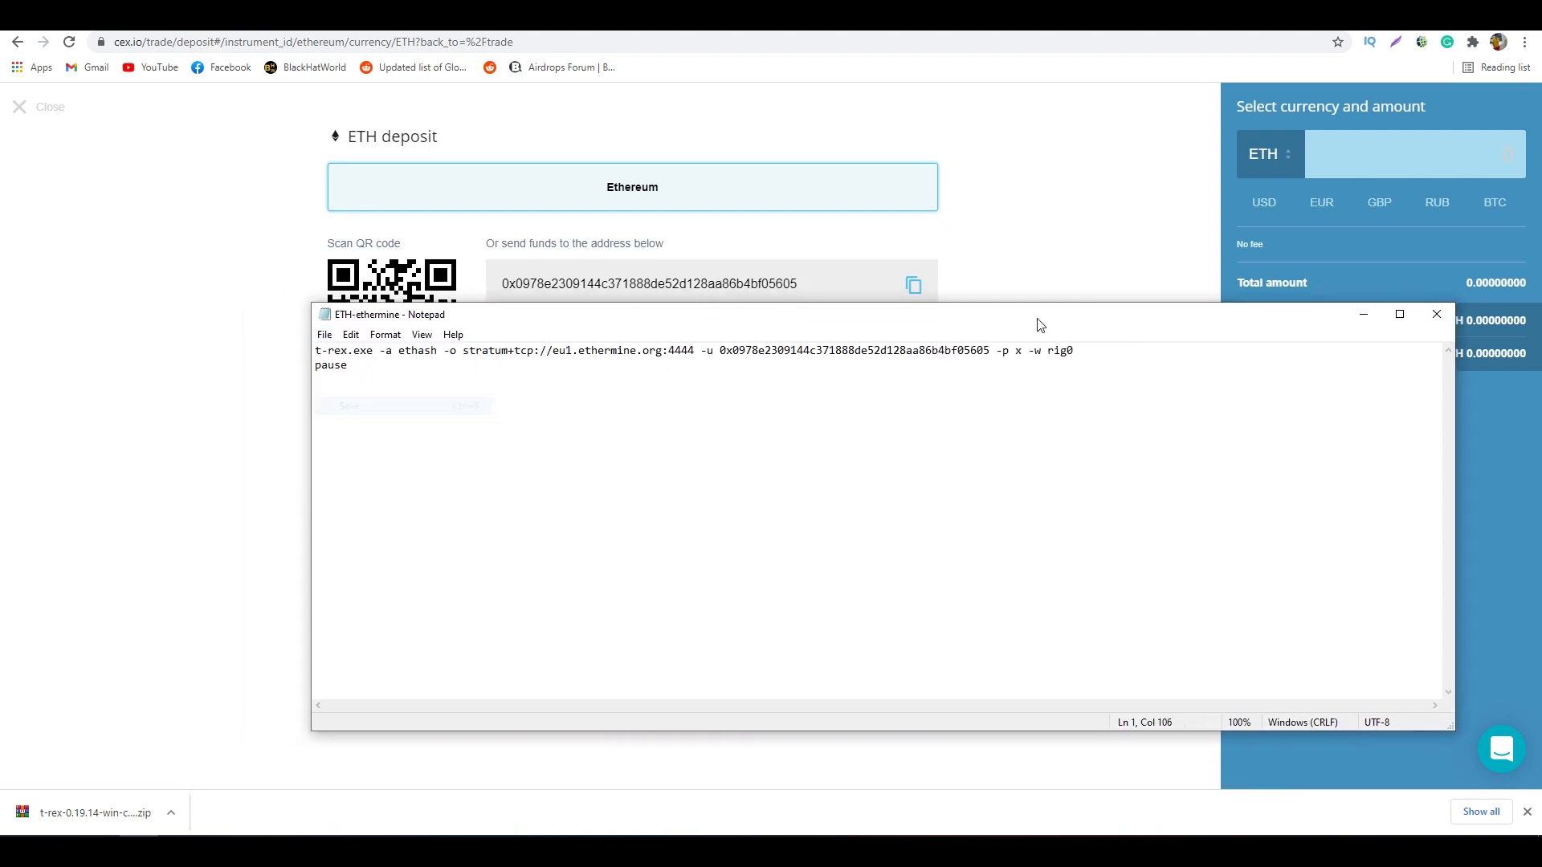
left_click(1434, 313)
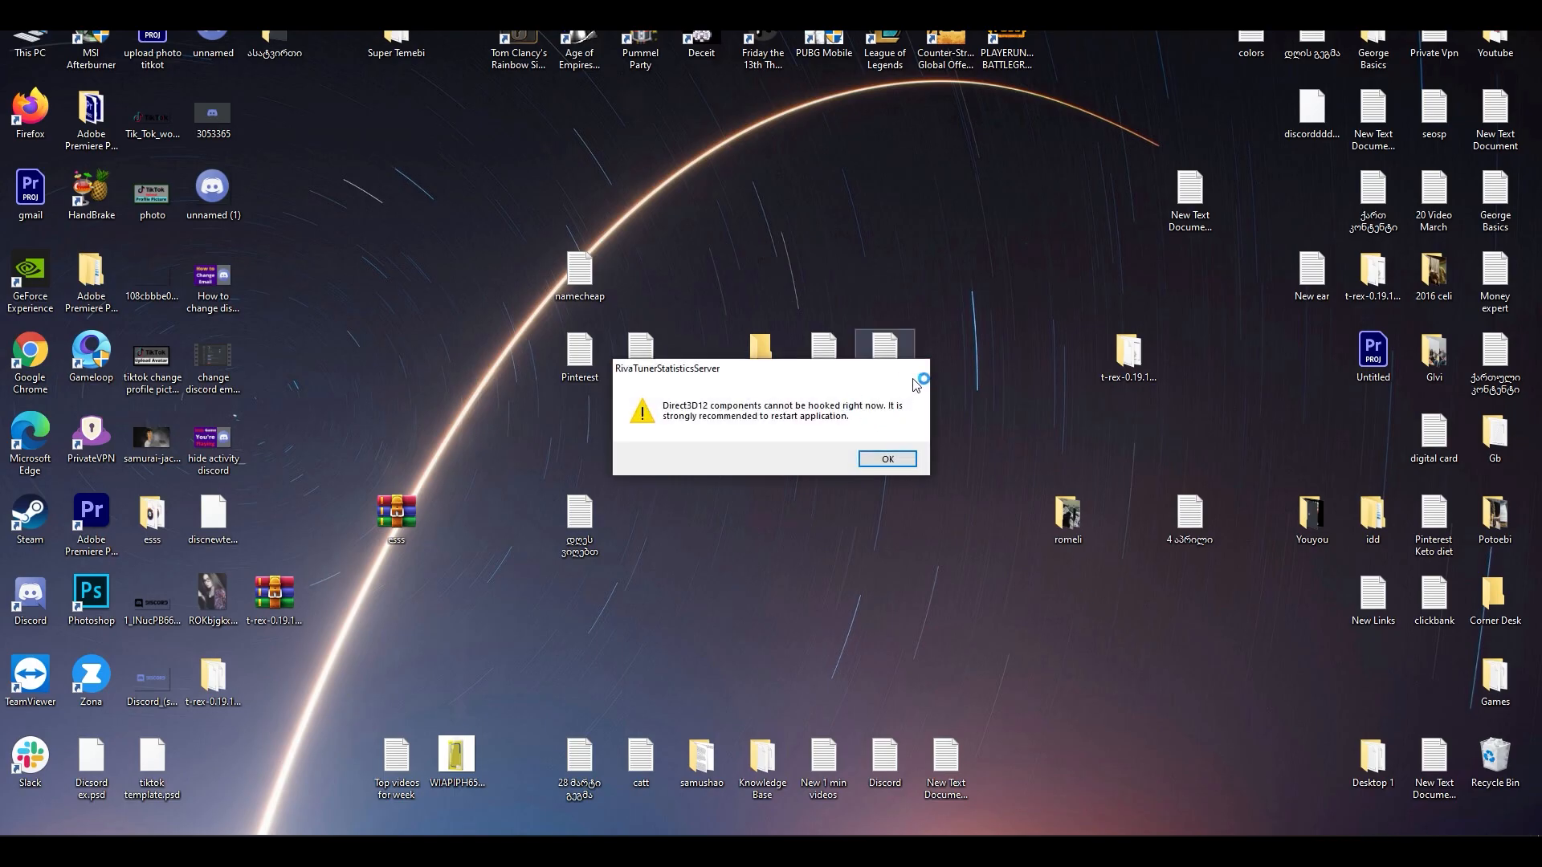
Dismiss the RivaTuner warning, review the User Interface settings, and return to the GTX 1660 controls
left_click(884, 460)
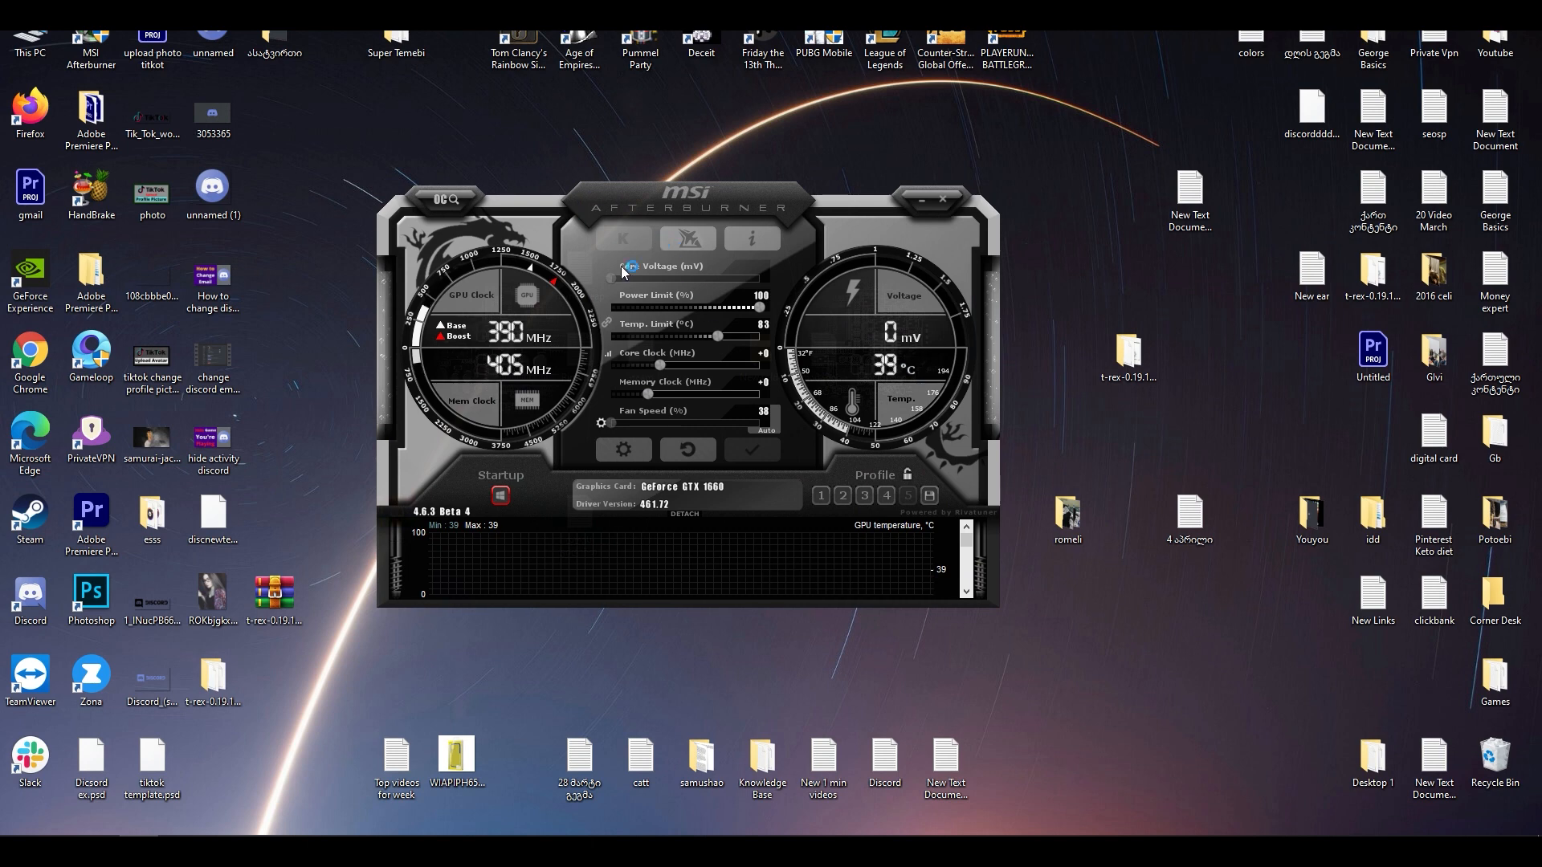
left_click_drag(689, 196, 652, 239)
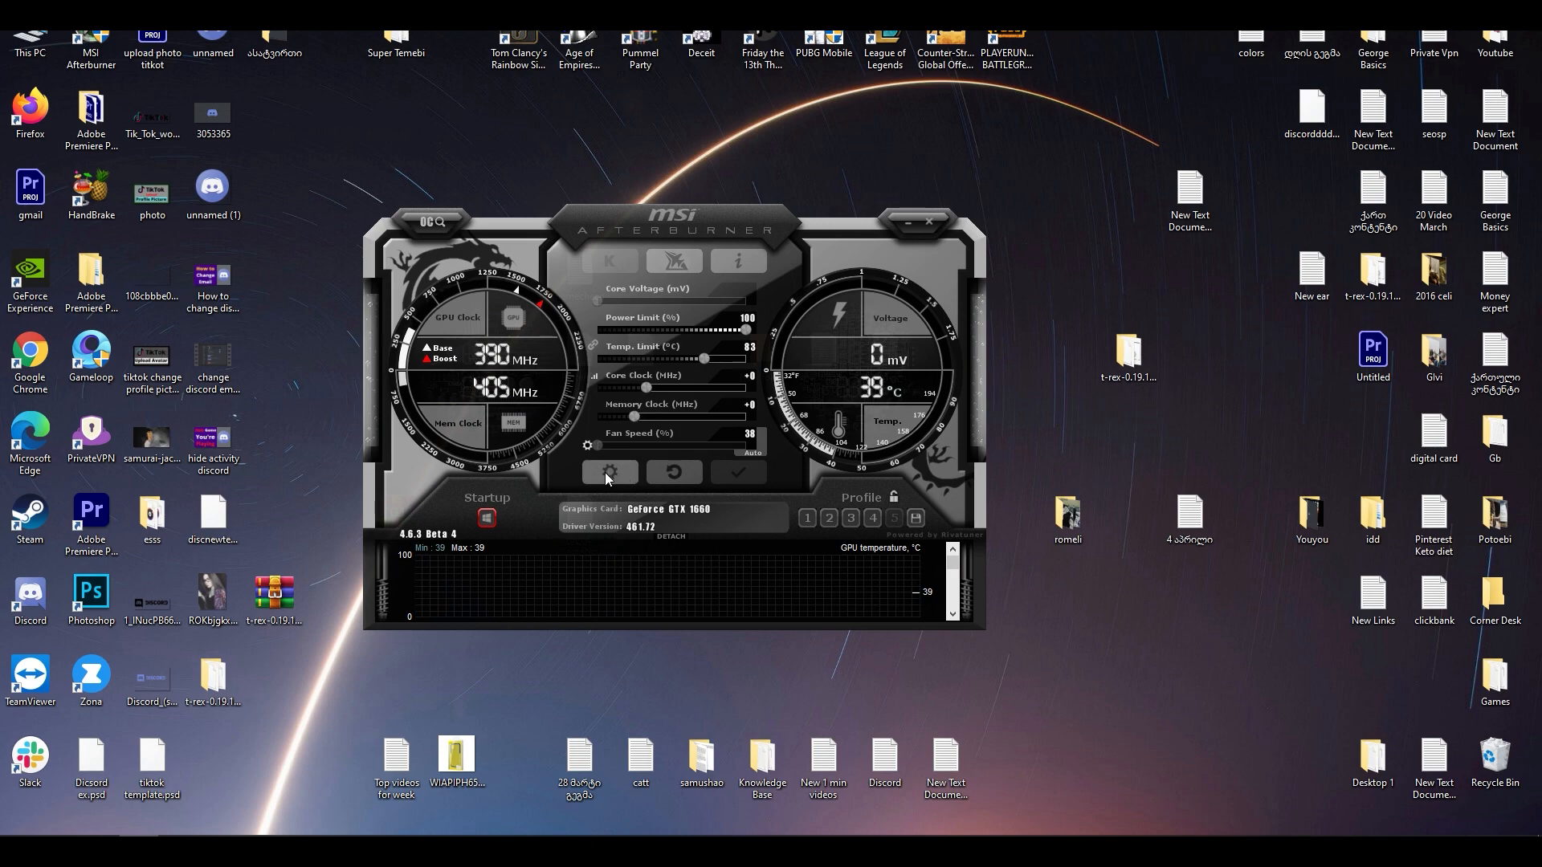
left_click(607, 472)
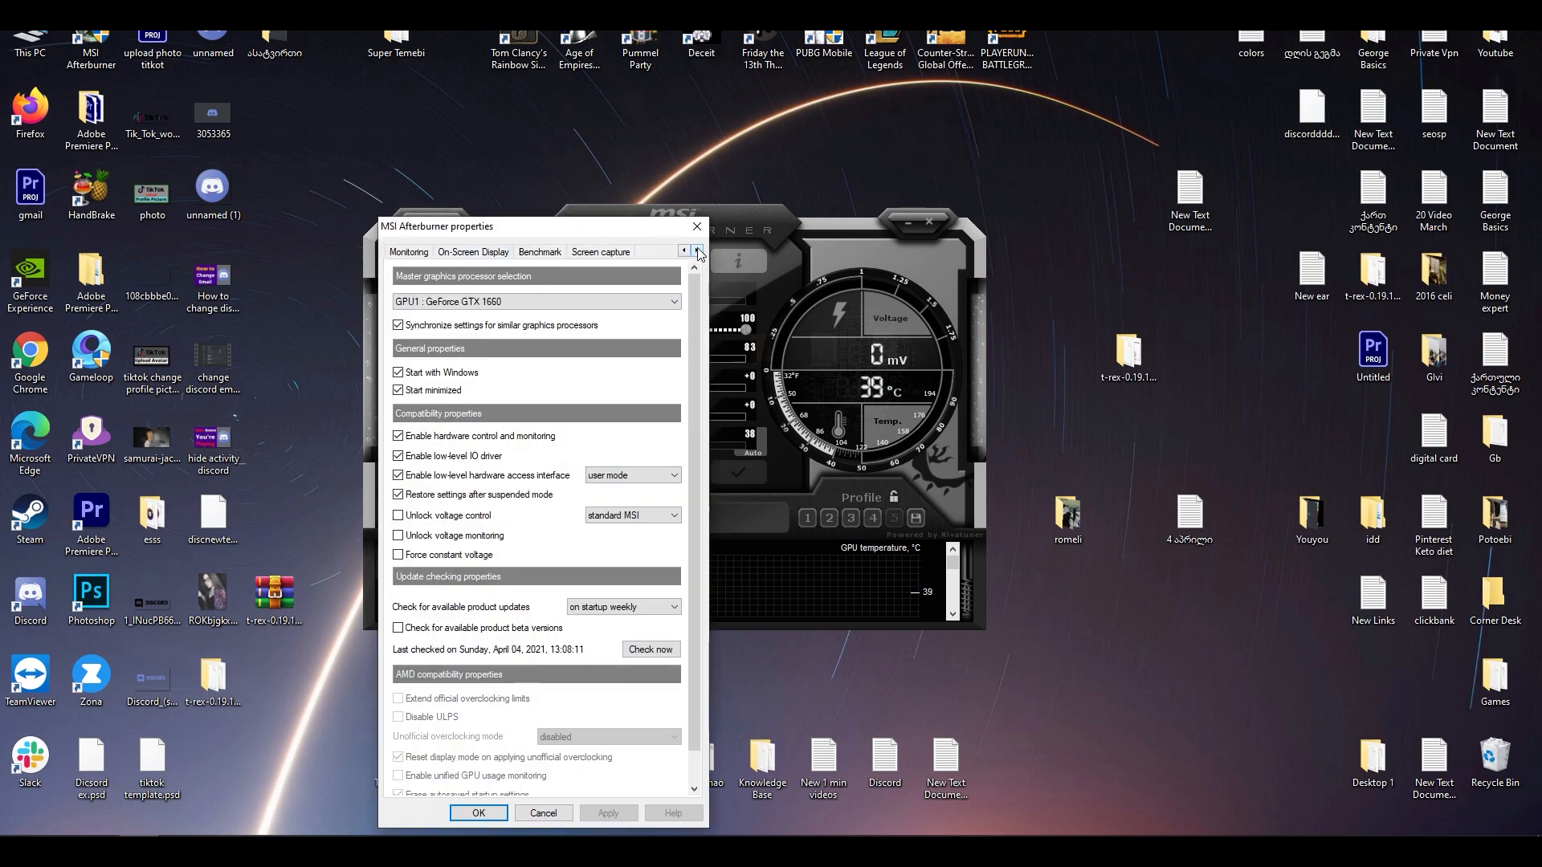
left_click(695, 250)
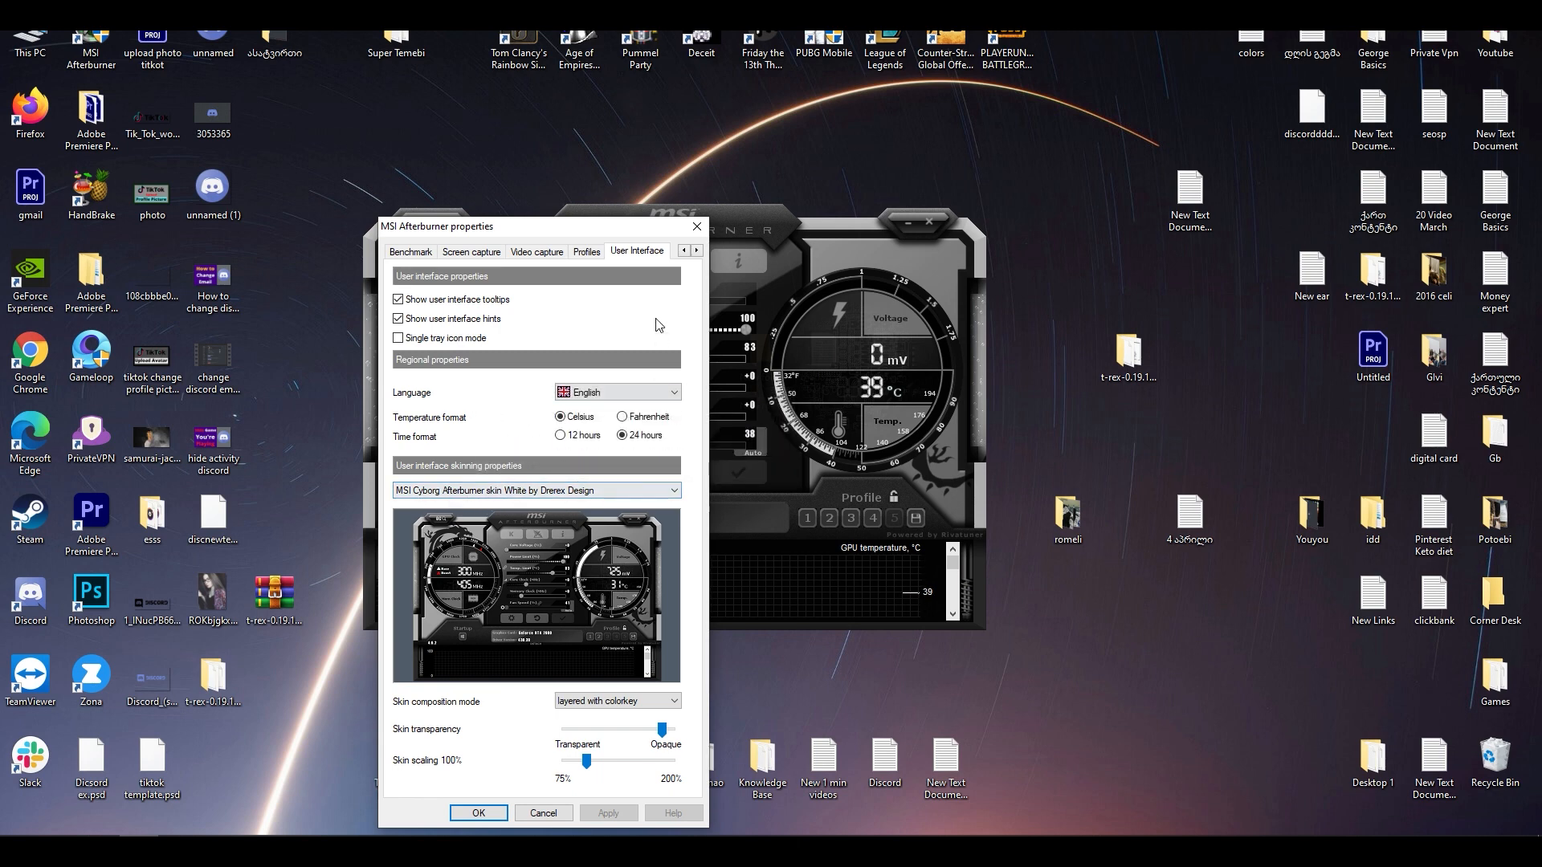
mouse_move(488, 246)
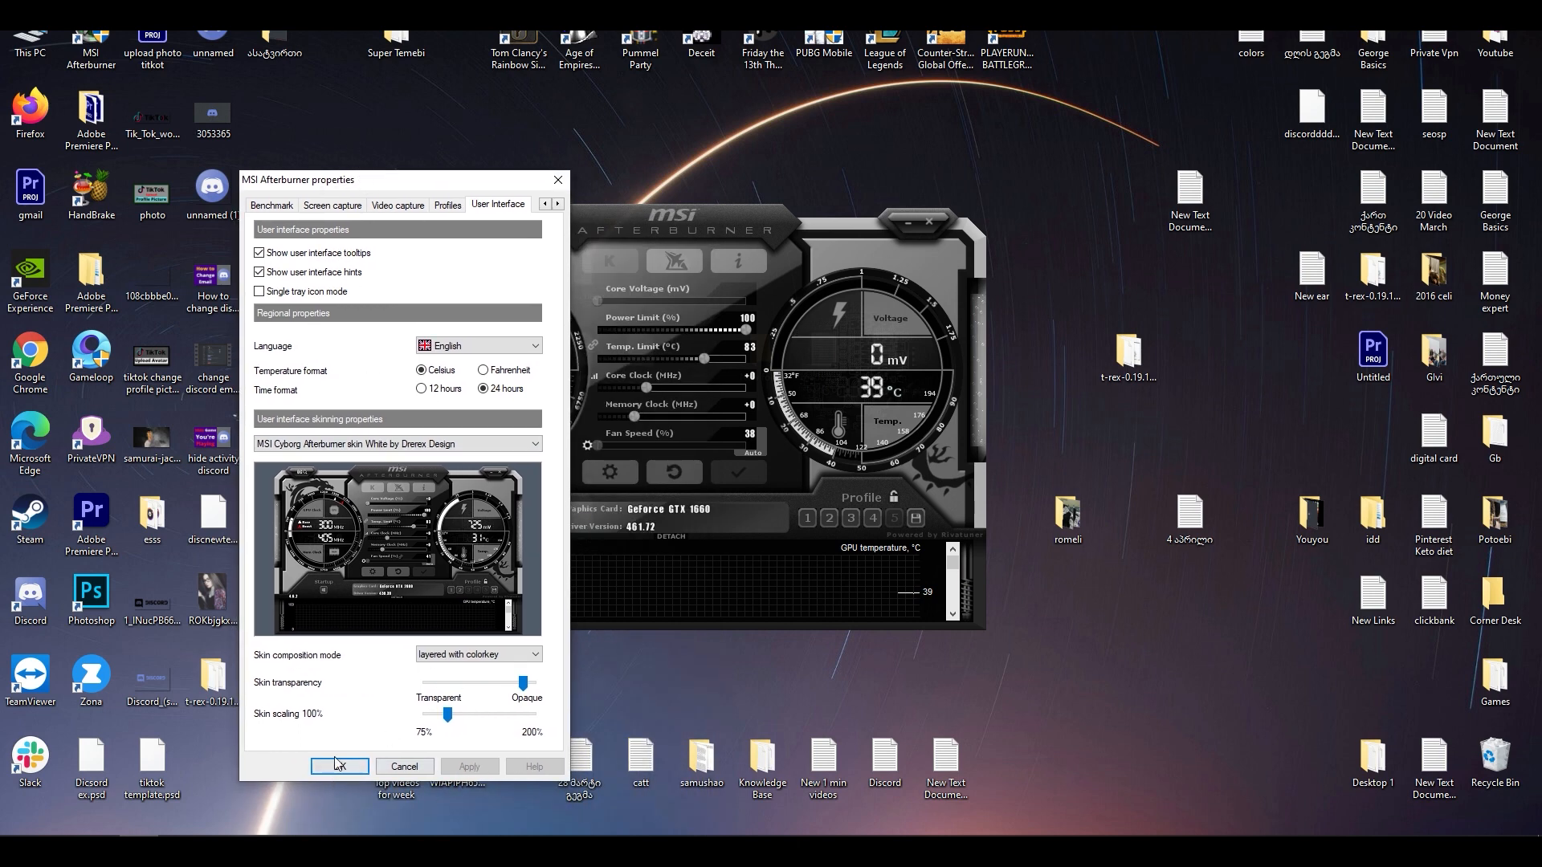
left_click(339, 767)
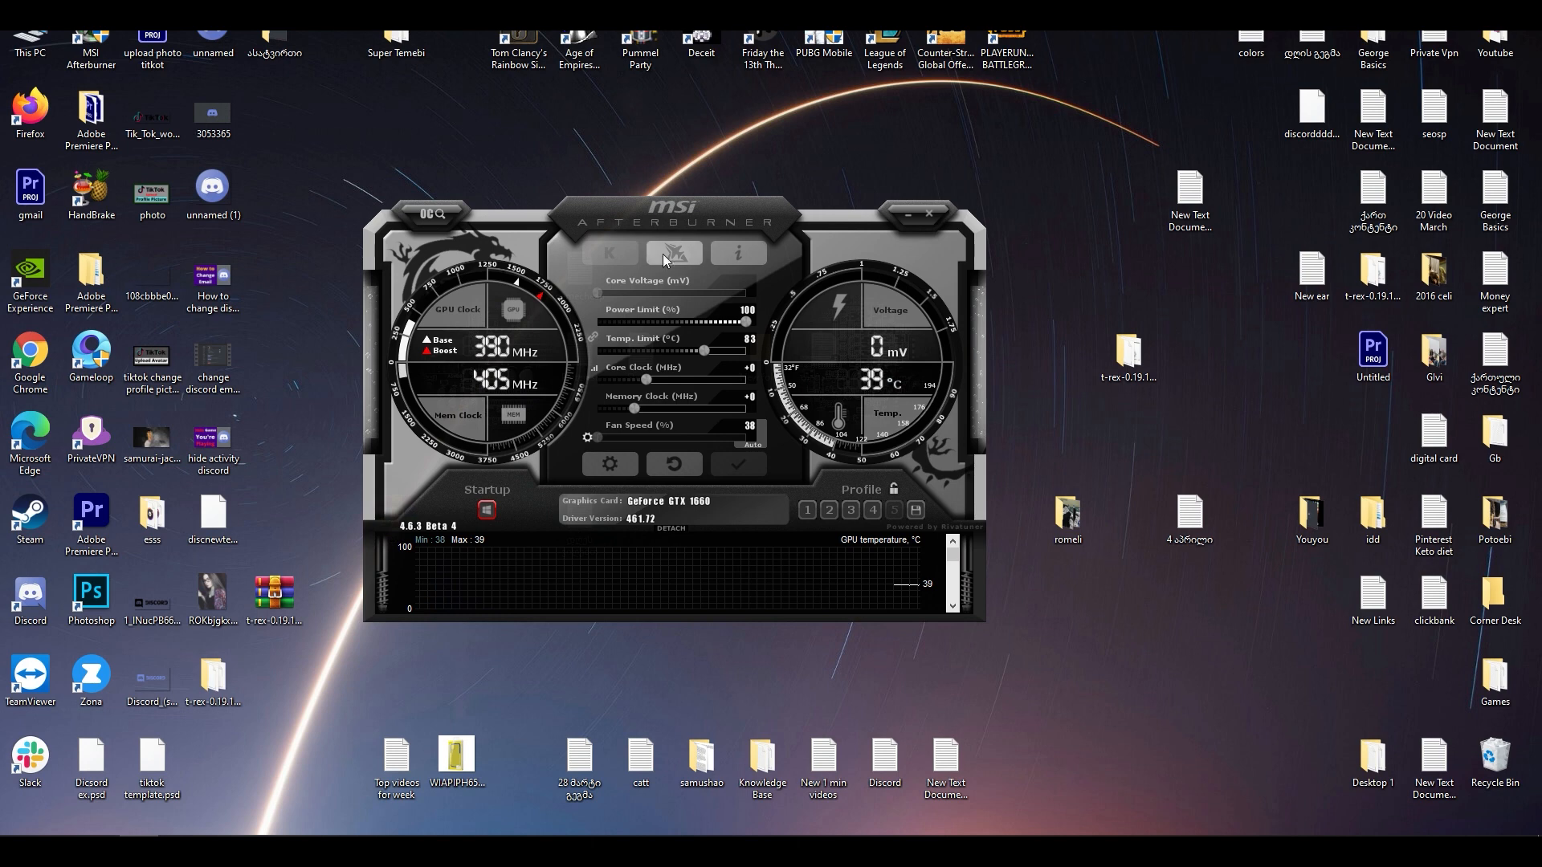
mouse_move(689, 323)
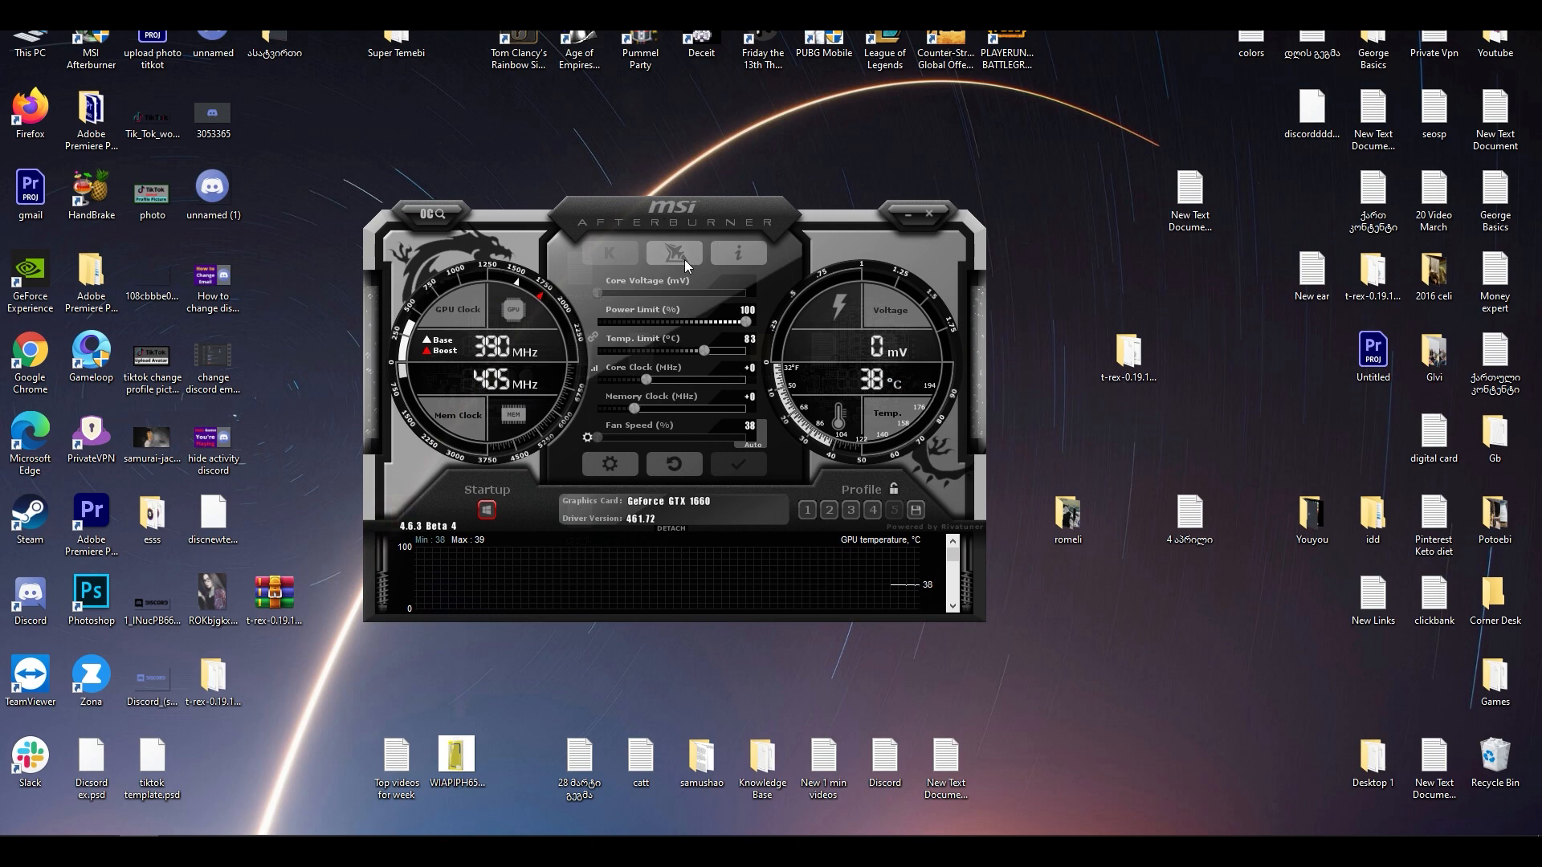
mouse_move(656, 421)
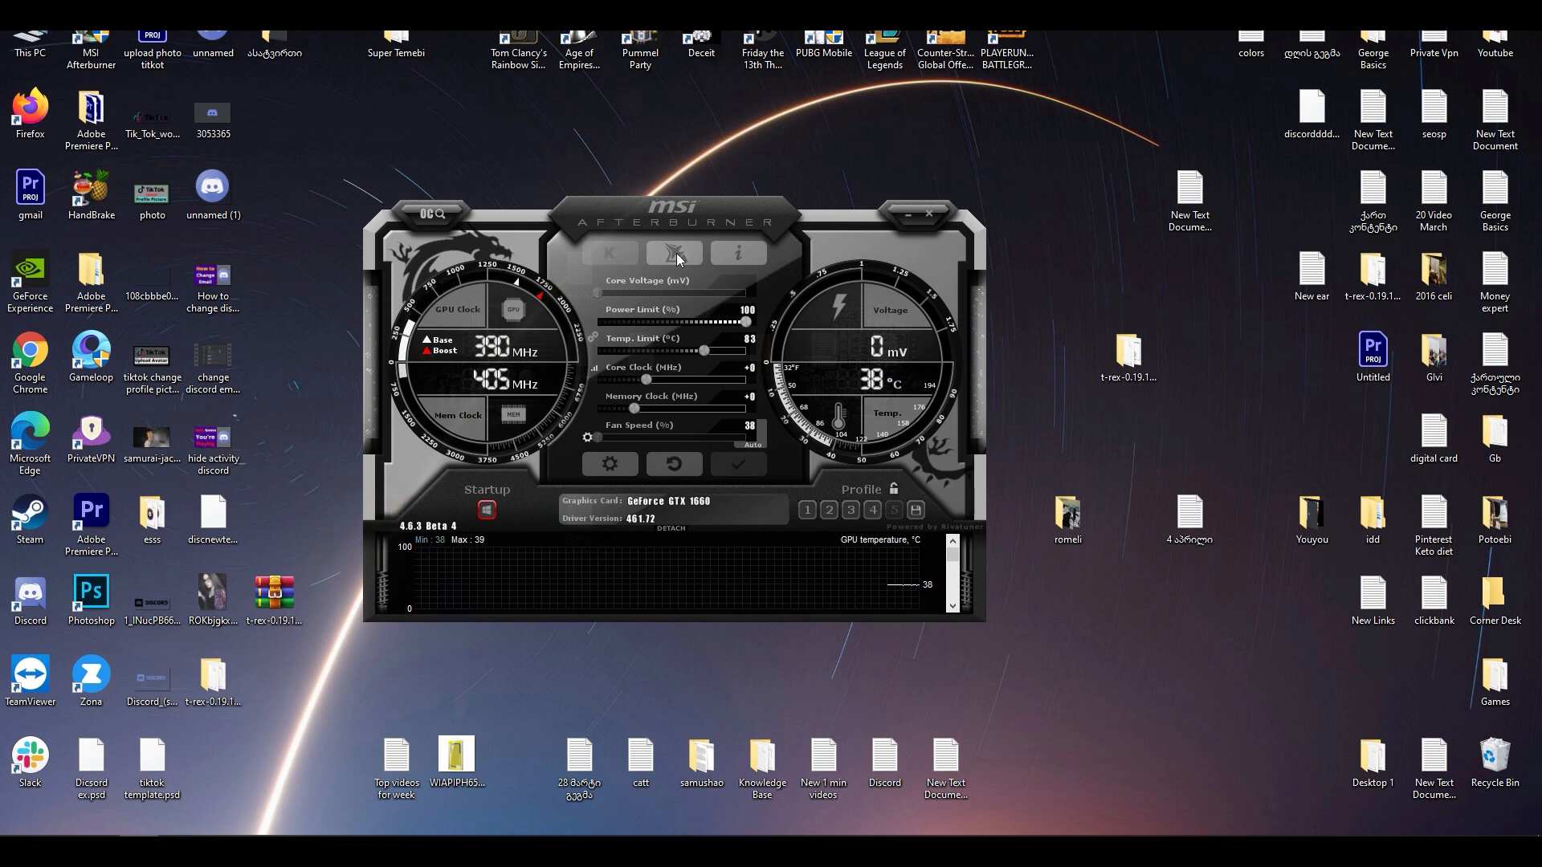
Set power limit 65, temp limit 80, core −450, memory +190 and fan 62 on the GTX 1660
left_click(848, 509)
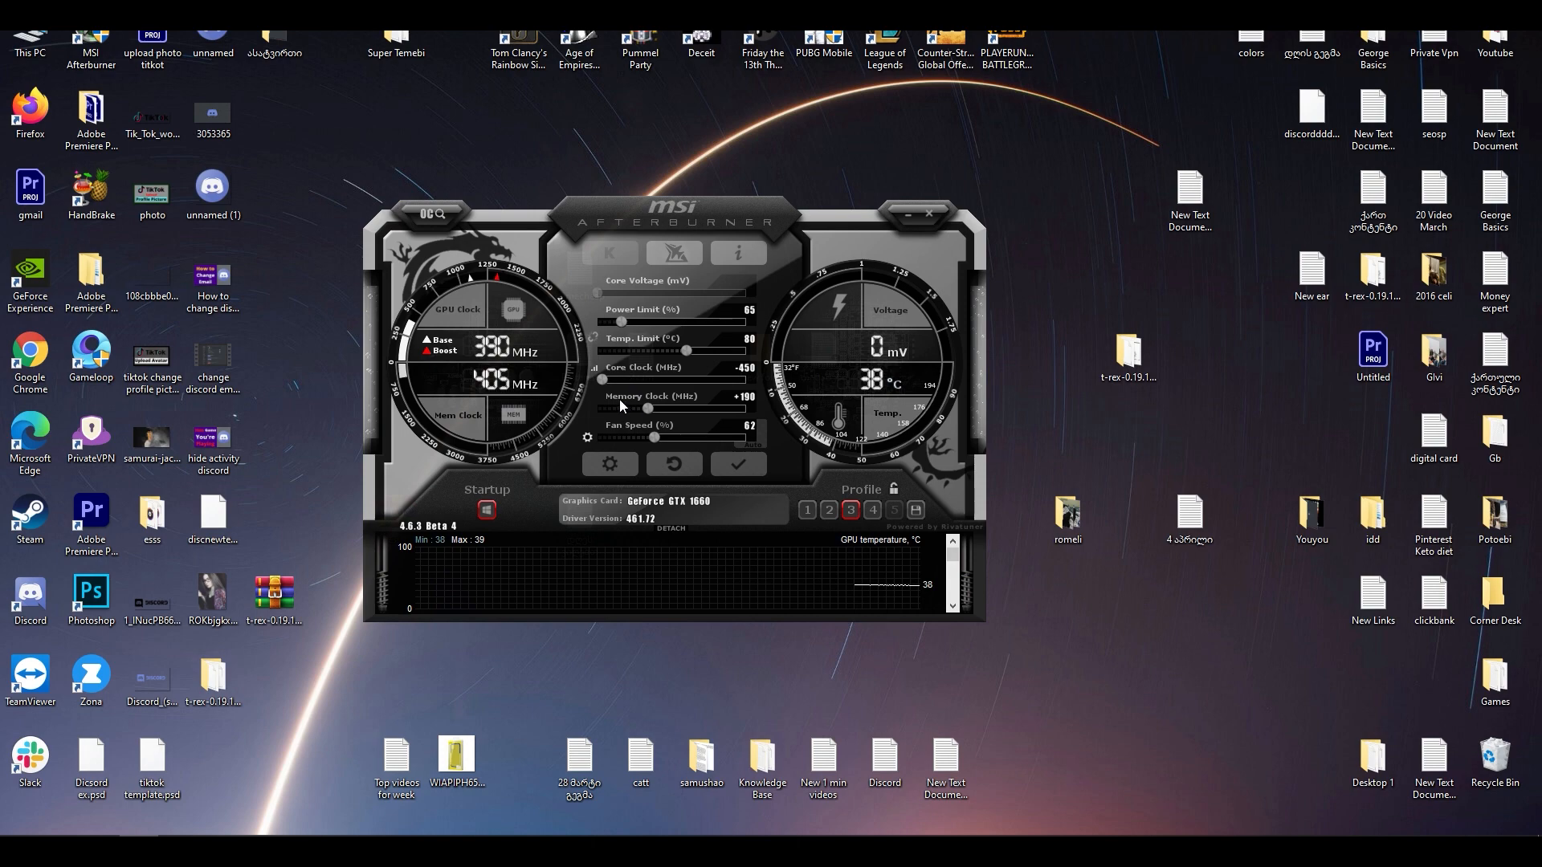
mouse_move(673, 403)
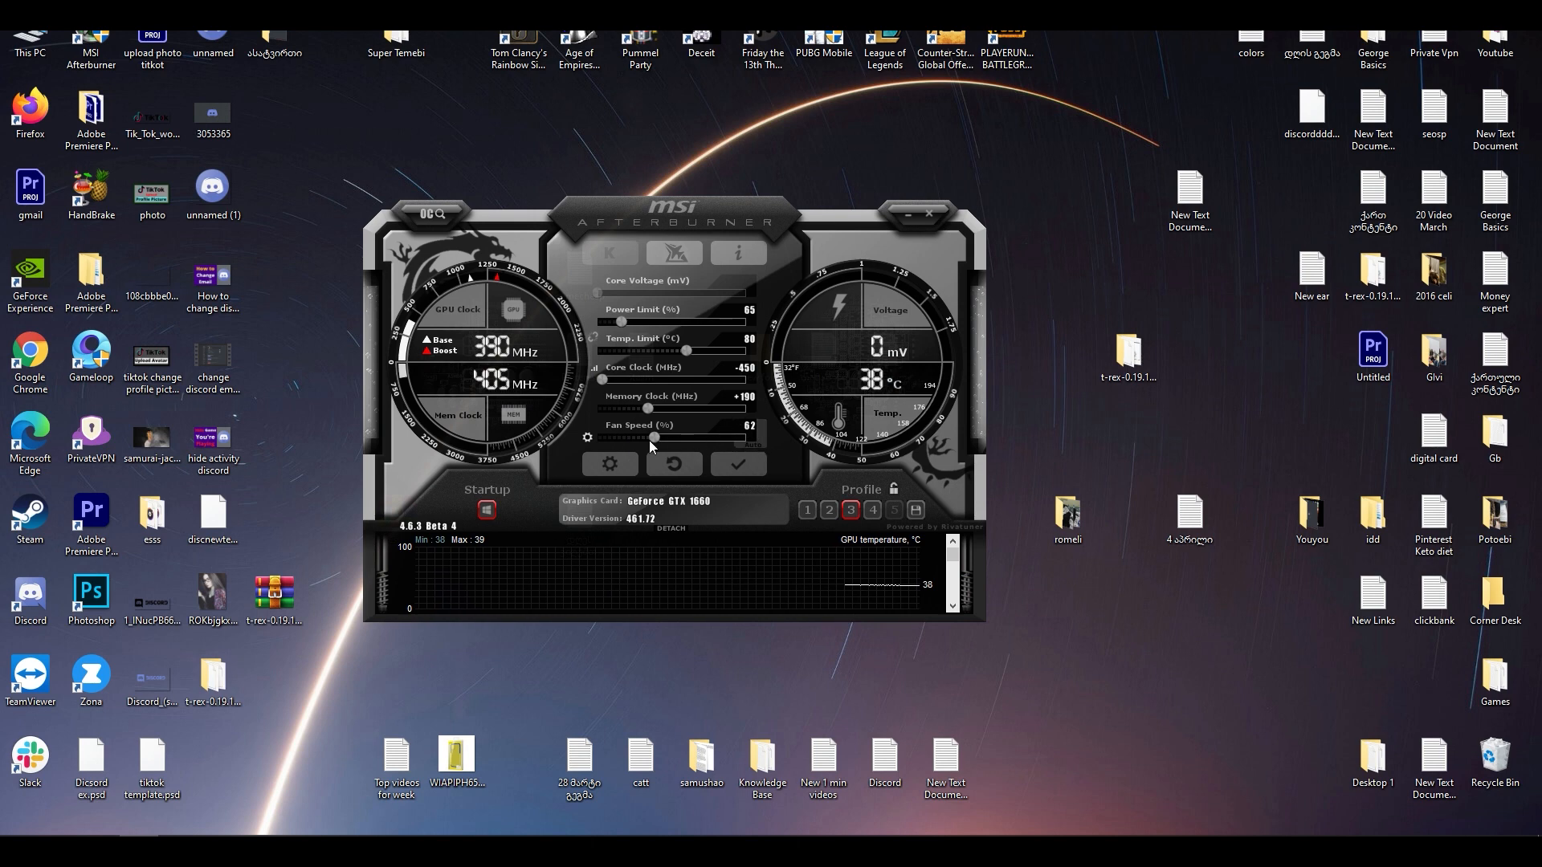
mouse_move(745, 437)
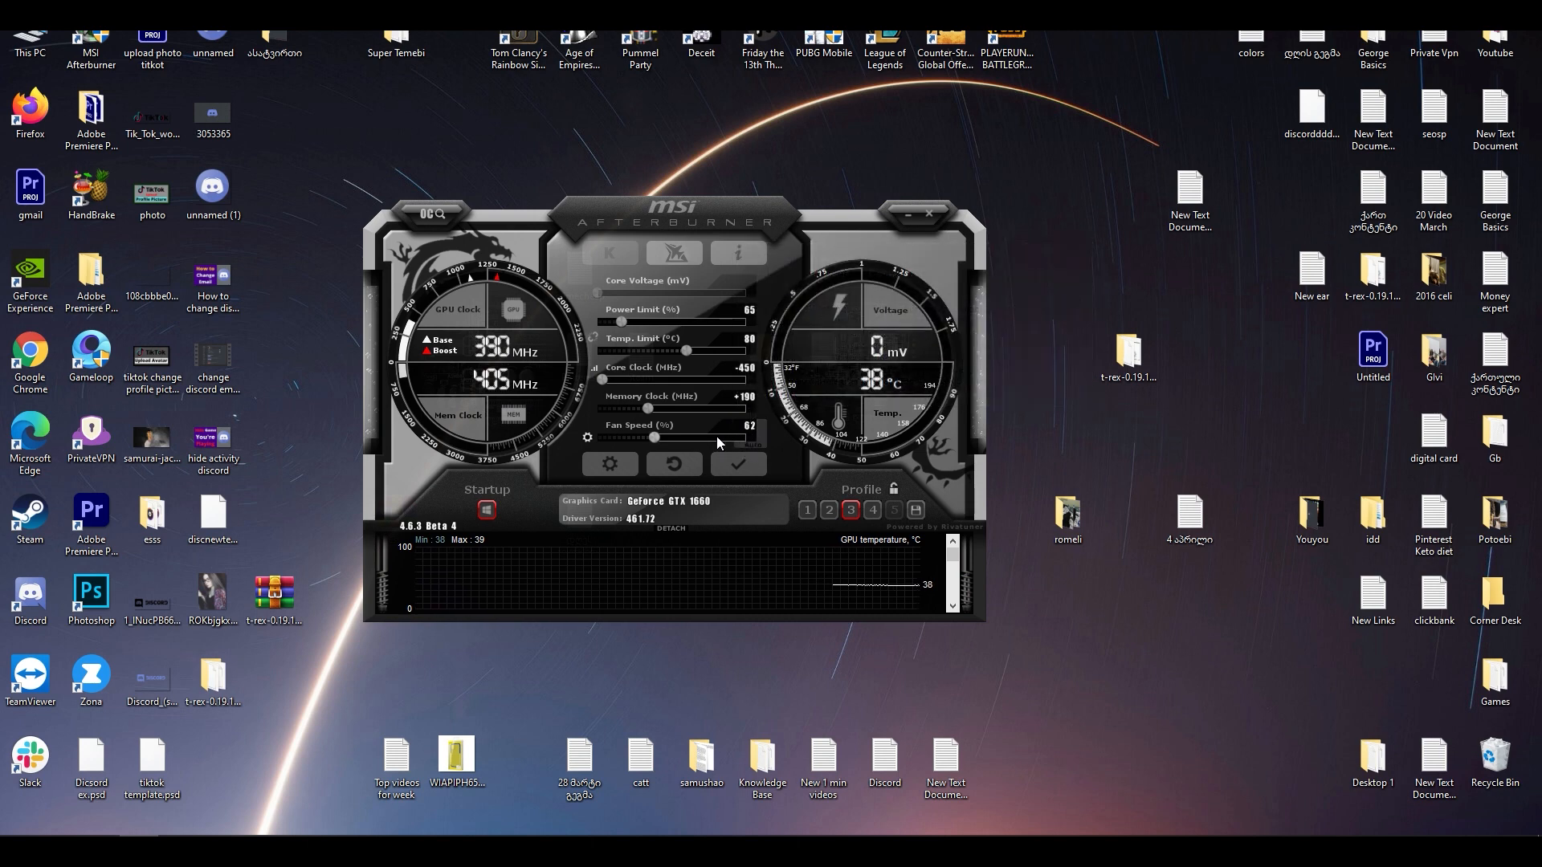
mouse_move(865, 403)
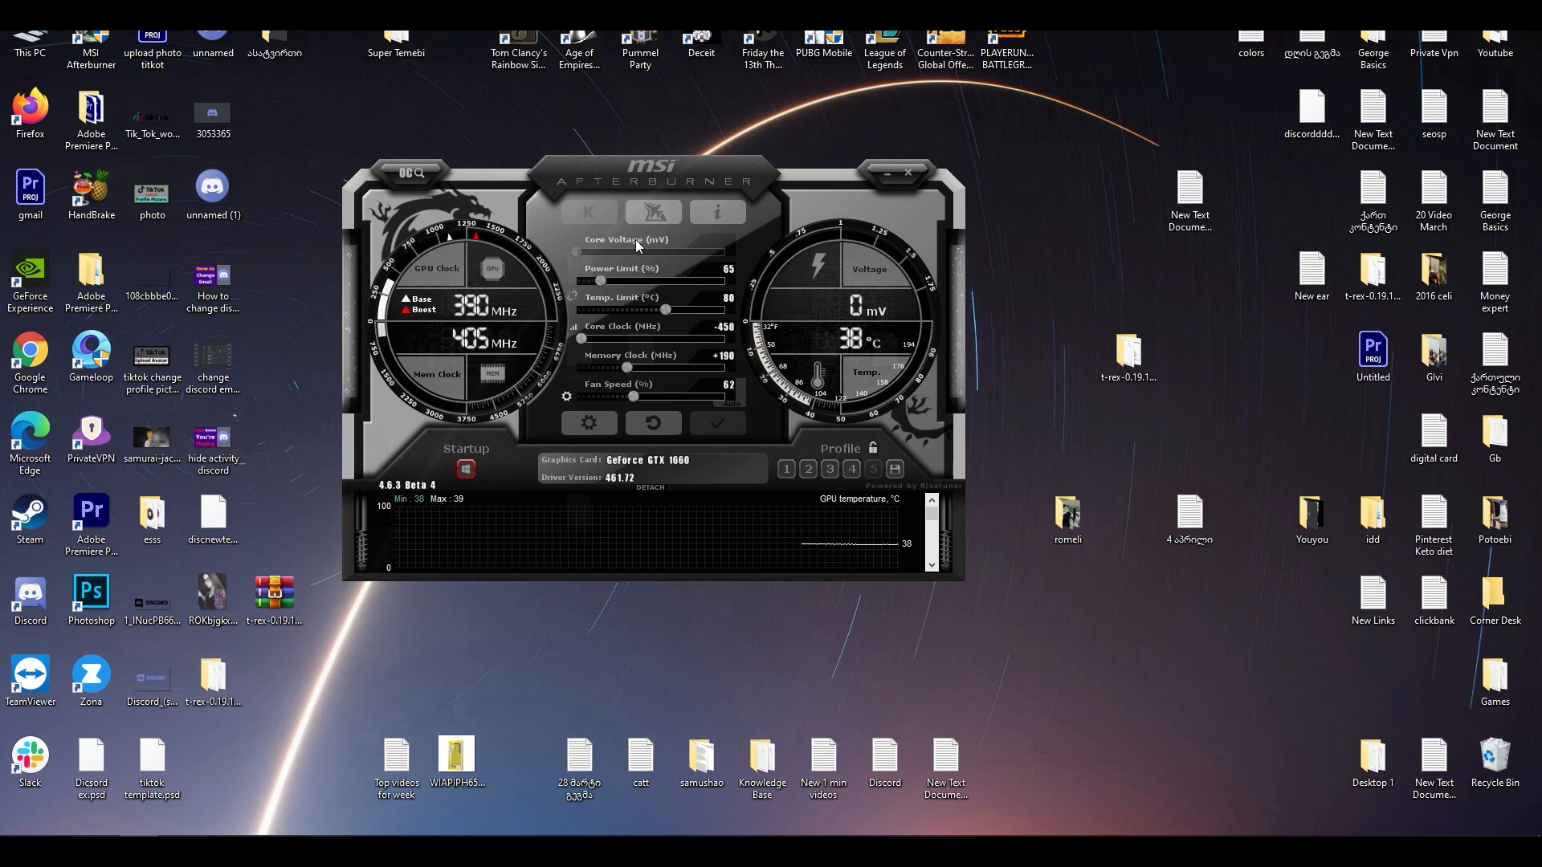
mouse_move(713, 151)
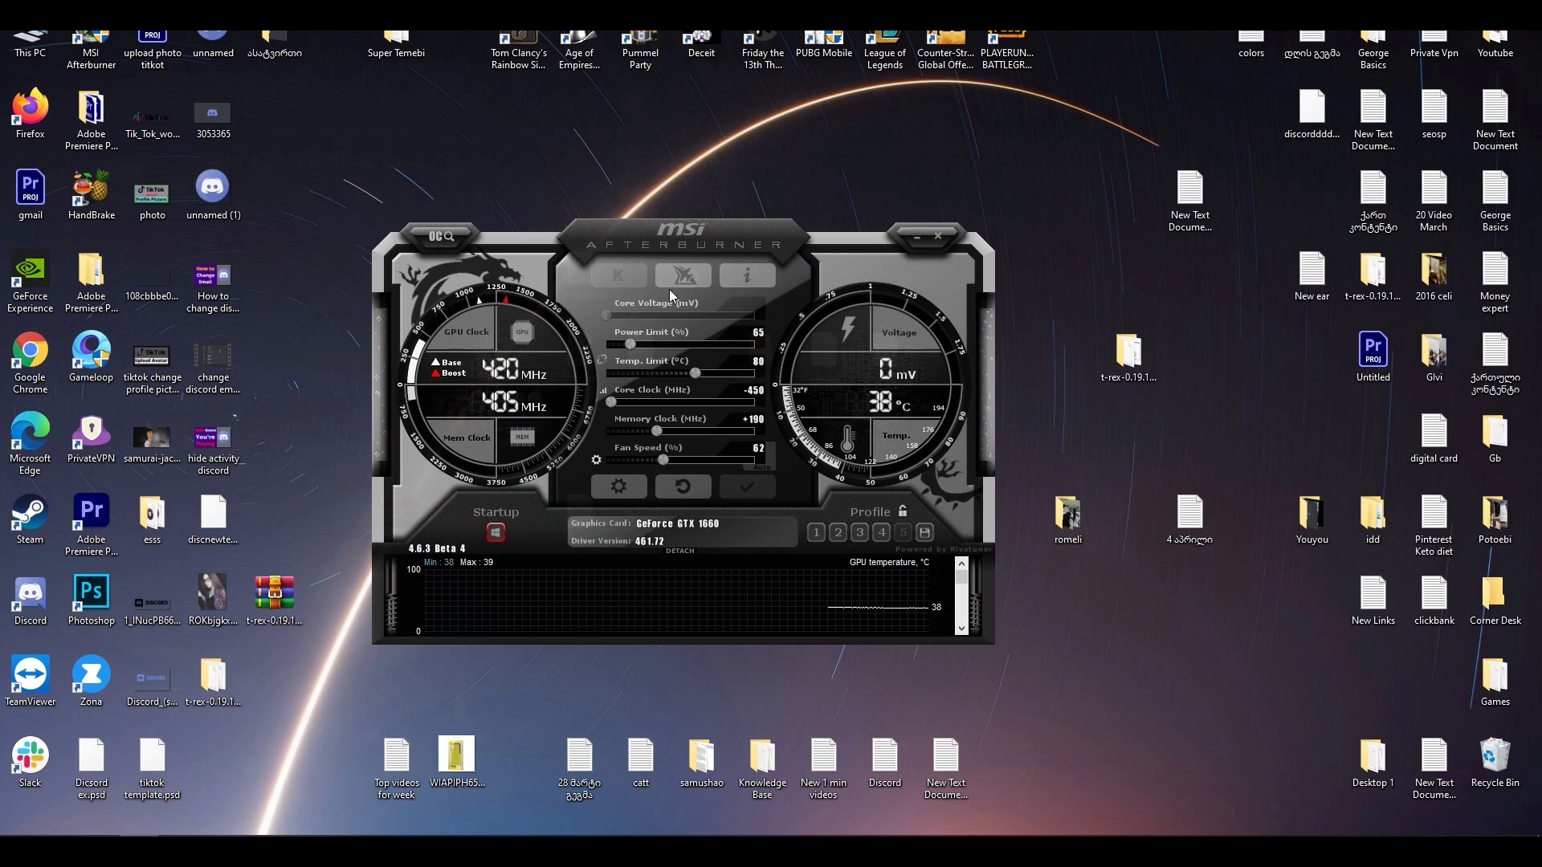
Reset the GTX 1660, reload profile slot 3 (65% power, −450 core, +190 memory, 62% fan) and apply it
left_click(681, 487)
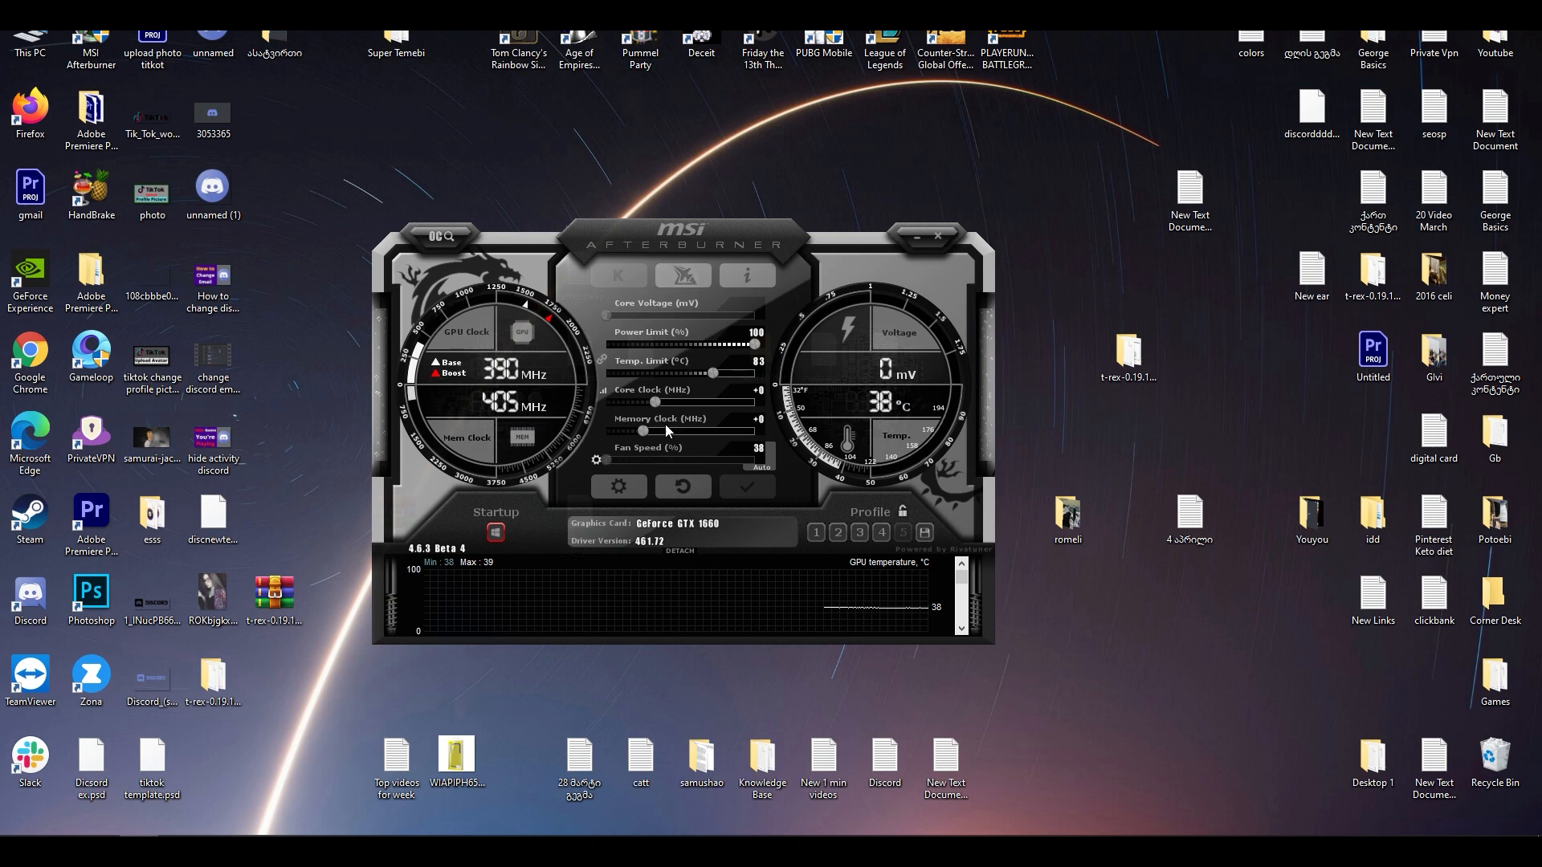
left_click(857, 532)
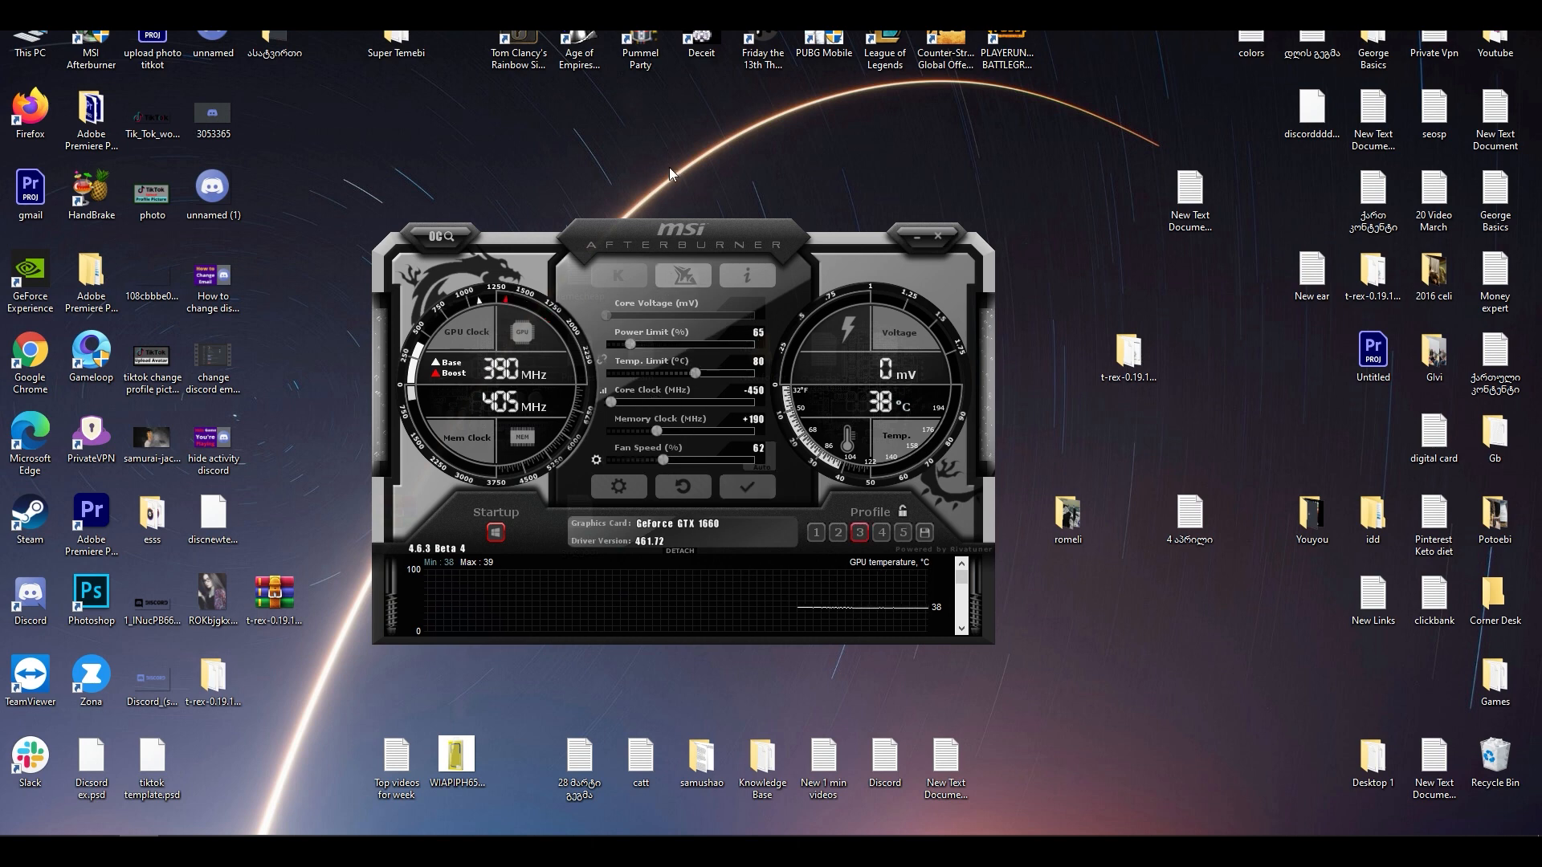
mouse_move(691, 366)
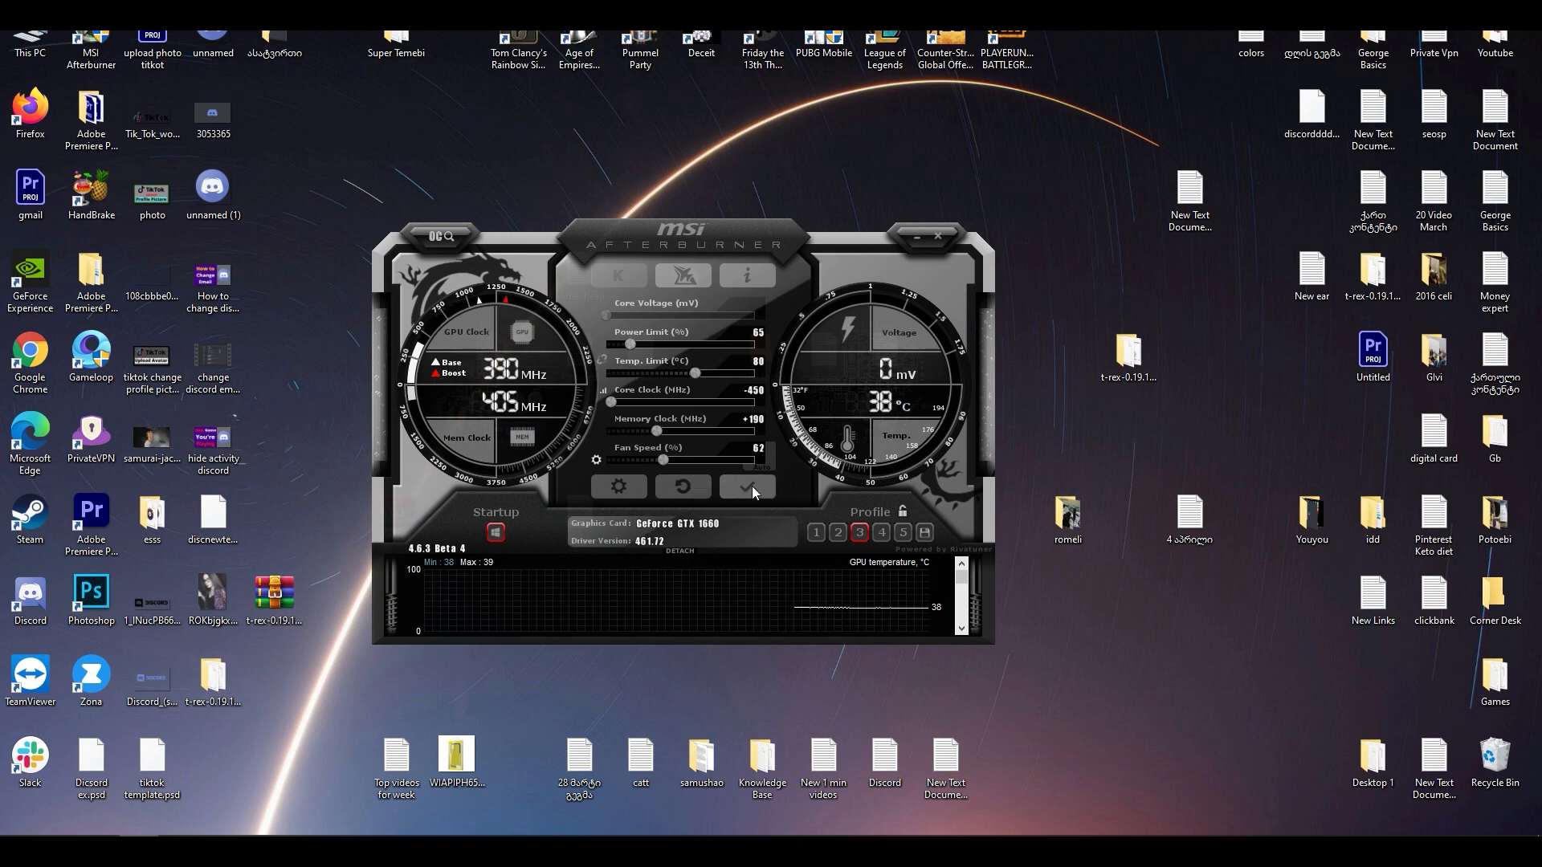
left_click(747, 487)
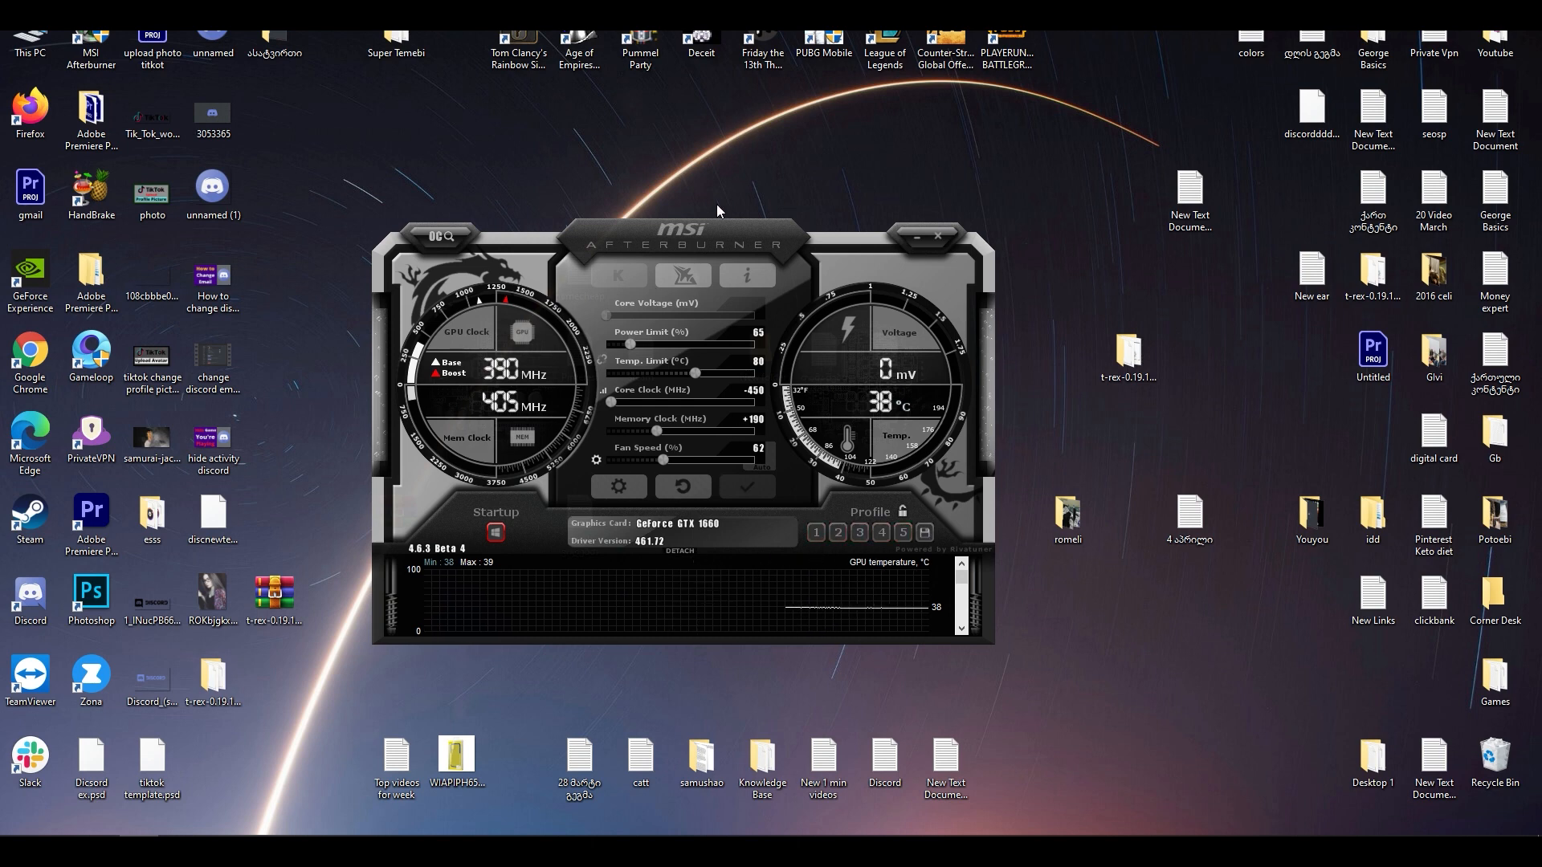
left_click_drag(718, 244, 678, 189)
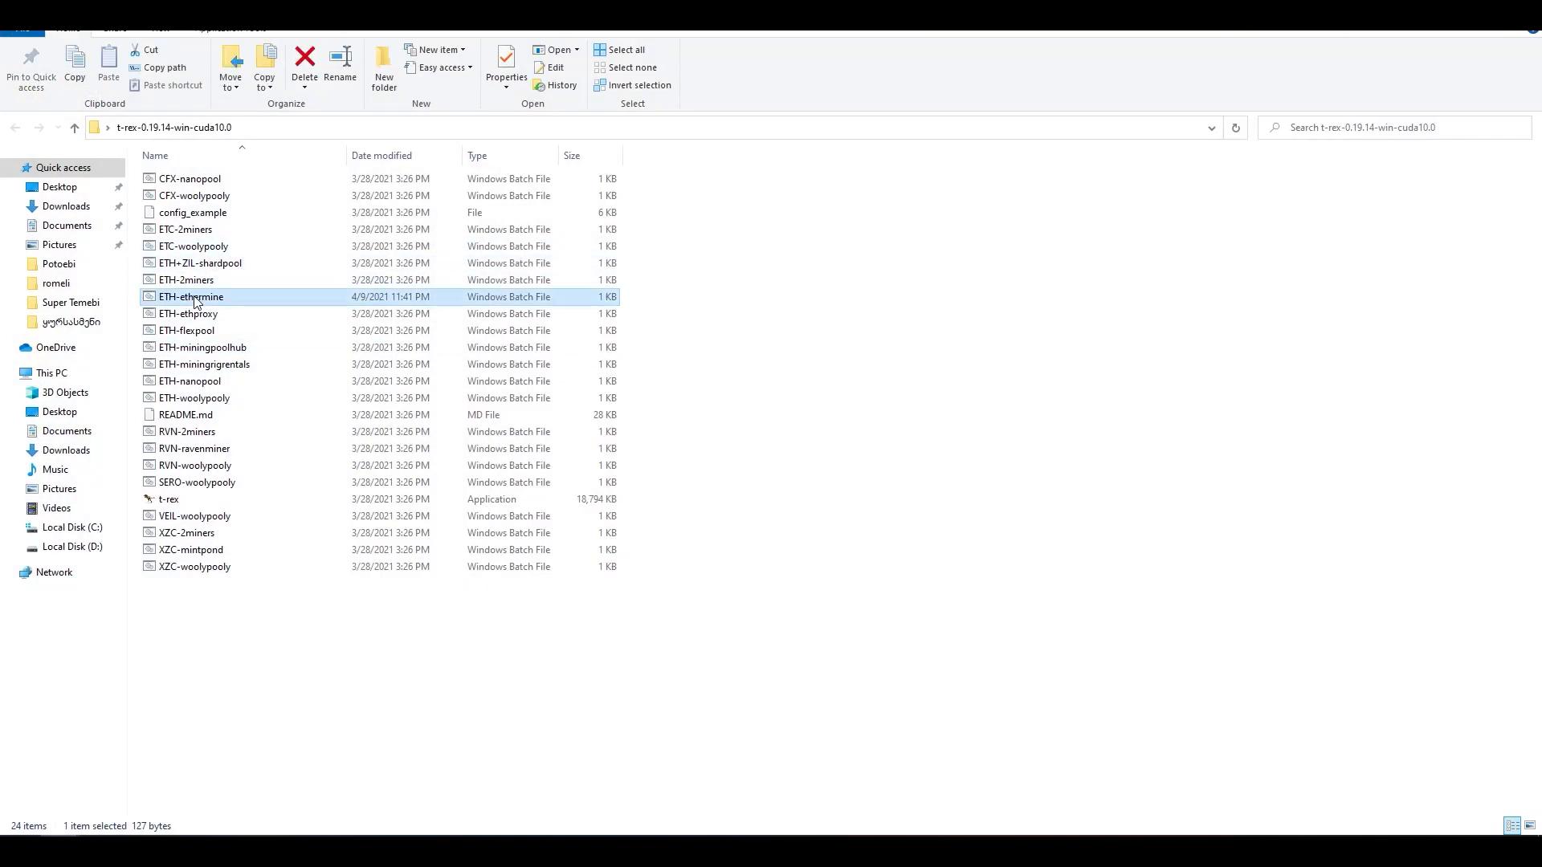
Launch the ETH-ethermine batch file so T-Rex mines on eu1.ethermine.org, then restore its window from the taskbar
double_click(190, 295)
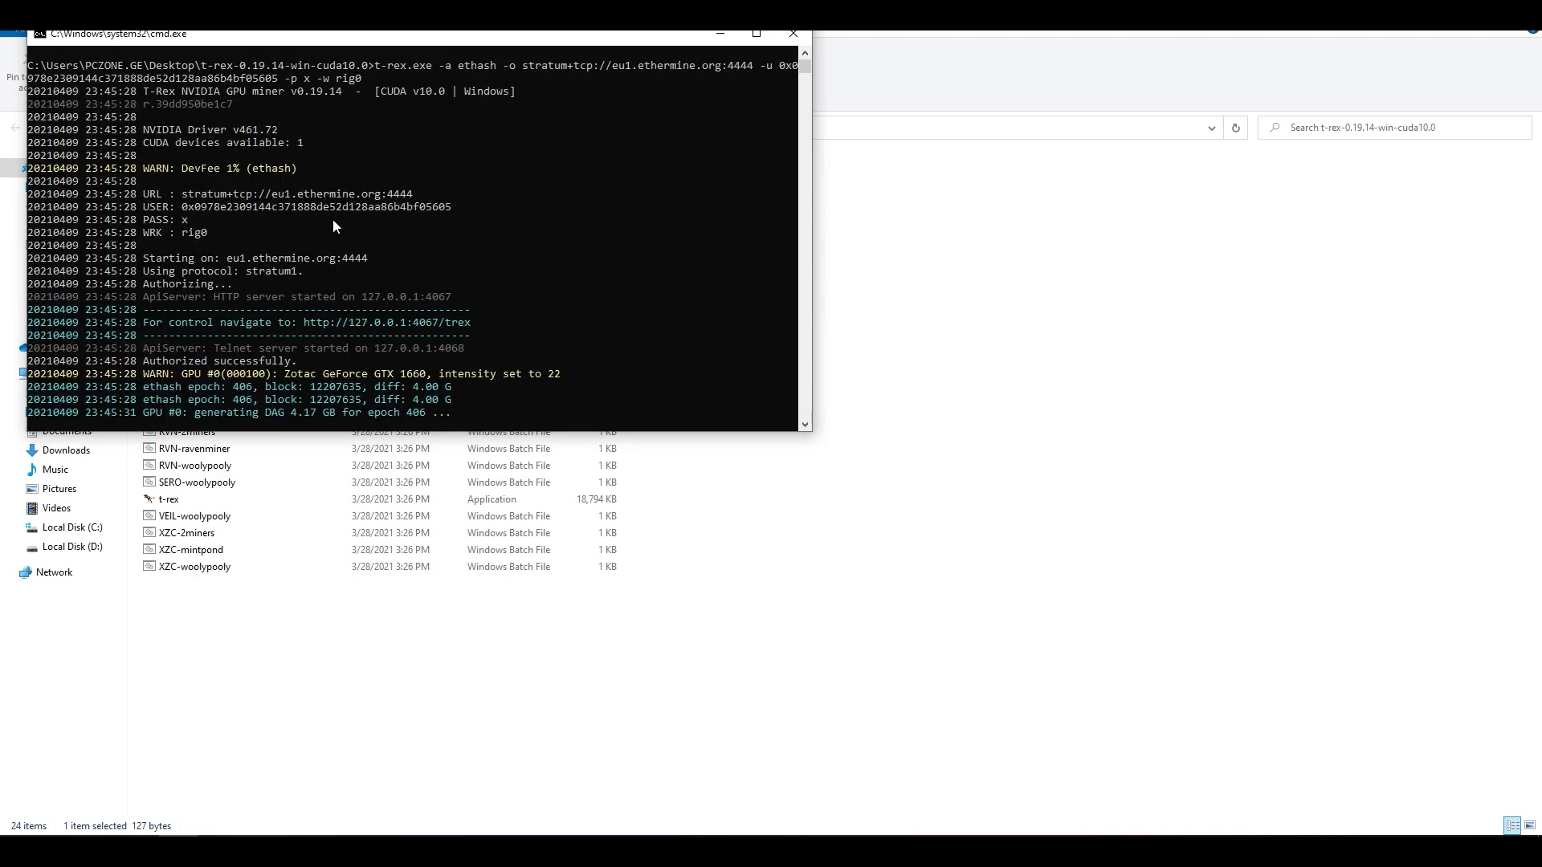
scroll("down", 3)
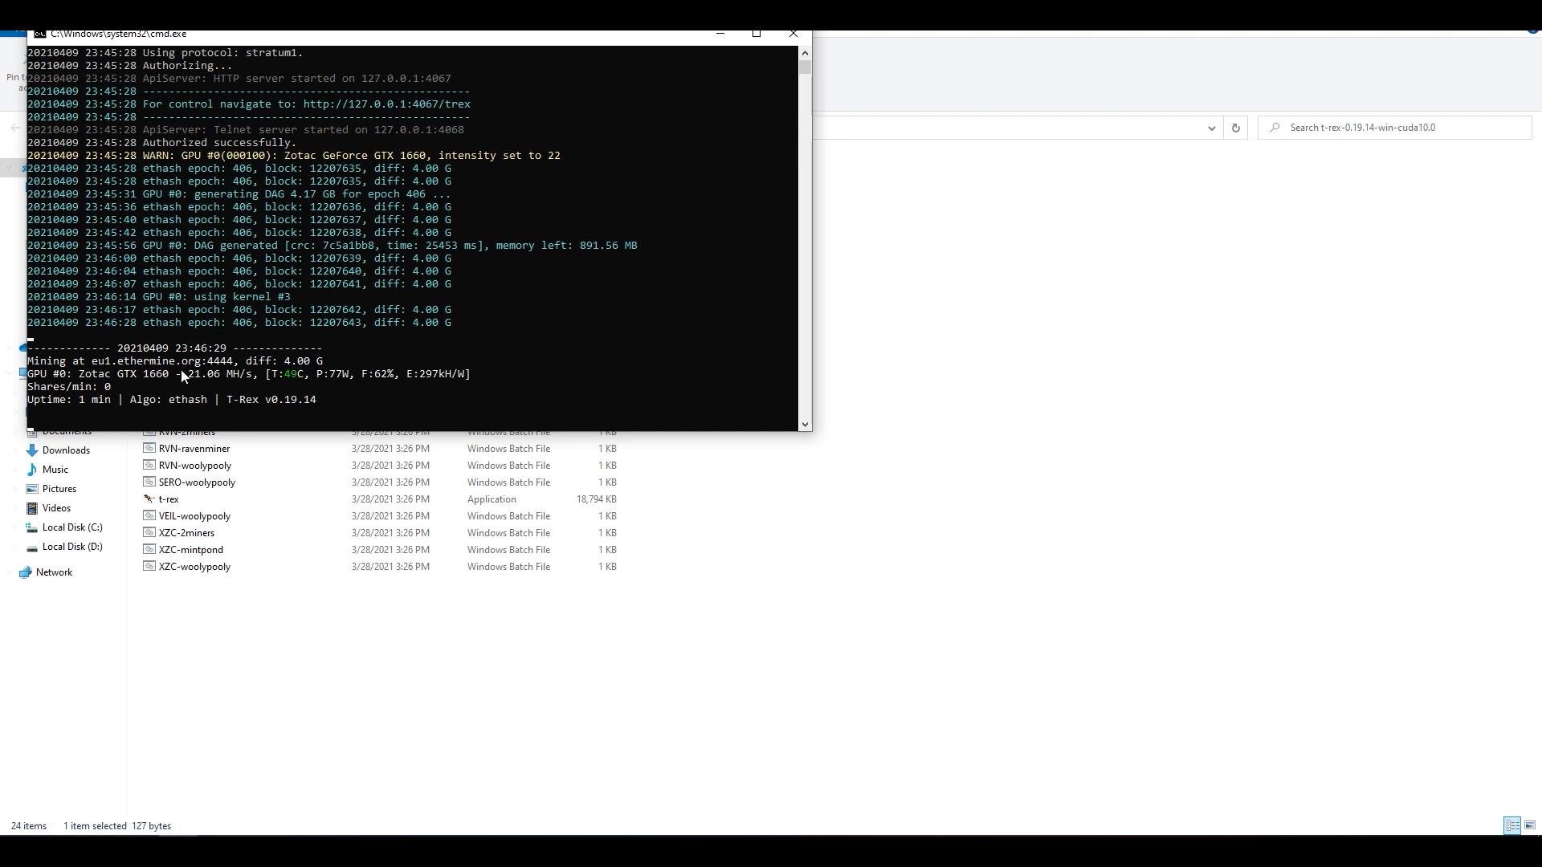
mouse_move(188, 383)
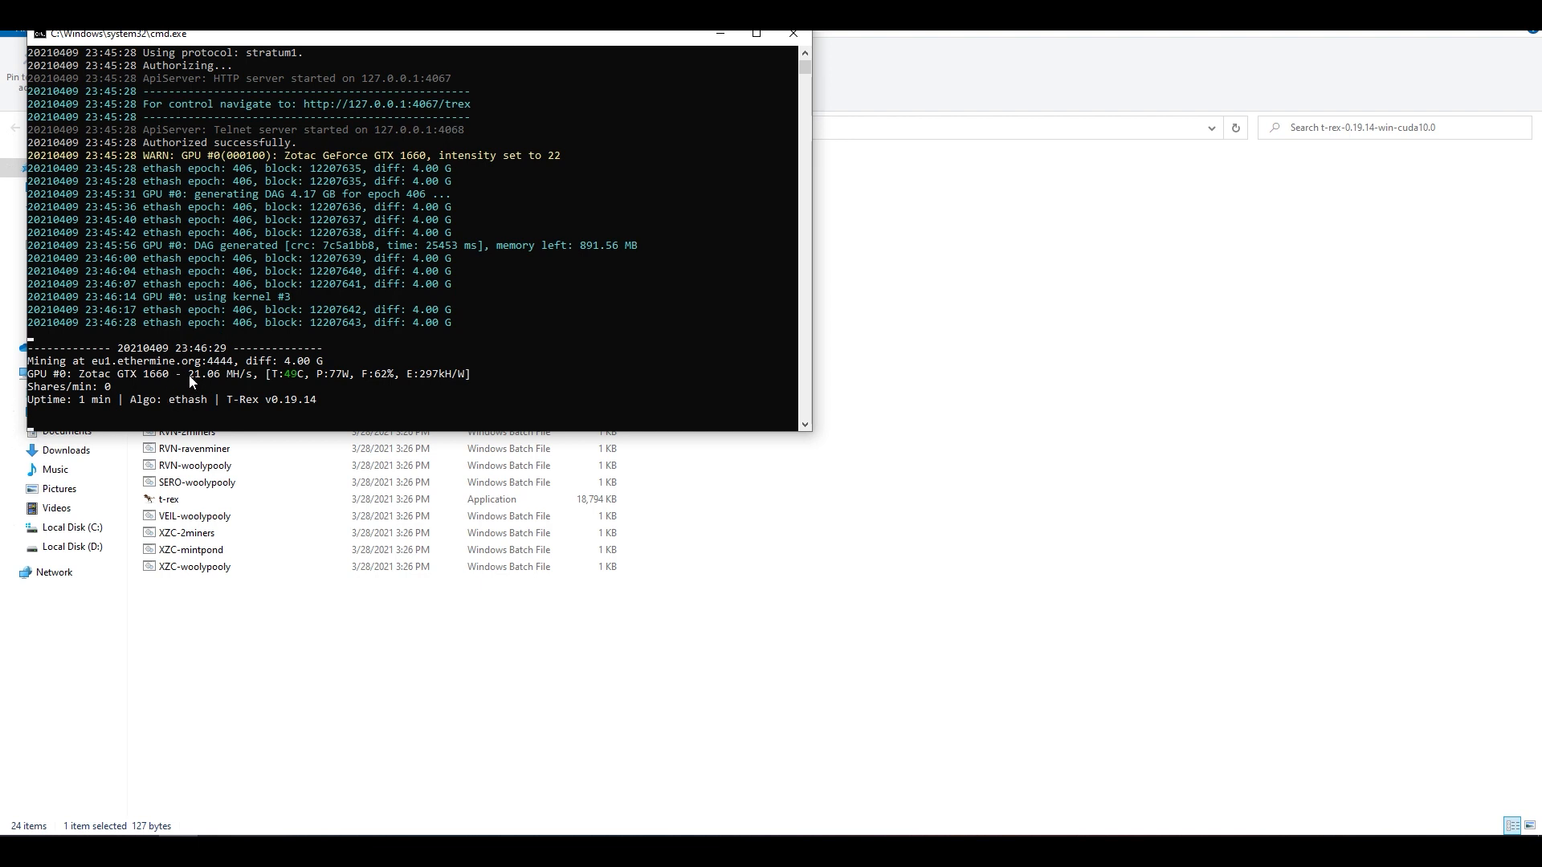
mouse_move(199, 382)
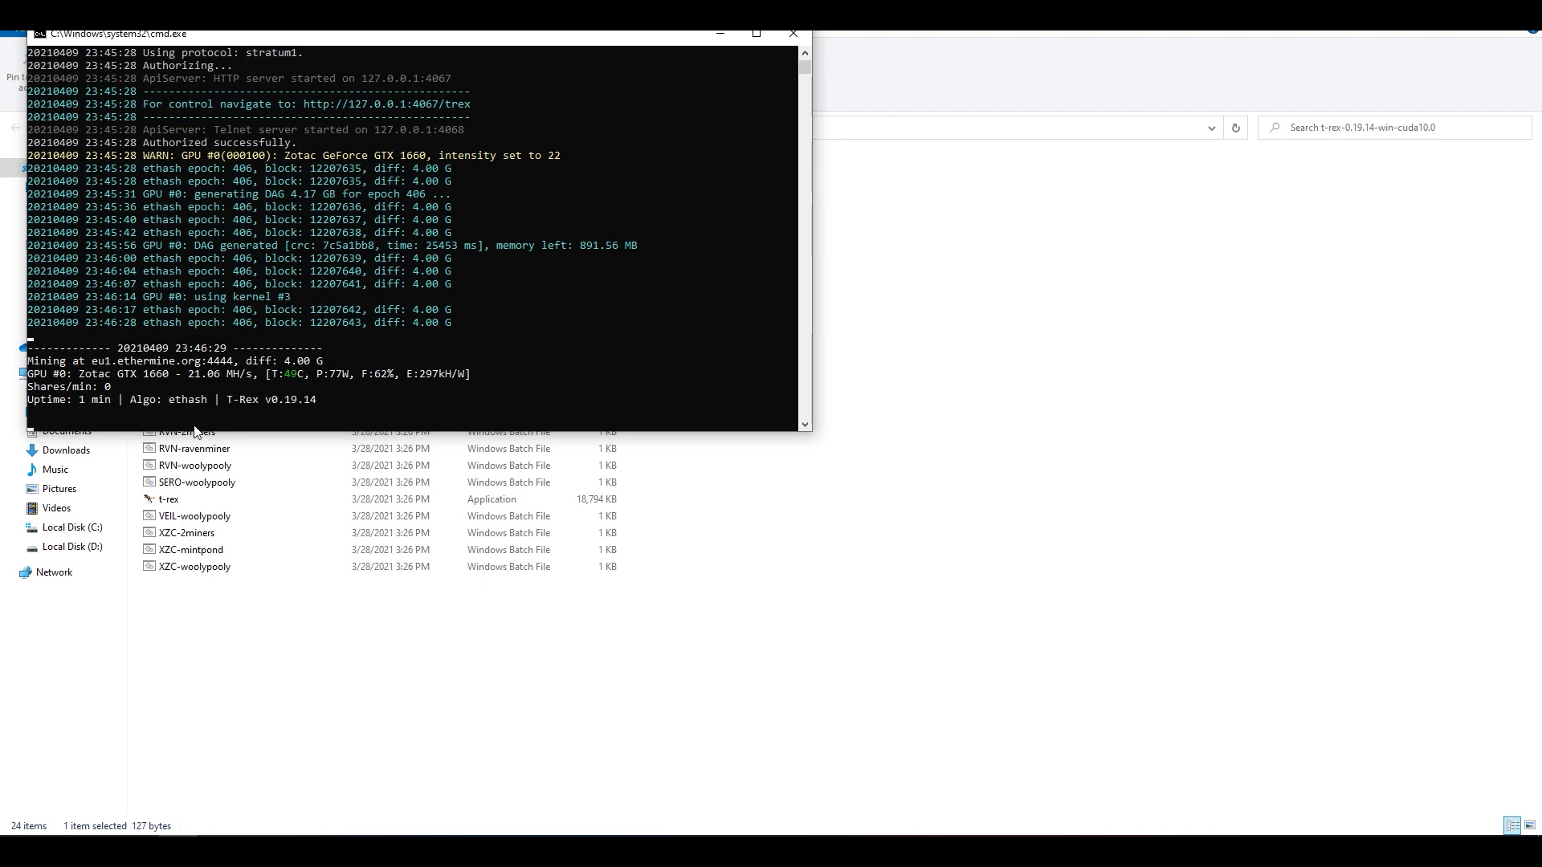
mouse_move(343, 419)
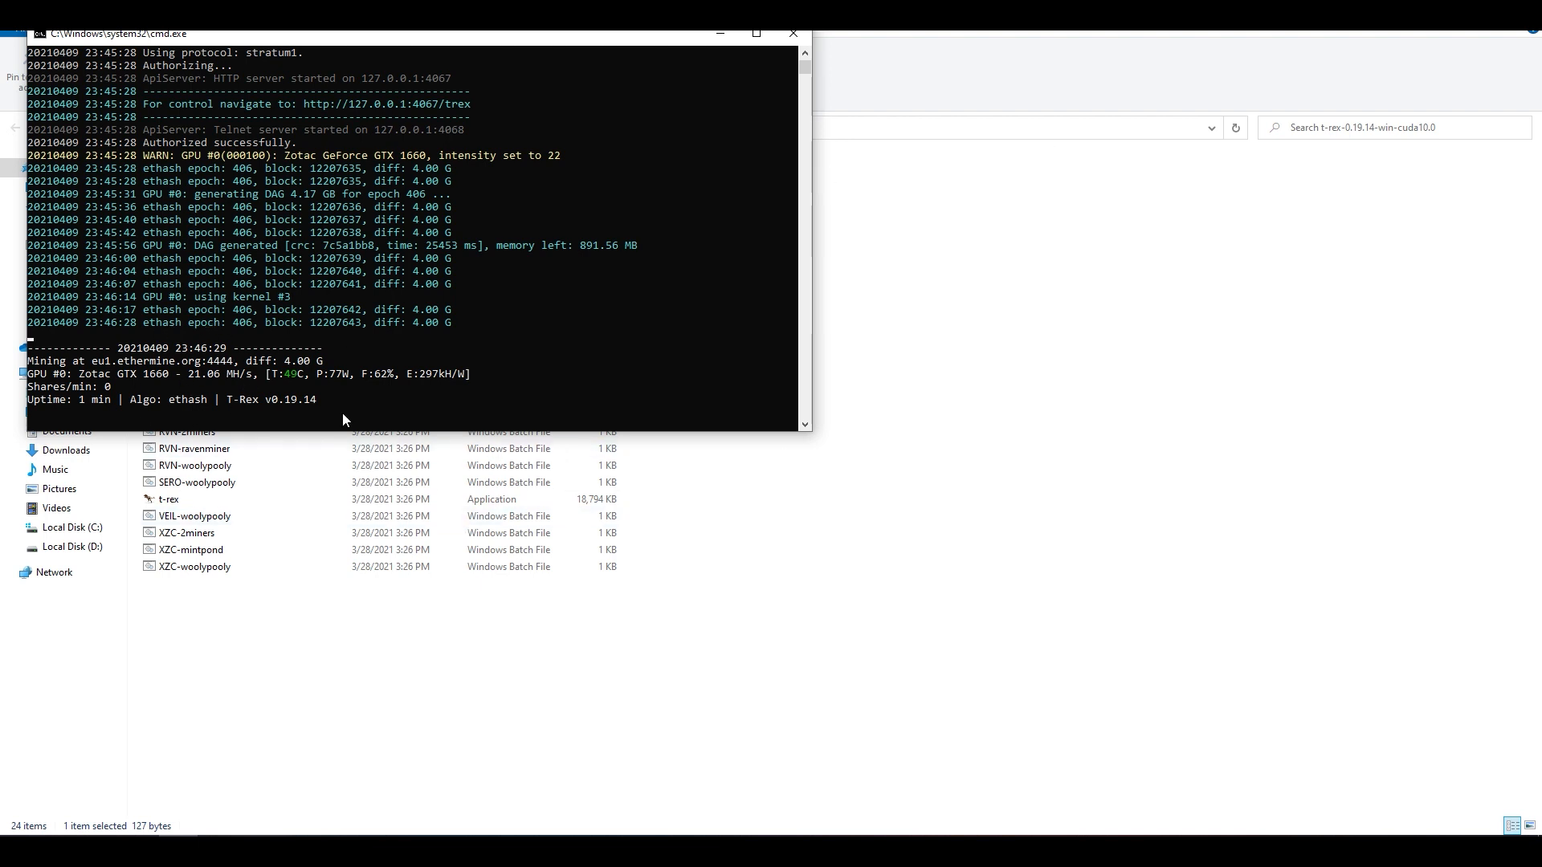
mouse_move(194, 378)
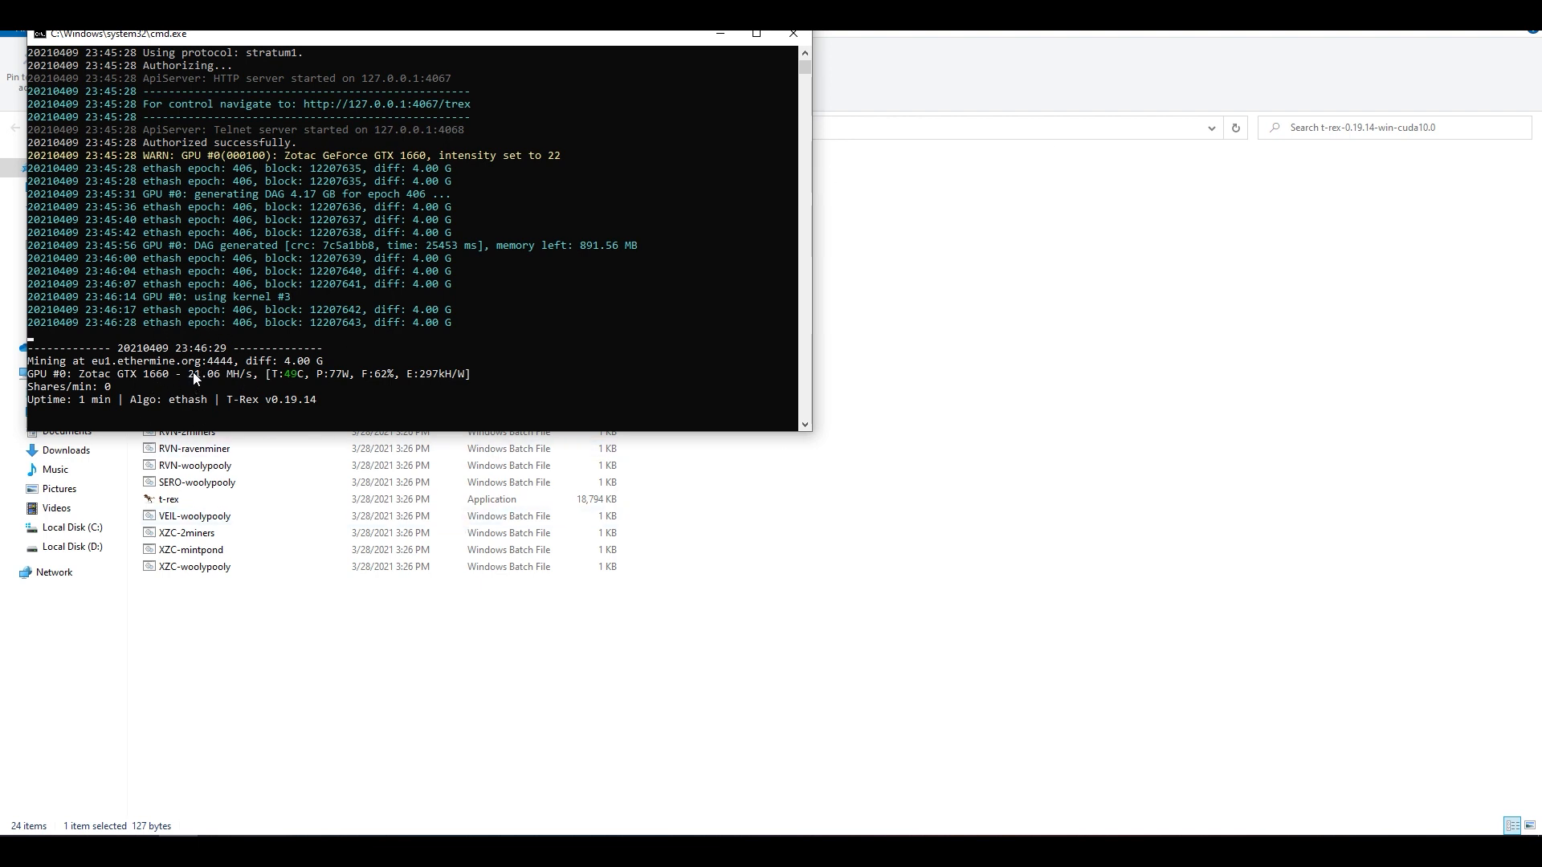
mouse_move(206, 382)
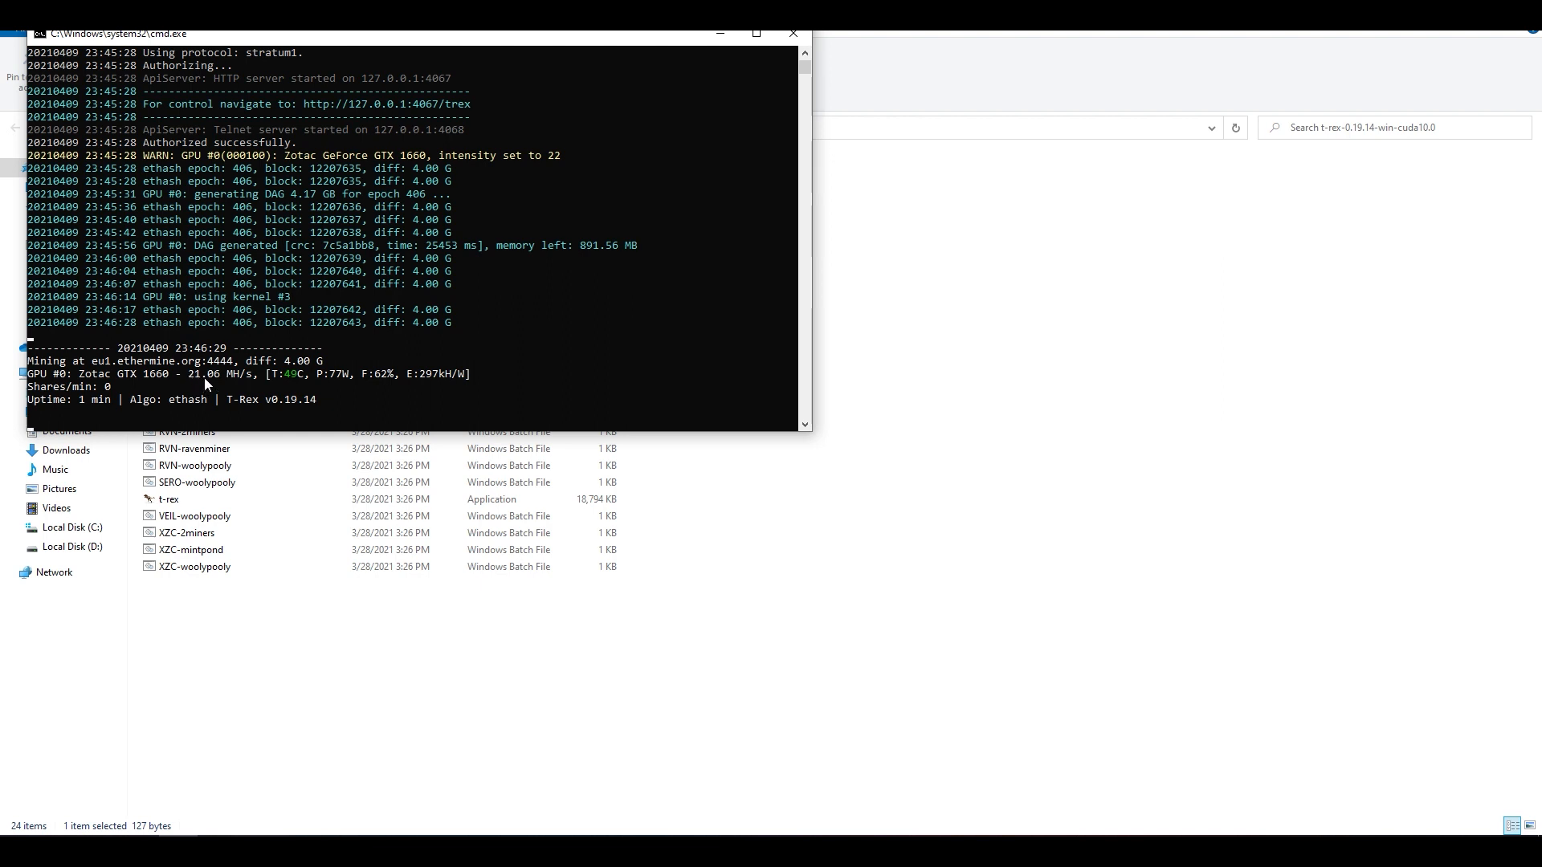
mouse_move(217, 383)
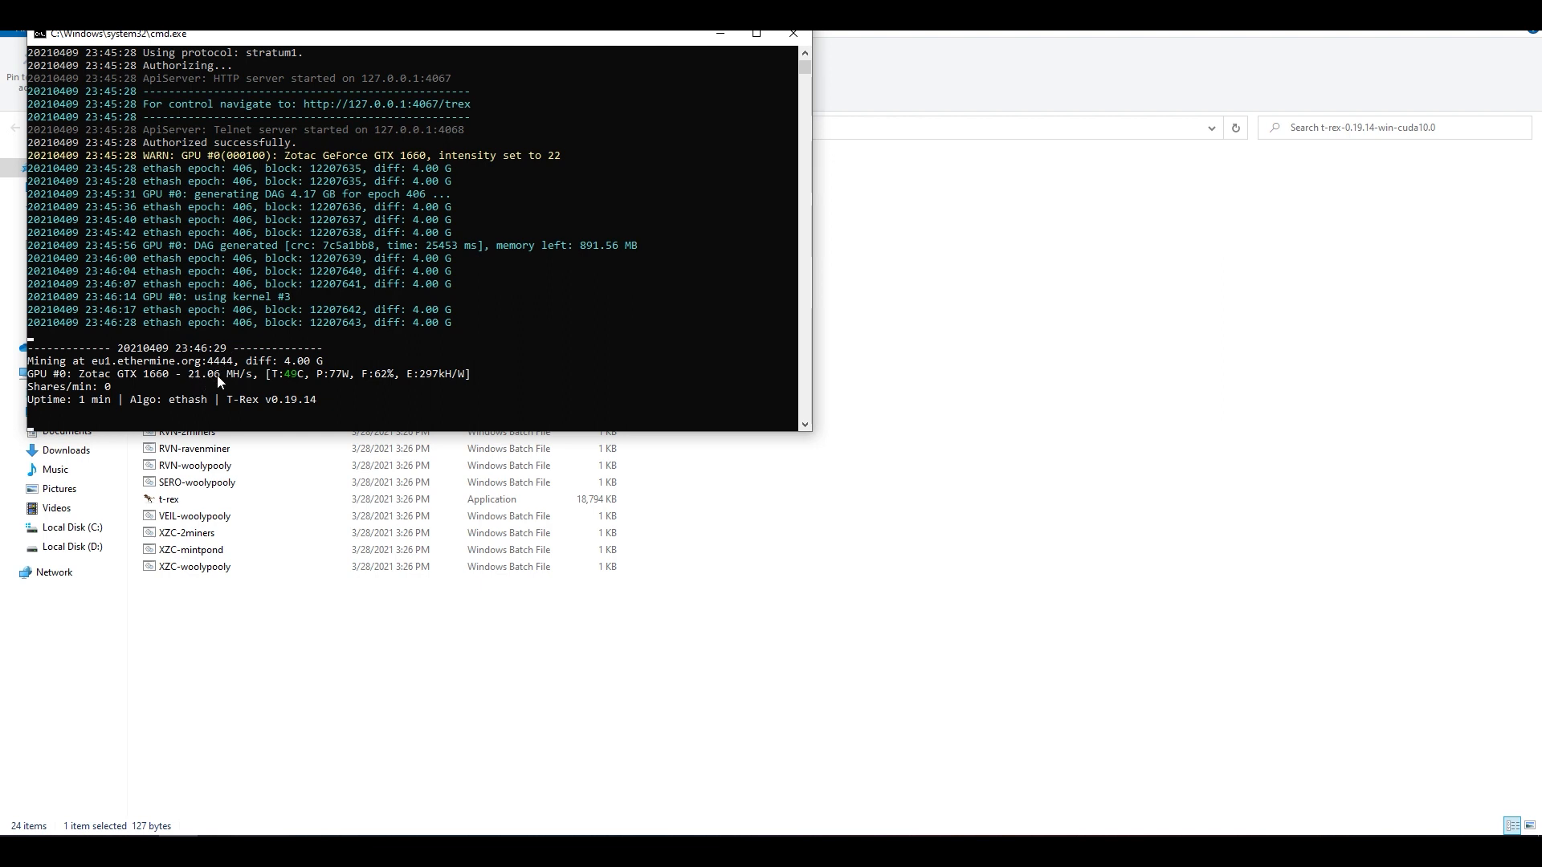
mouse_move(111, 406)
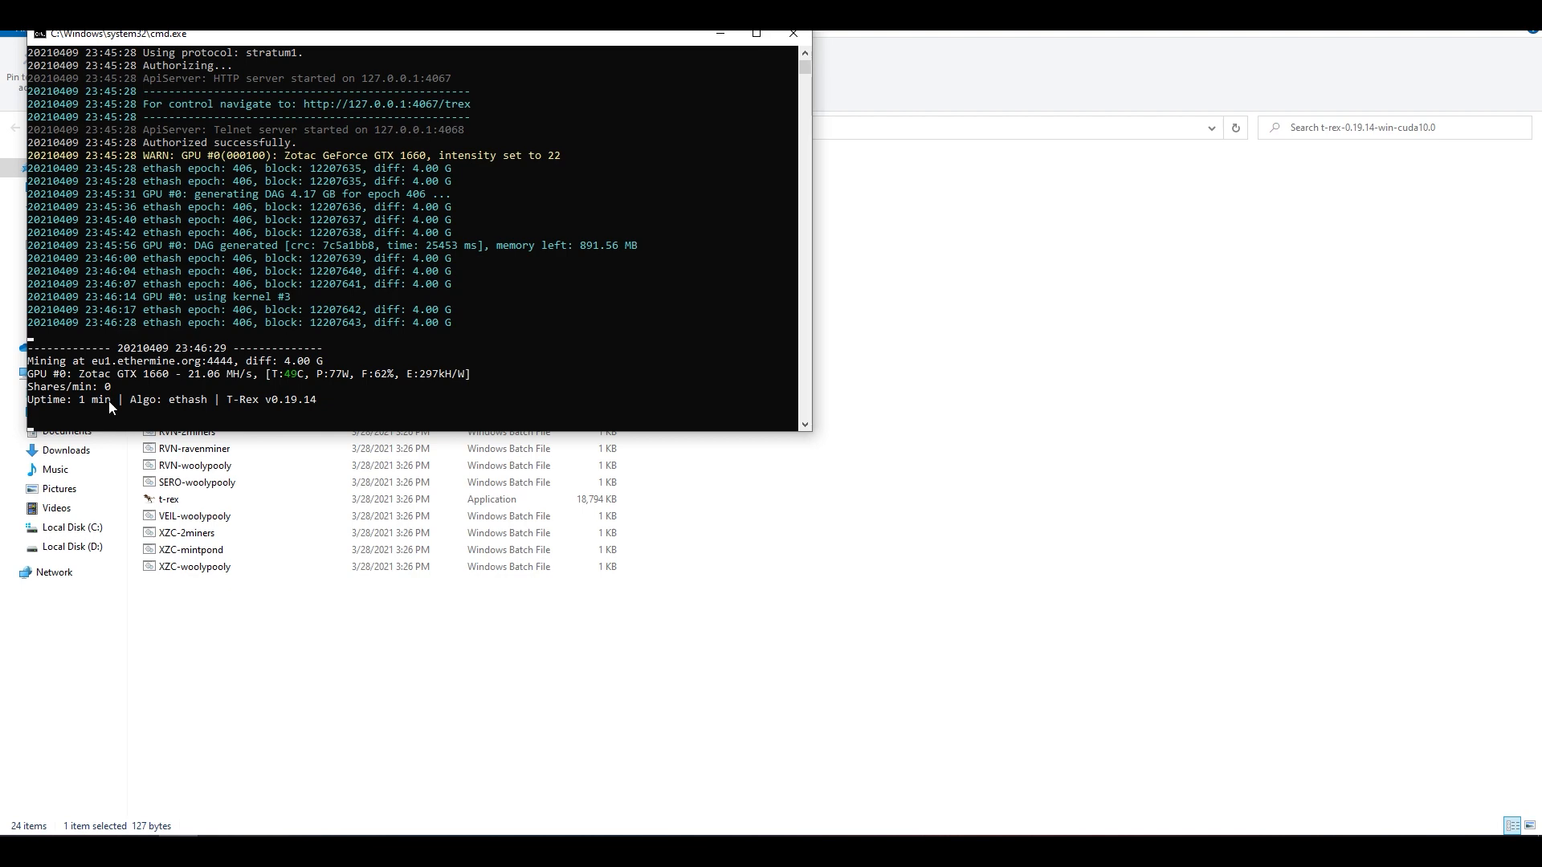
mouse_move(98, 291)
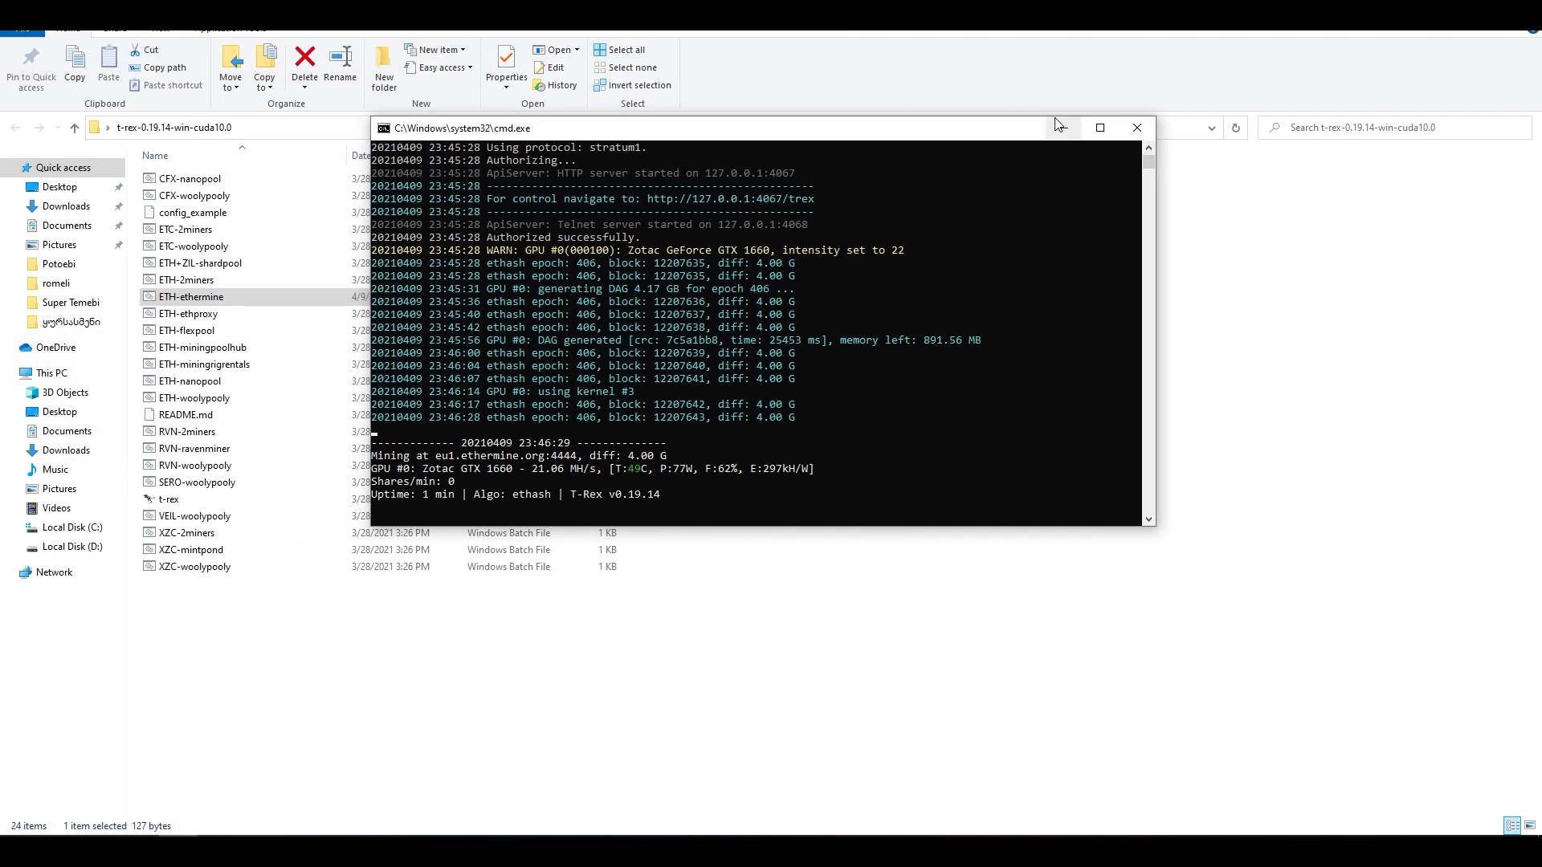
left_click(1138, 127)
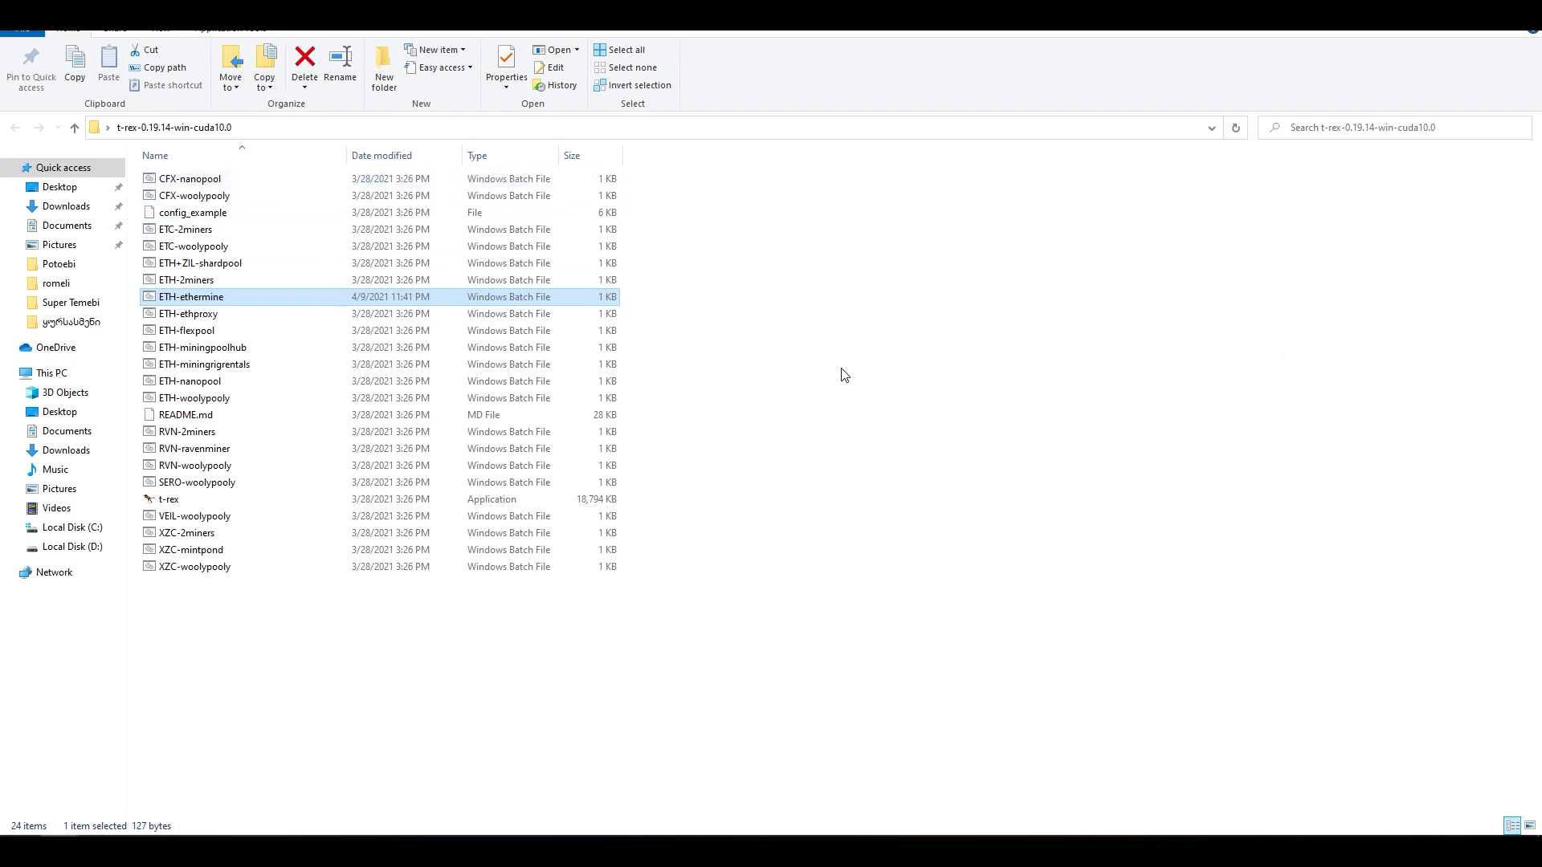
mouse_move(226, 705)
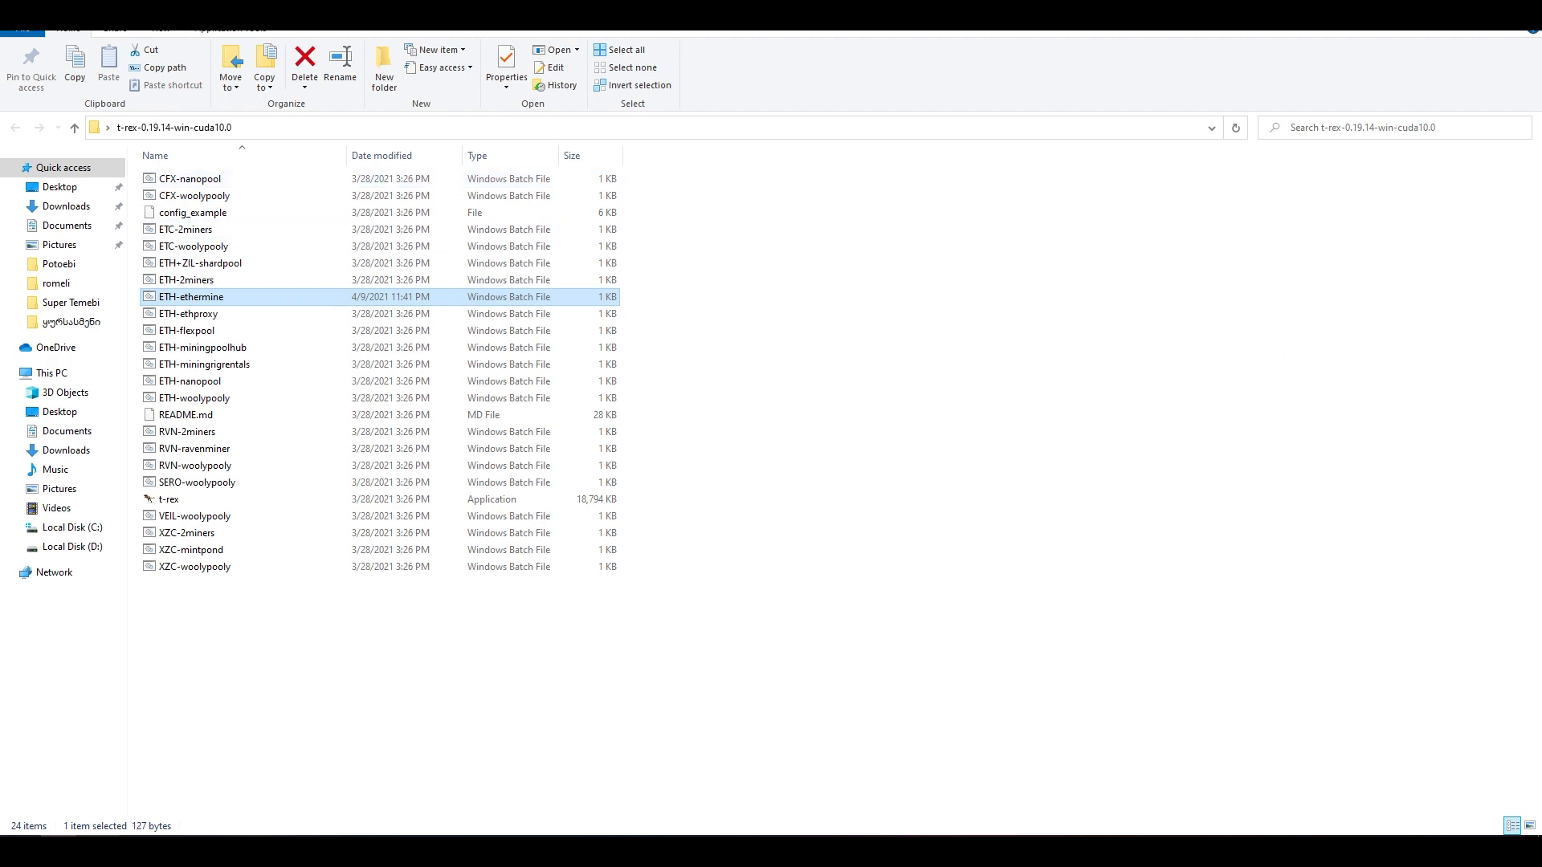
mouse_move(1333, 813)
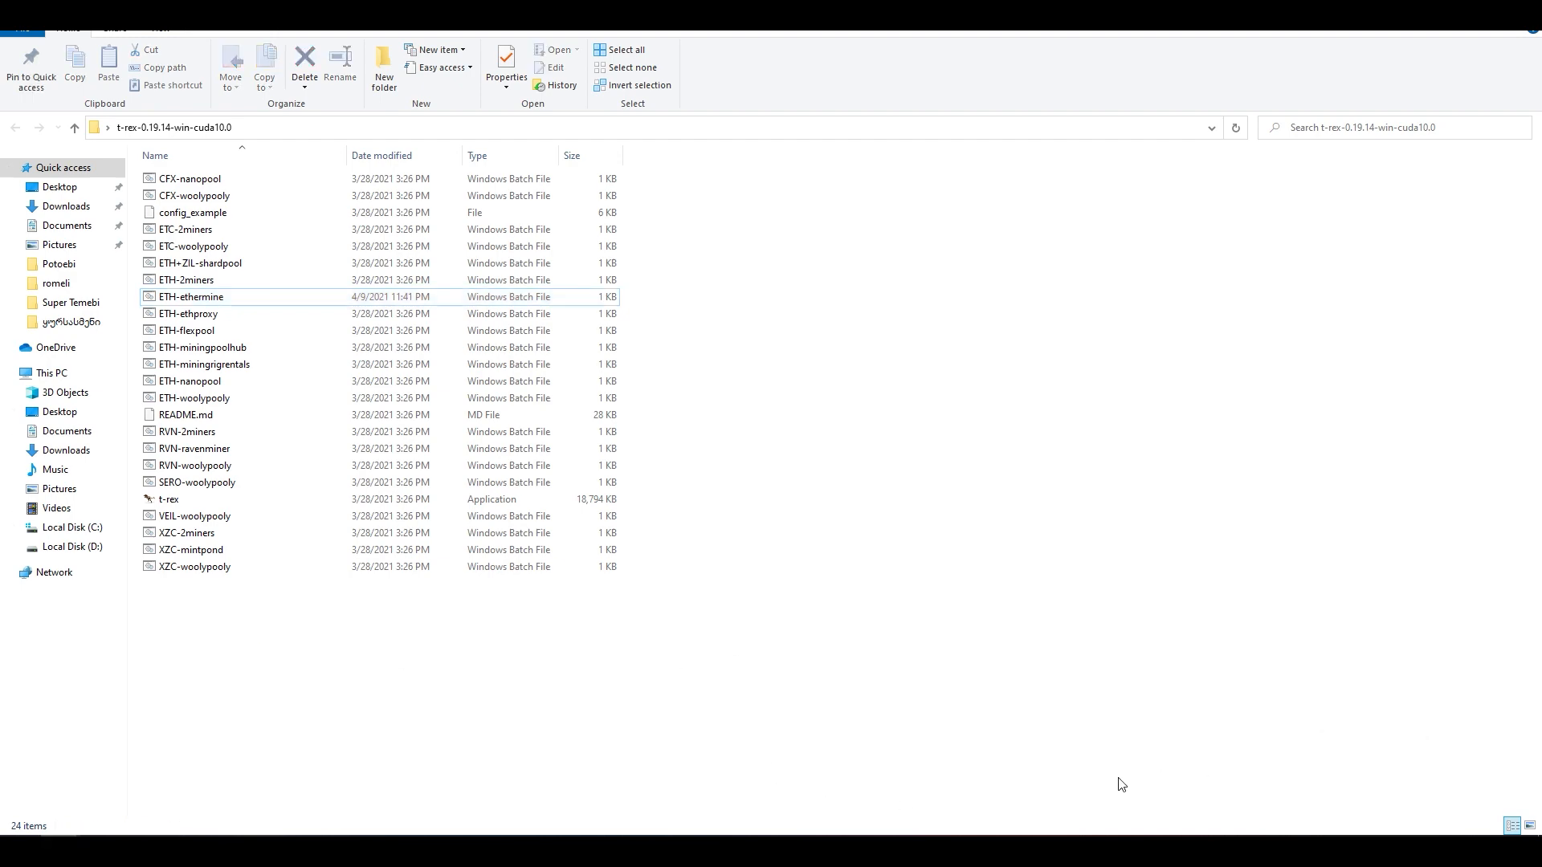
double_click(169, 498)
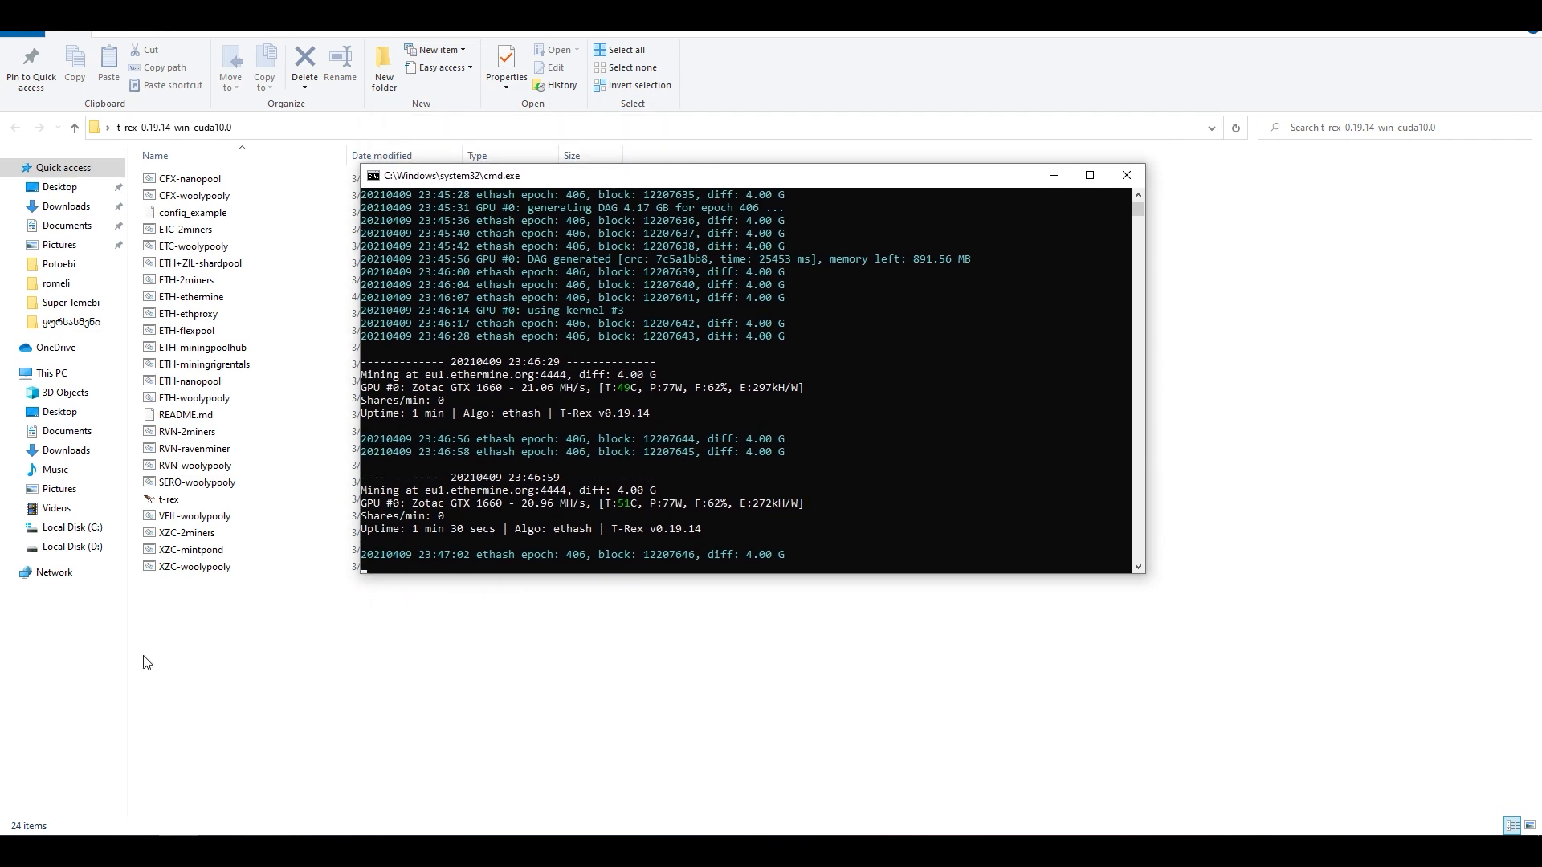
mouse_move(1126, 175)
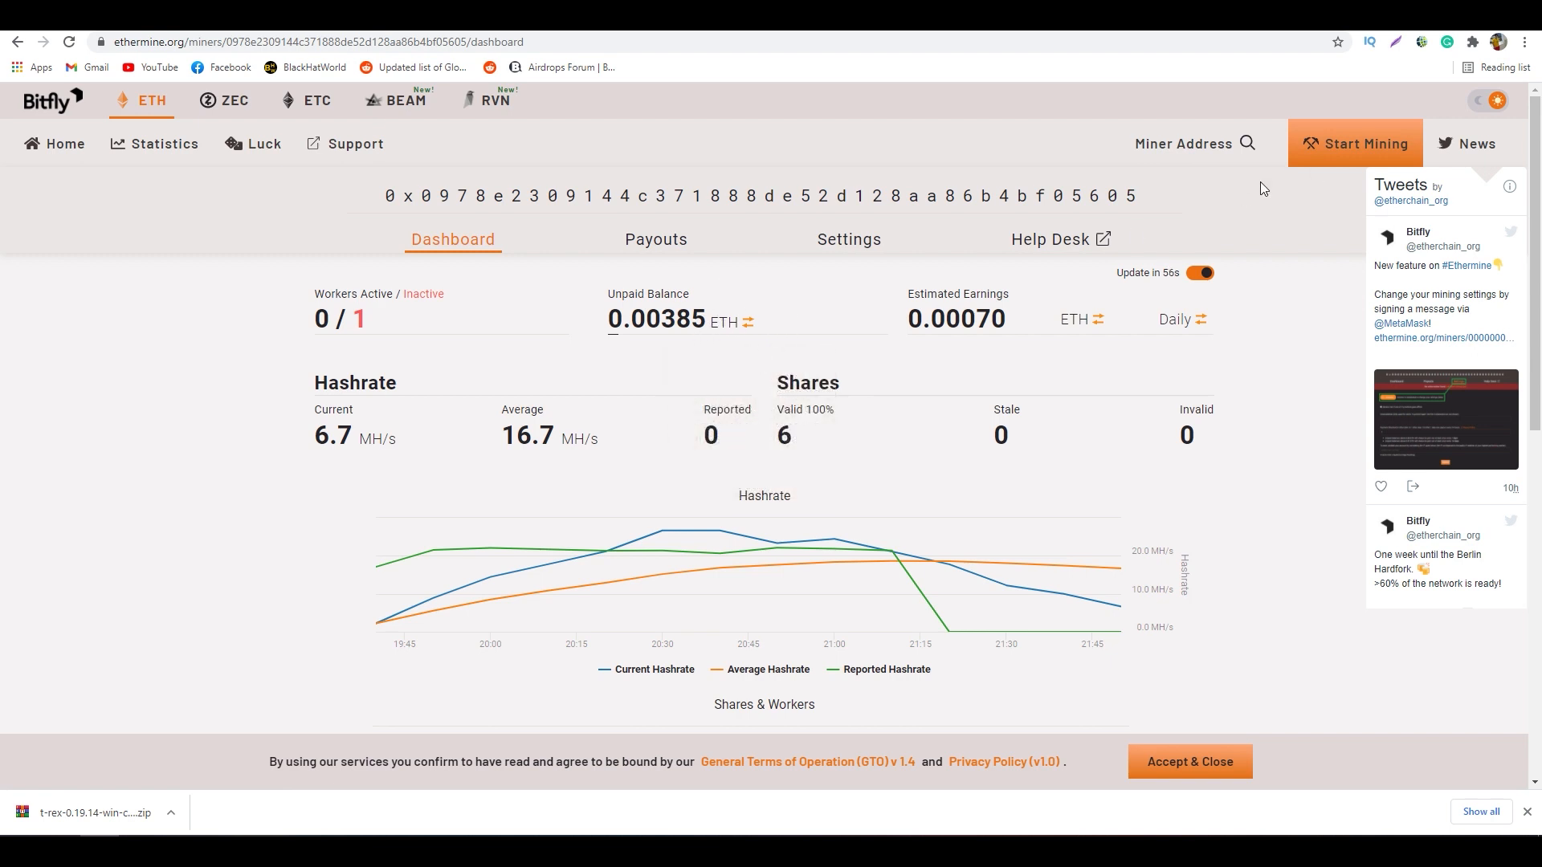
mouse_move(384, 316)
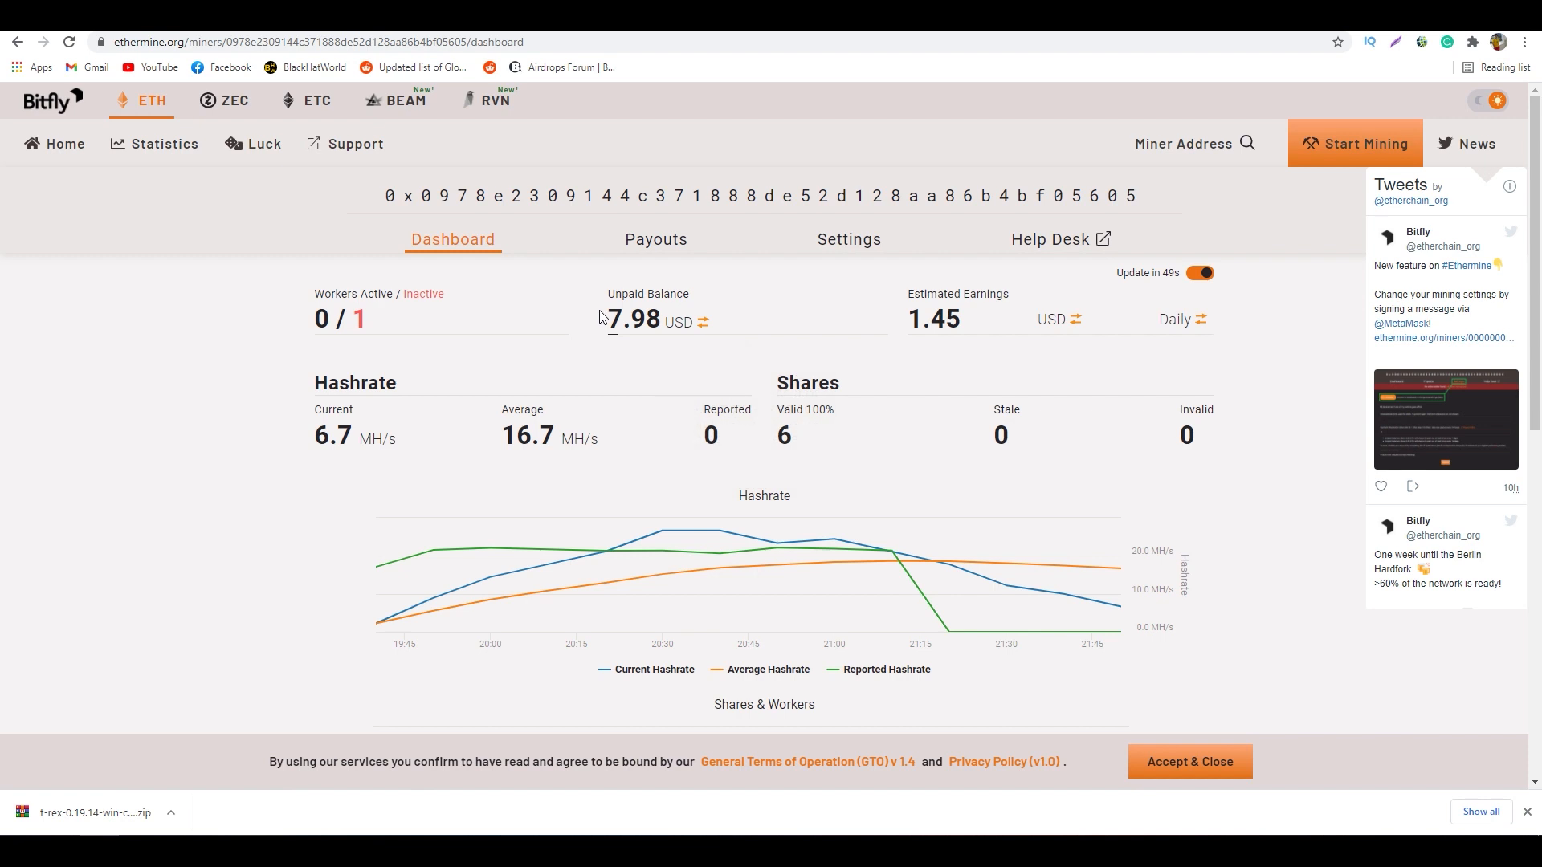
mouse_move(704, 322)
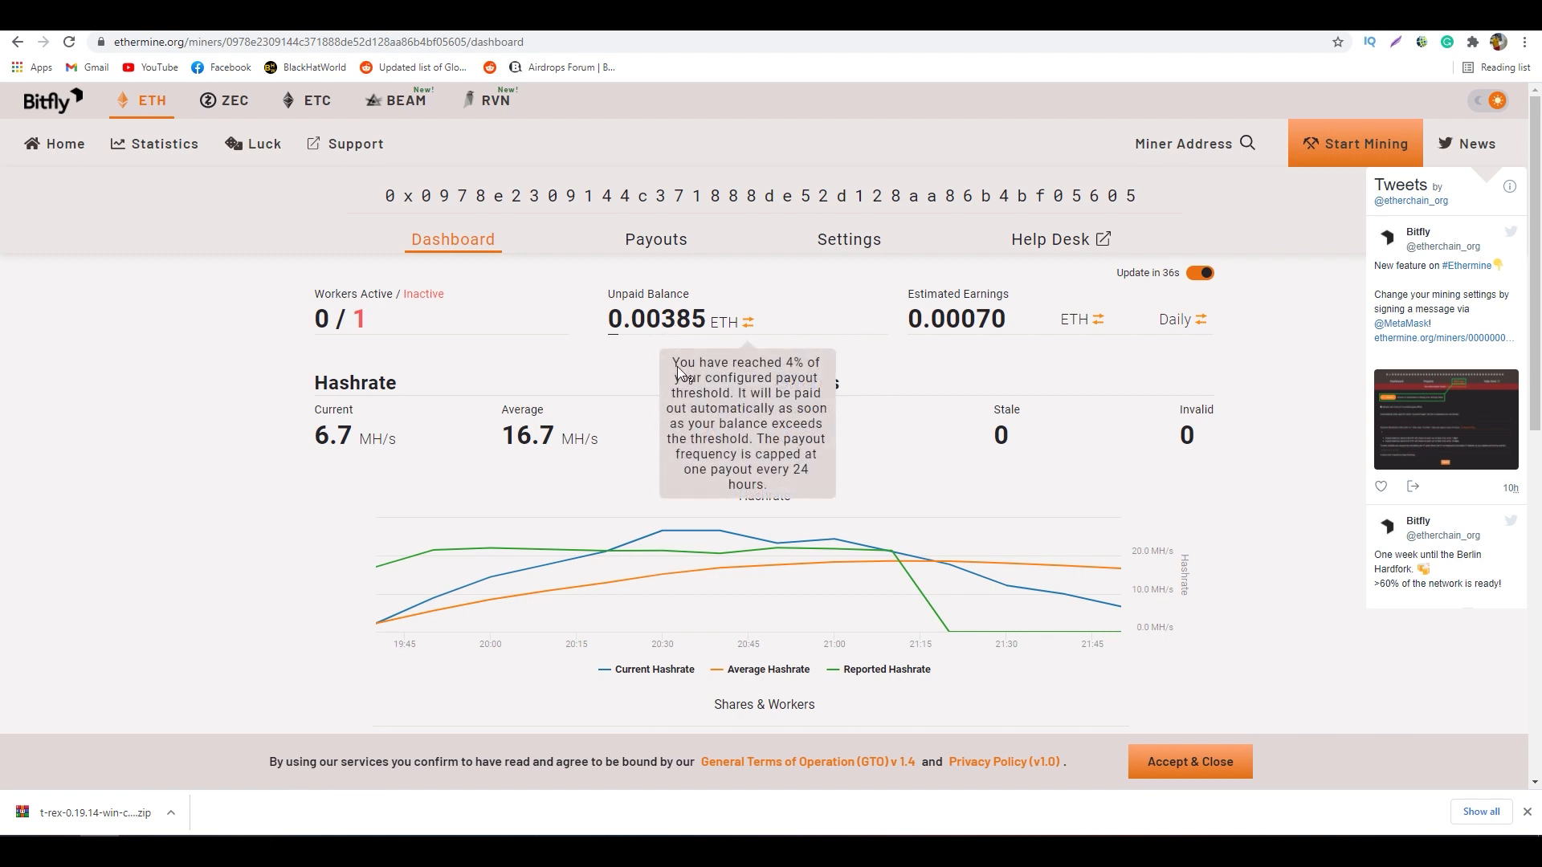
Switch the Unpaid Balance display from ETH to USD (0.00385 ETH ≈ 7.98 USD)
left_click(761, 321)
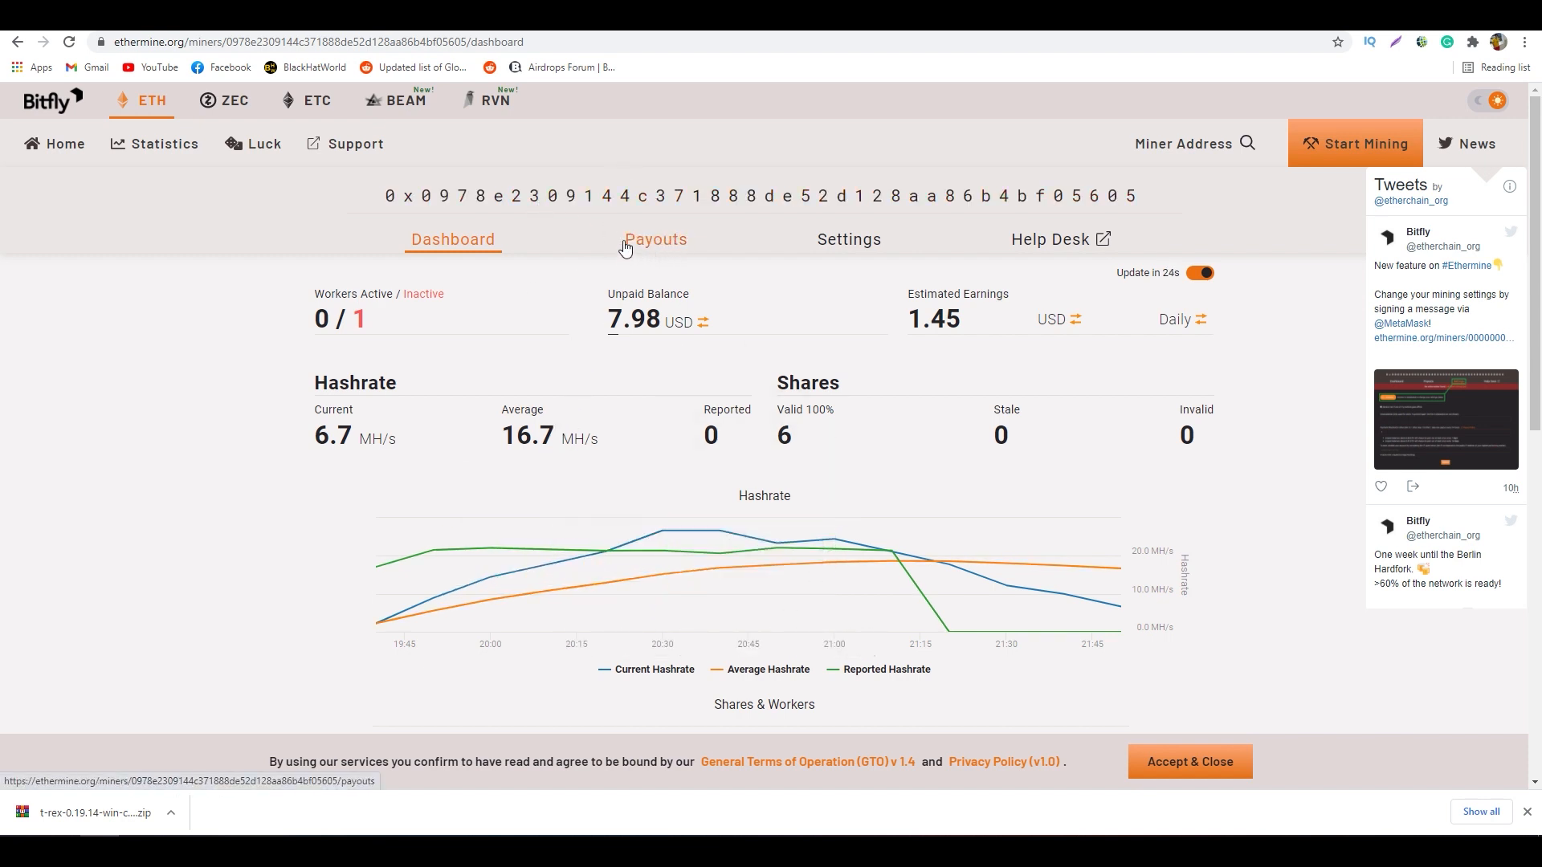
left_click(655, 240)
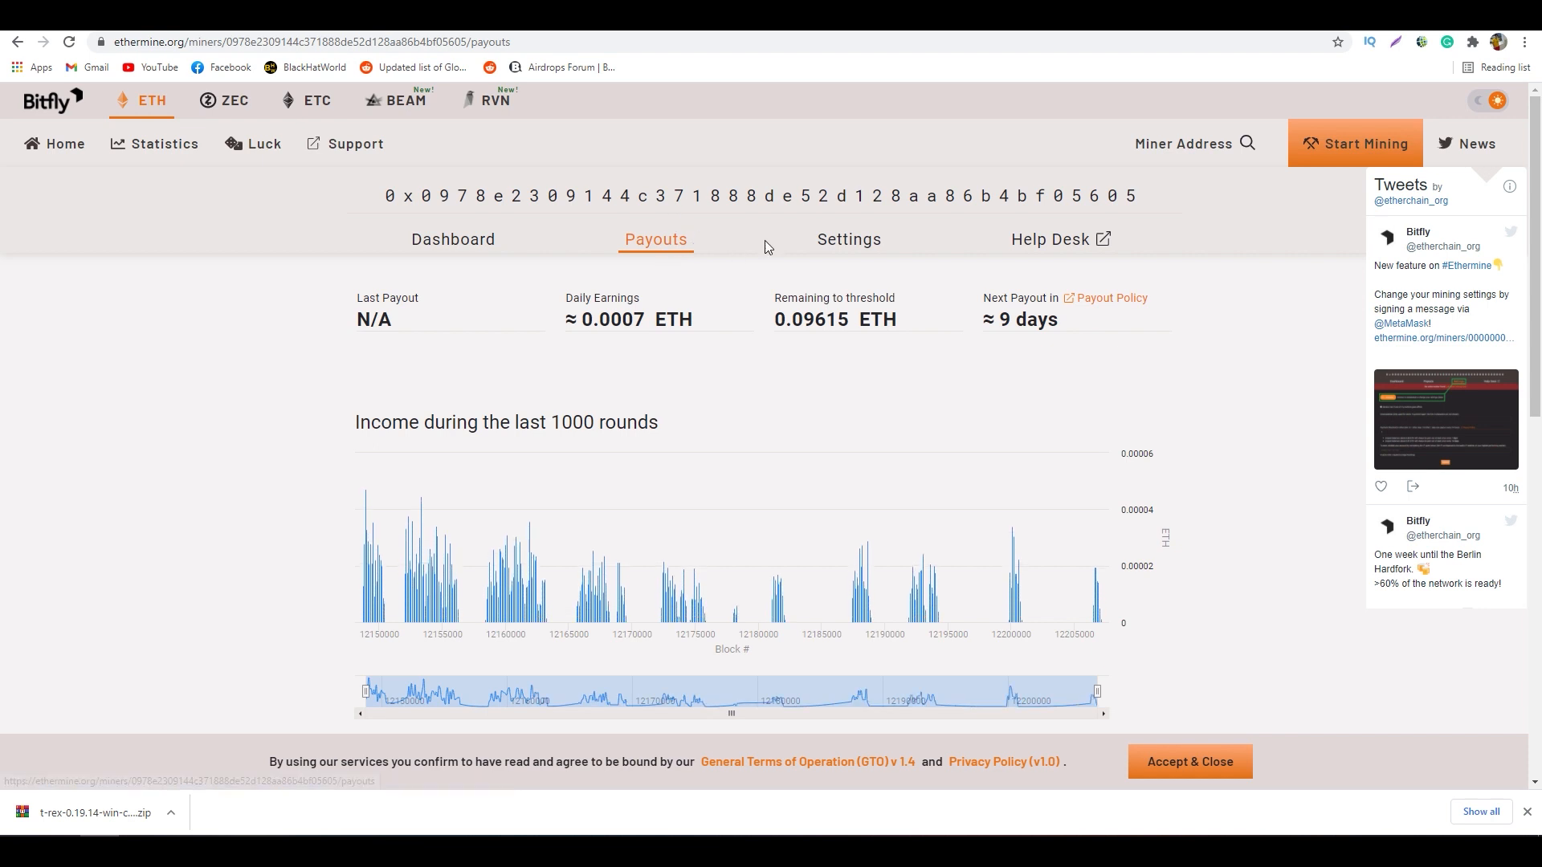
left_click(848, 239)
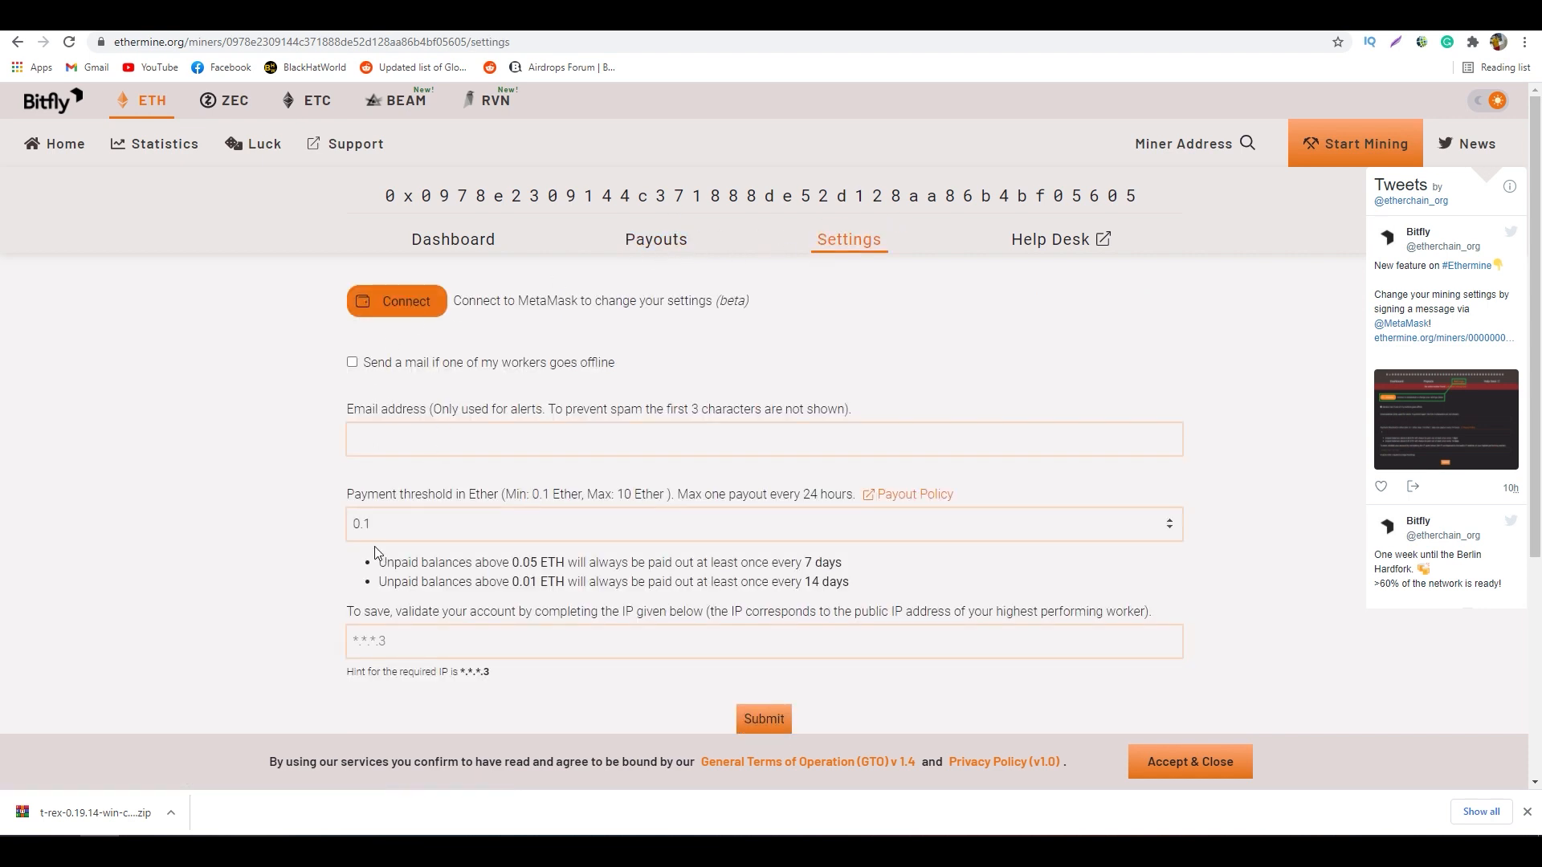
mouse_move(371, 491)
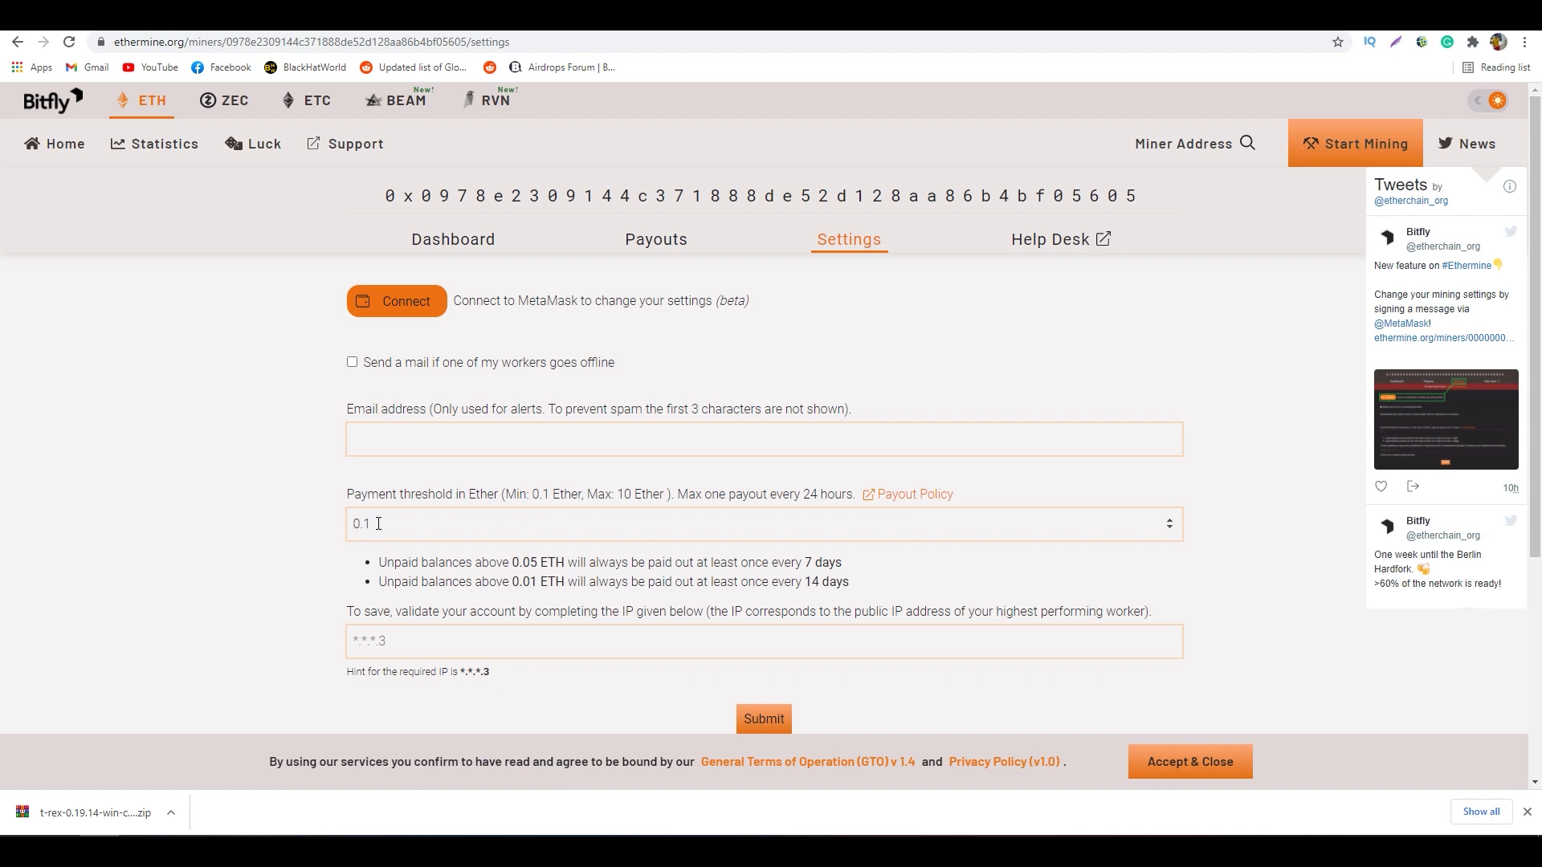
mouse_move(400, 520)
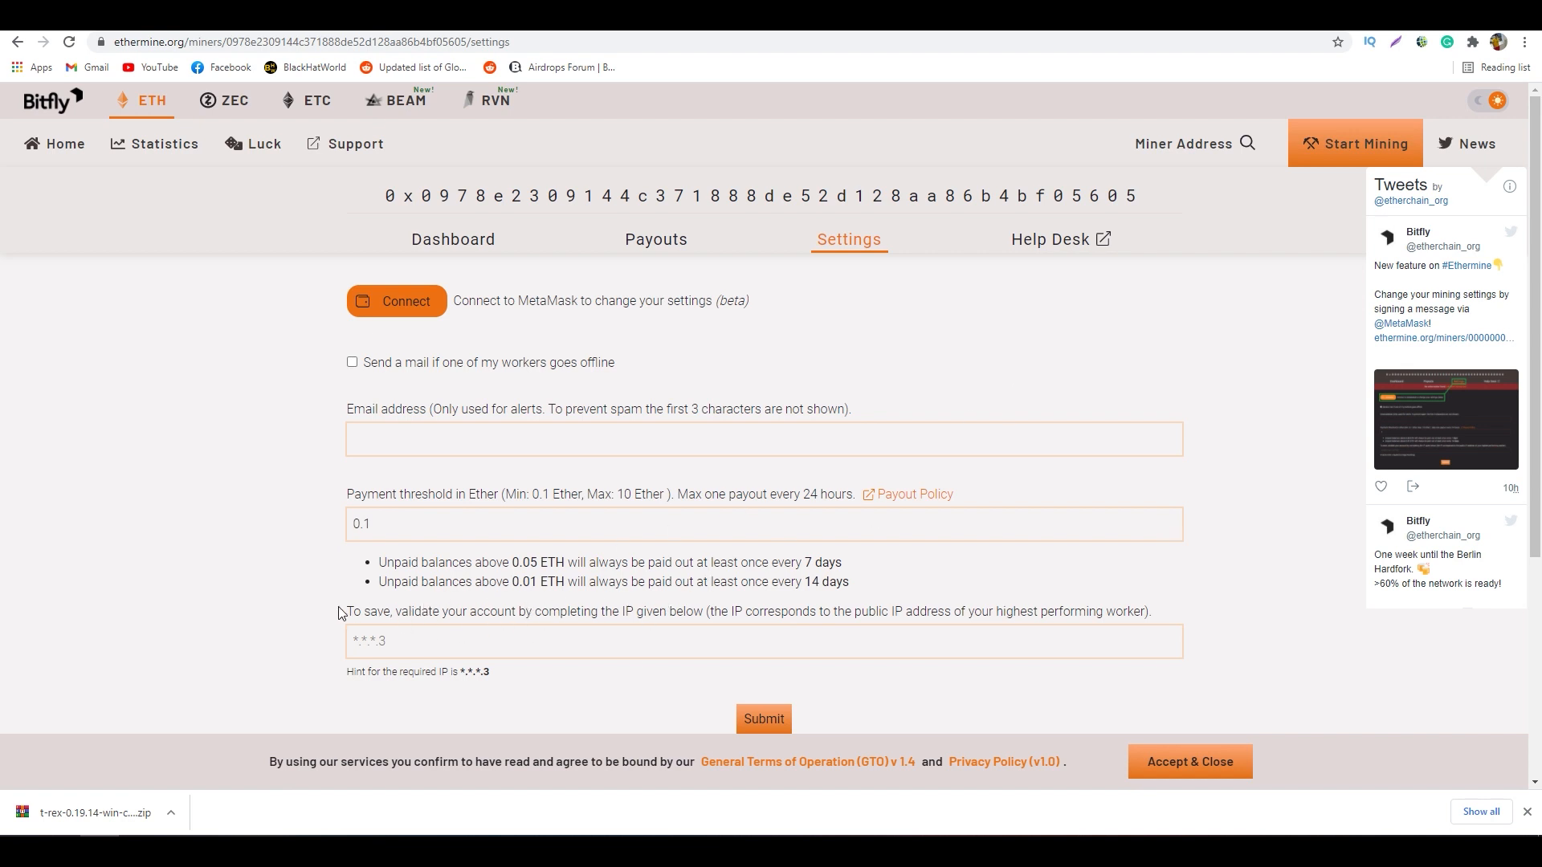
mouse_move(481, 620)
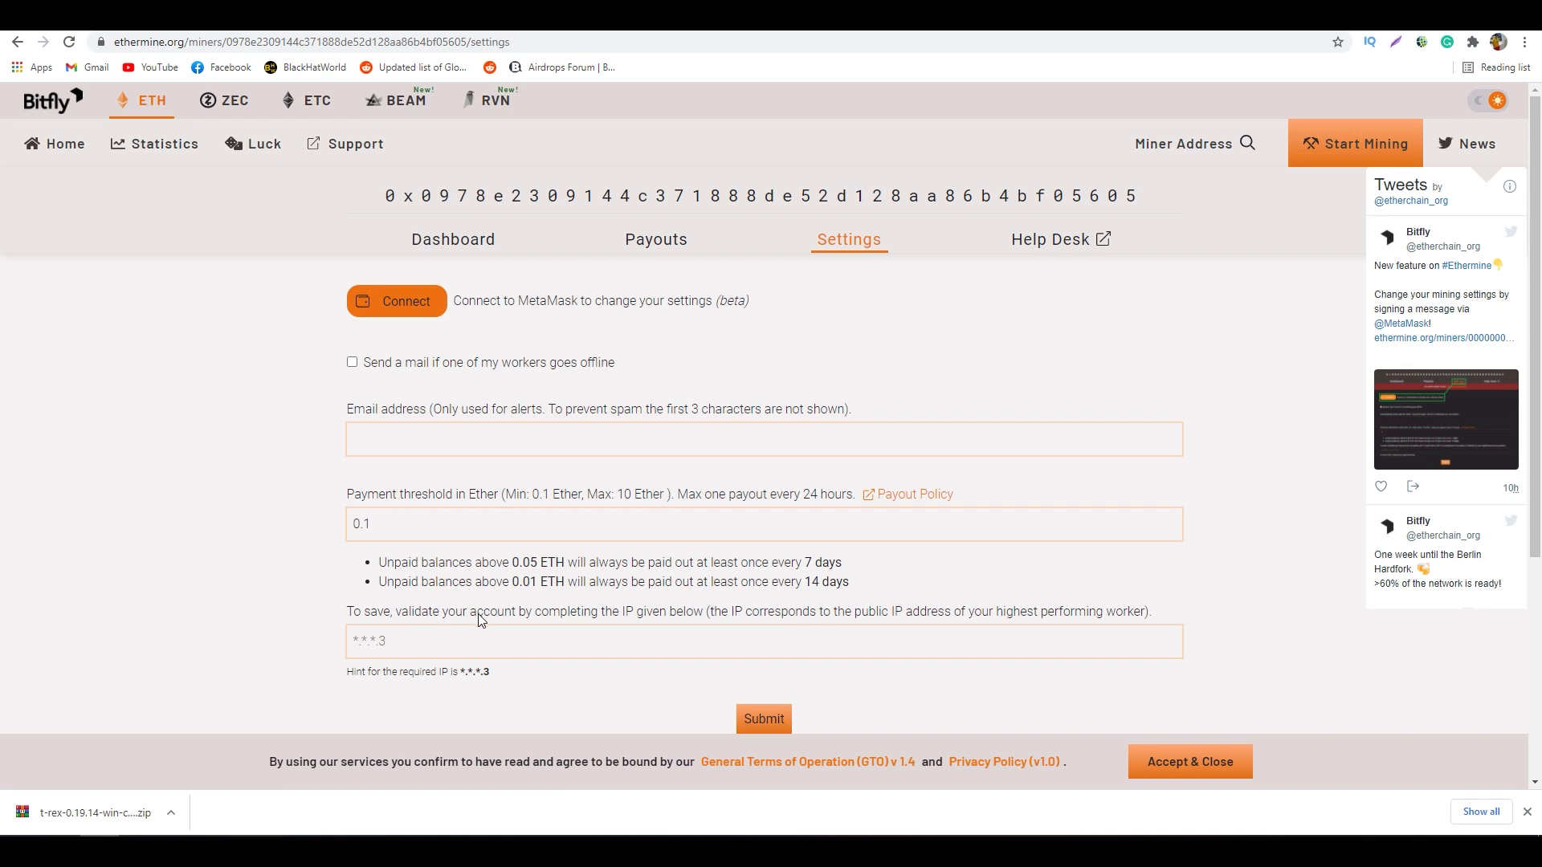
mouse_move(621, 627)
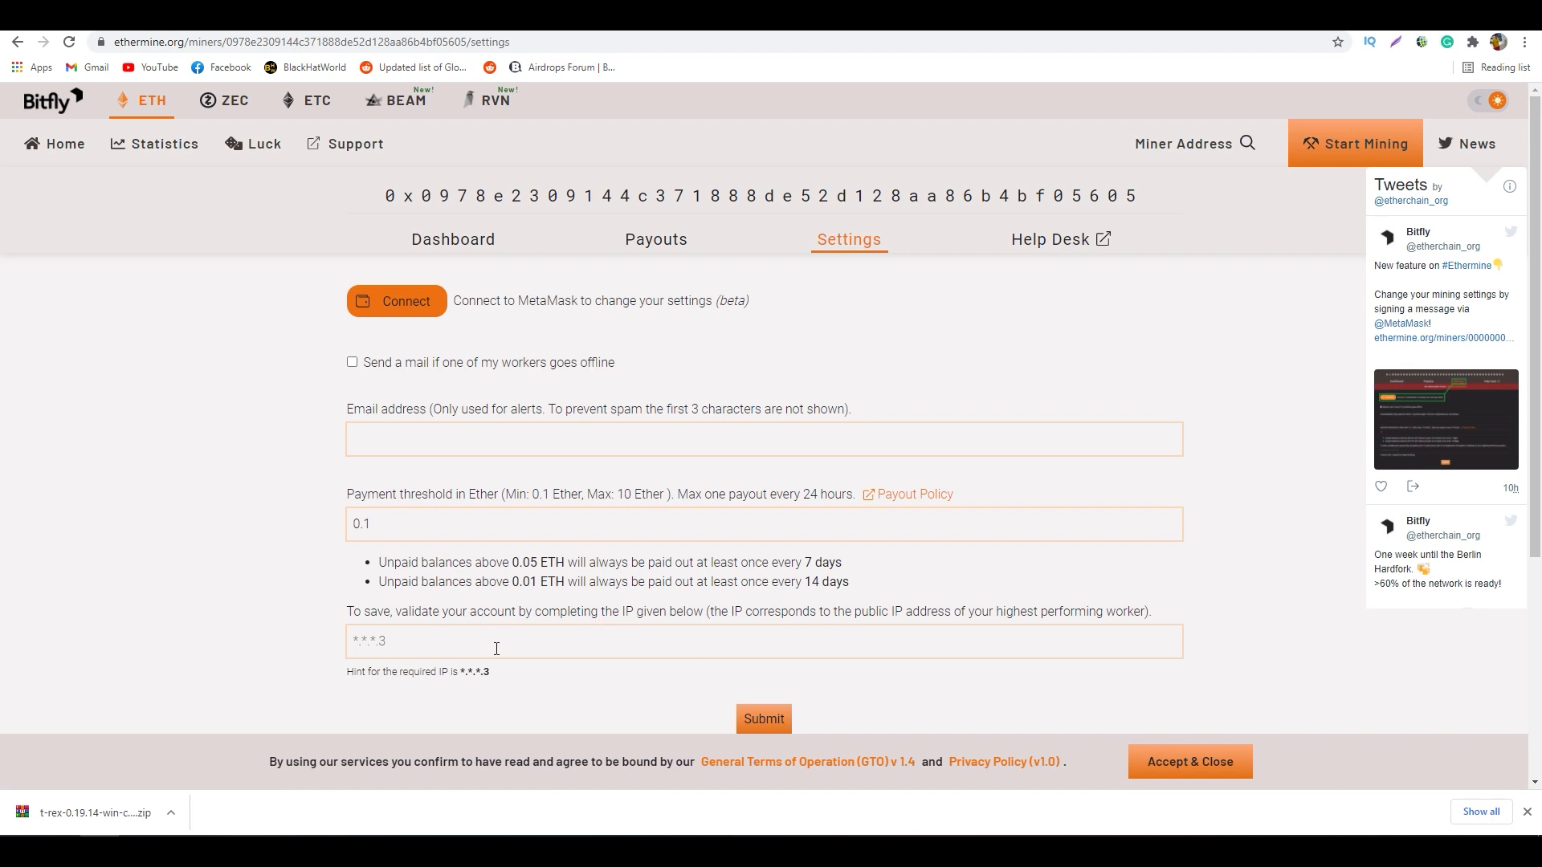
mouse_move(428, 647)
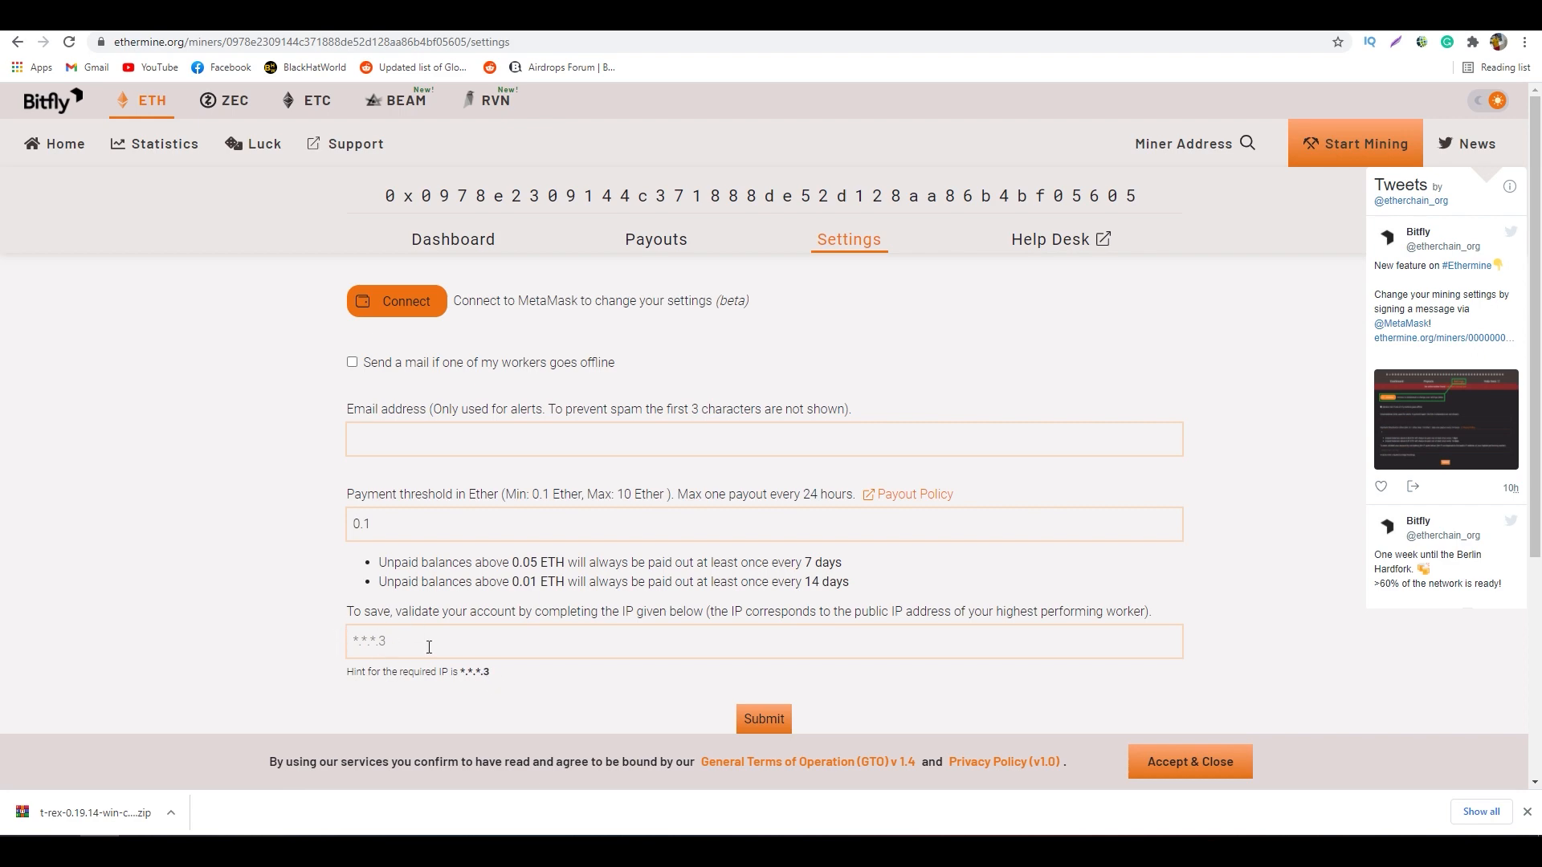
scroll("down", 3)
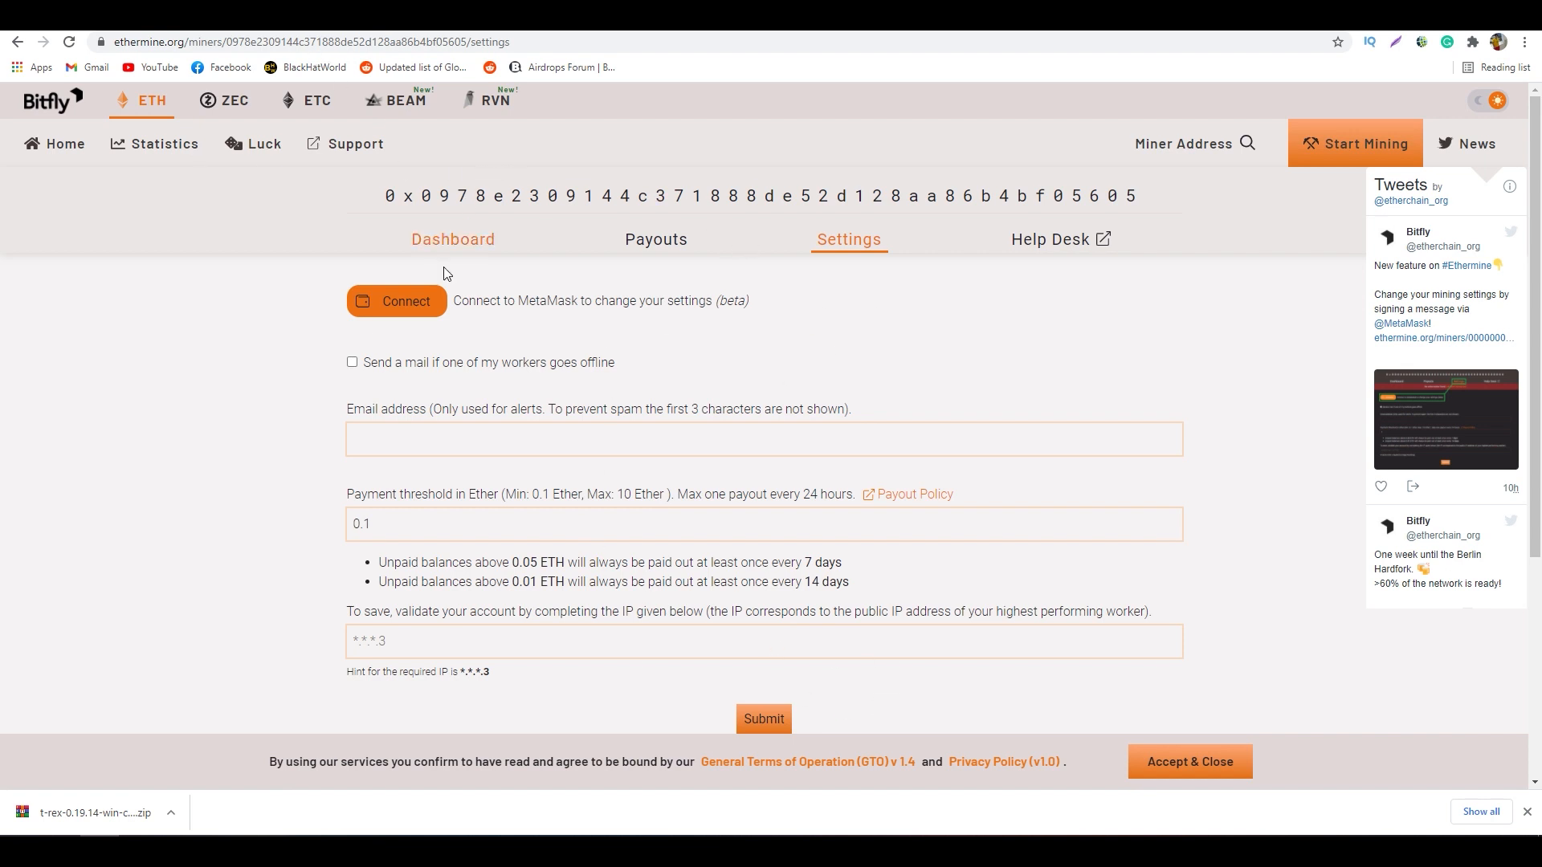
Search 'what to mine' in a new tab to reach whattomine.com's GPU calculator
left_click(453, 239)
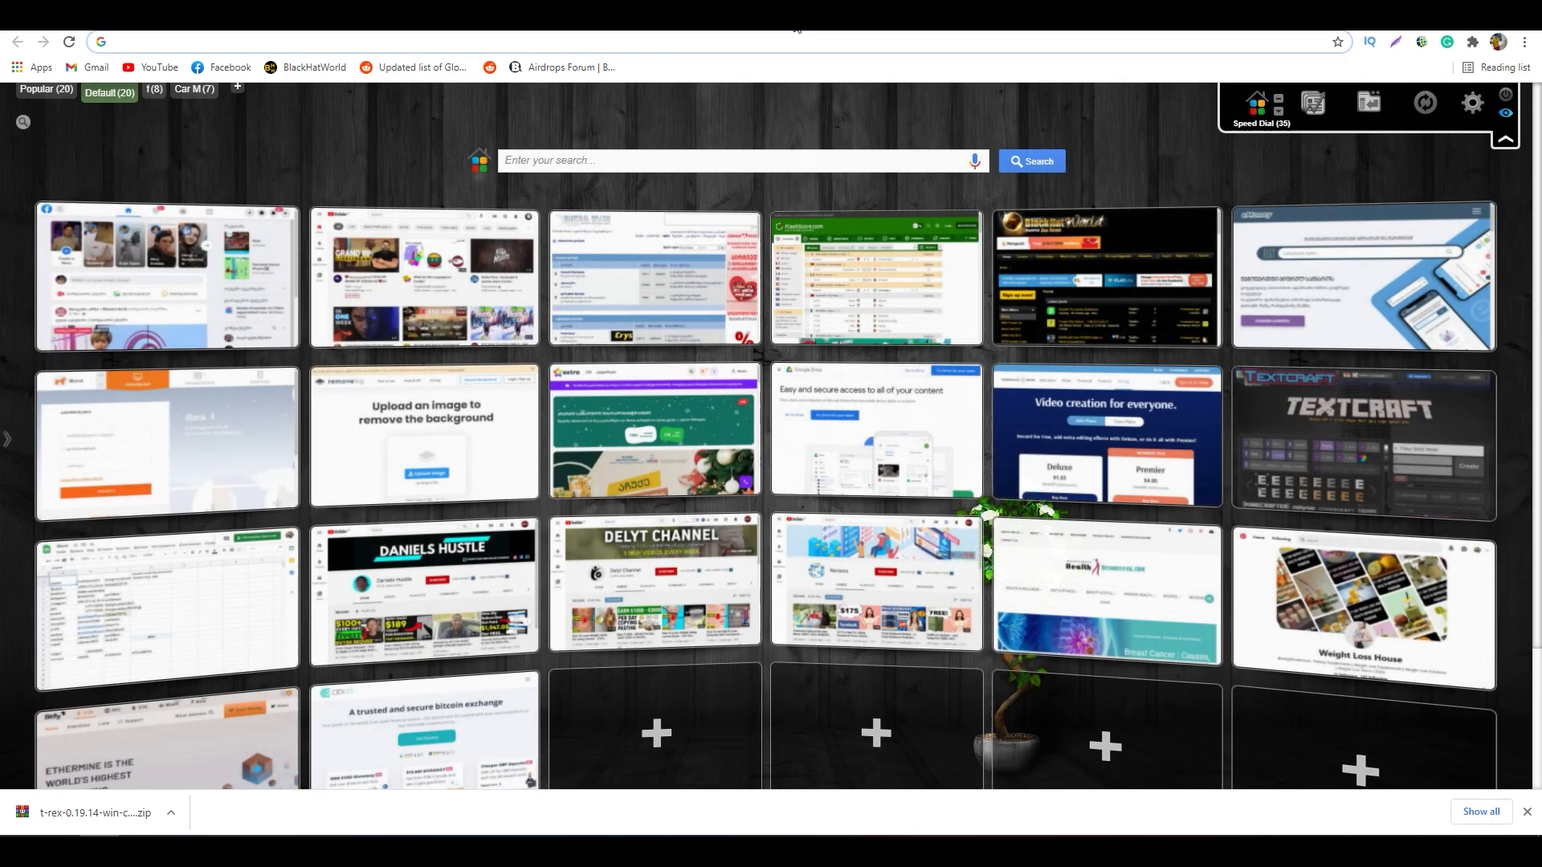
left_click(165, 746)
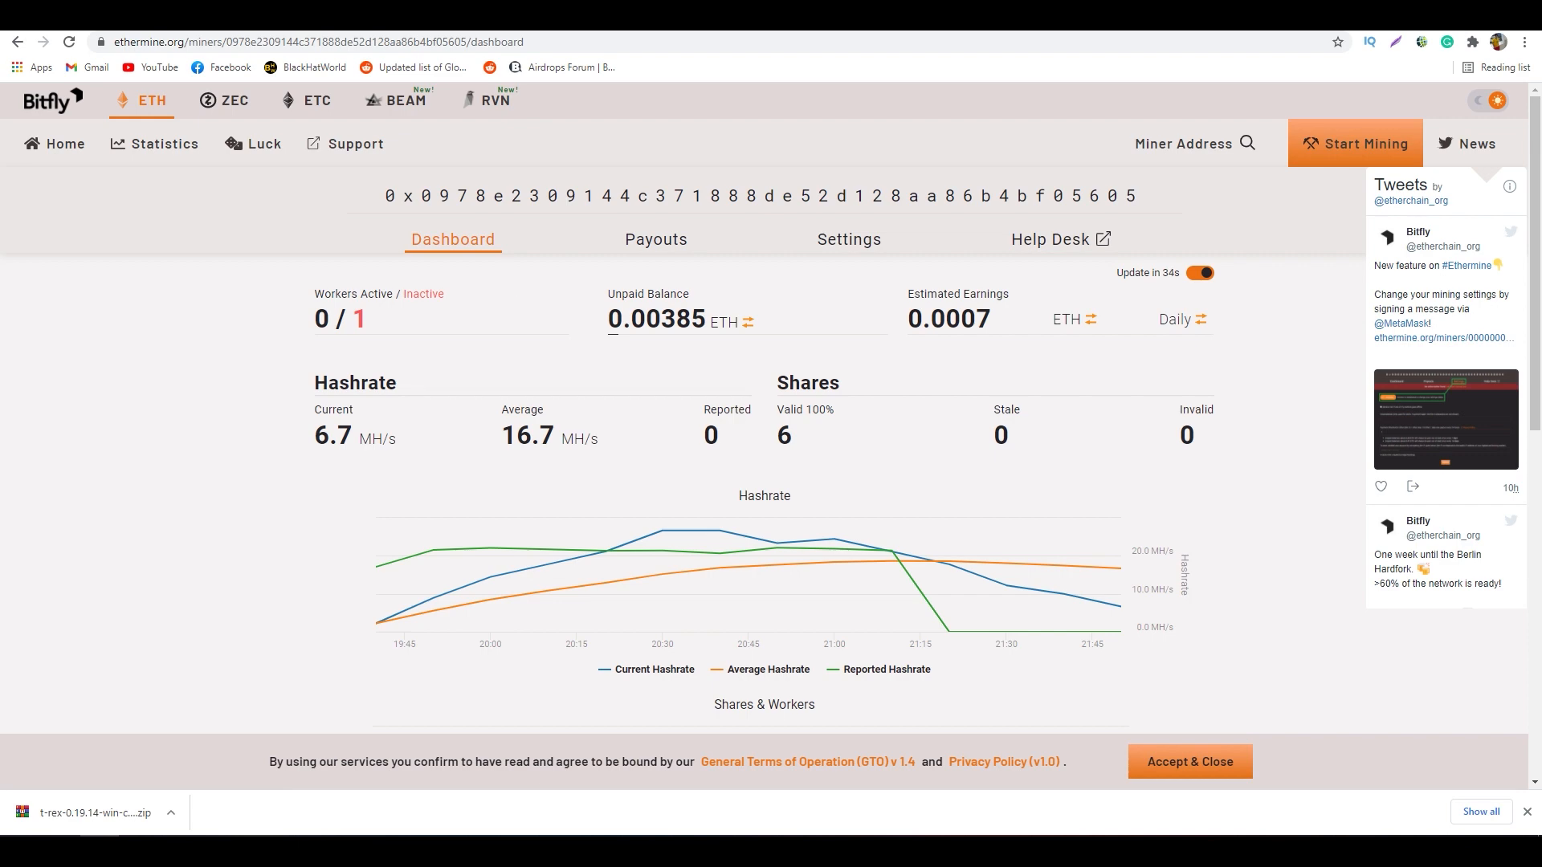
type("what to mine")
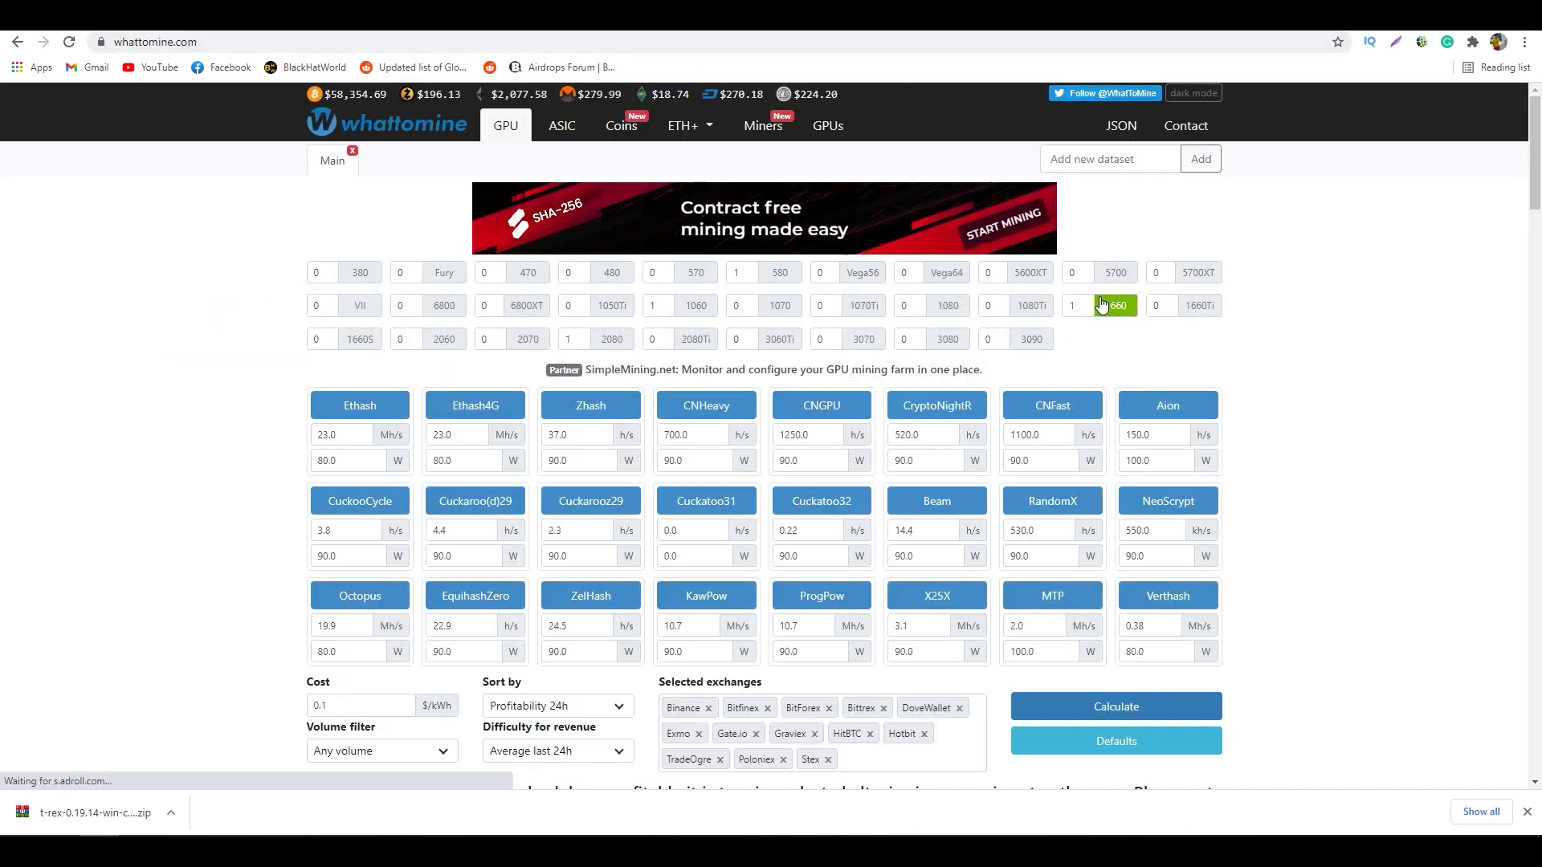
Load hash rates for one 1660 card, calculate profitability and go to the Ethereum (ETH) detail page
left_click(1079, 305)
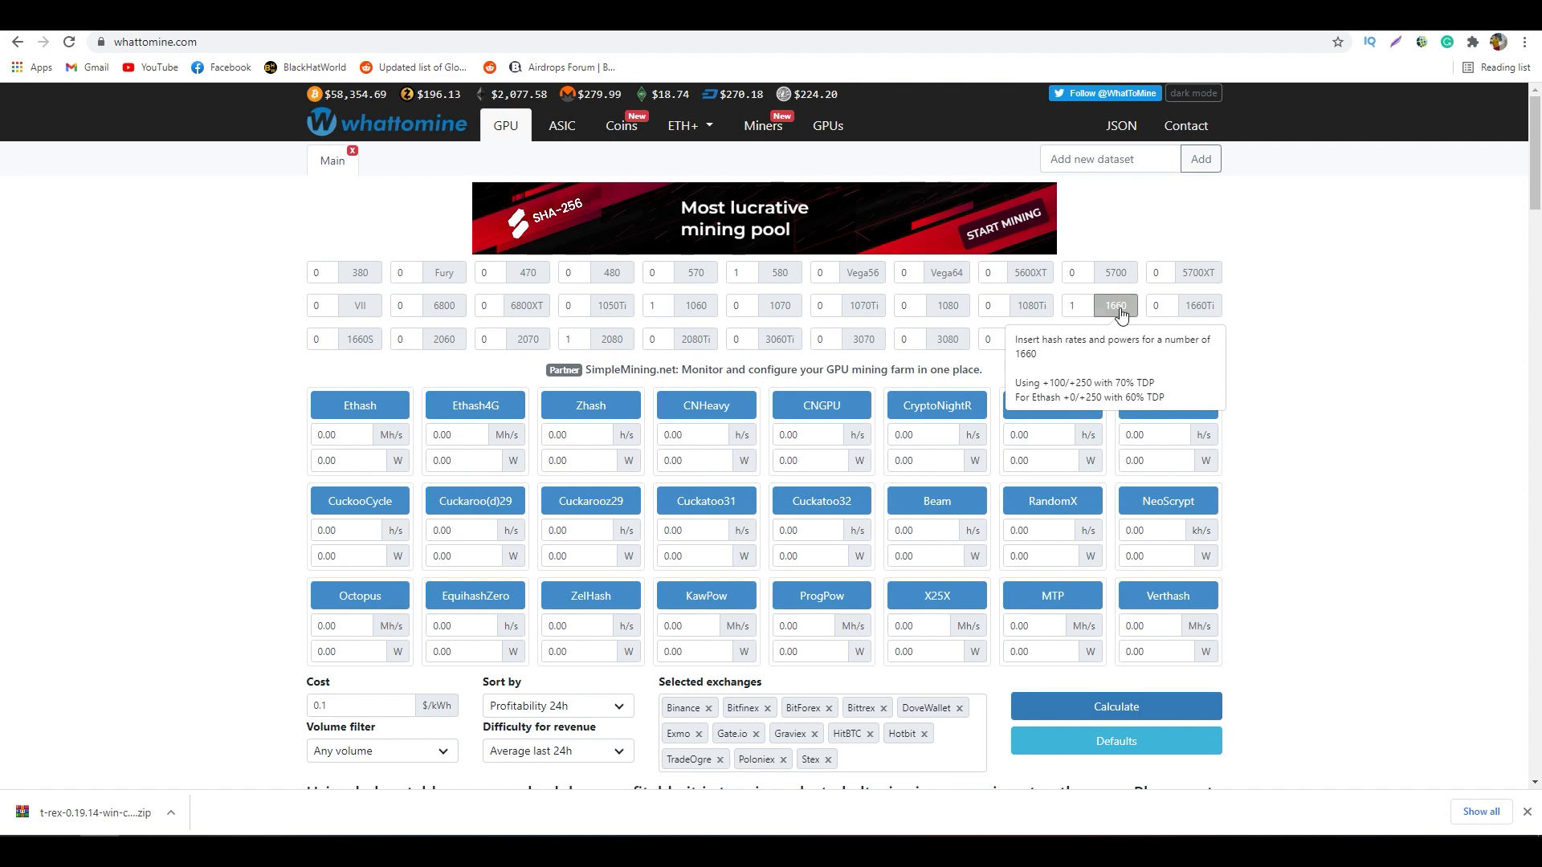
left_click(1115, 305)
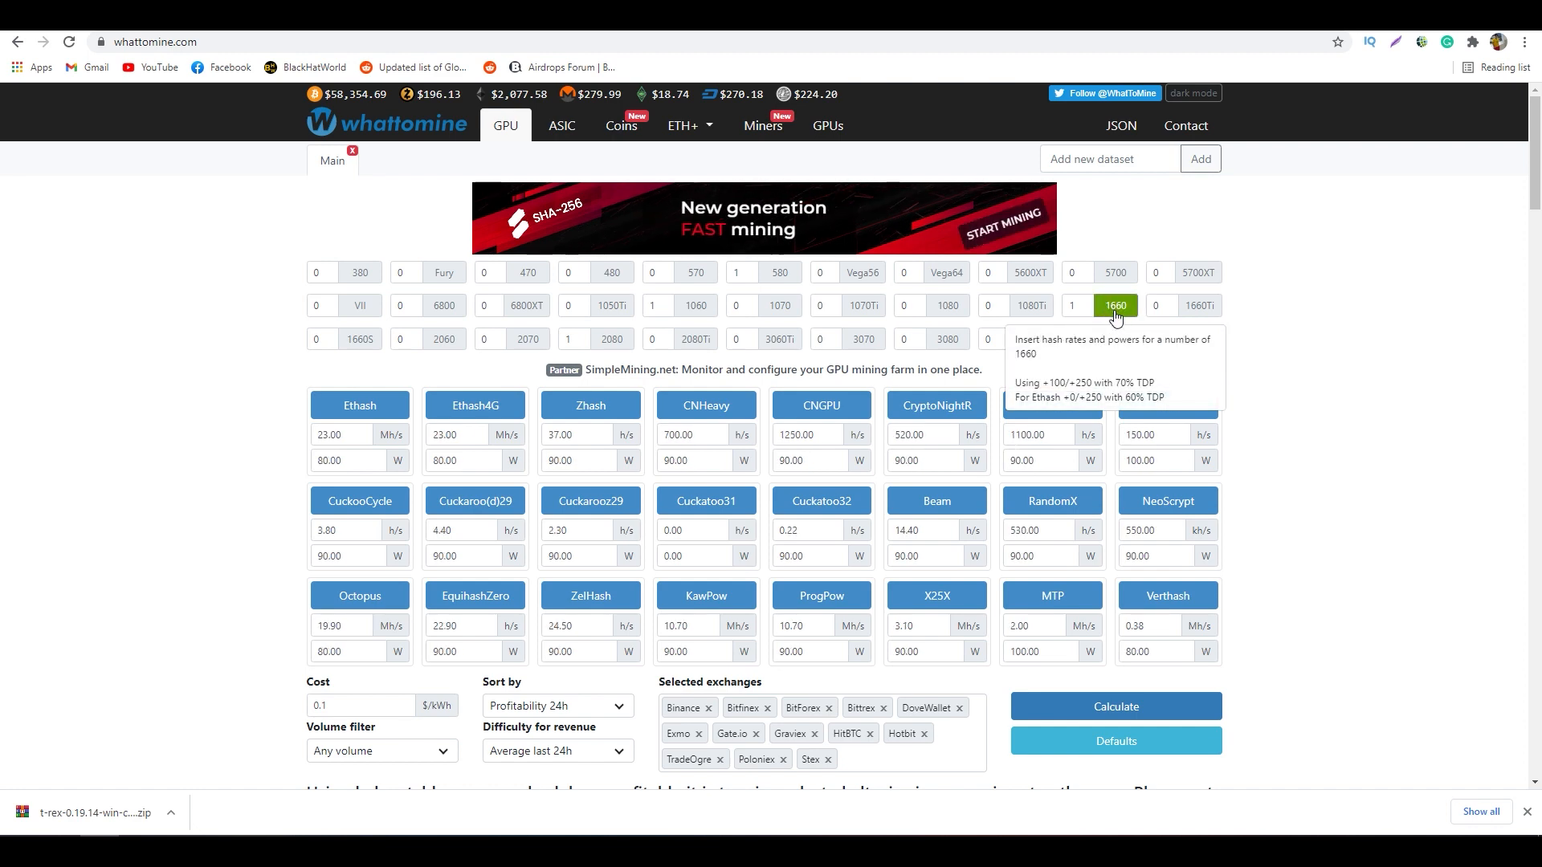
scroll("down", 3)
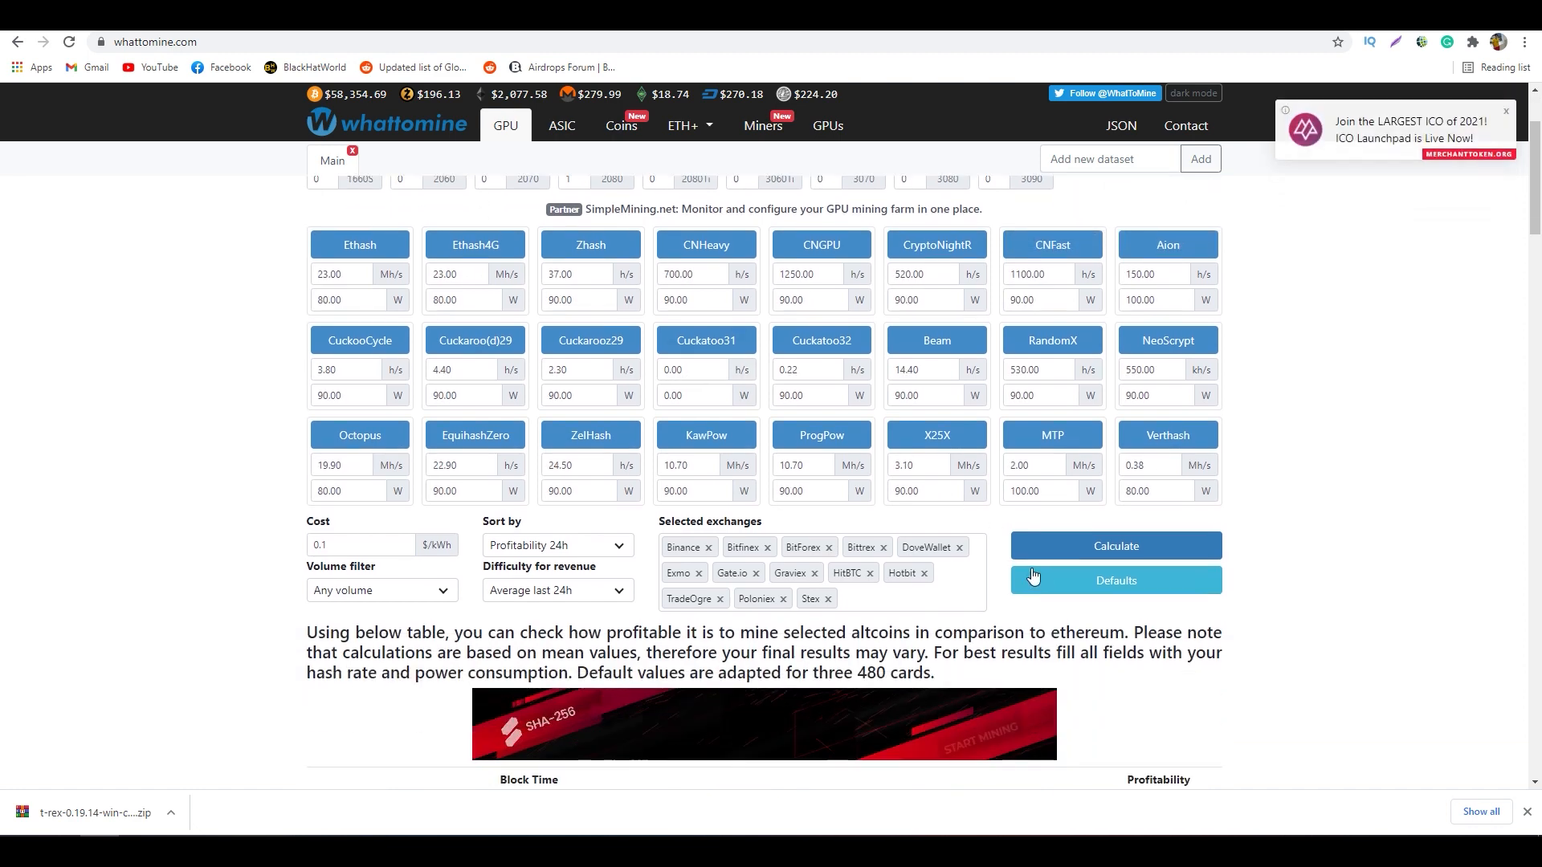
left_click(1115, 546)
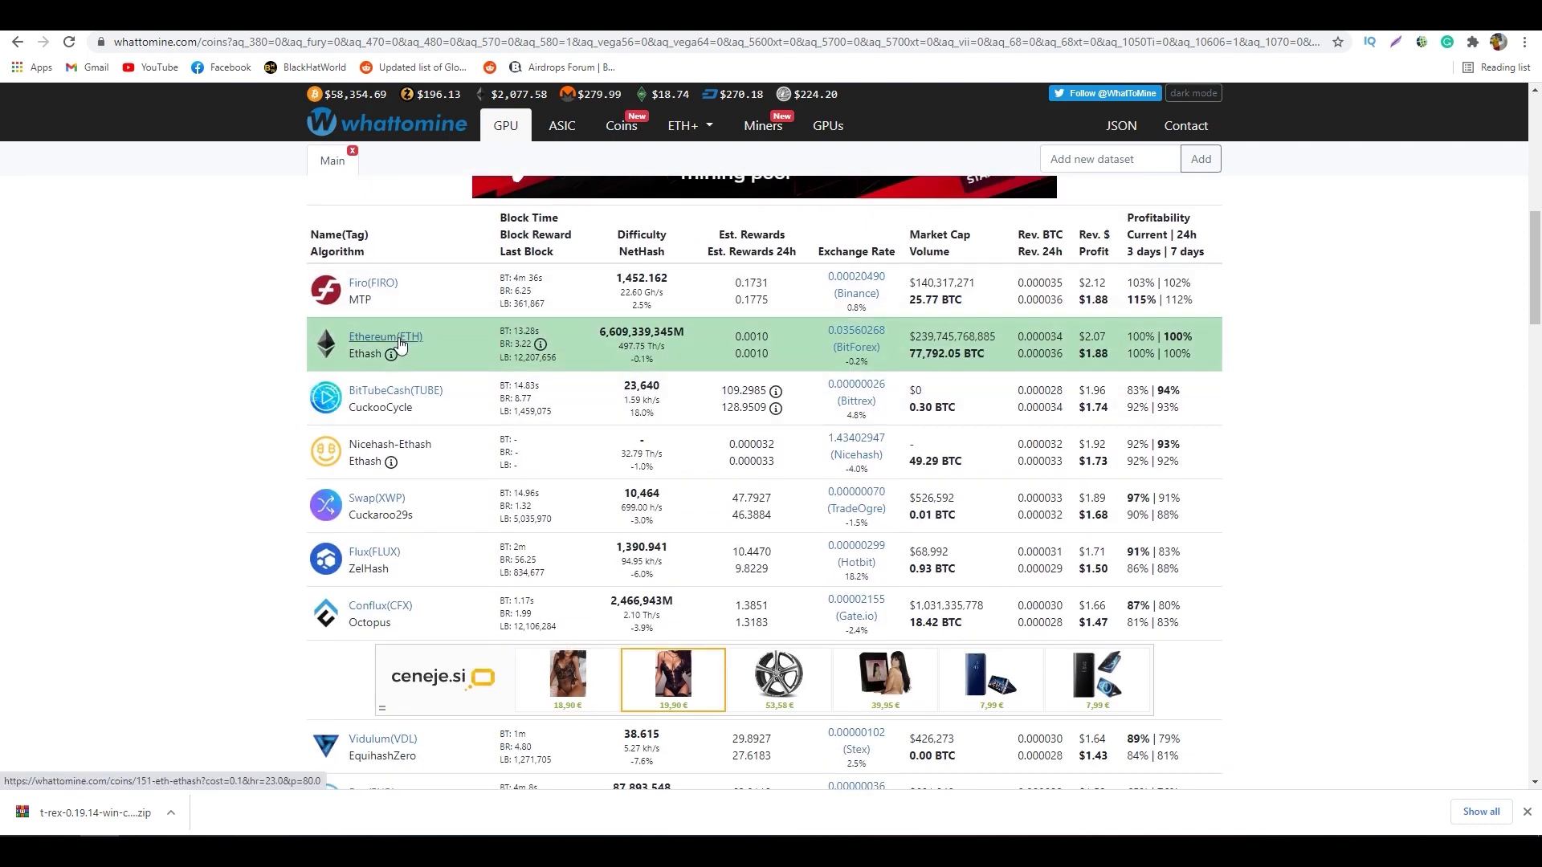
left_click(371, 336)
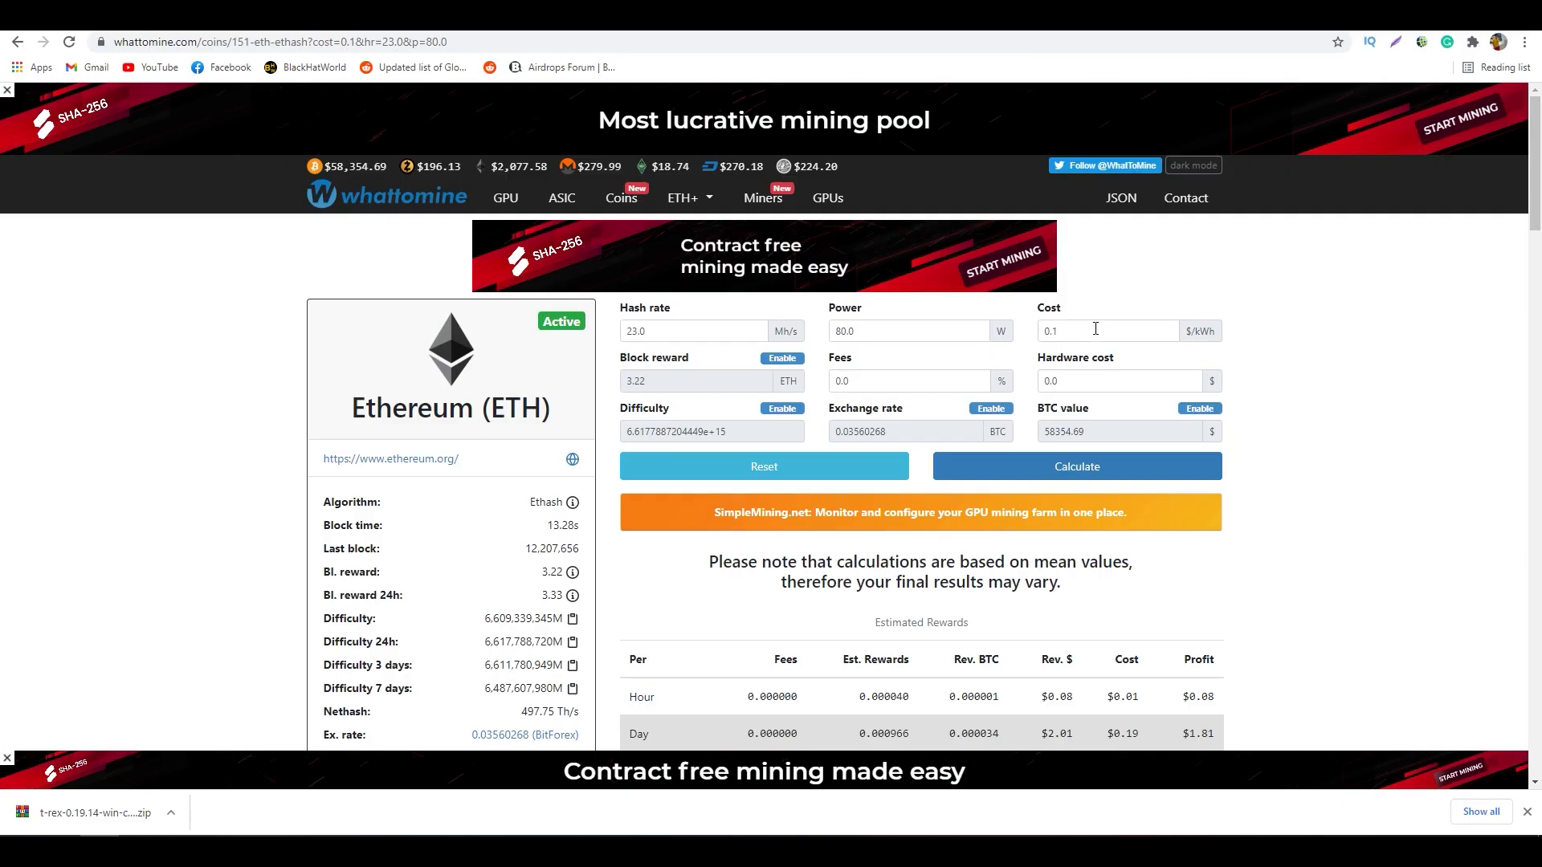
Recalculate Ethereum earnings with electricity cost 0.08 $/kWh and hash rate 22 MH/s
left_click(1107, 331)
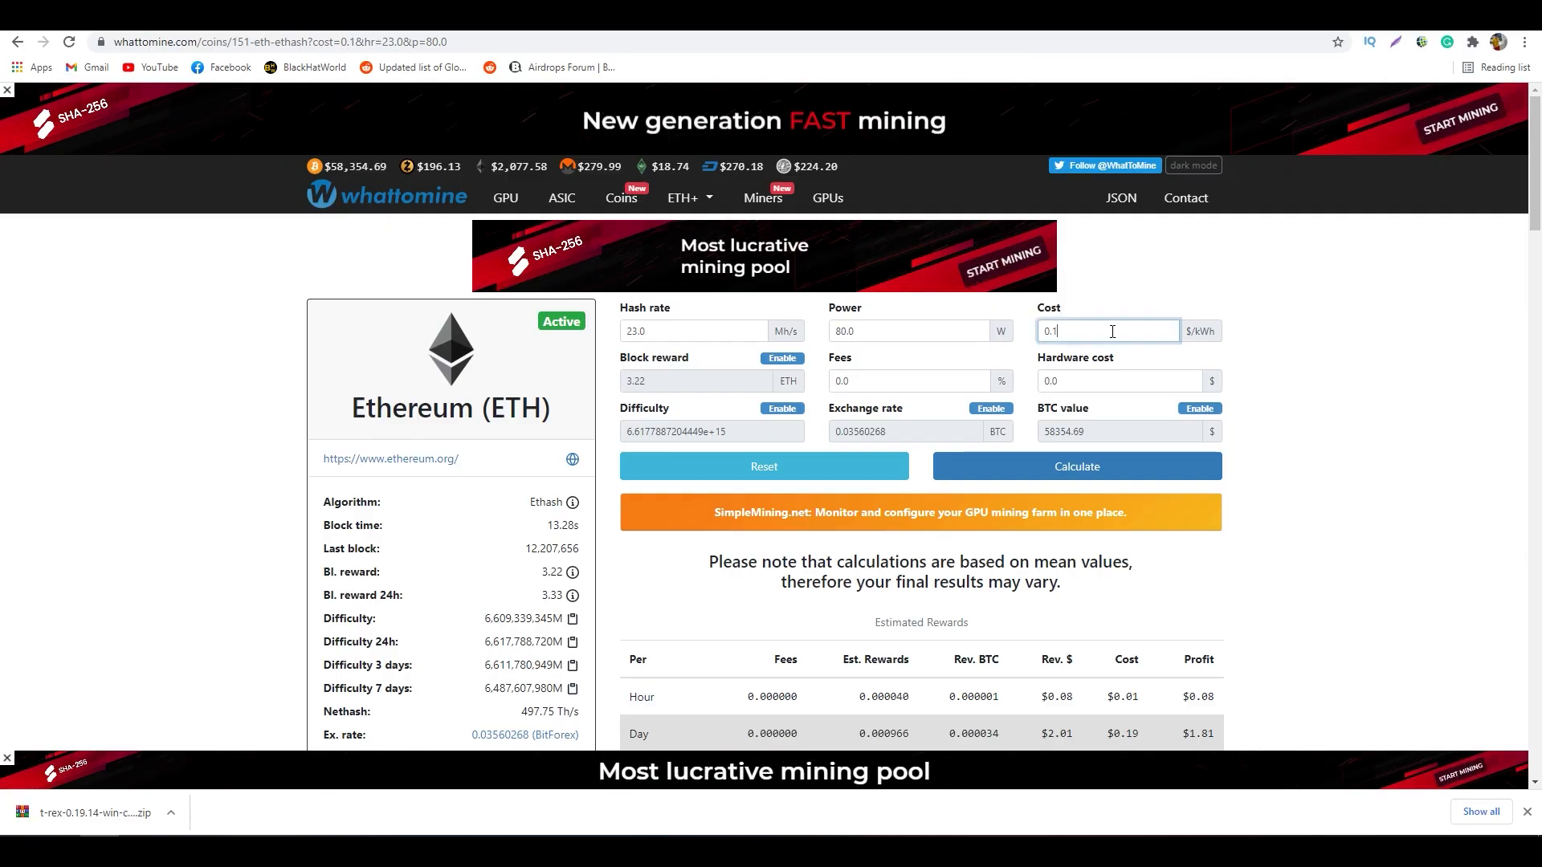
type("0.08")
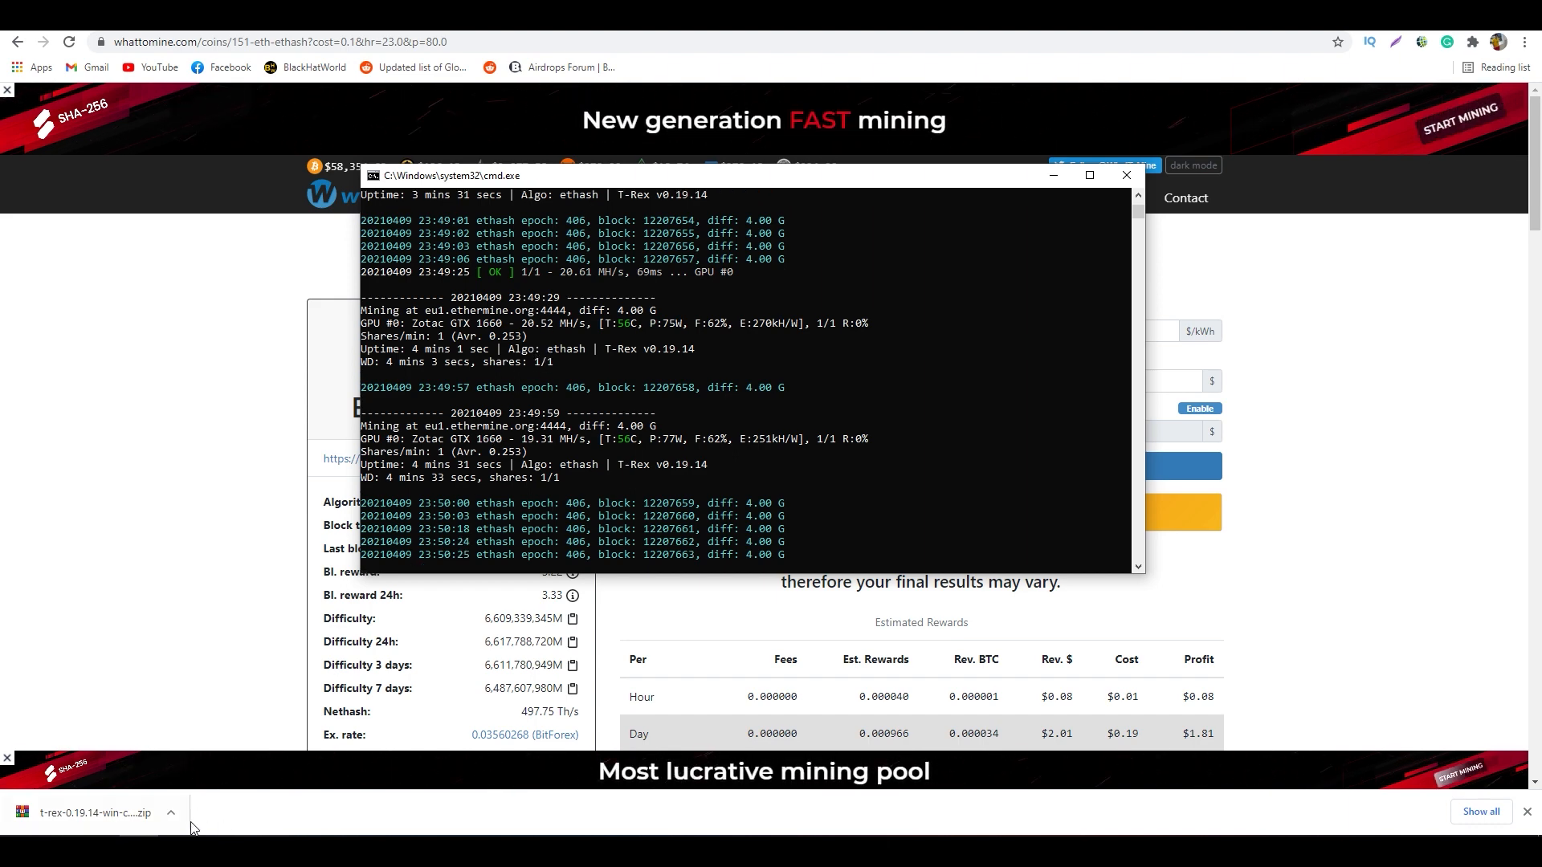
left_click(1128, 175)
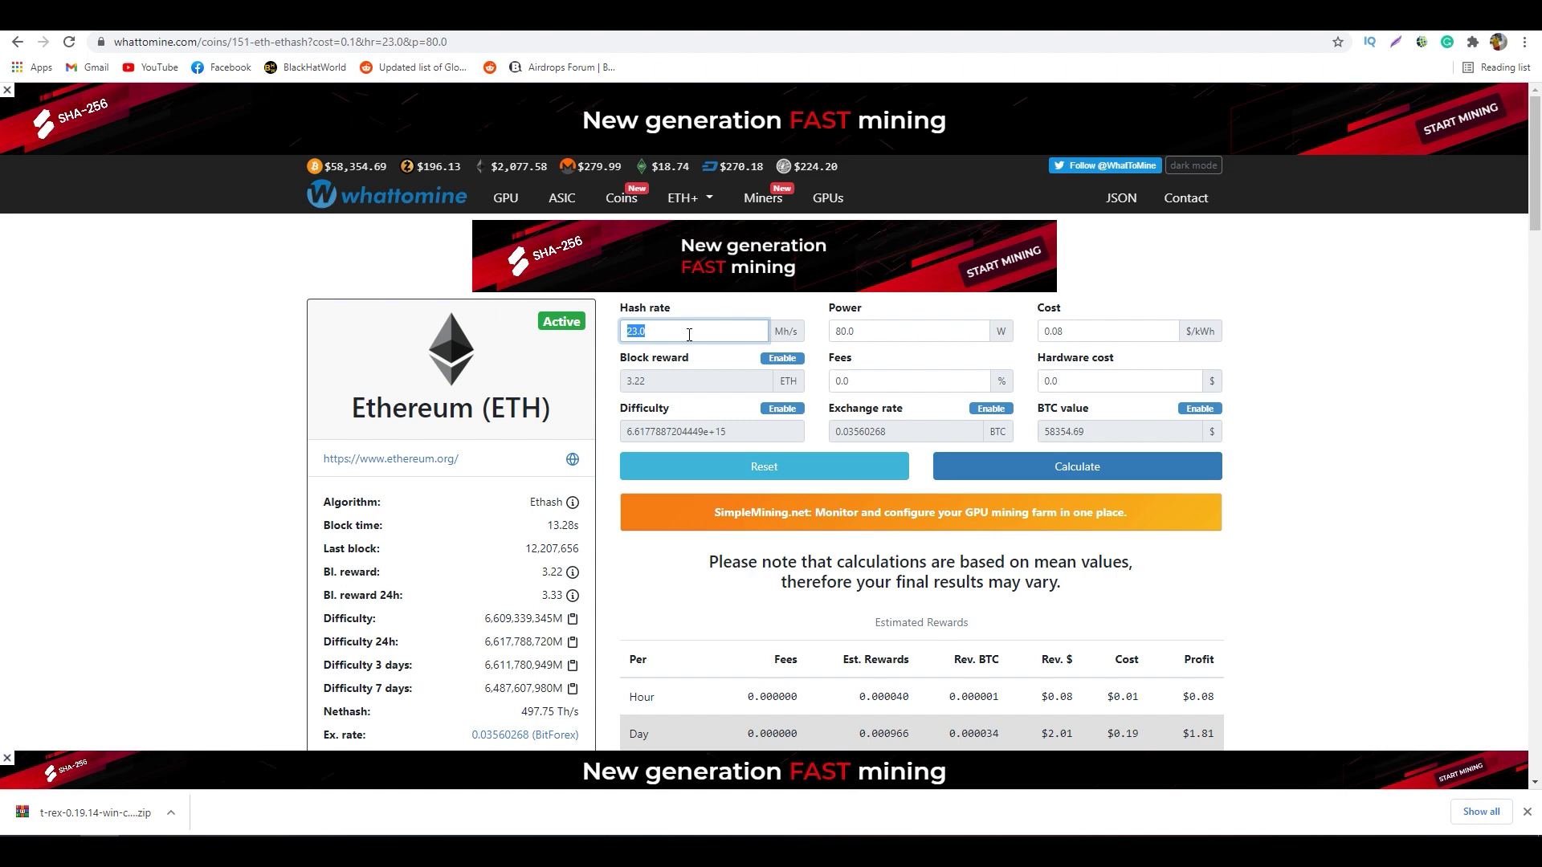
type("22")
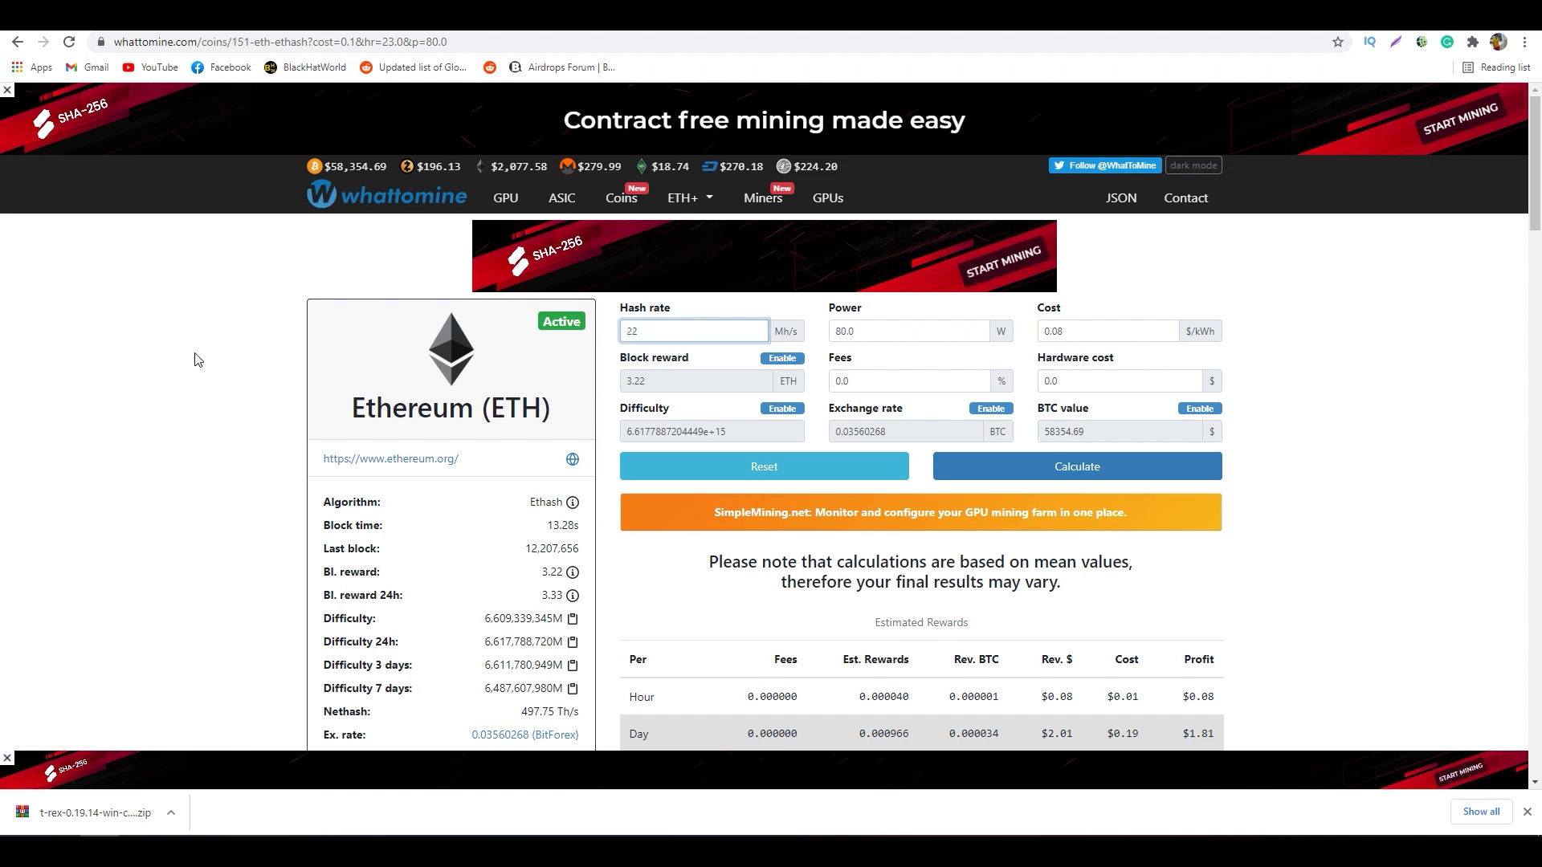
left_click(1076, 466)
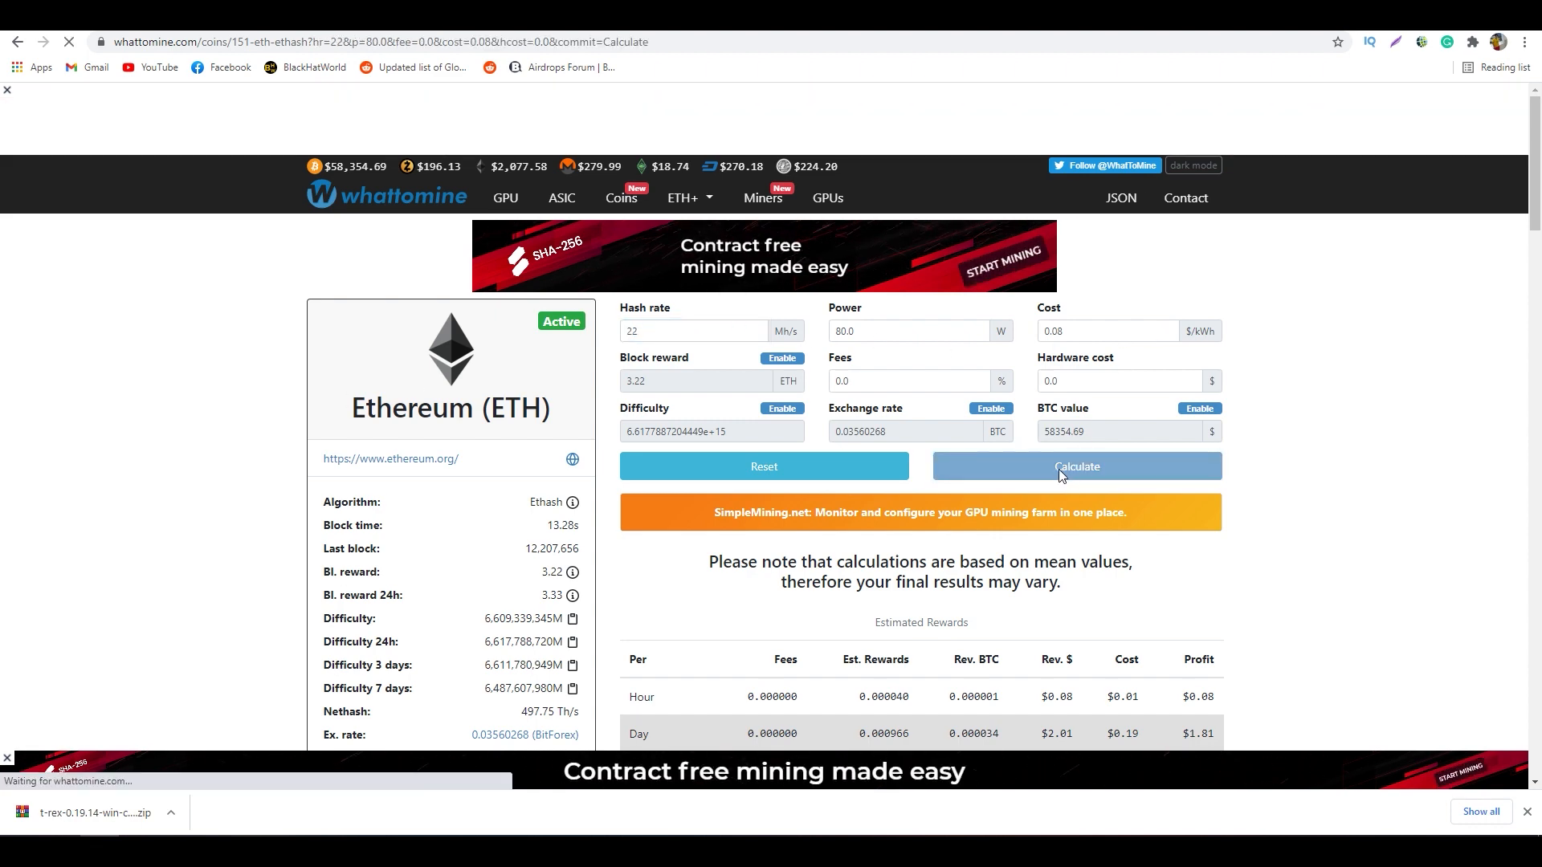
left_click(1074, 466)
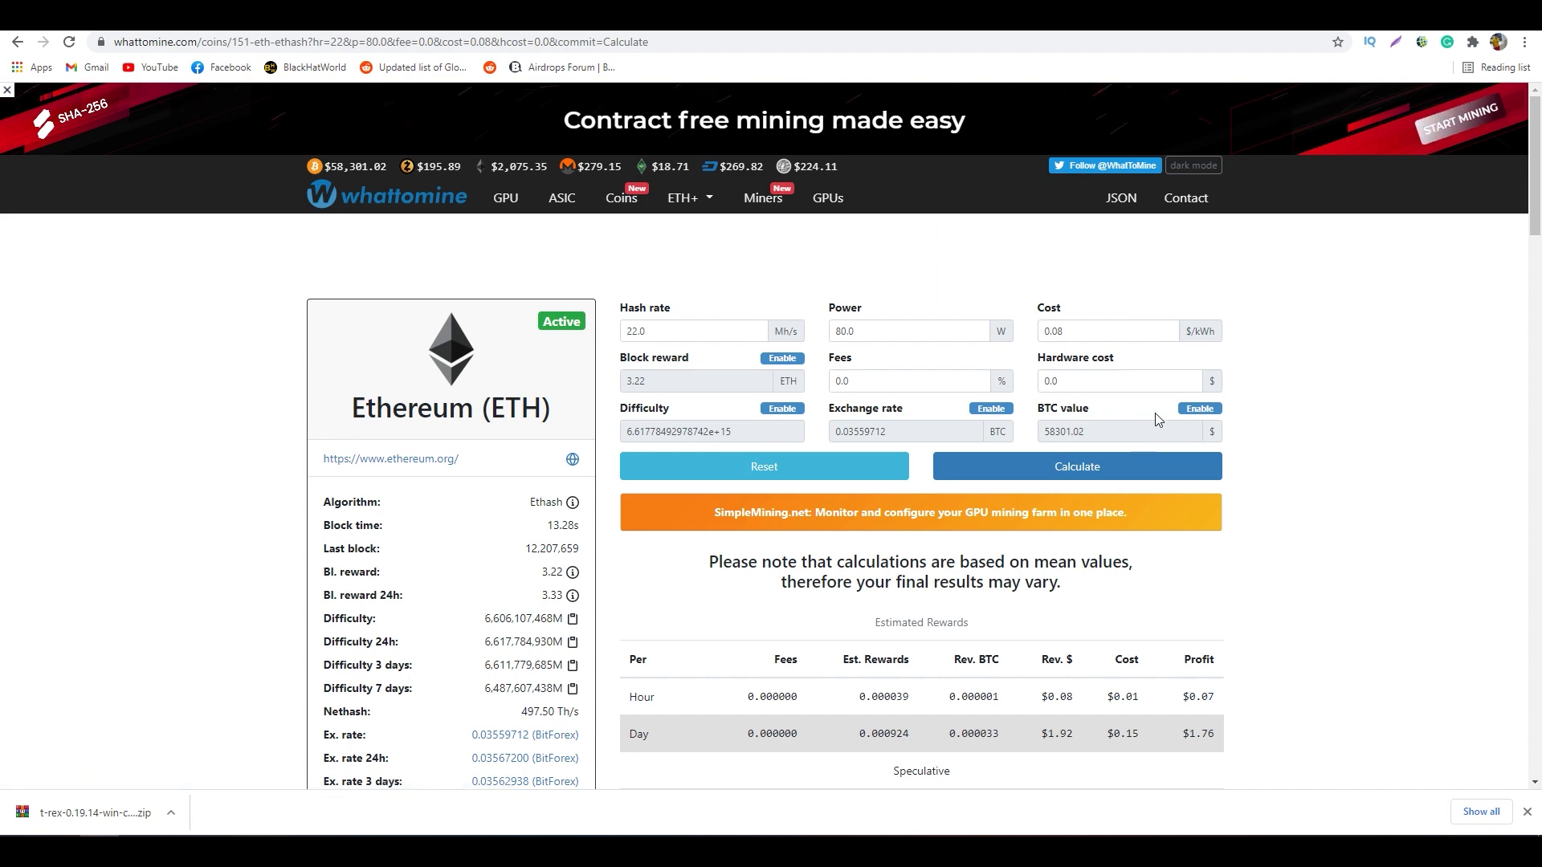
Review the Estimated Rewards table showing about $1.76 daily and $52.93 monthly profit
scroll("down", 3)
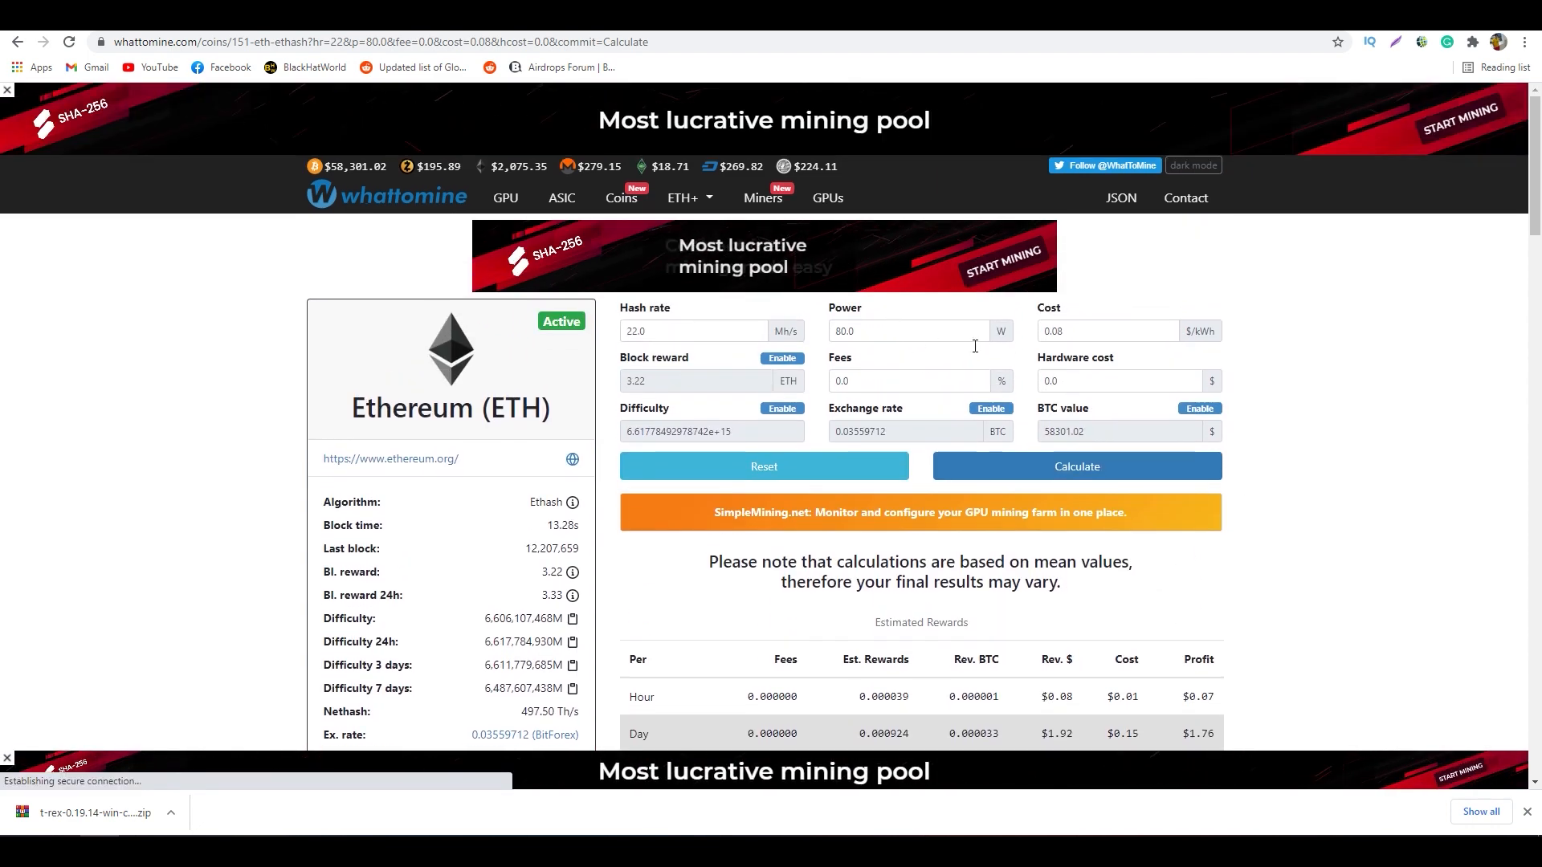
scroll("down", 3)
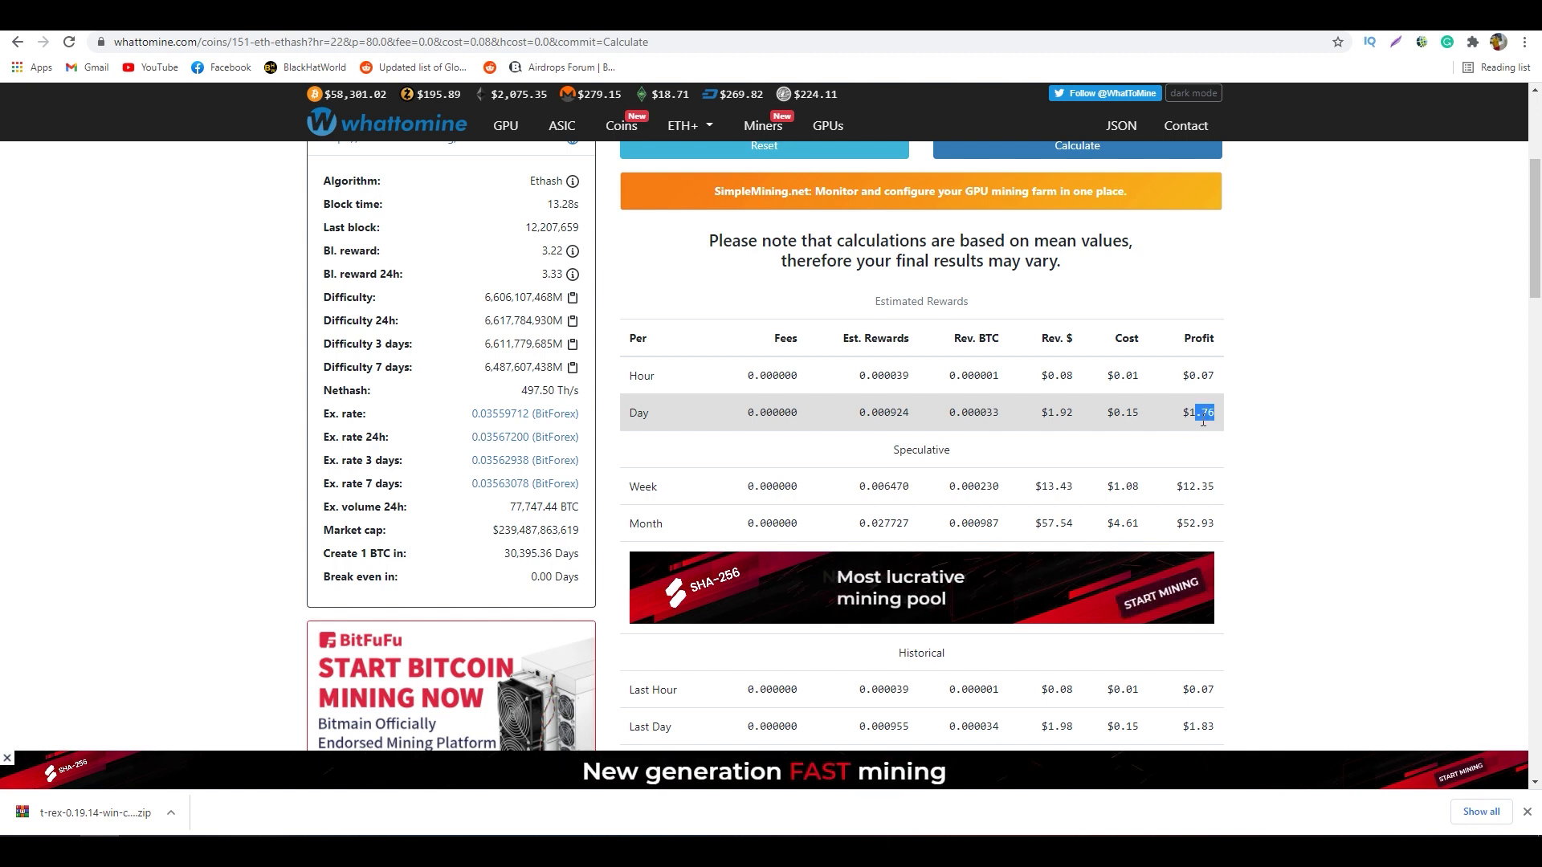
scroll("down", 3)
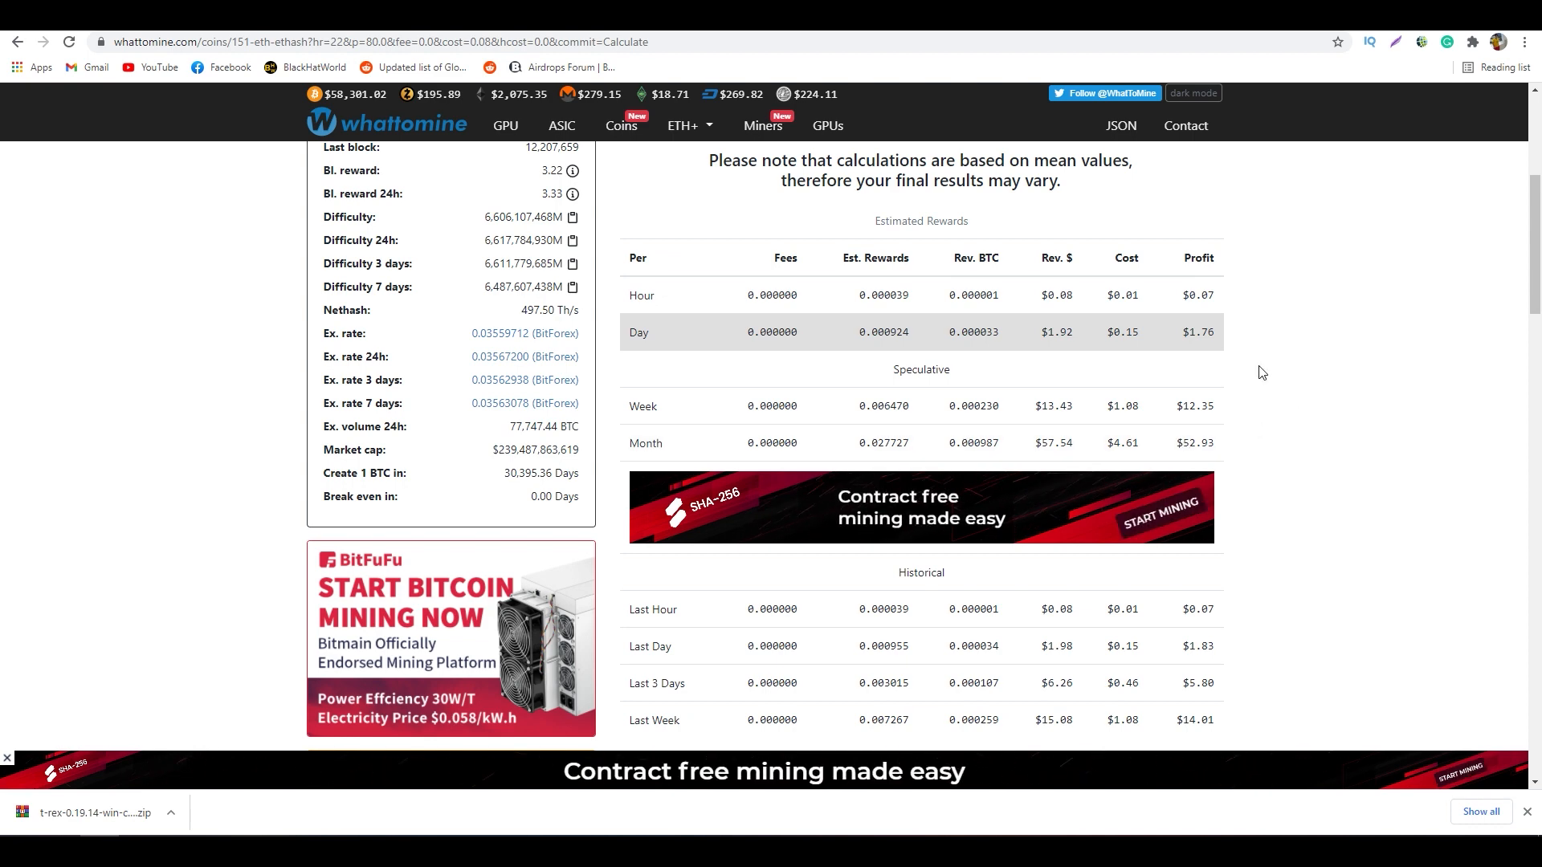
scroll("up", 3)
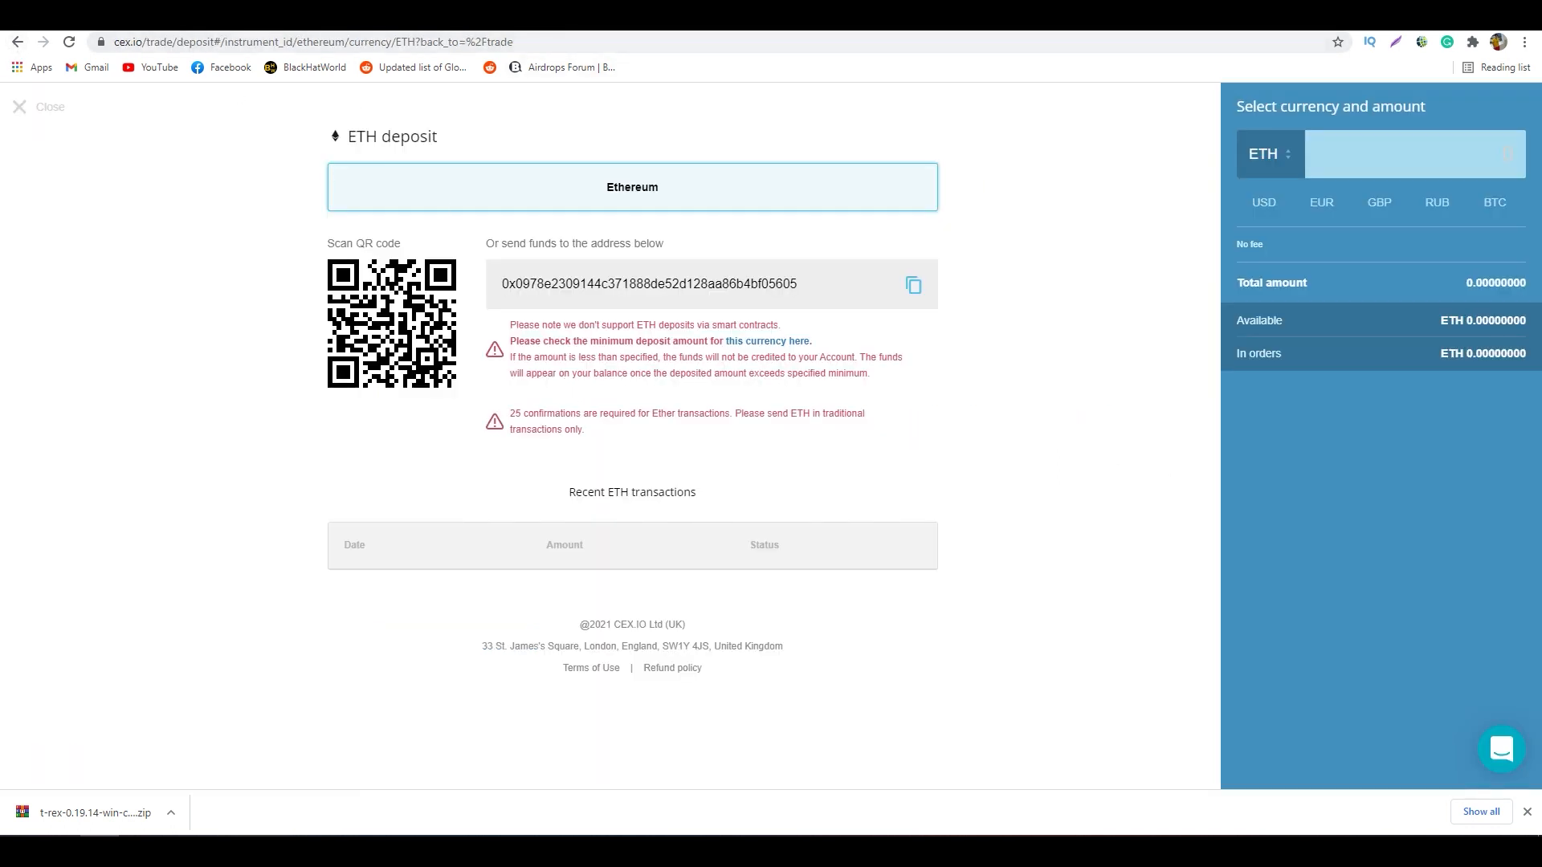
left_click(295, 42)
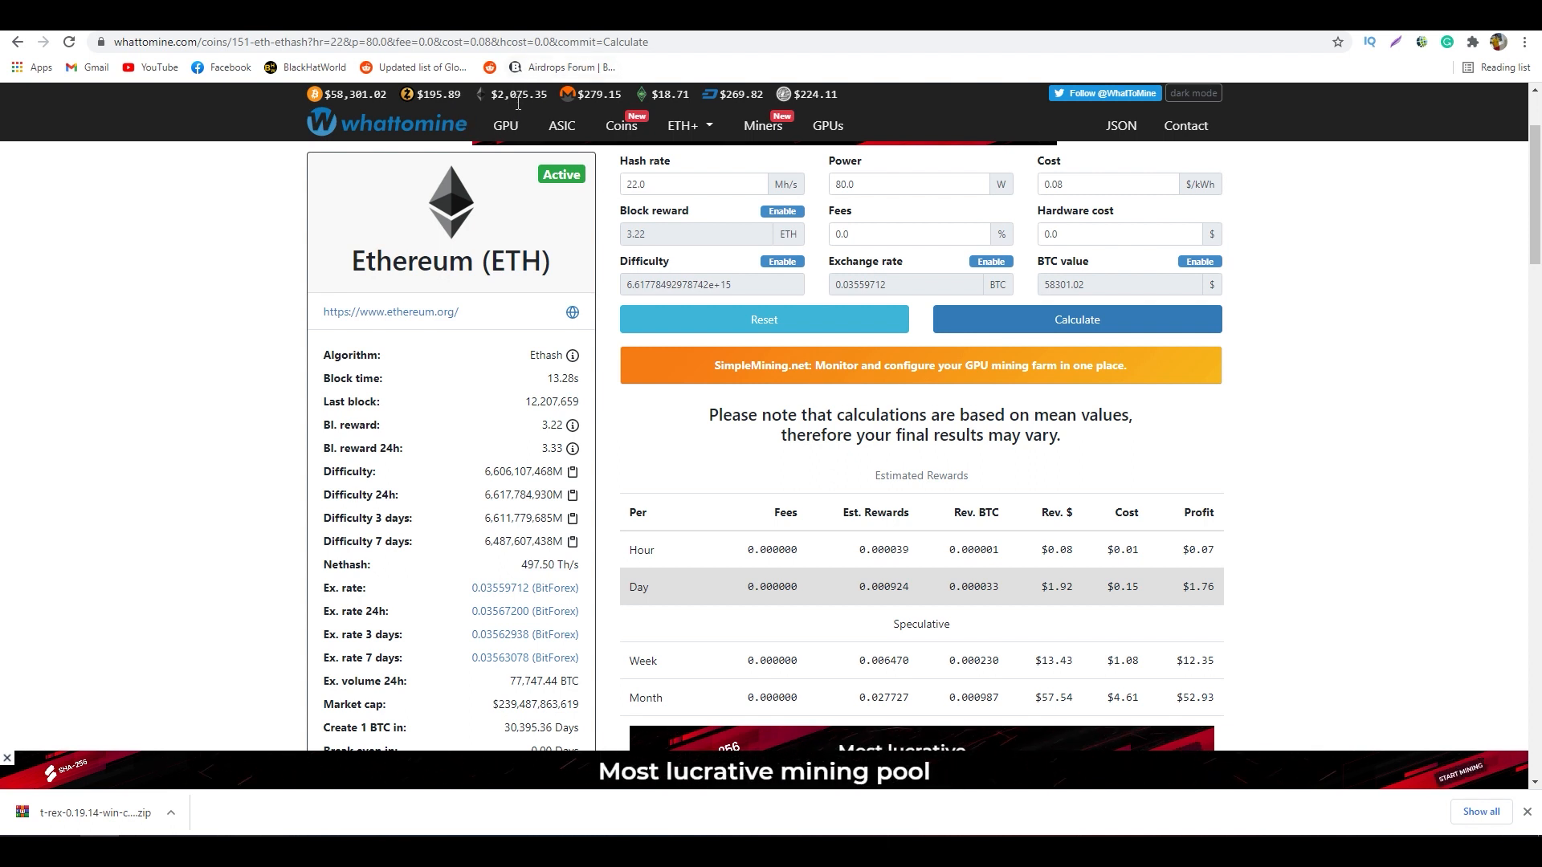
mouse_move(524, 82)
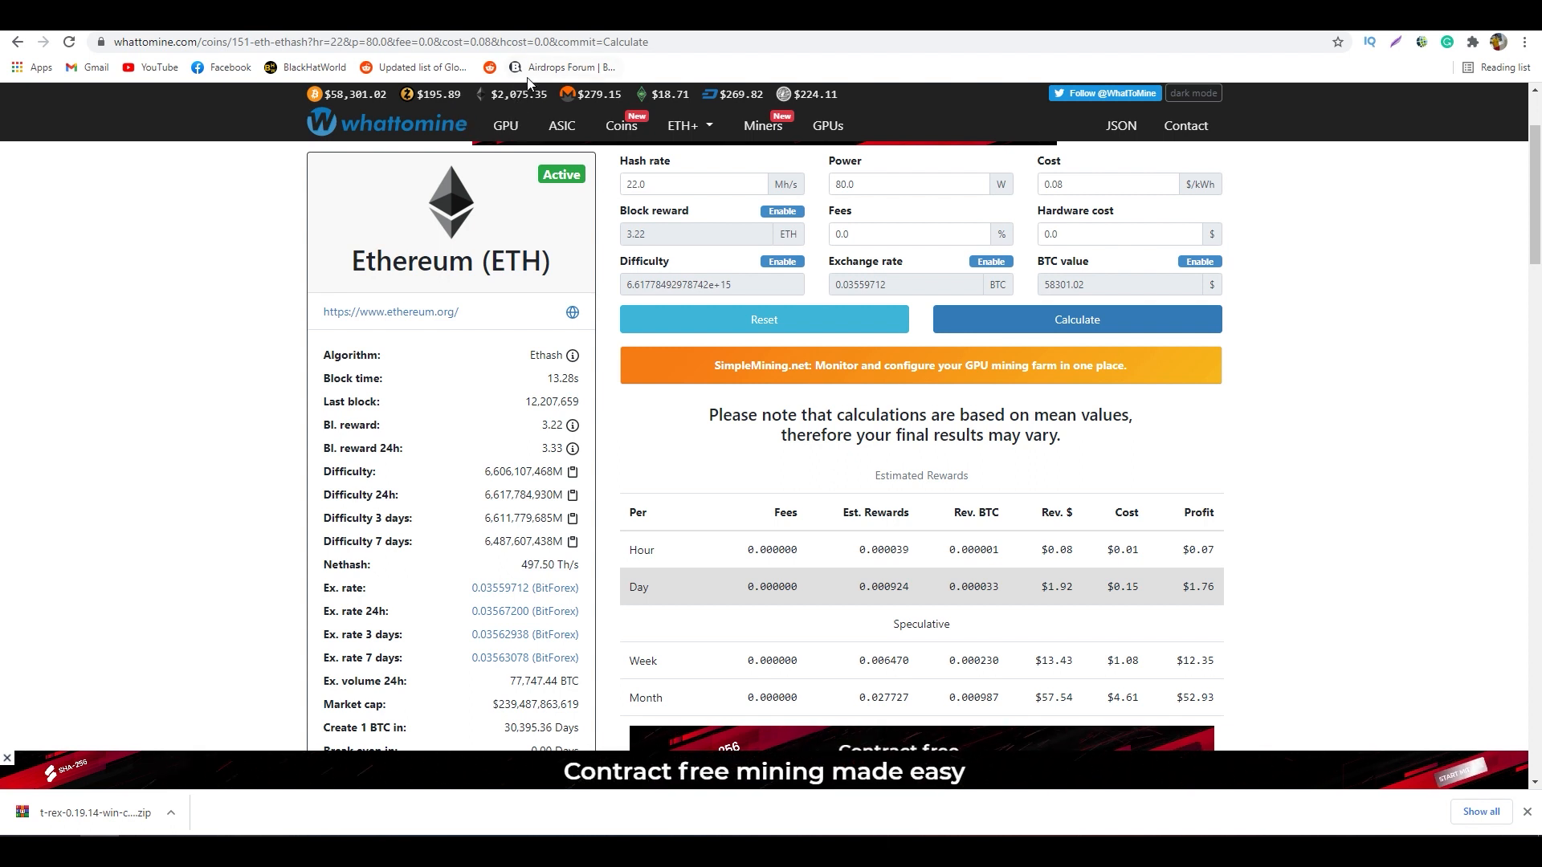
scroll("down", 3)
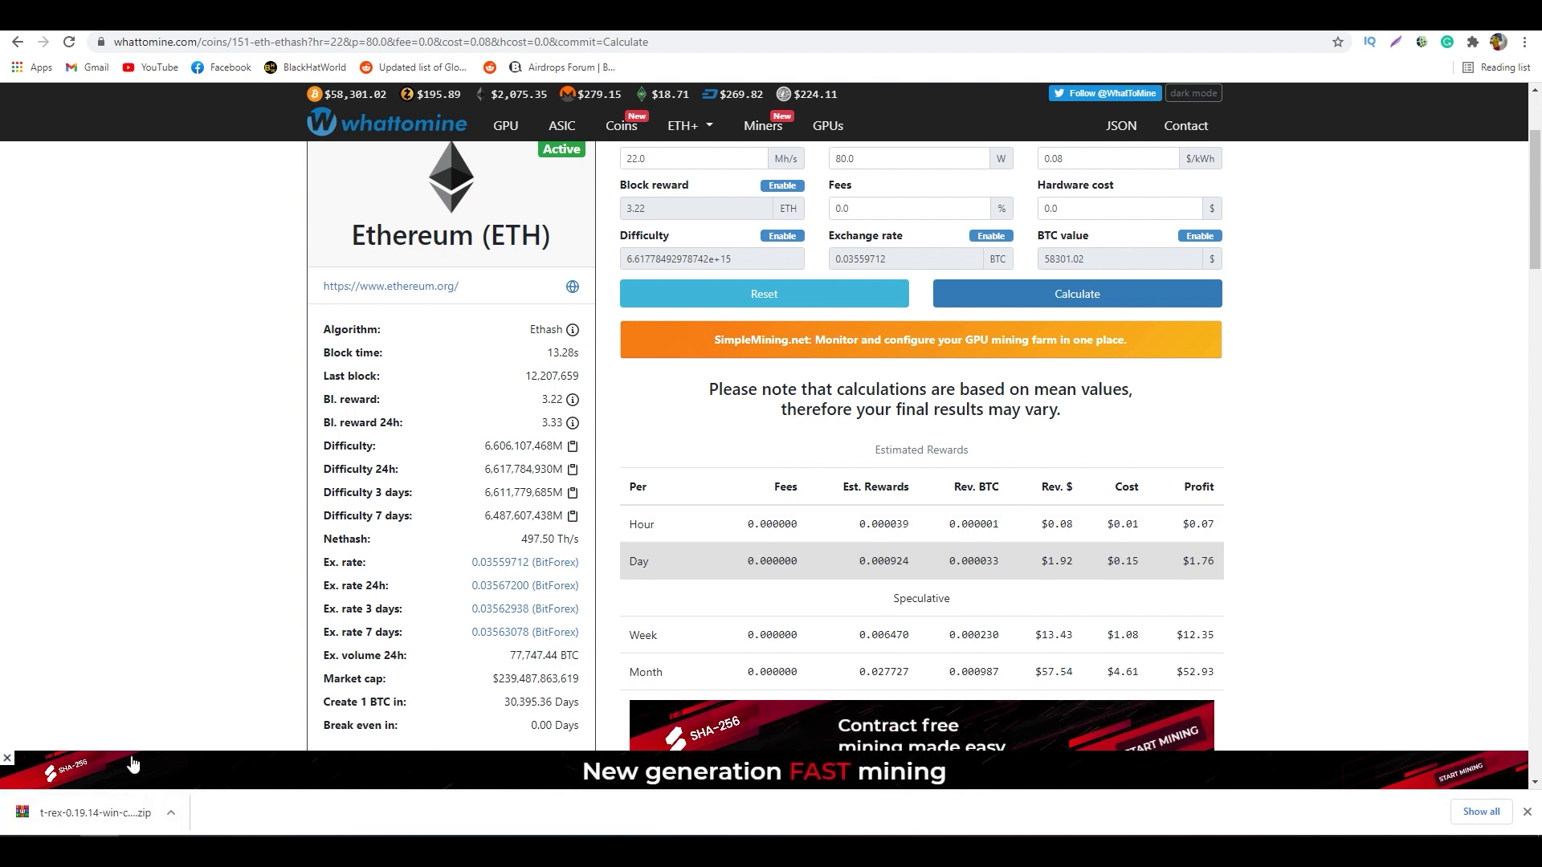
mouse_move(200, 506)
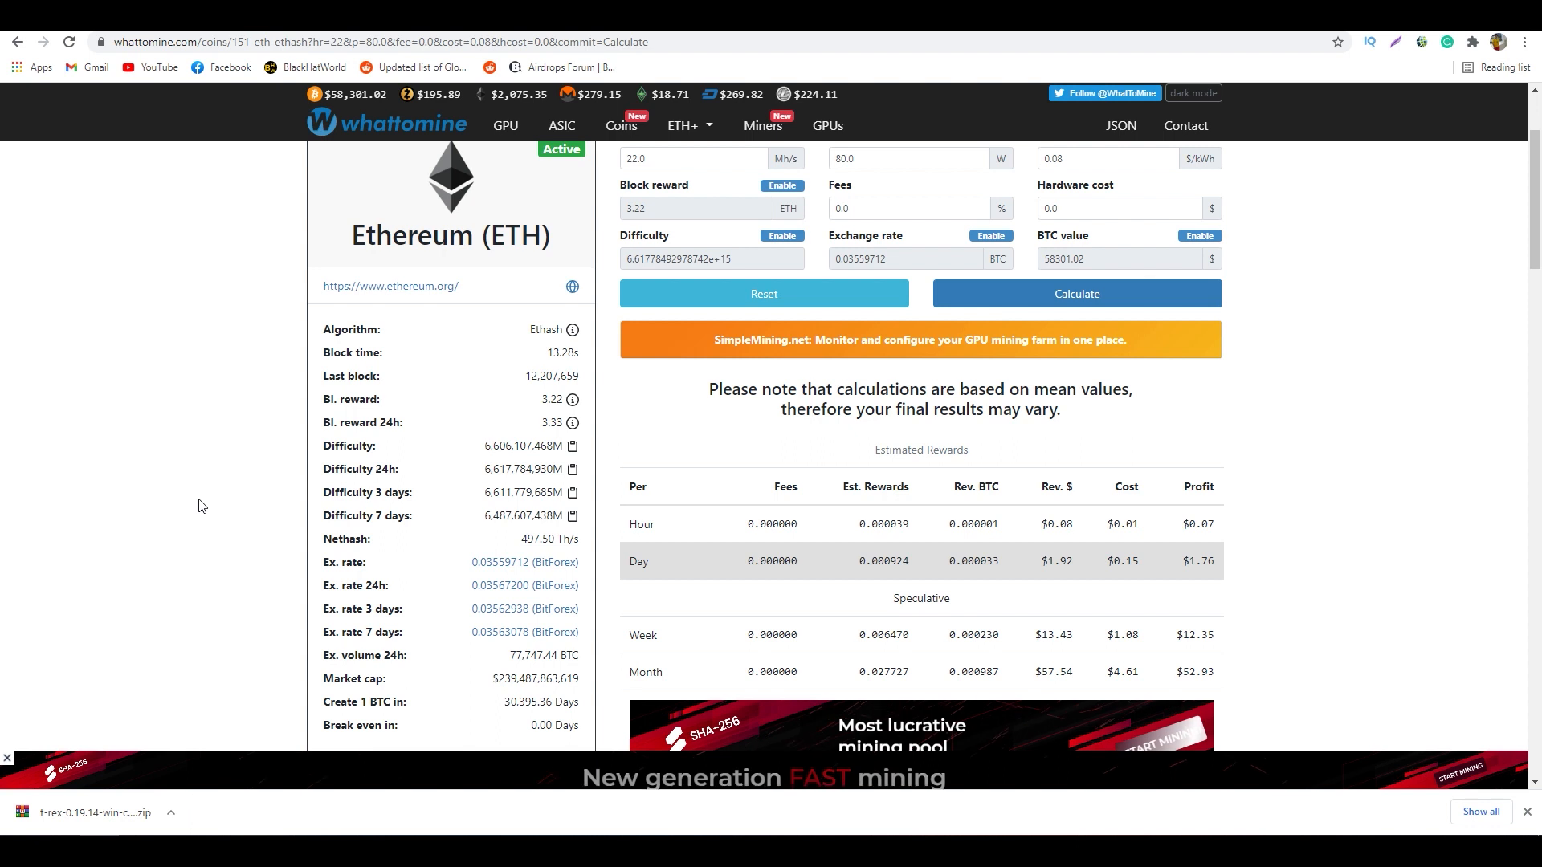